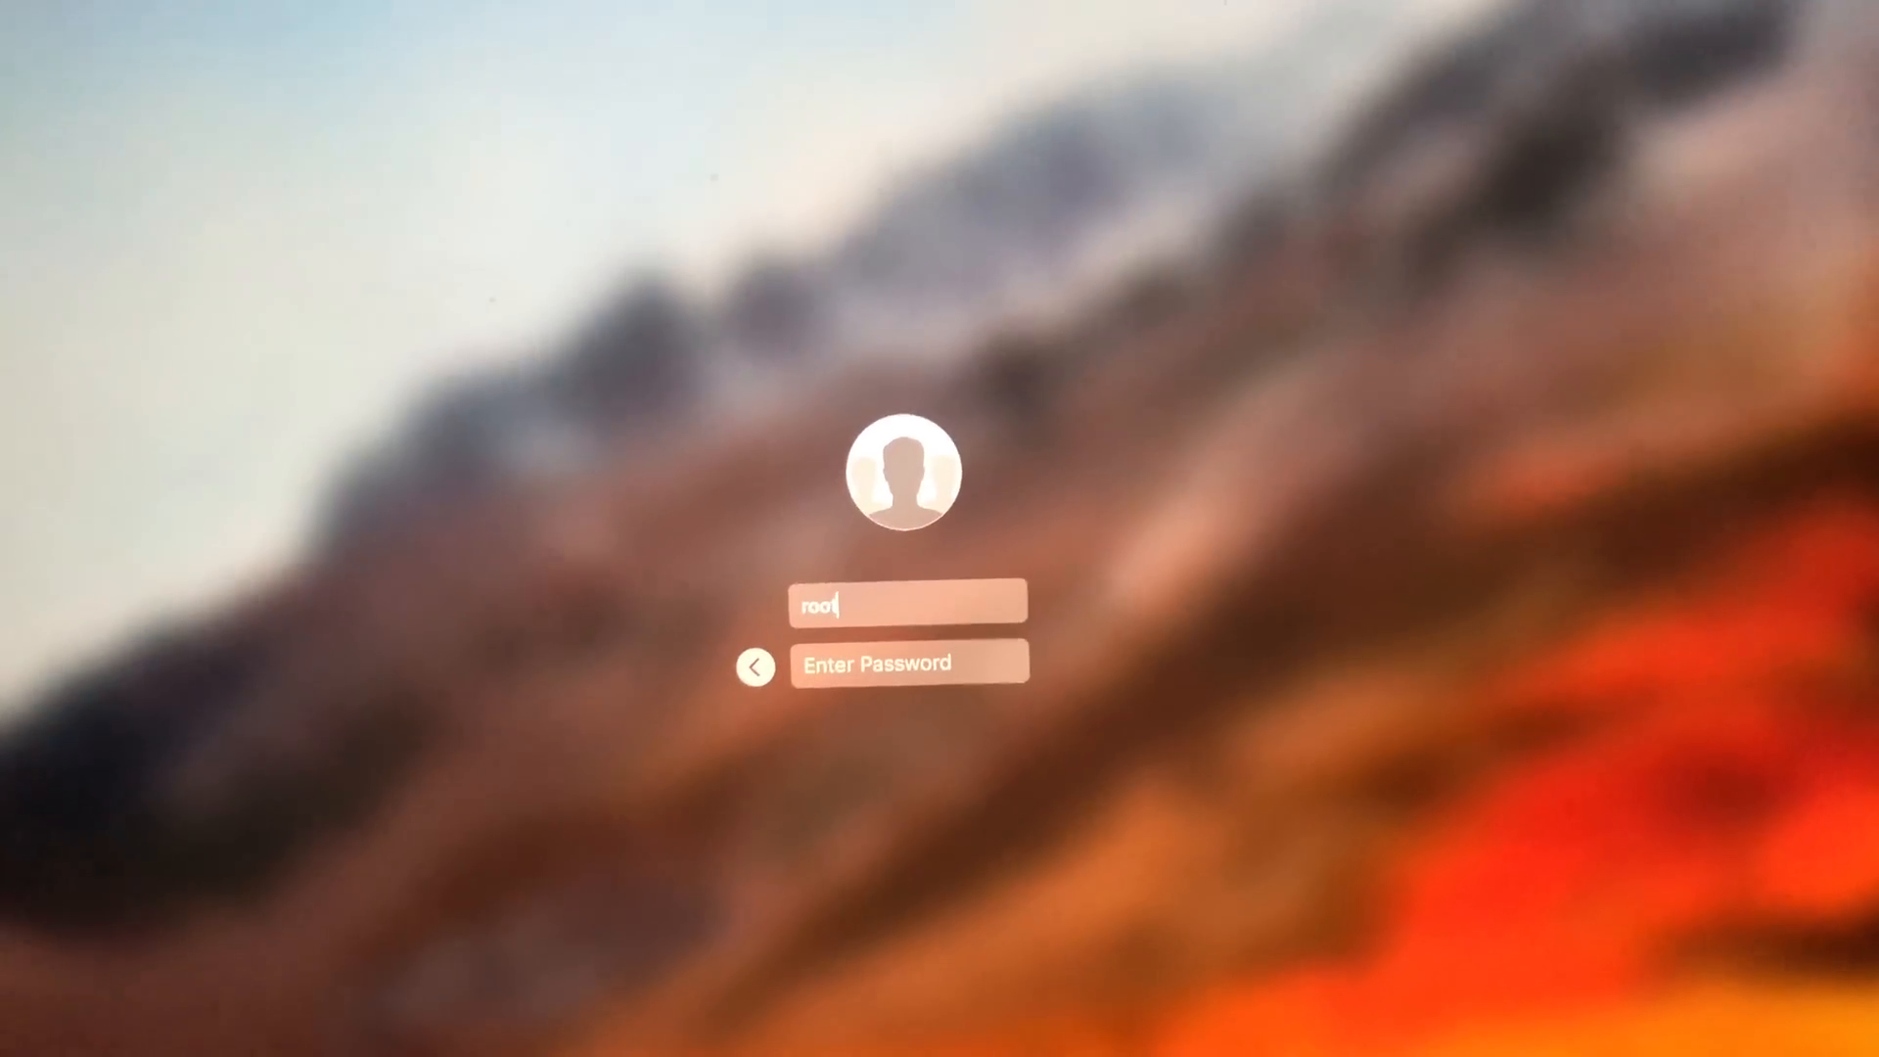
# Step: Attempt to log in as root with an empty password
pyautogui.press('Return')
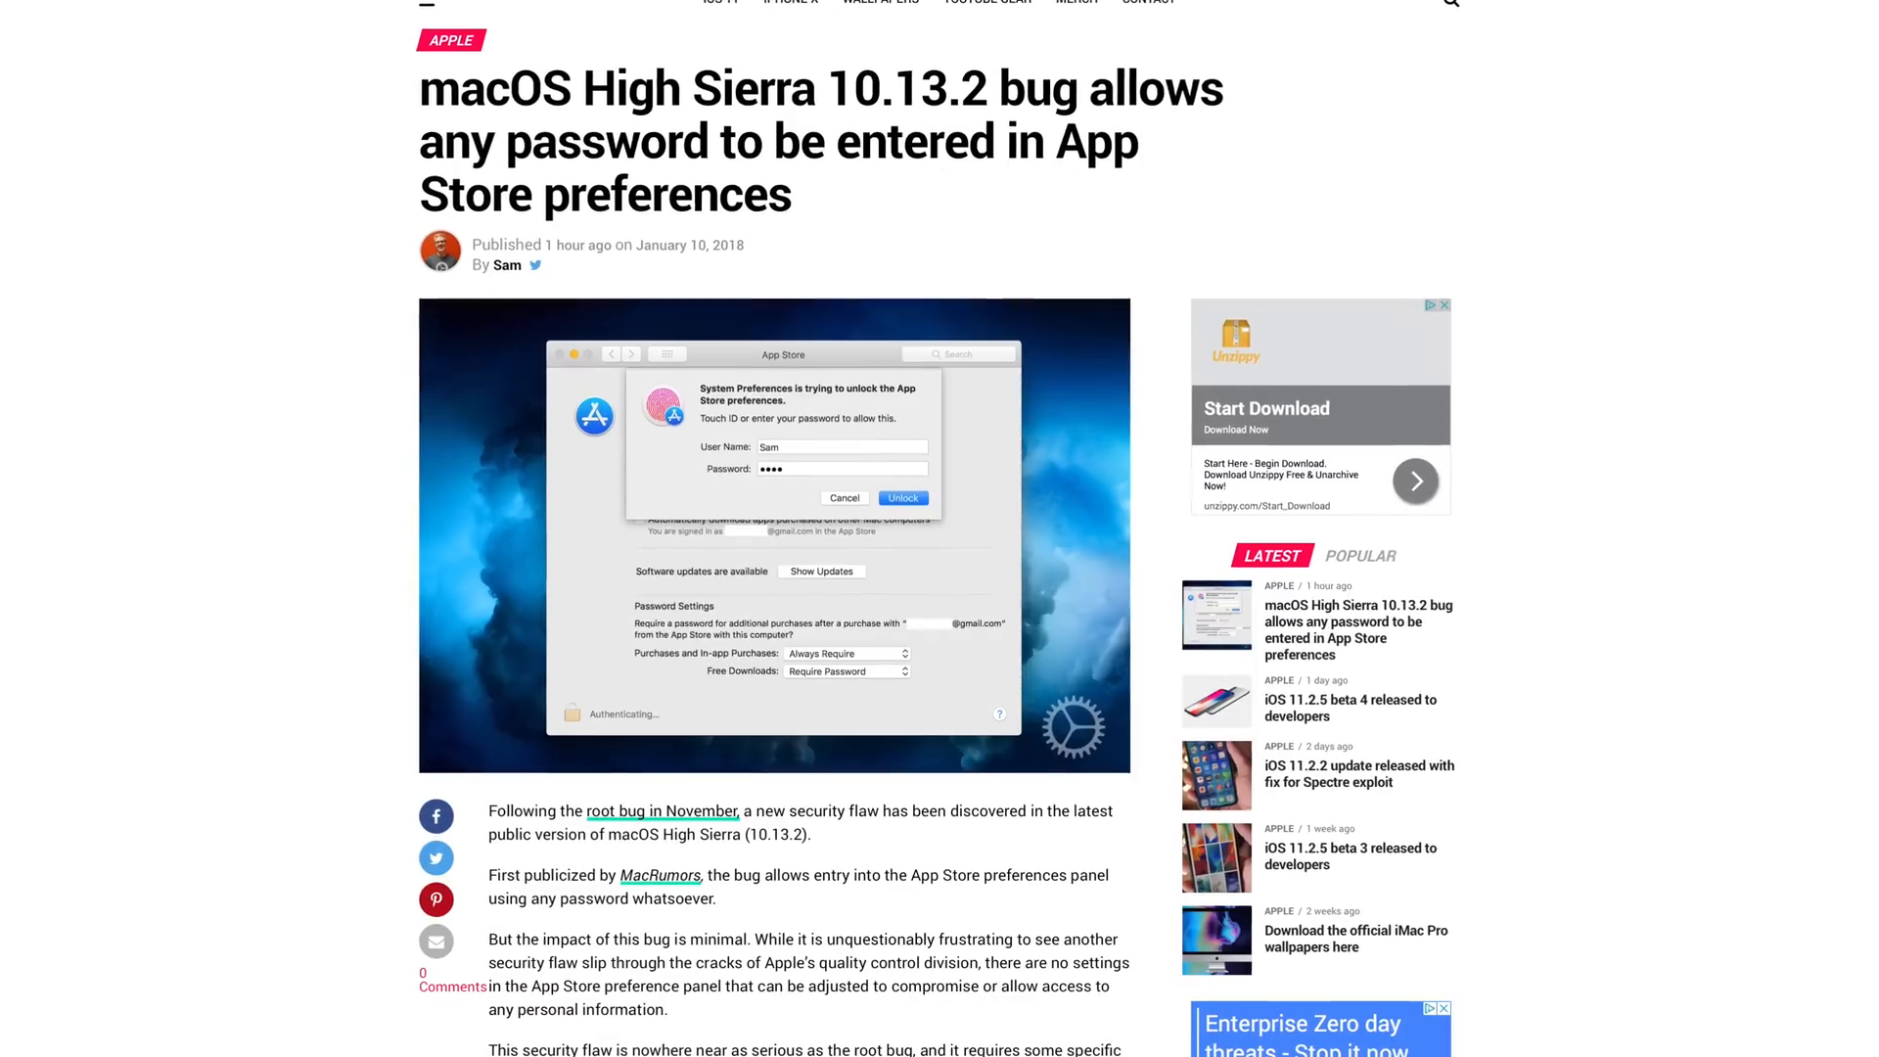
pyautogui.scroll(3)
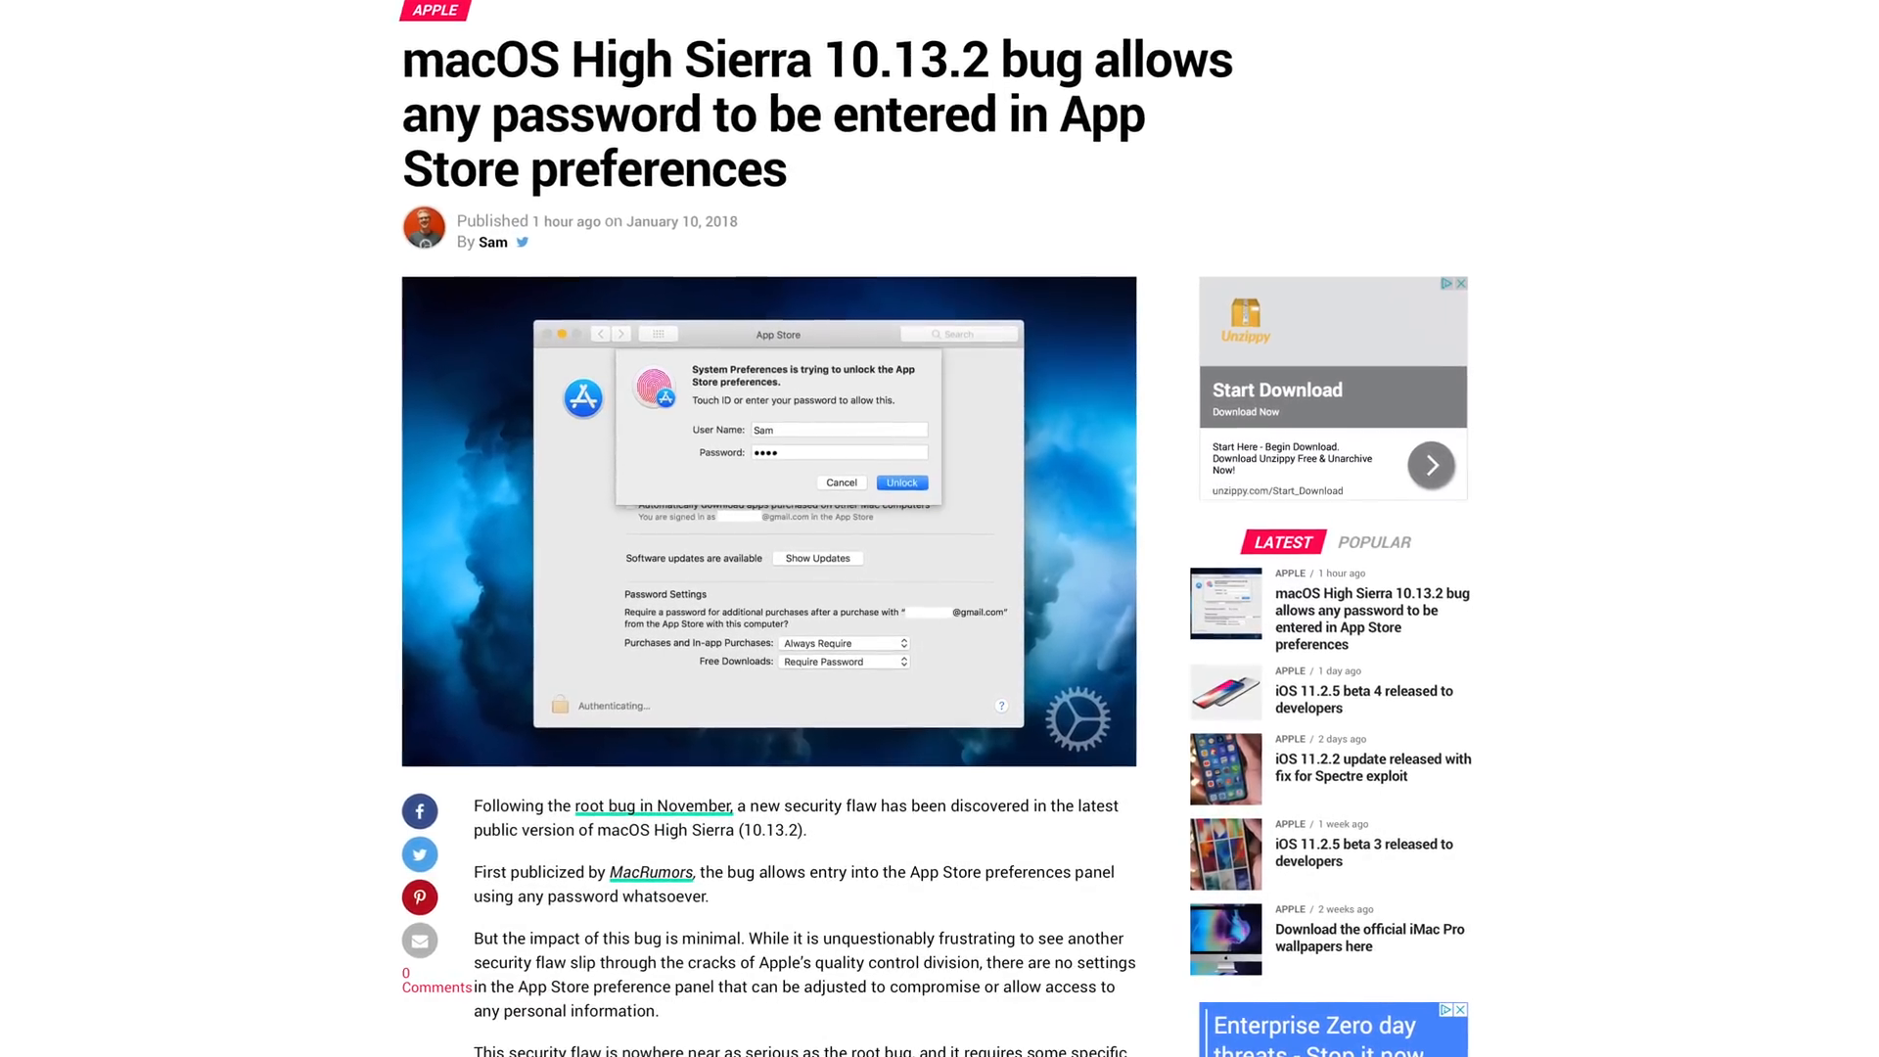
pyautogui.scroll(3)
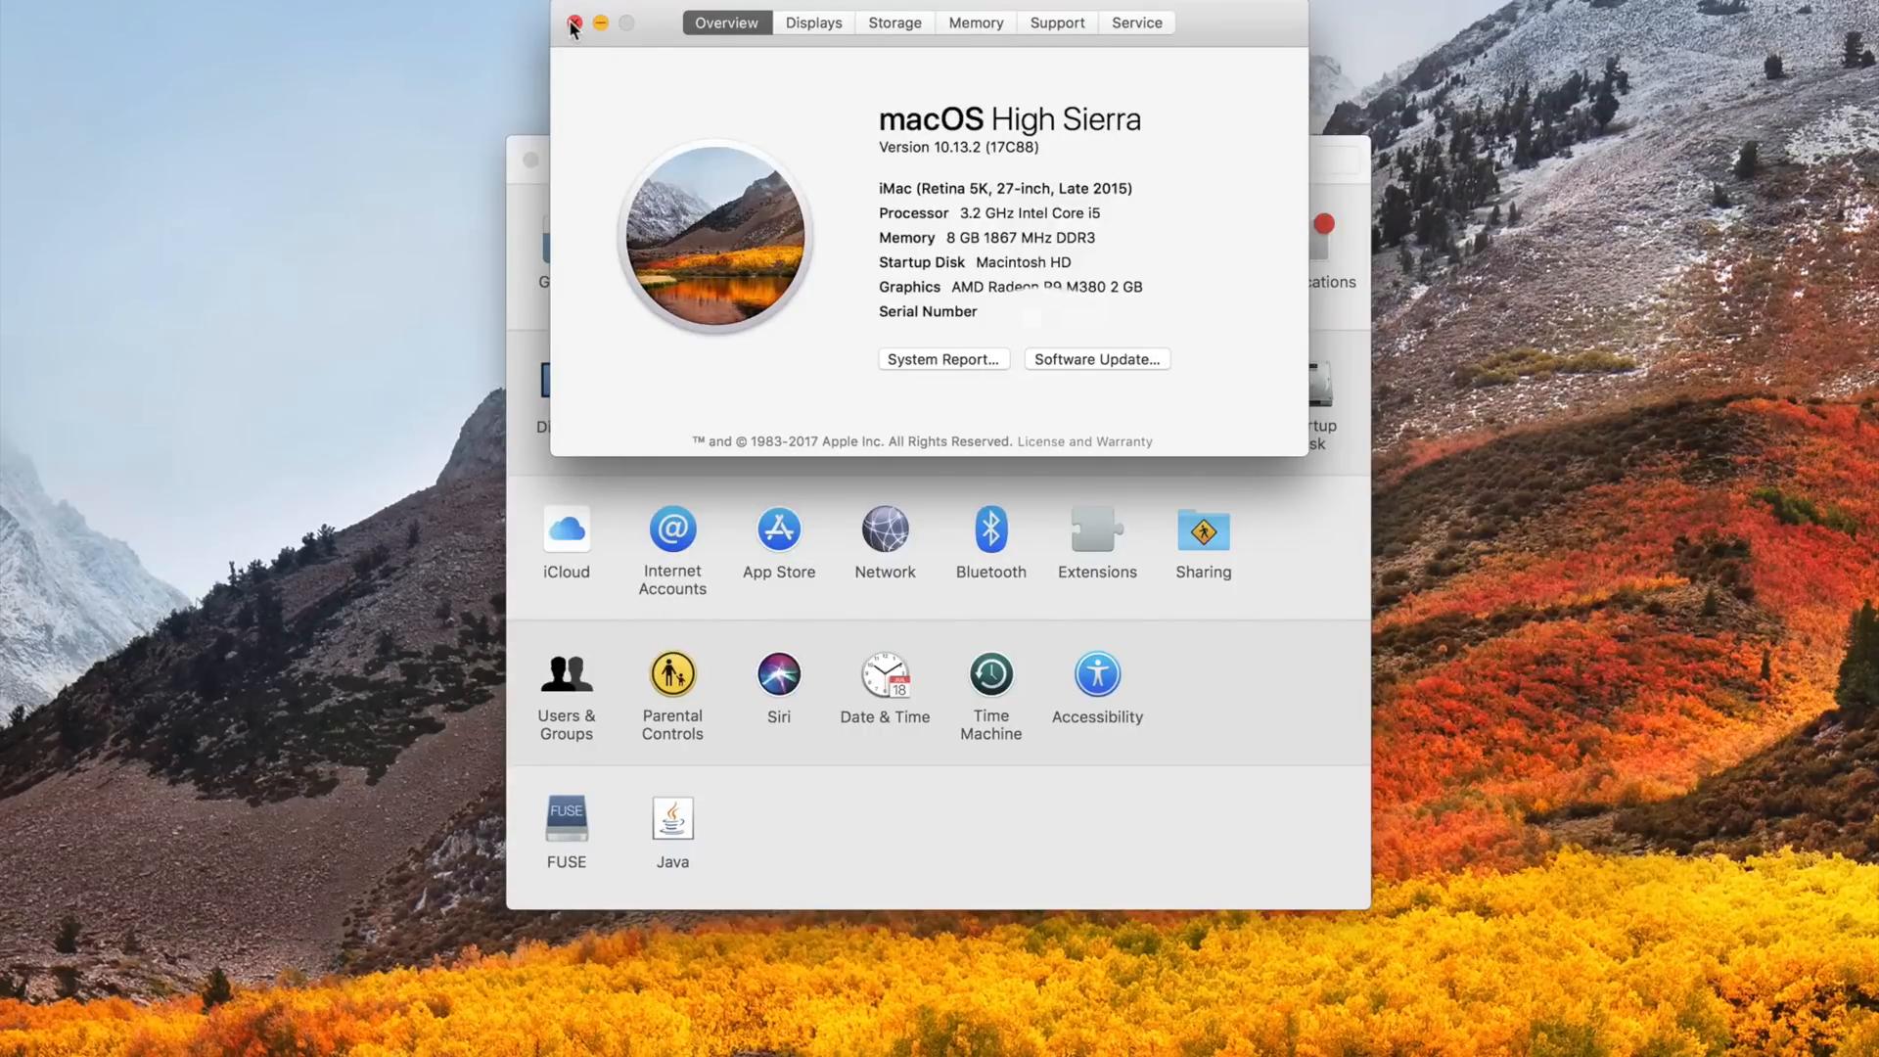
# Step: Close the About This Mac window, leaving only the System Preferences grid
pyautogui.click(574, 24)
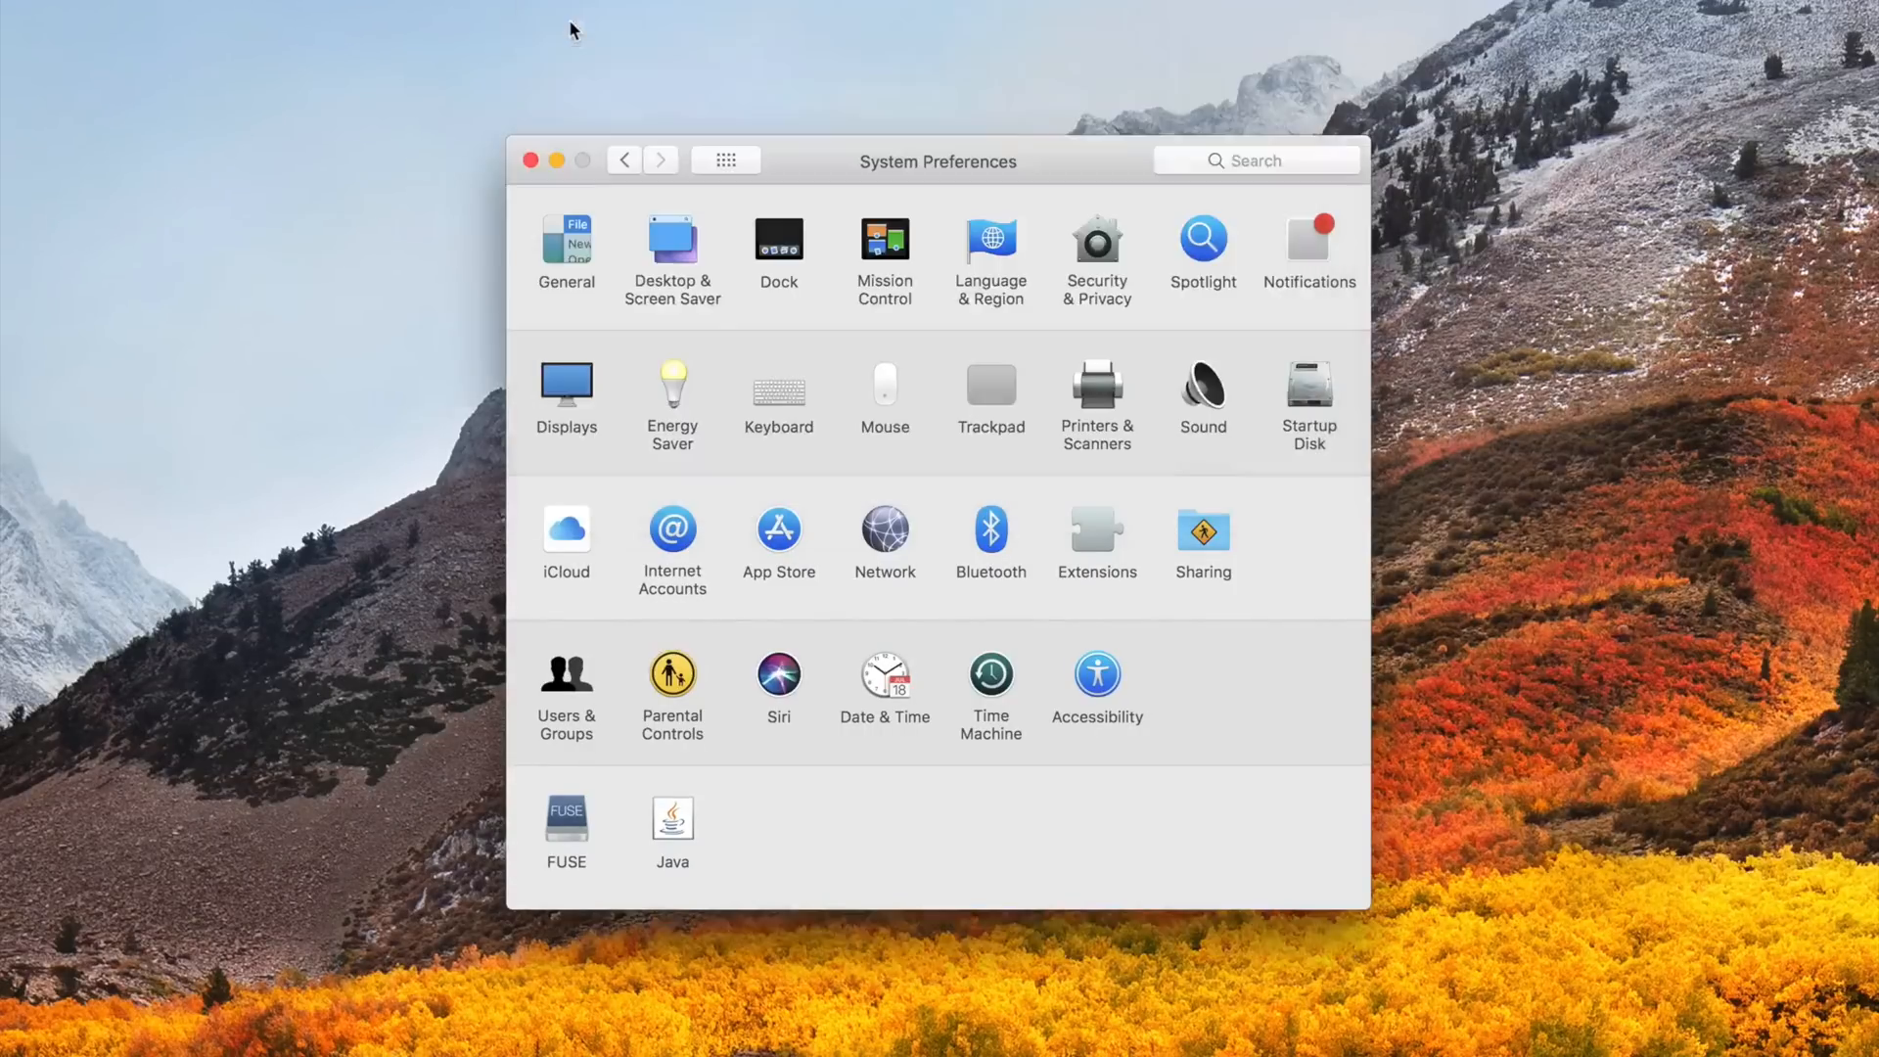
pyautogui.moveTo(575, 39)
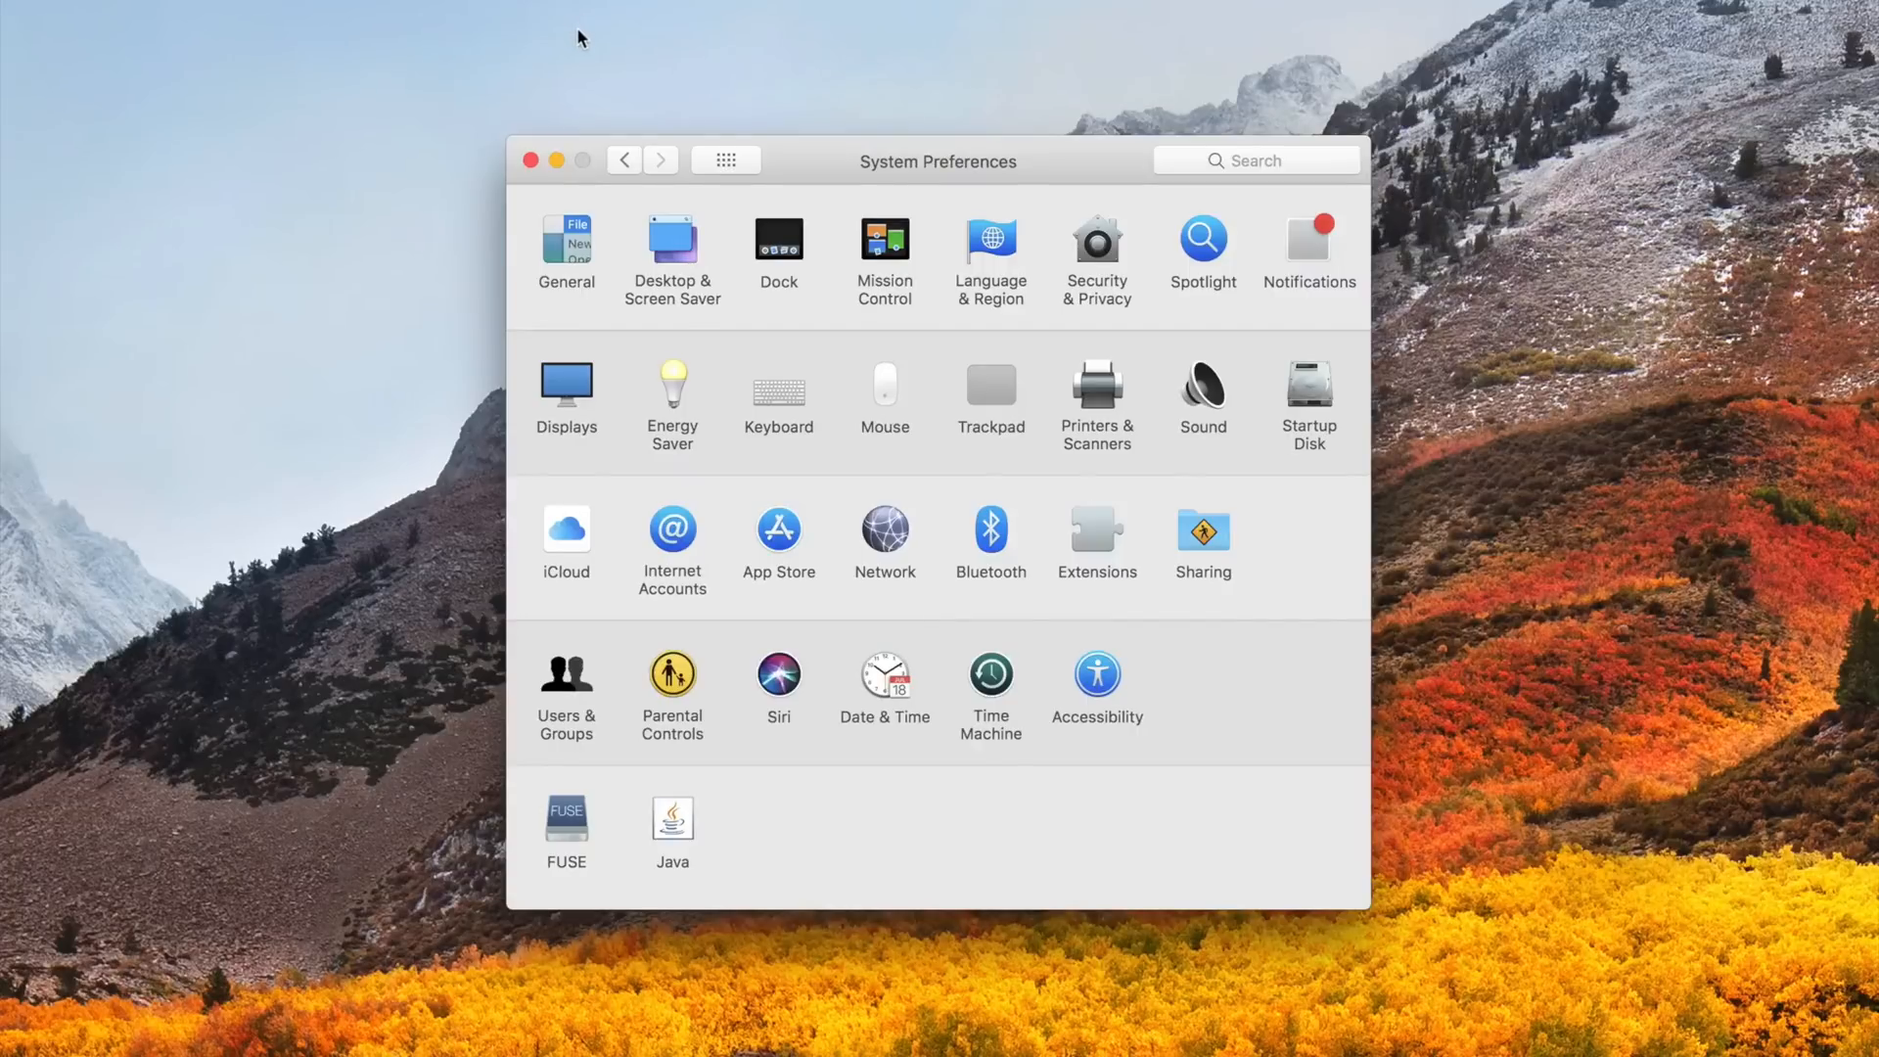
pyautogui.moveTo(751, 525)
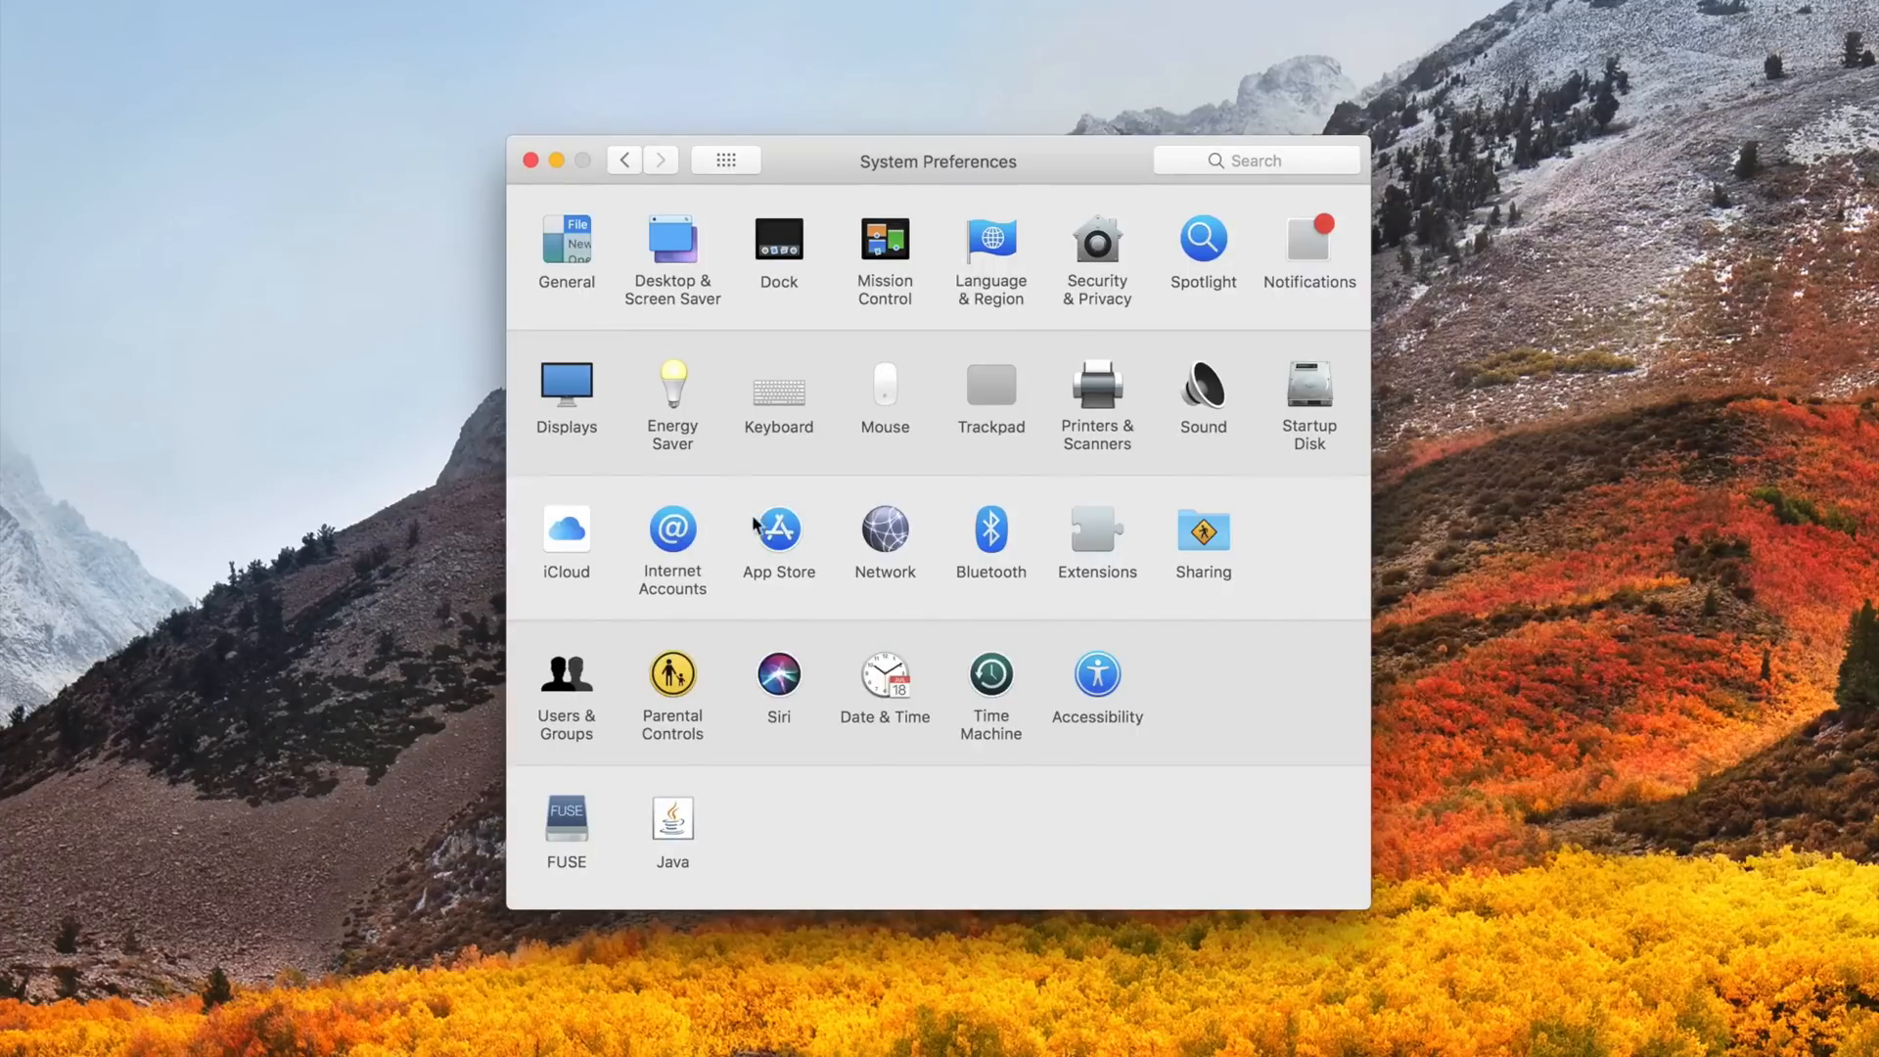
pyautogui.moveTo(757, 616)
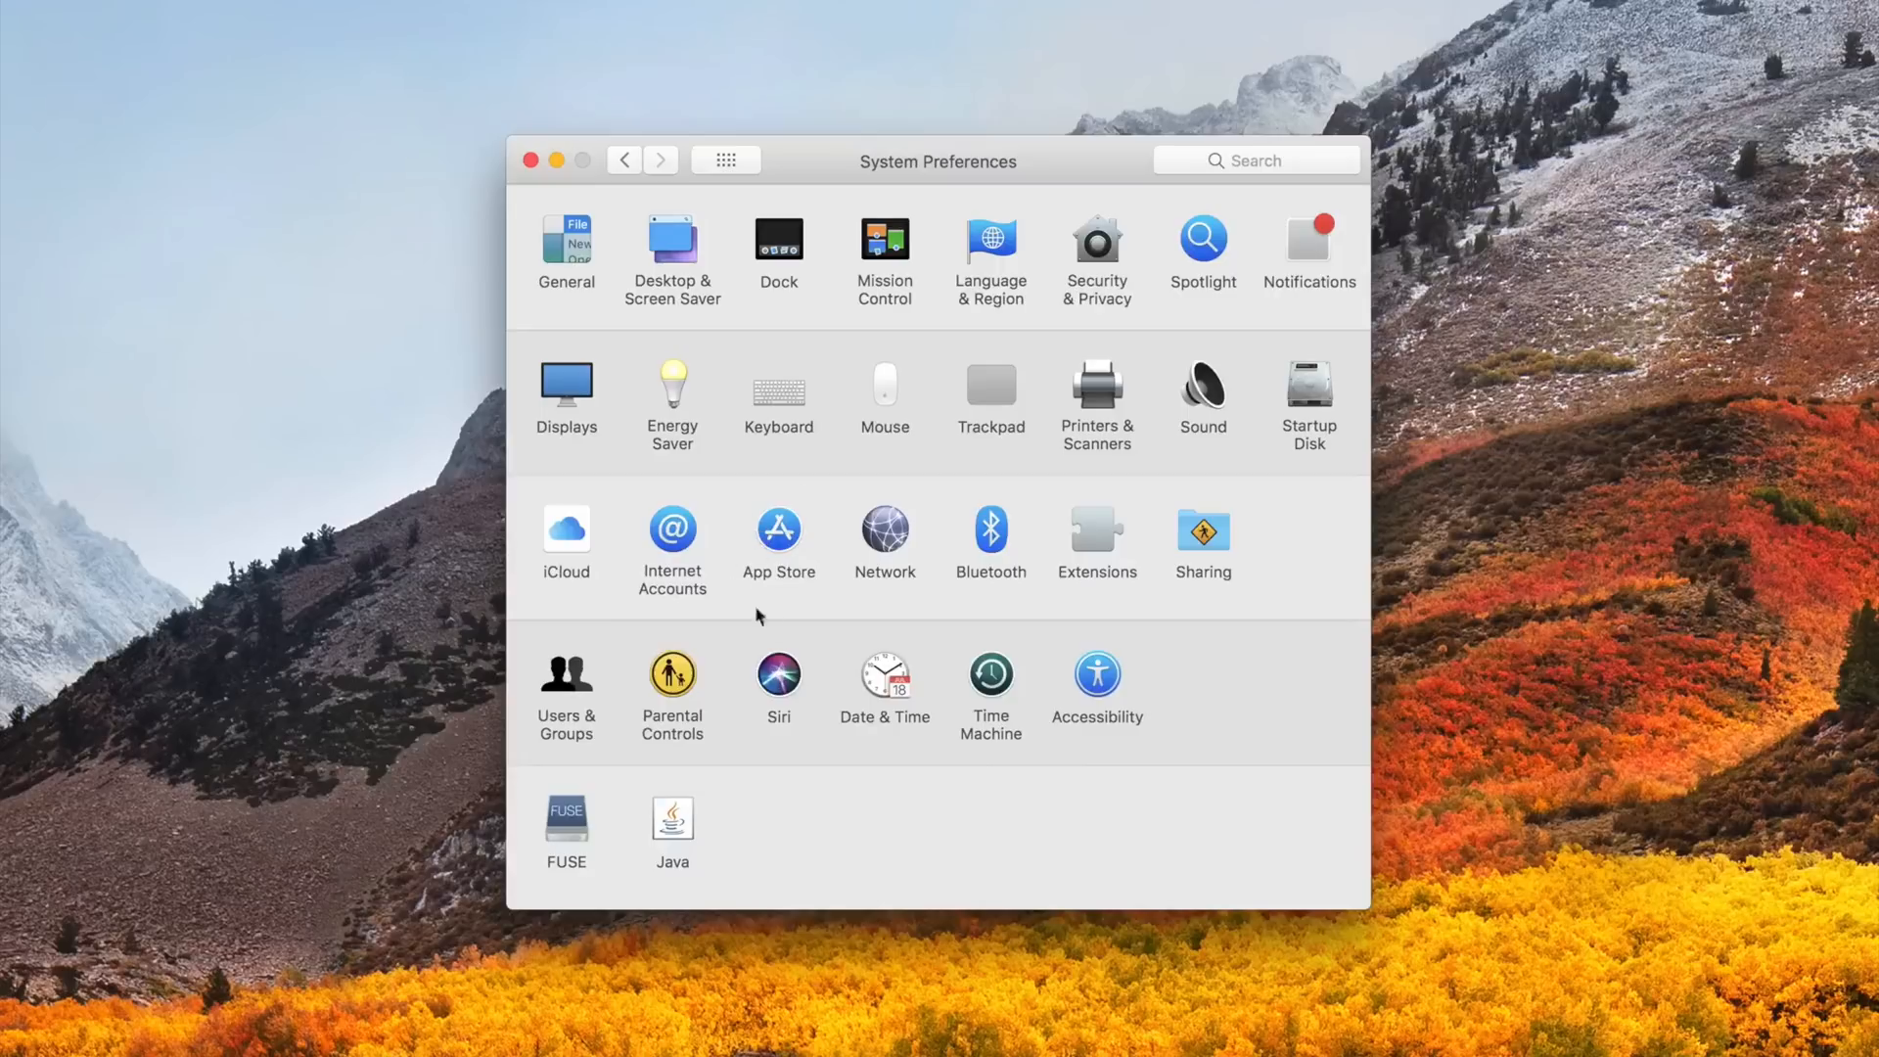
pyautogui.moveTo(789, 547)
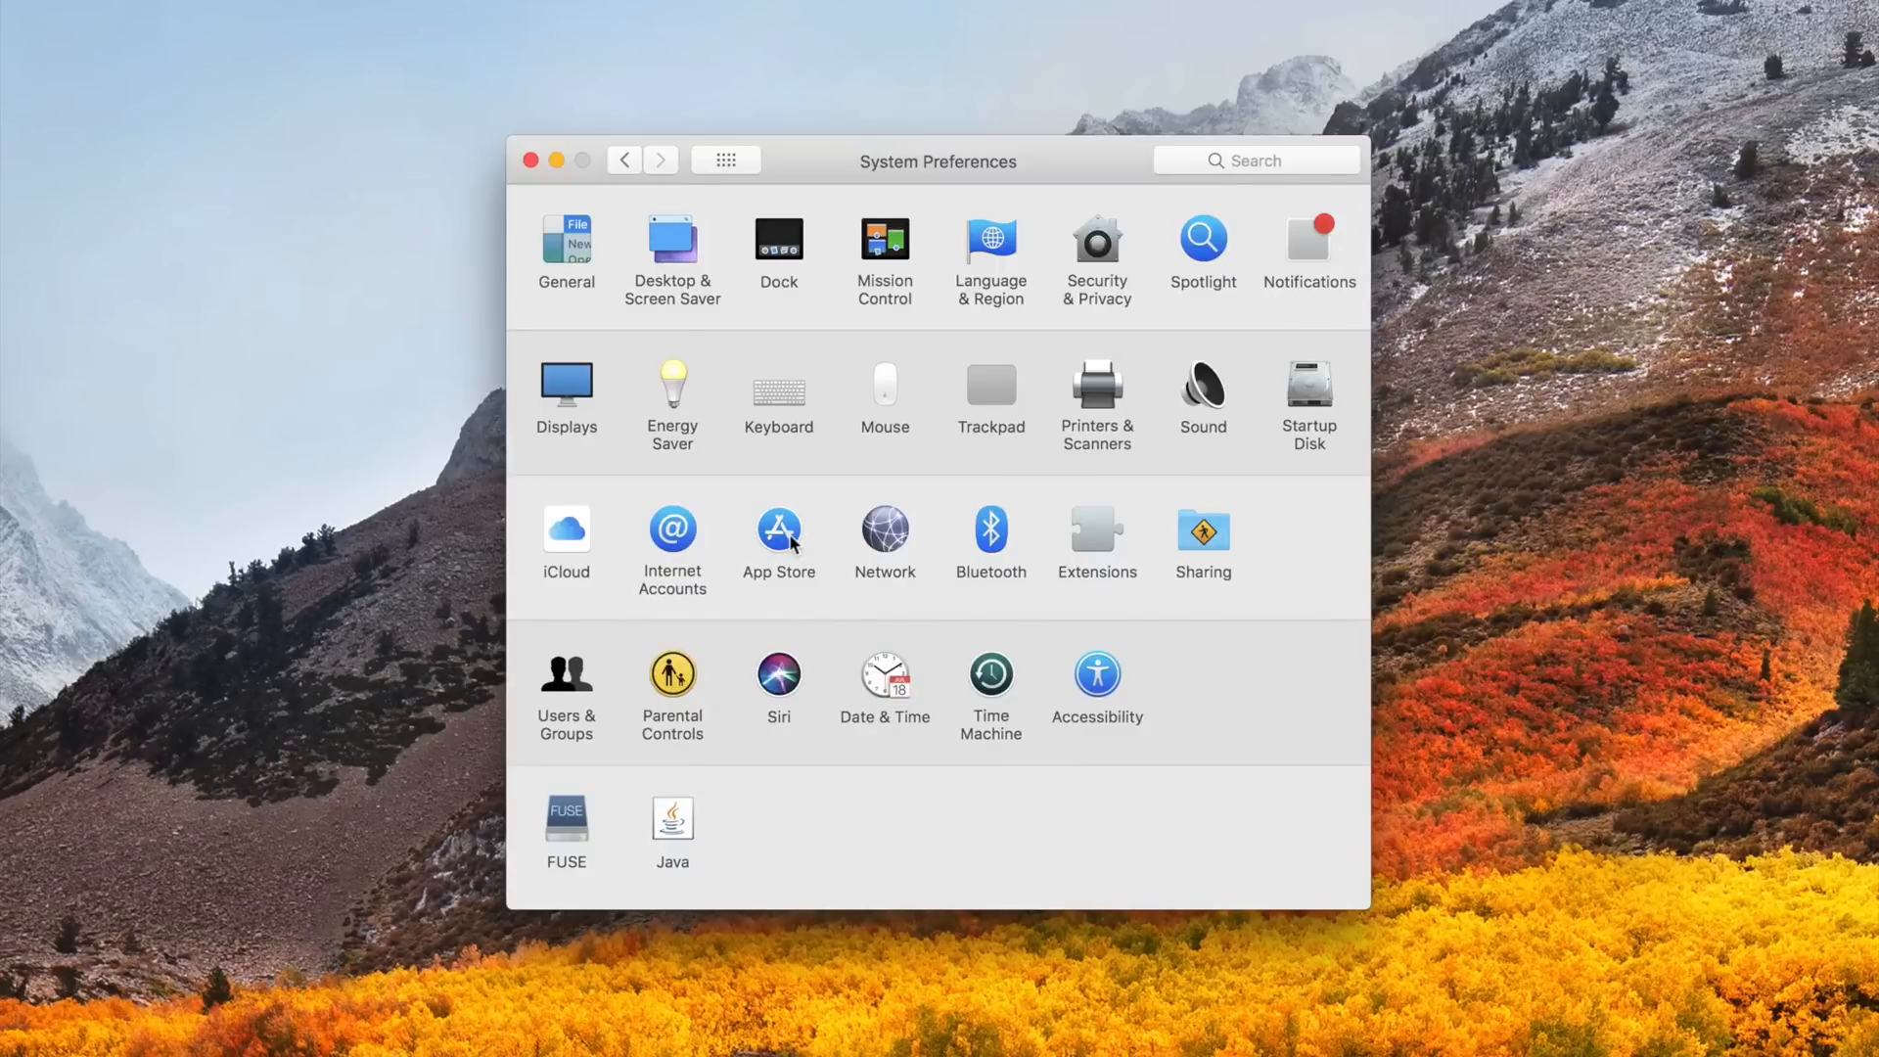
# Step: Enter the App Store preferences and unlock the pane via the padlock
pyautogui.click(777, 531)
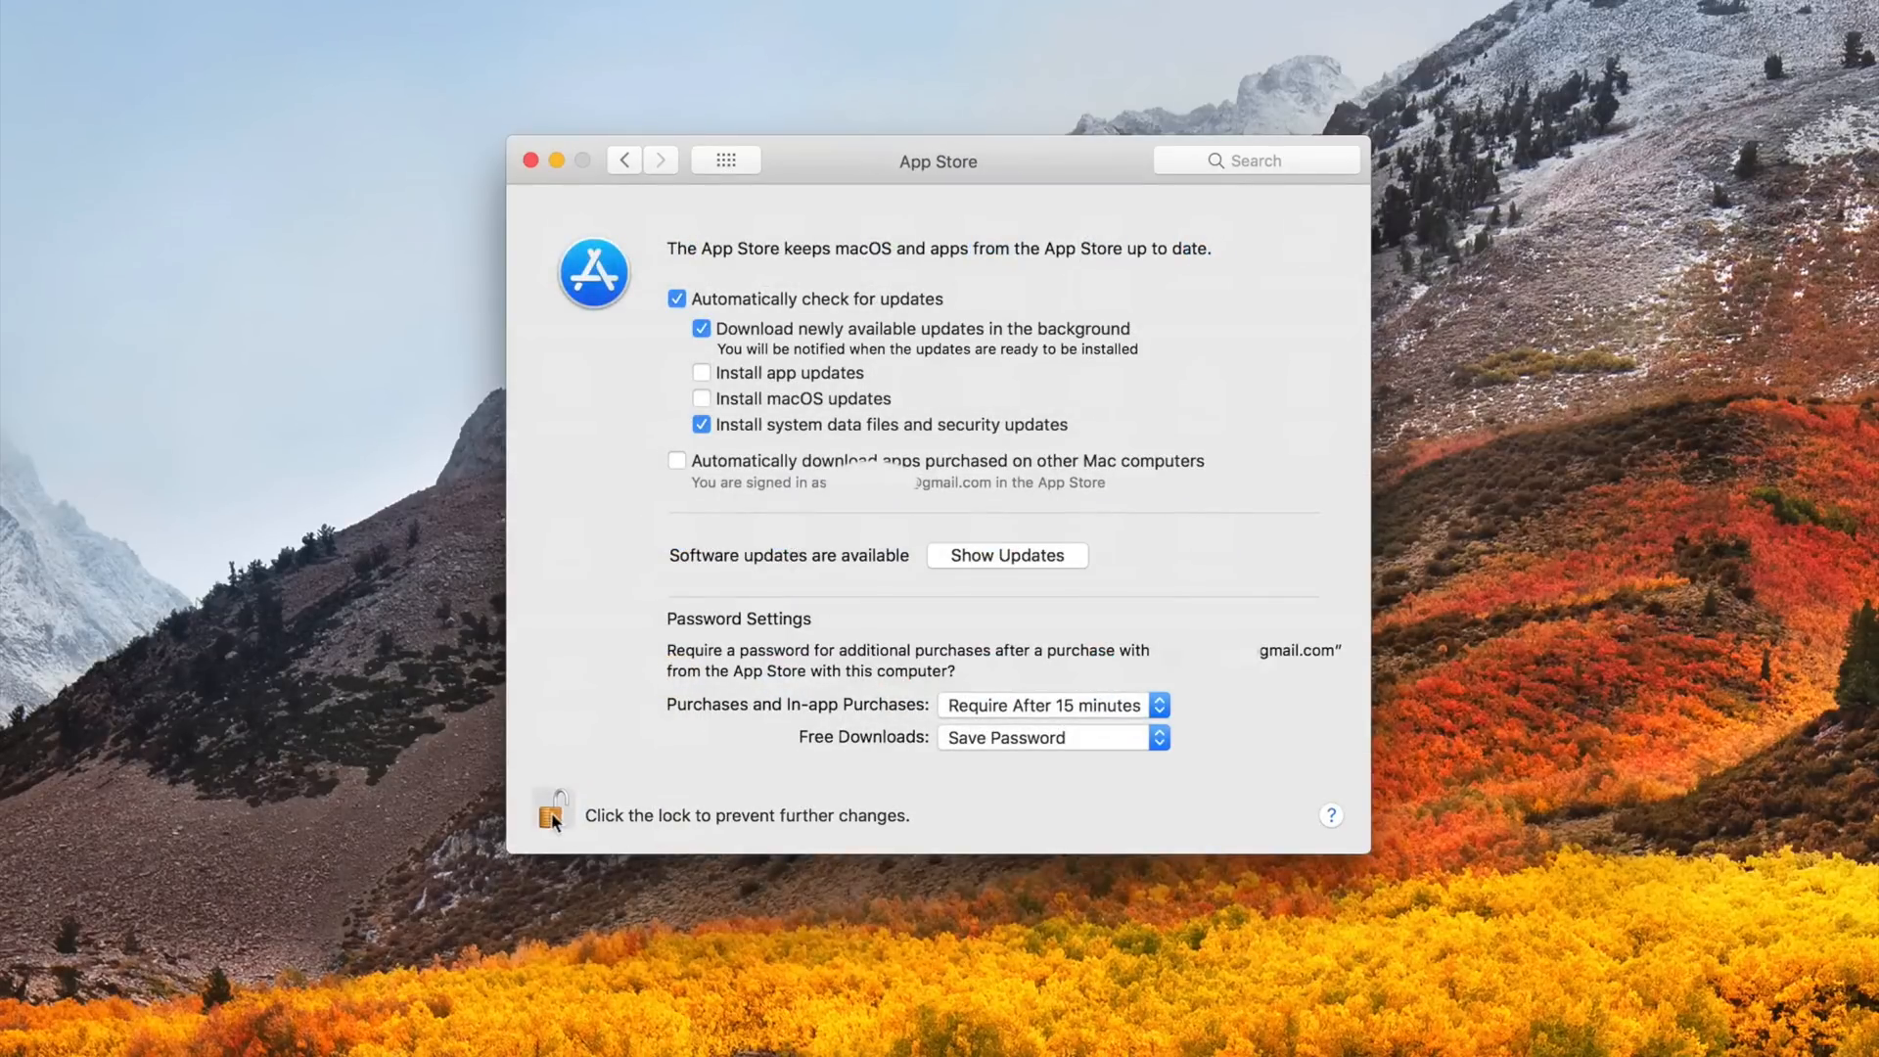
pyautogui.click(552, 815)
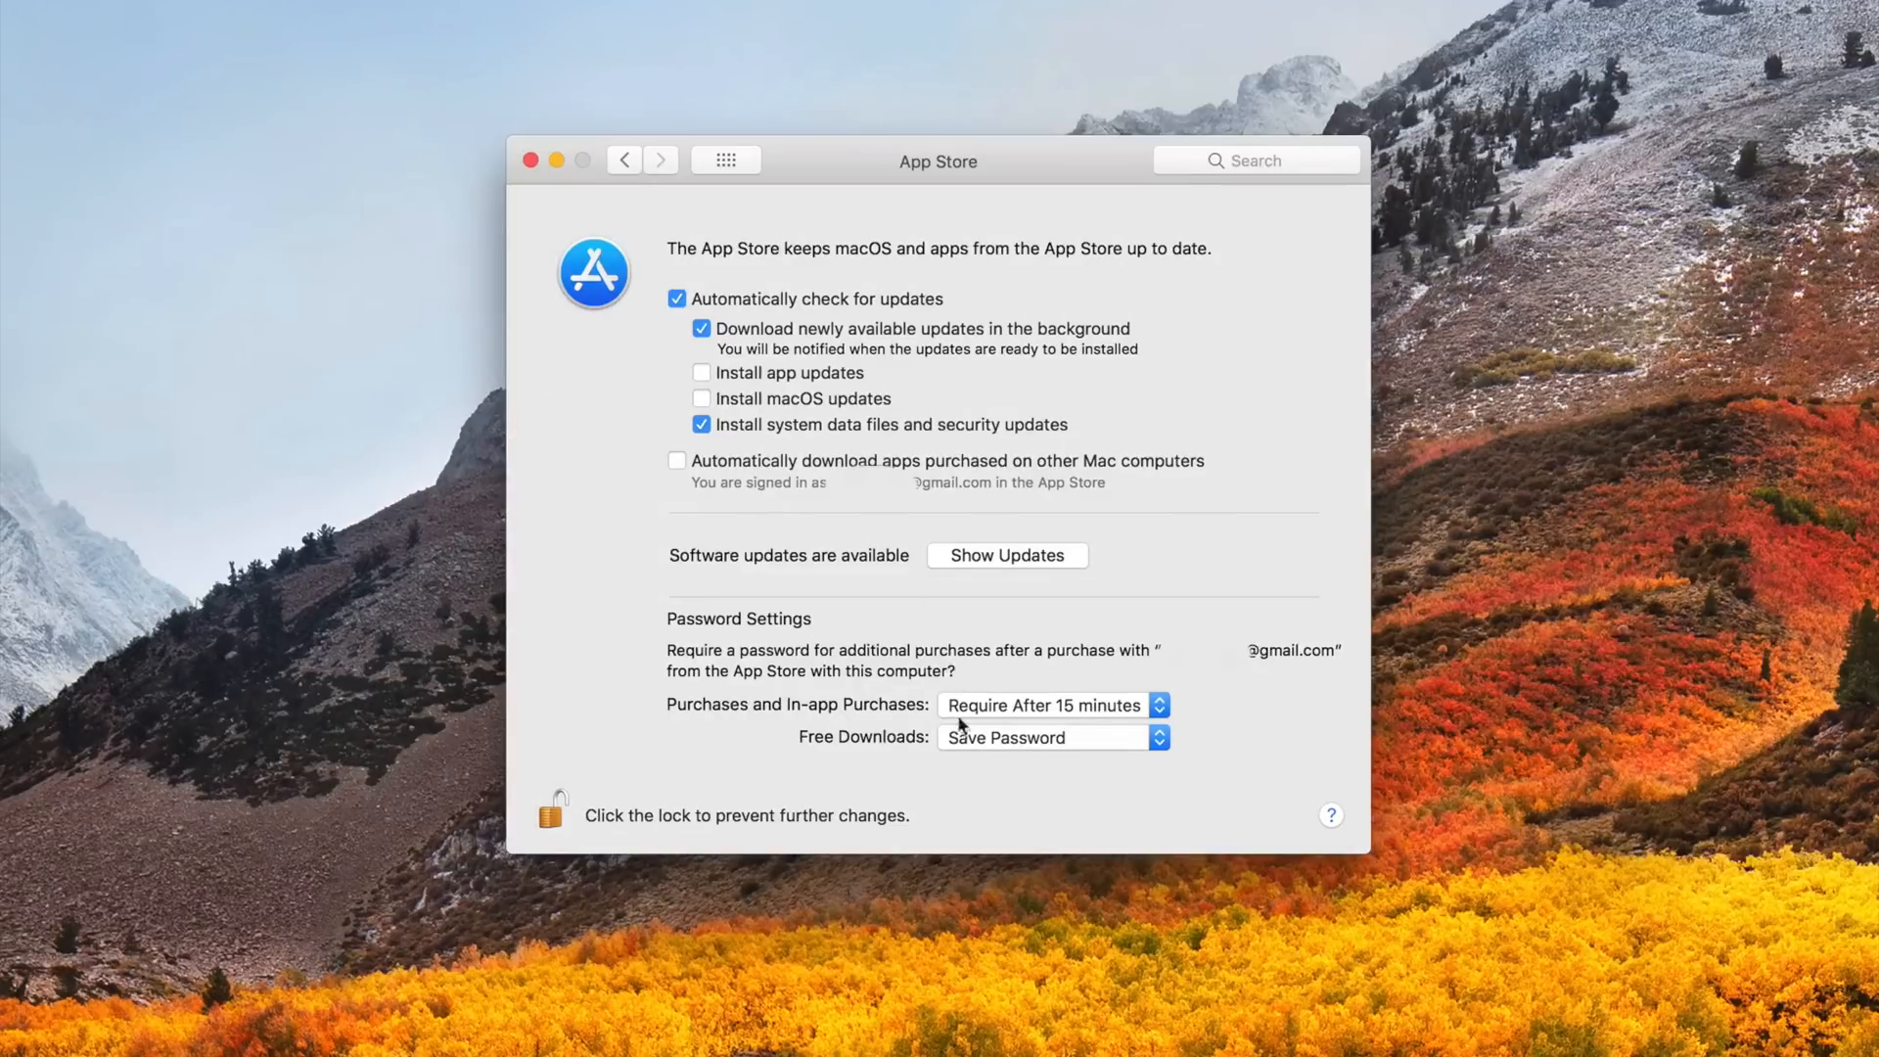
pyautogui.moveTo(970, 781)
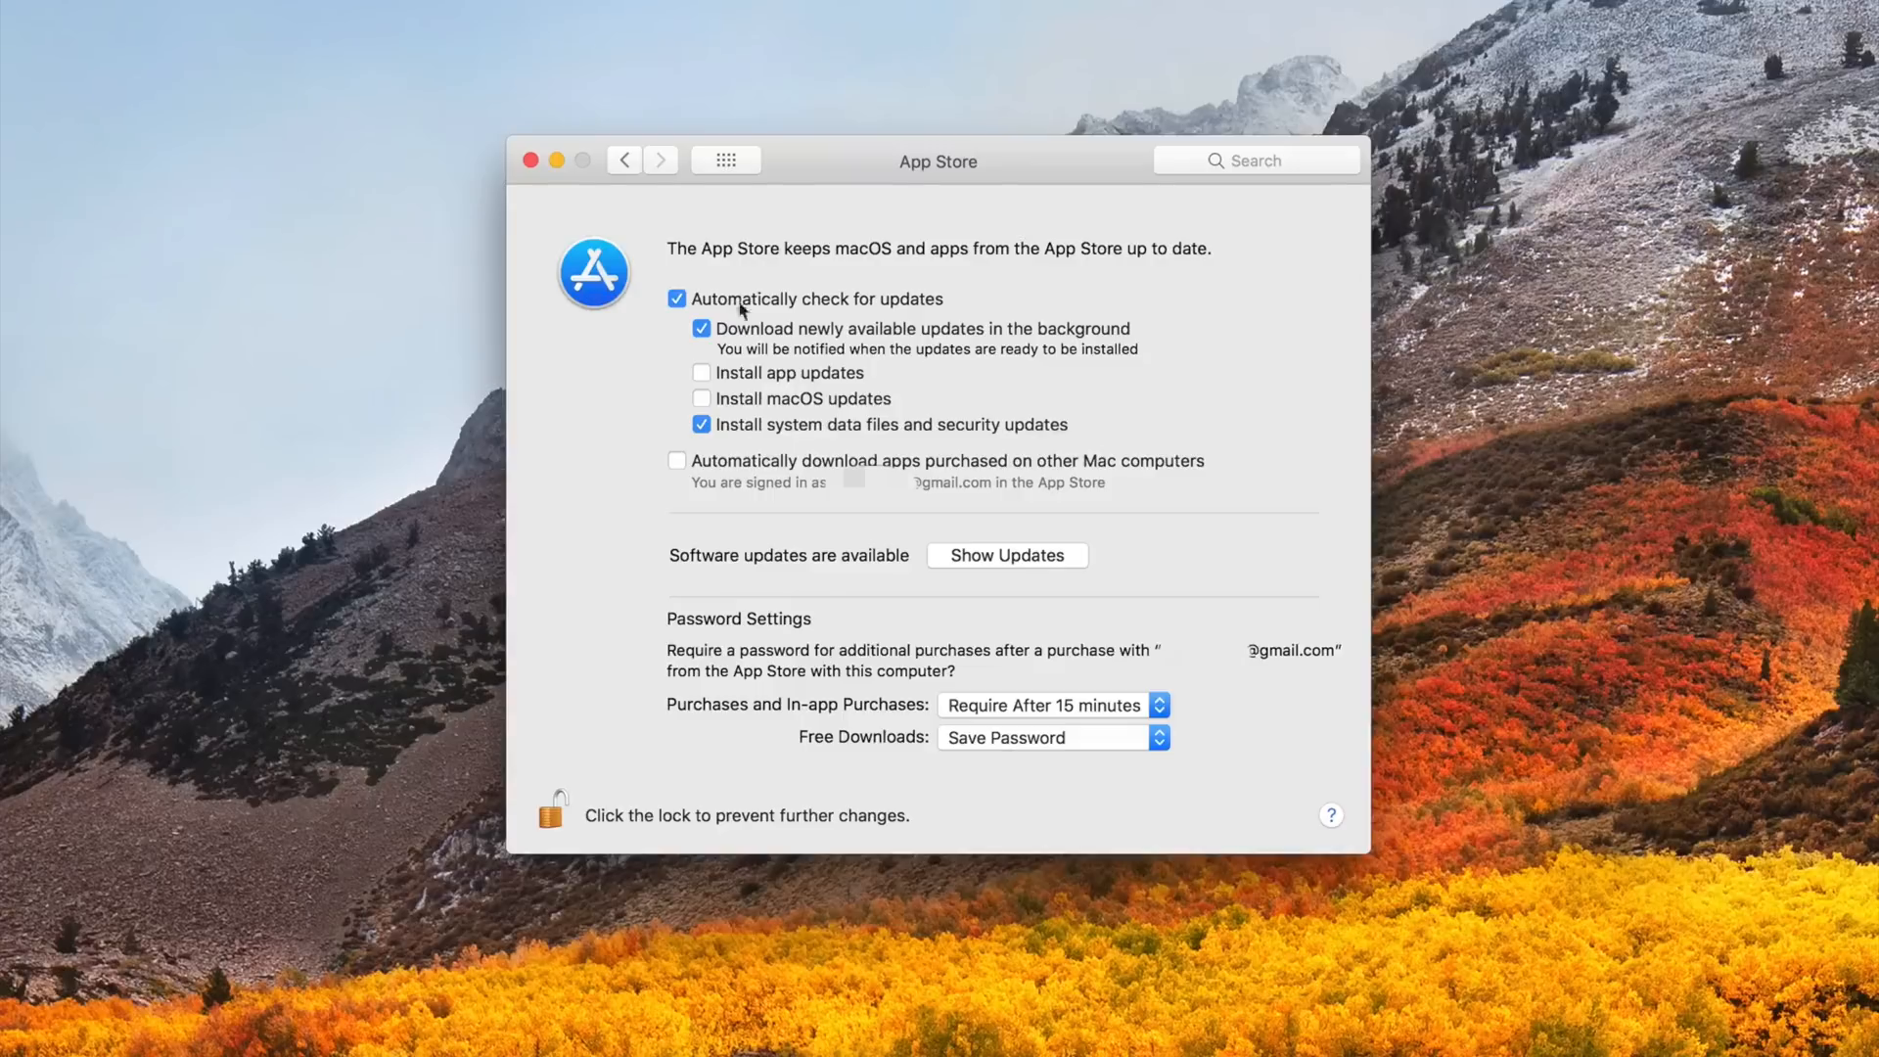
# Step: Toggle background update downloads and automatic update checking off and back on
pyautogui.click(701, 329)
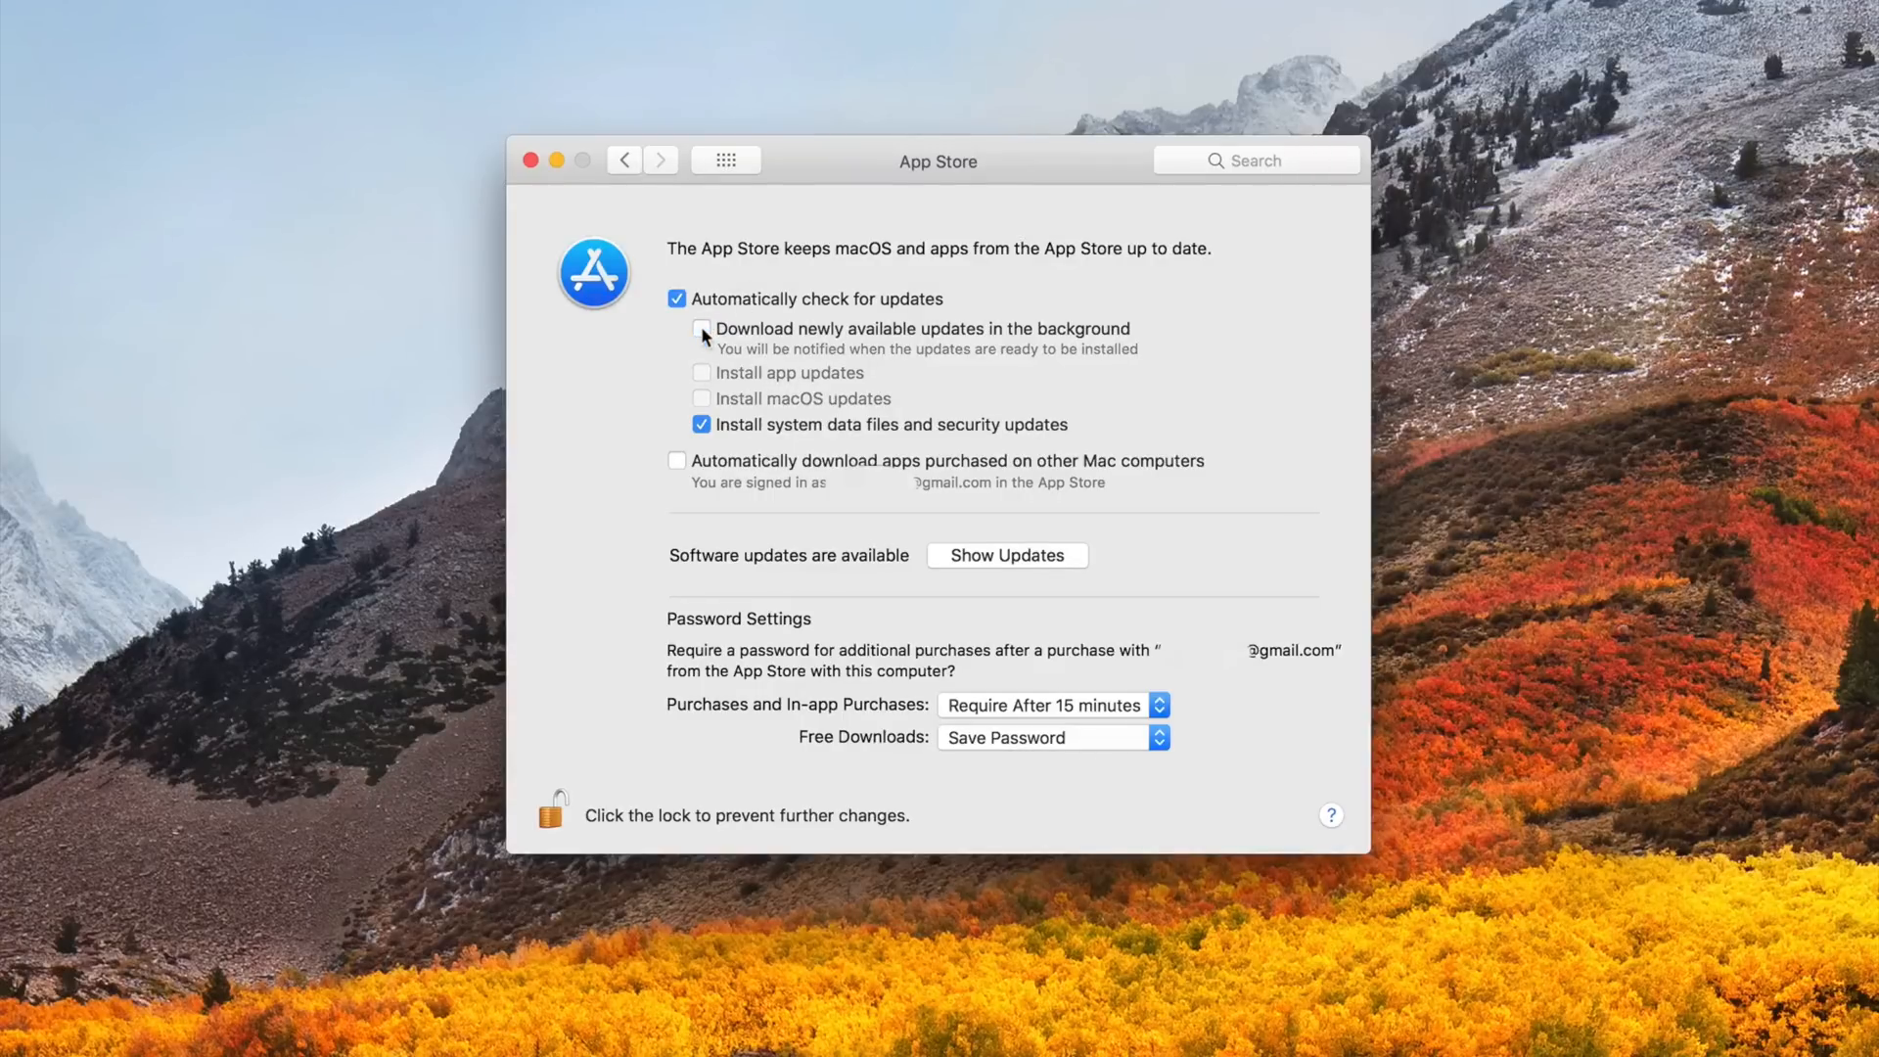
pyautogui.click(701, 329)
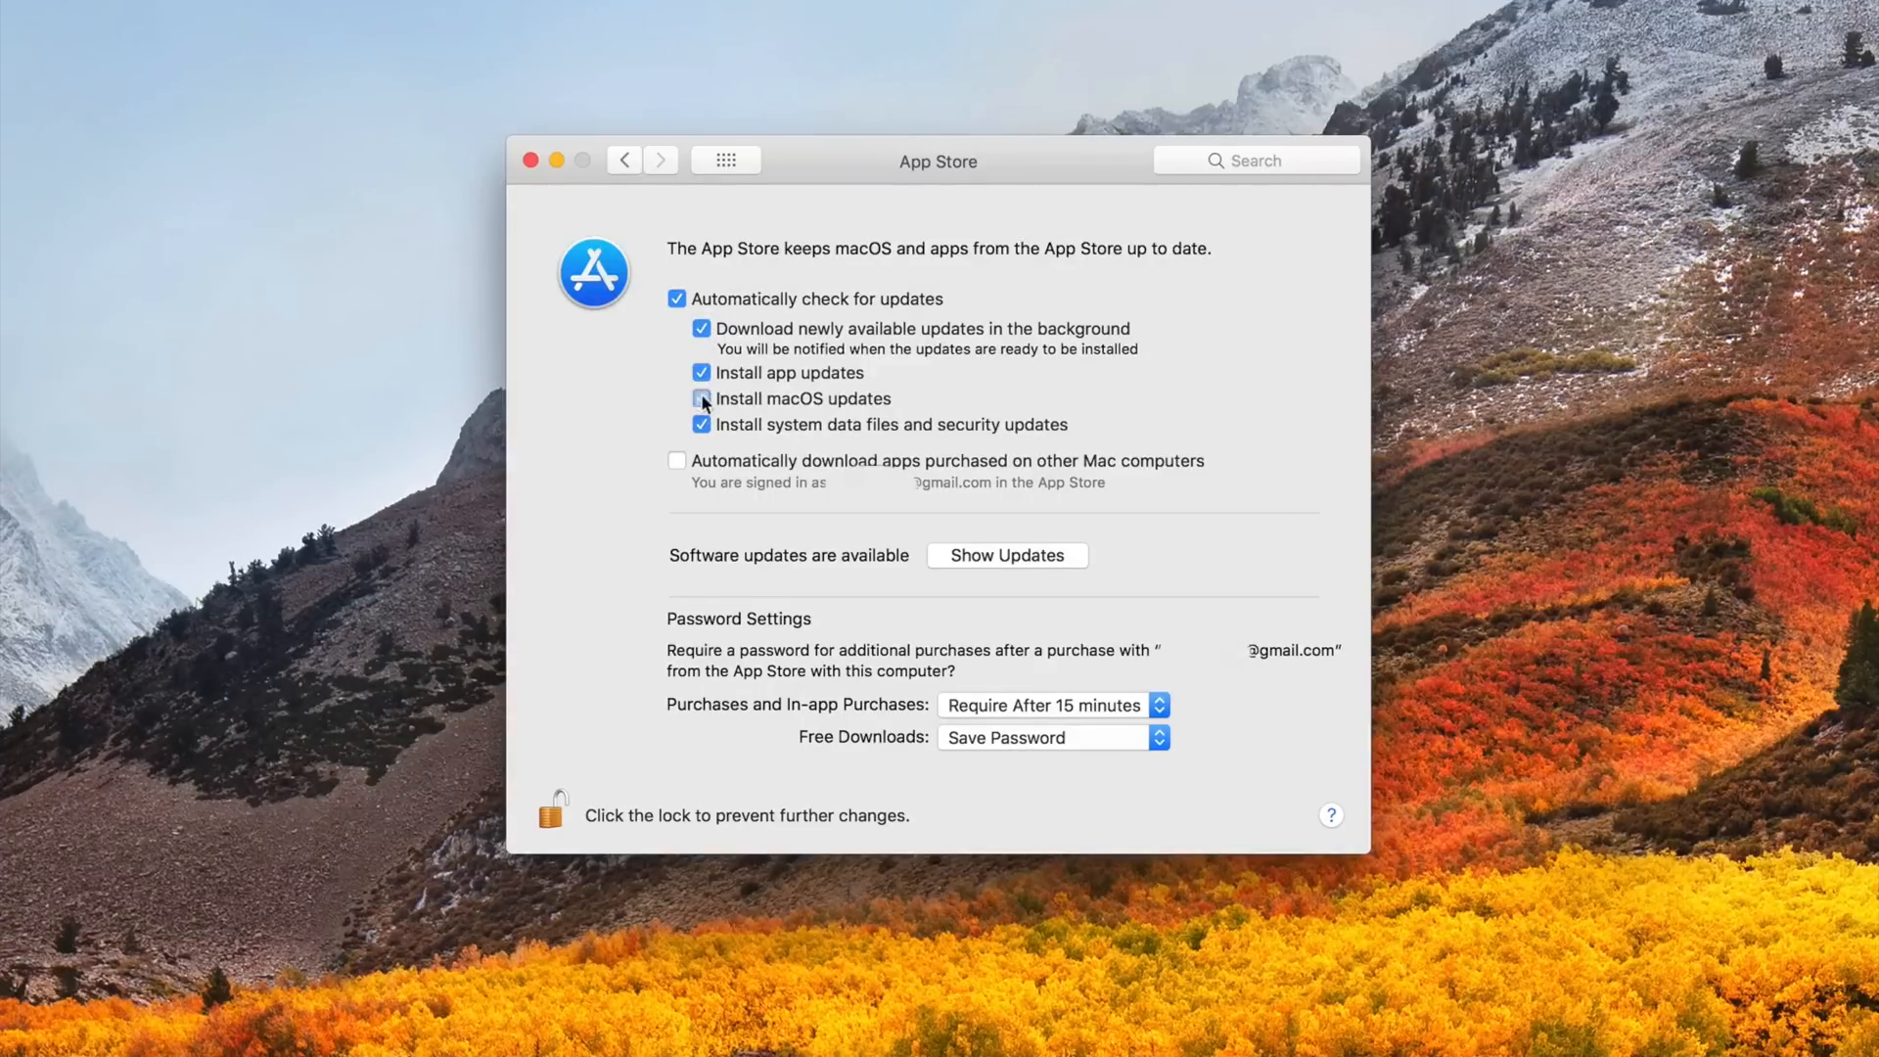
pyautogui.click(677, 298)
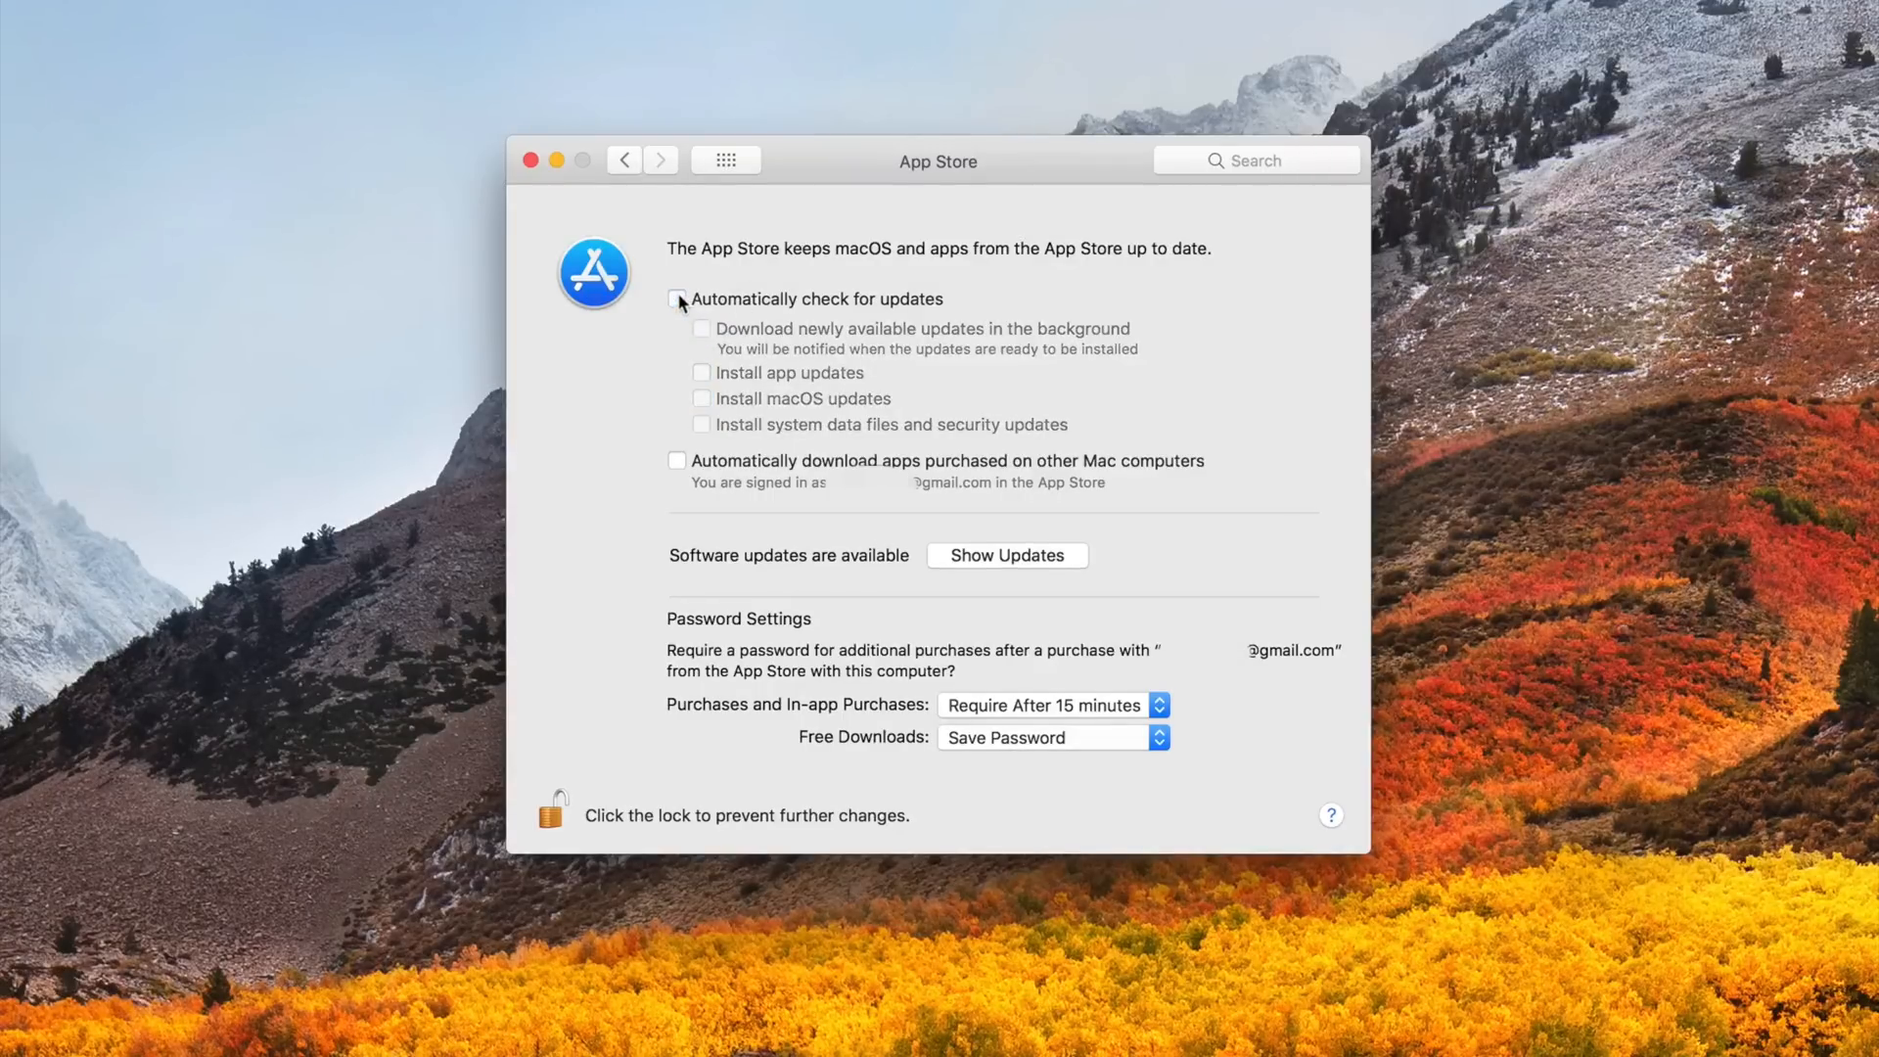
pyautogui.click(677, 297)
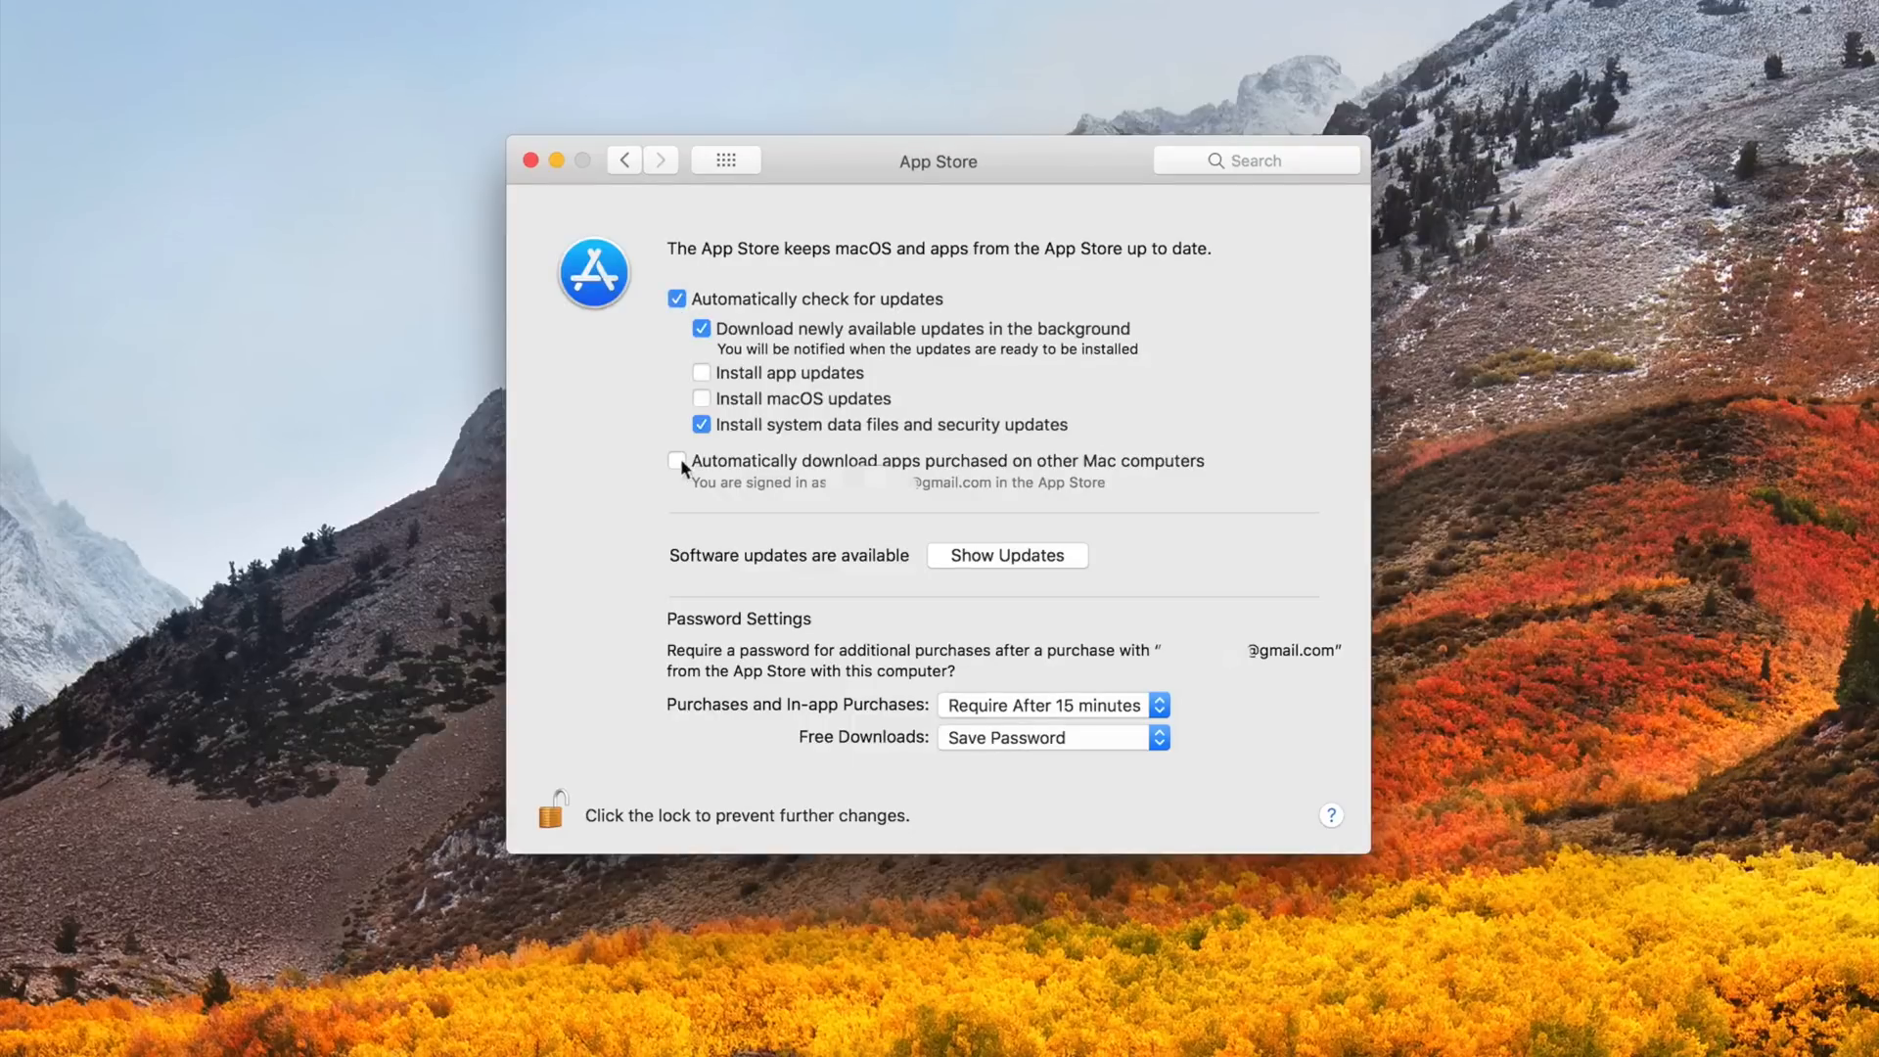
# Step: Try enabling automatic downloads of apps bought elsewhere, cancel the sign-in, and toggle system data updates
pyautogui.click(678, 462)
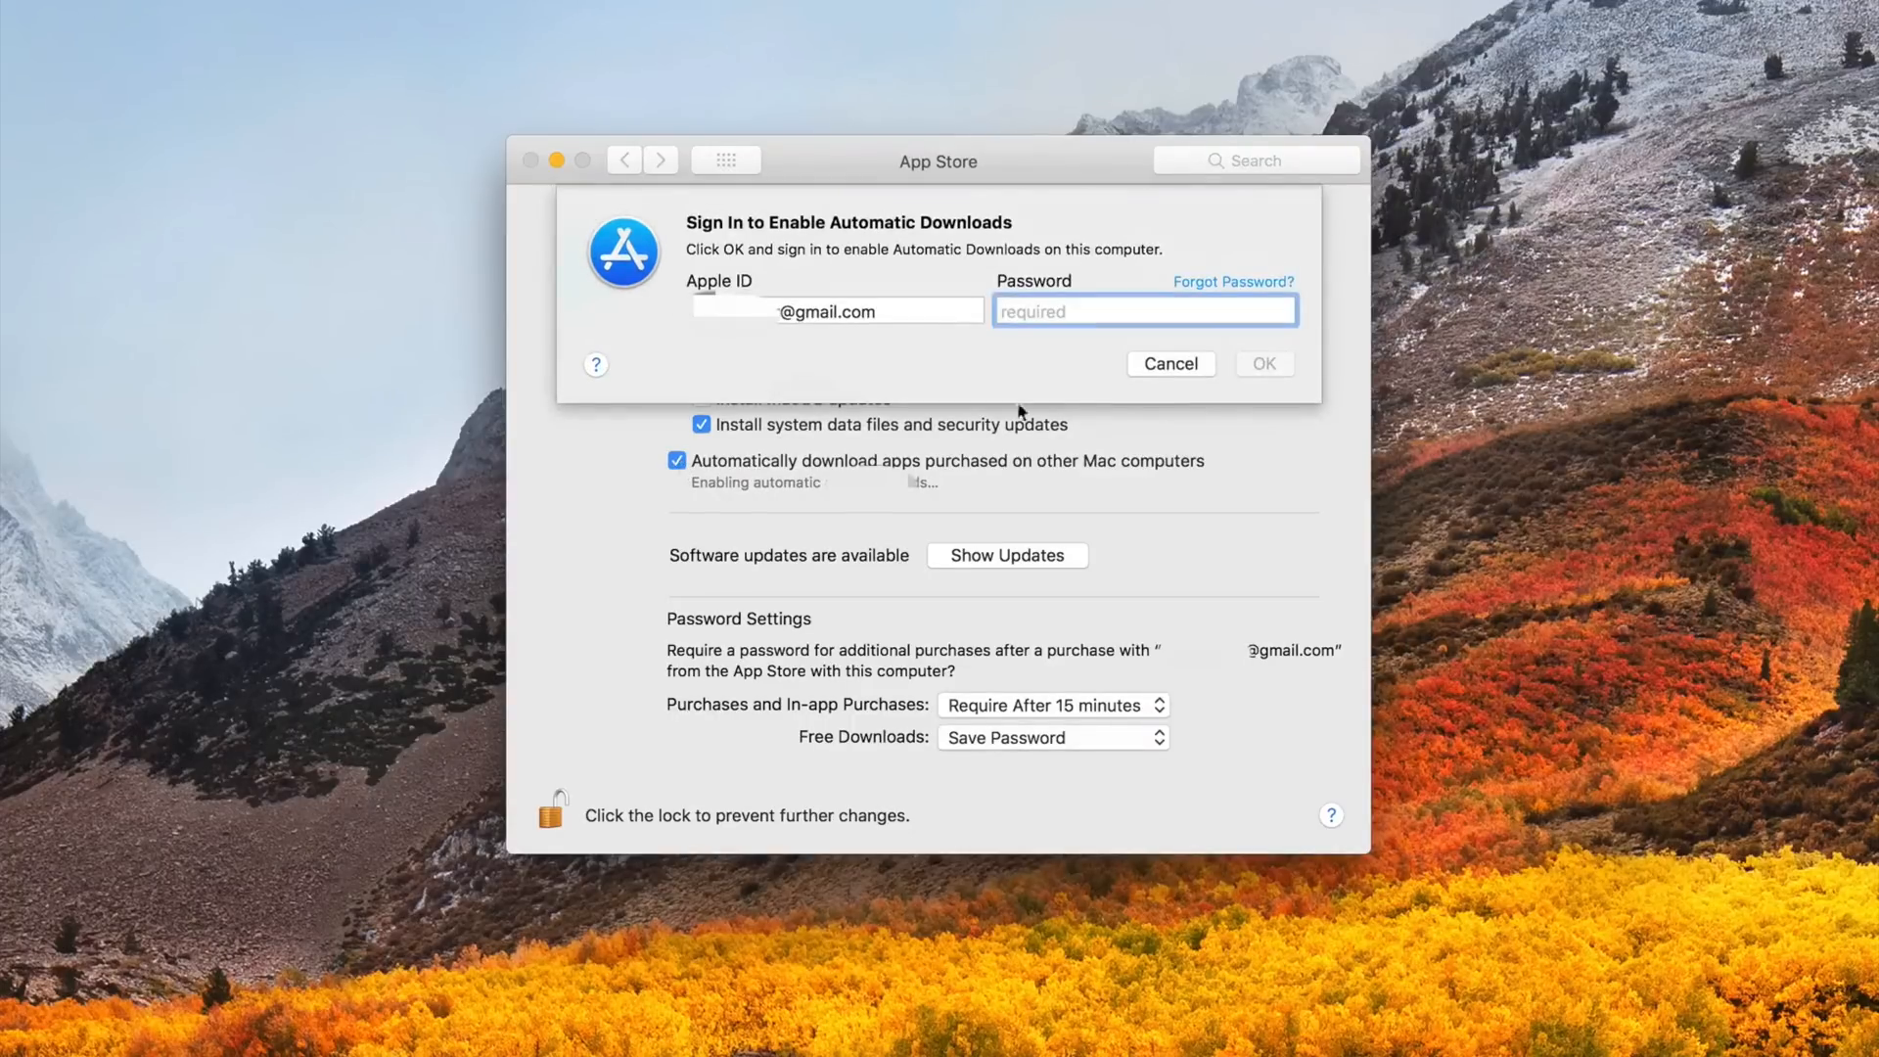
pyautogui.click(1171, 364)
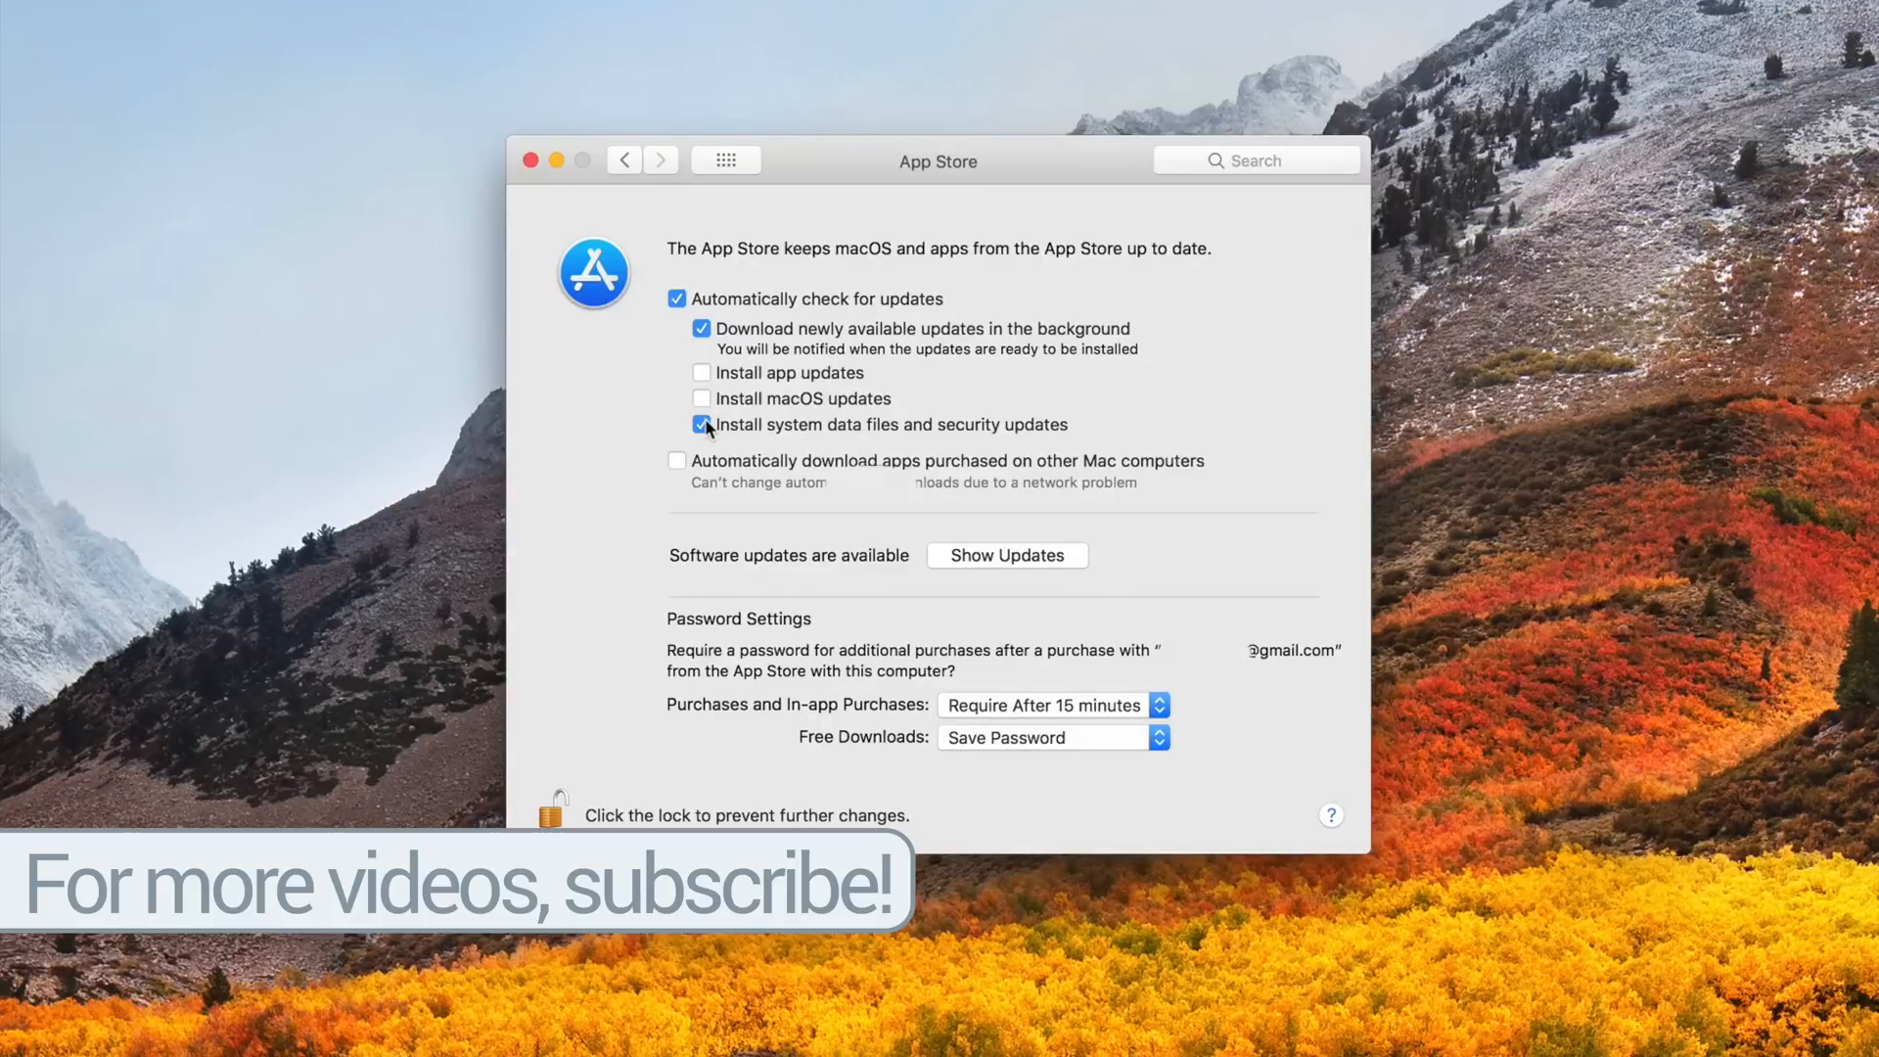
pyautogui.click(1006, 554)
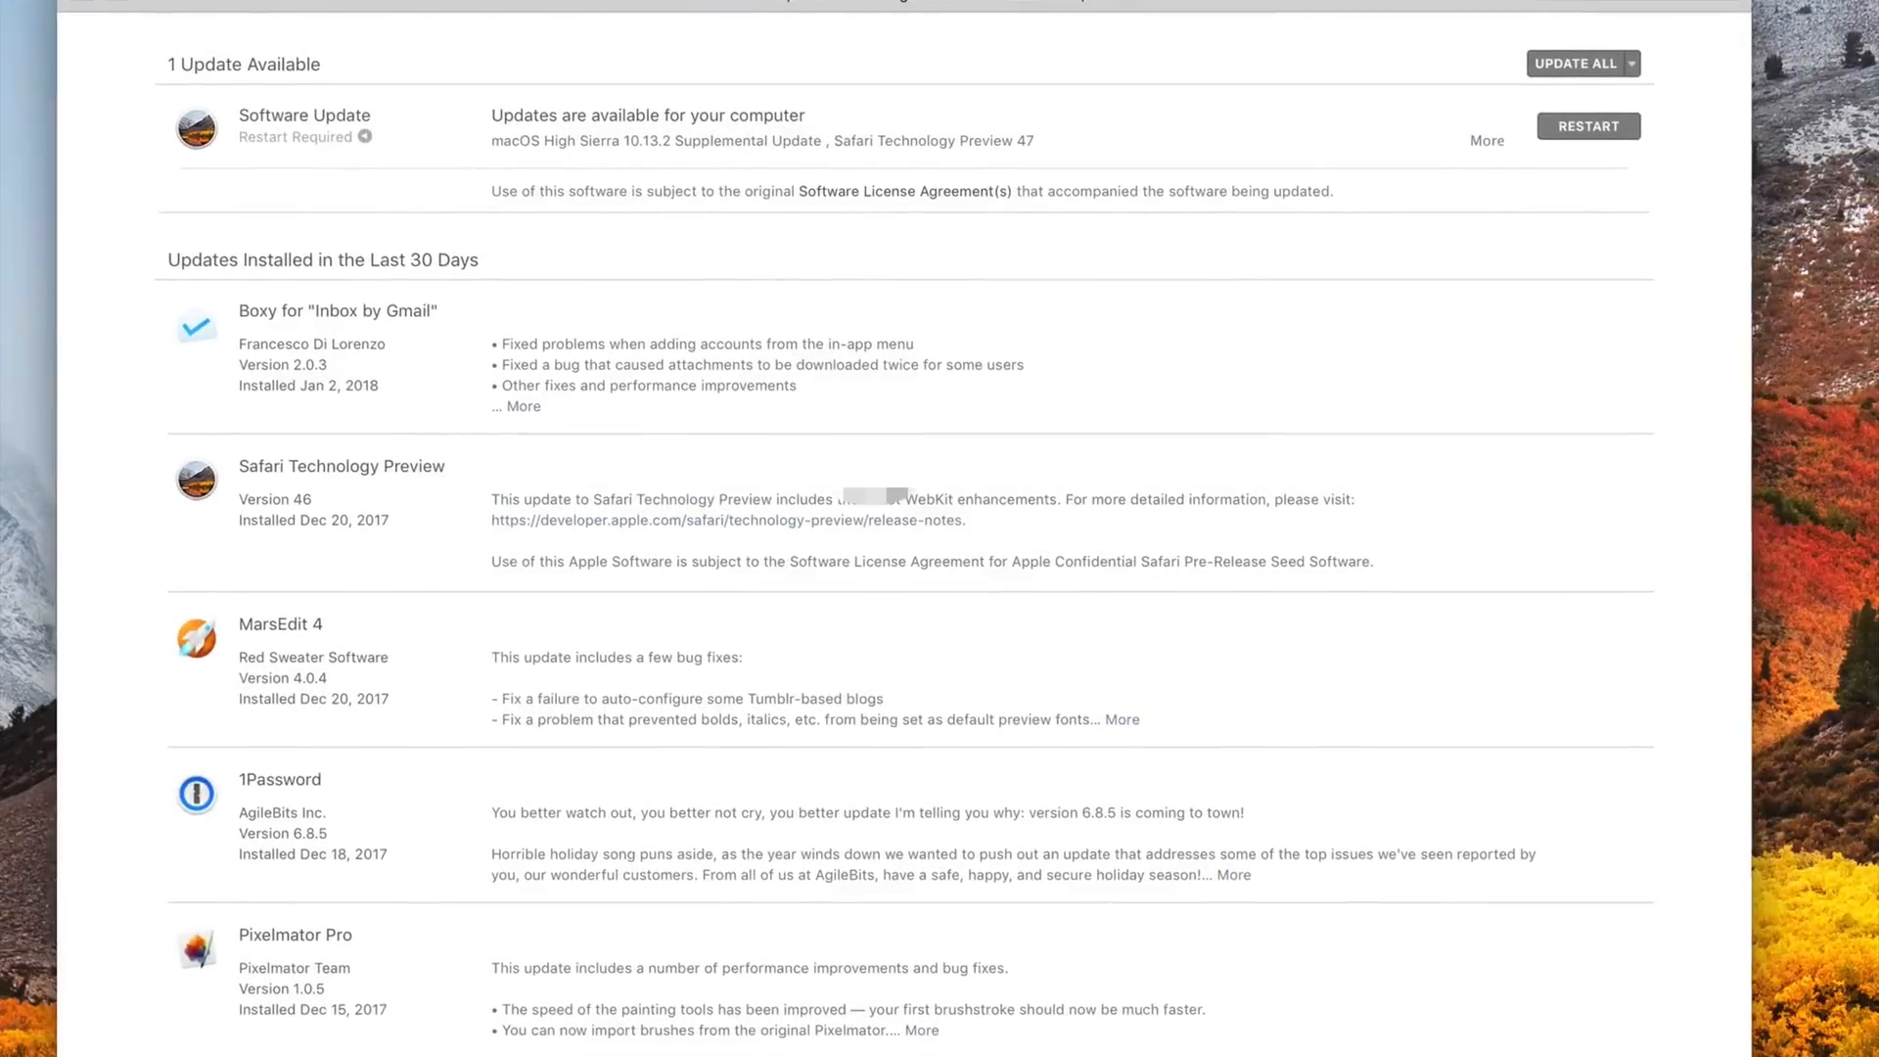
# Step: Scroll through the App Store Updates list of available and recently installed updates
pyautogui.scroll(3)
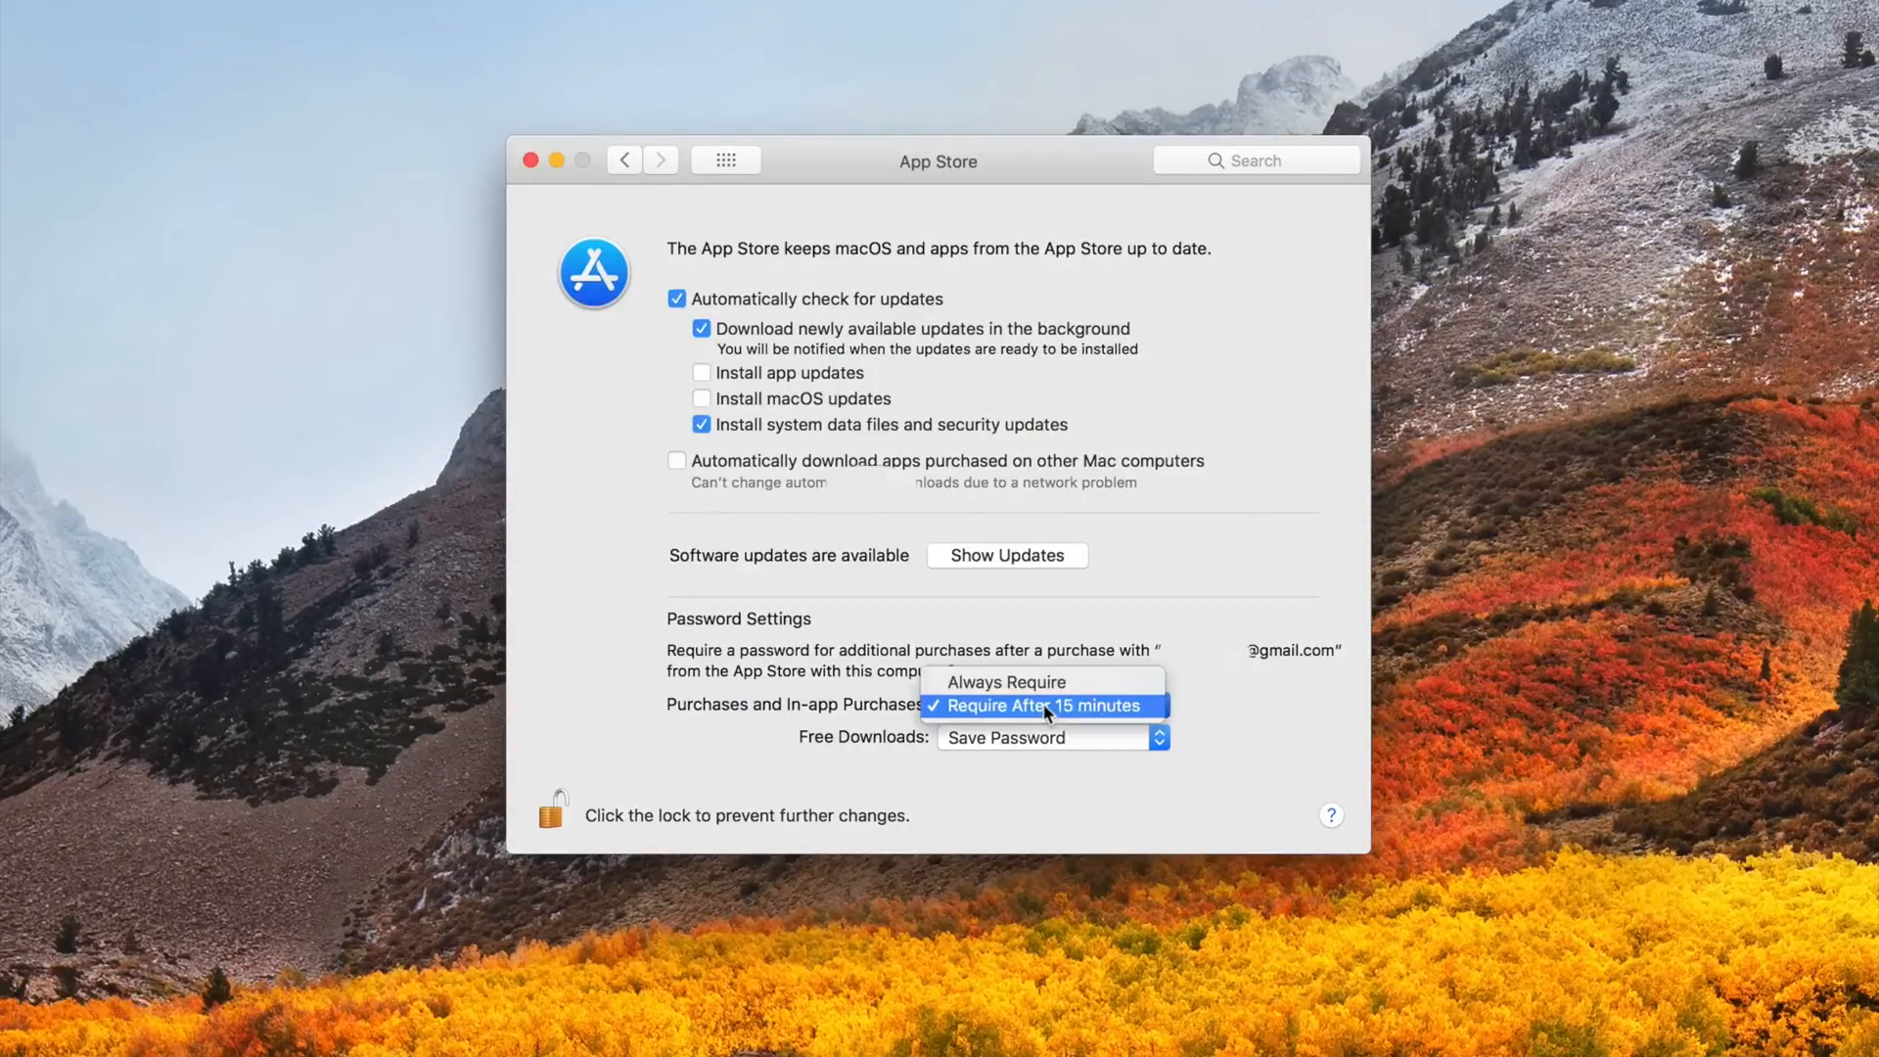
# Step: Keep purchases at Require After 15 minutes and lock the App Store pane
pyautogui.click(1041, 705)
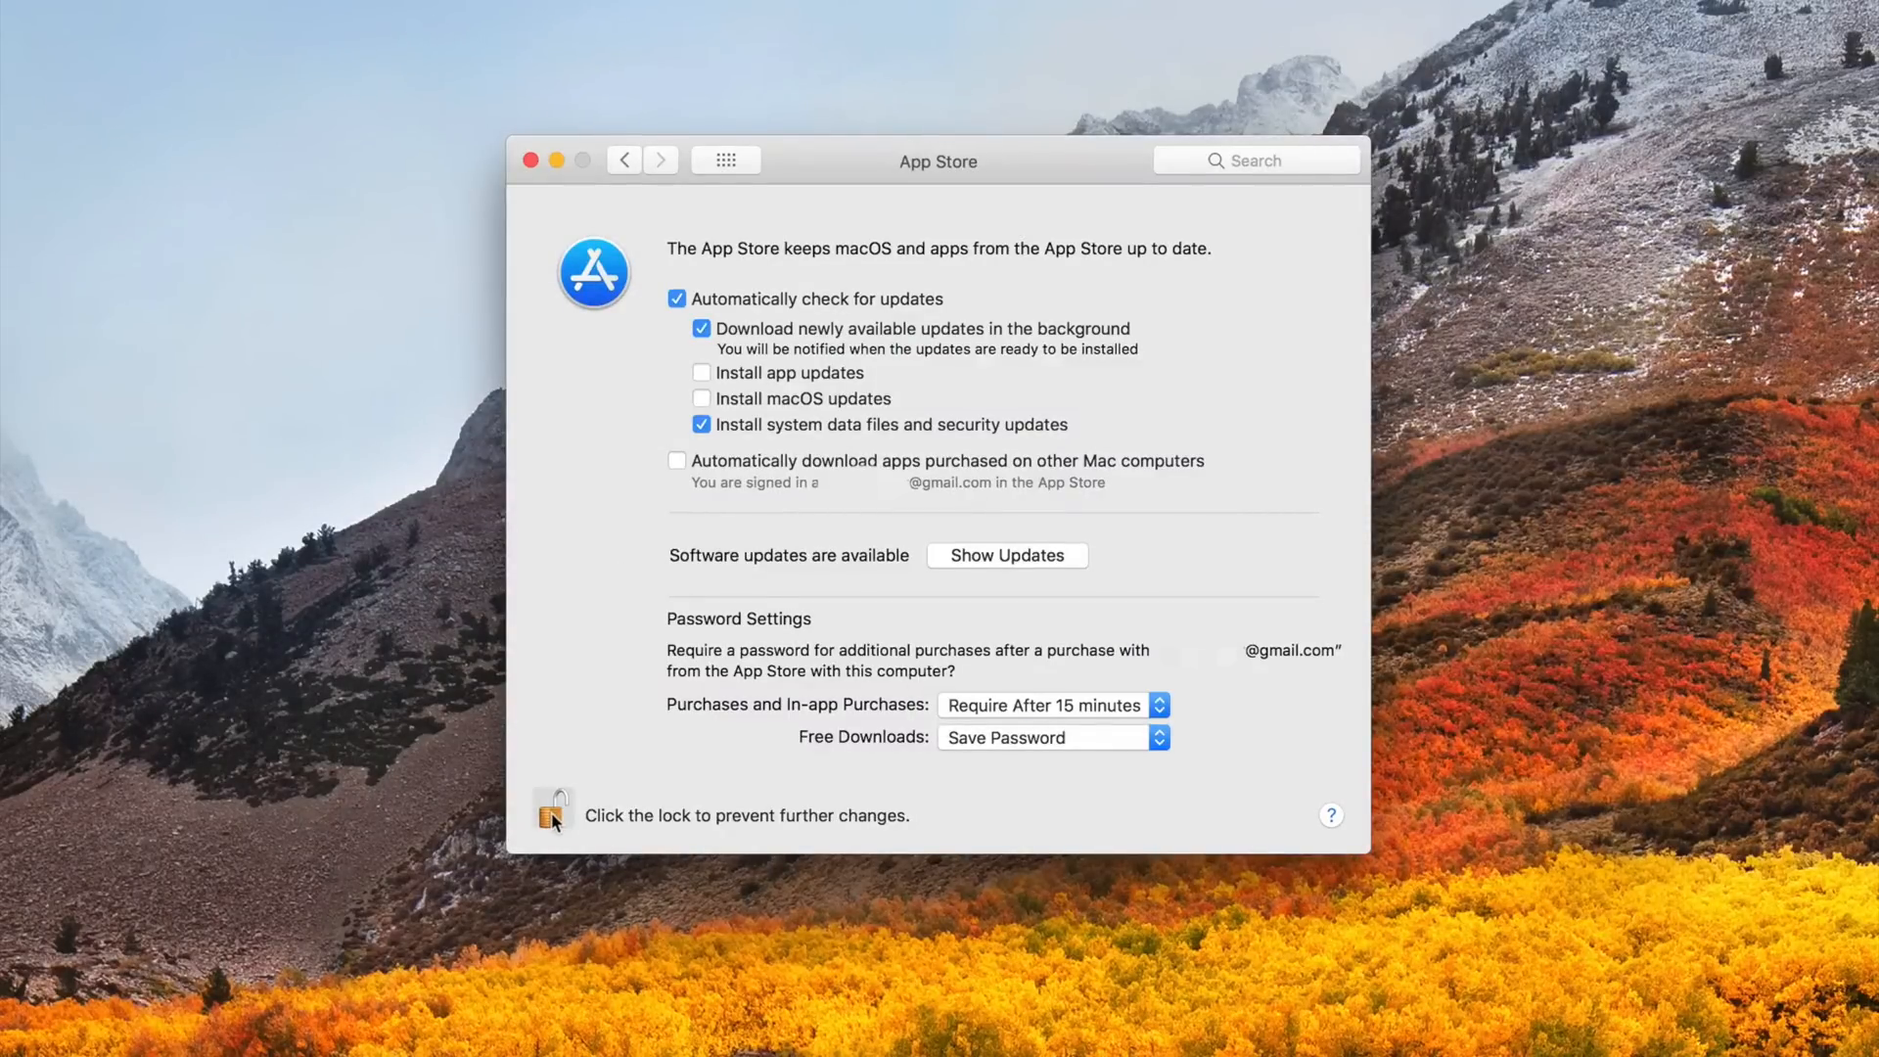
pyautogui.click(552, 814)
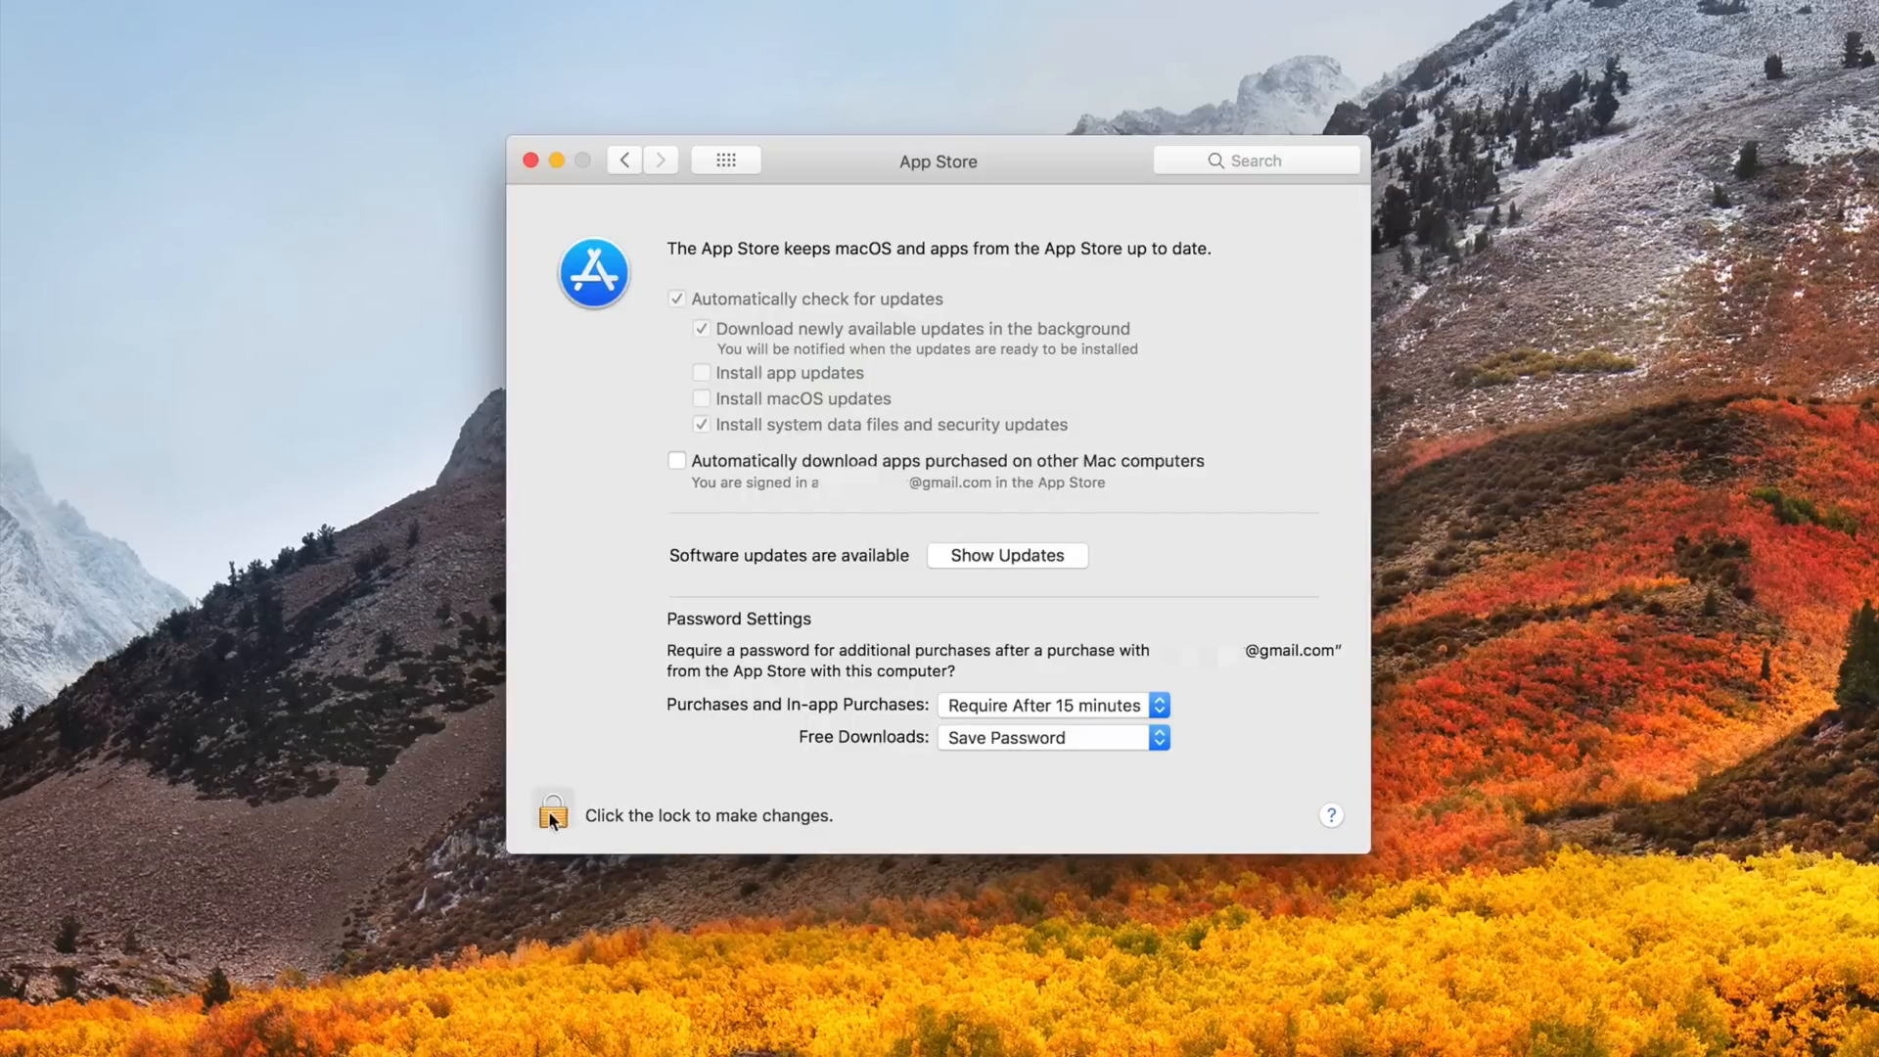
# Step: Unlock the App Store pane with a single-character bogus password
pyautogui.click(552, 815)
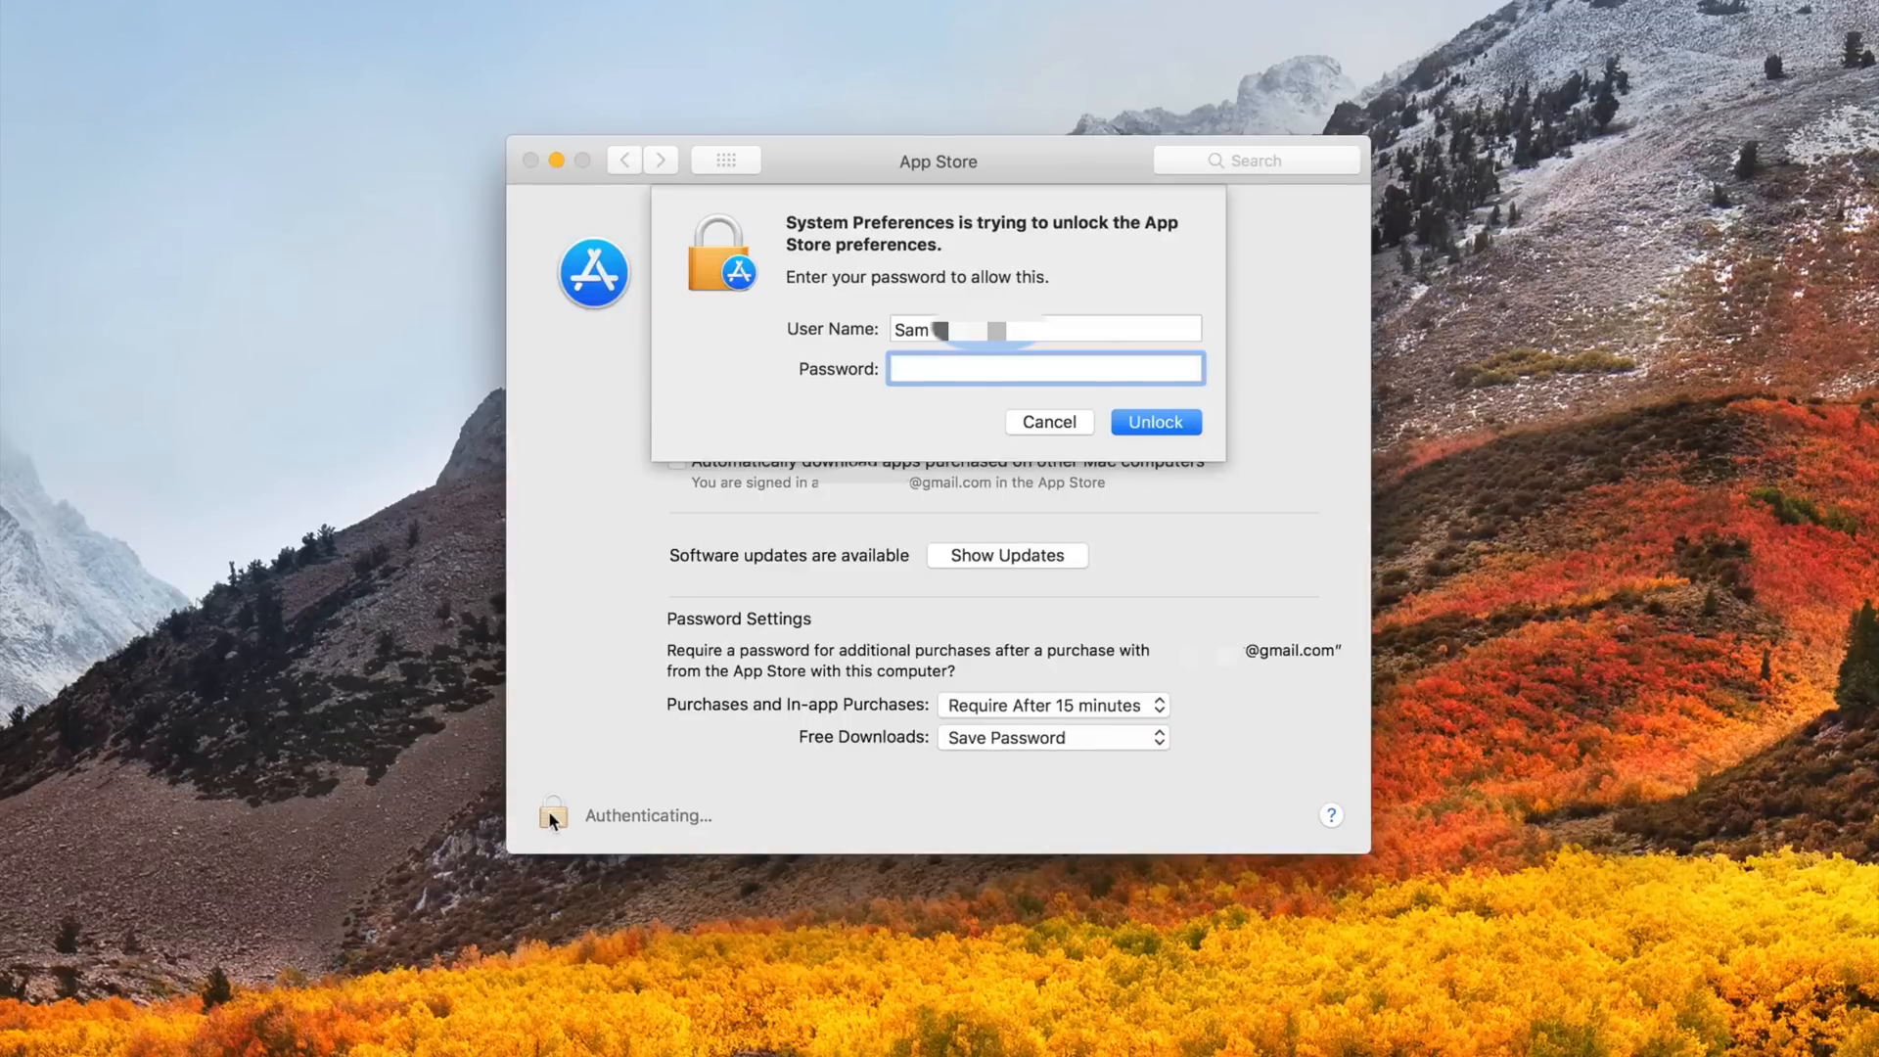
pyautogui.write('•')
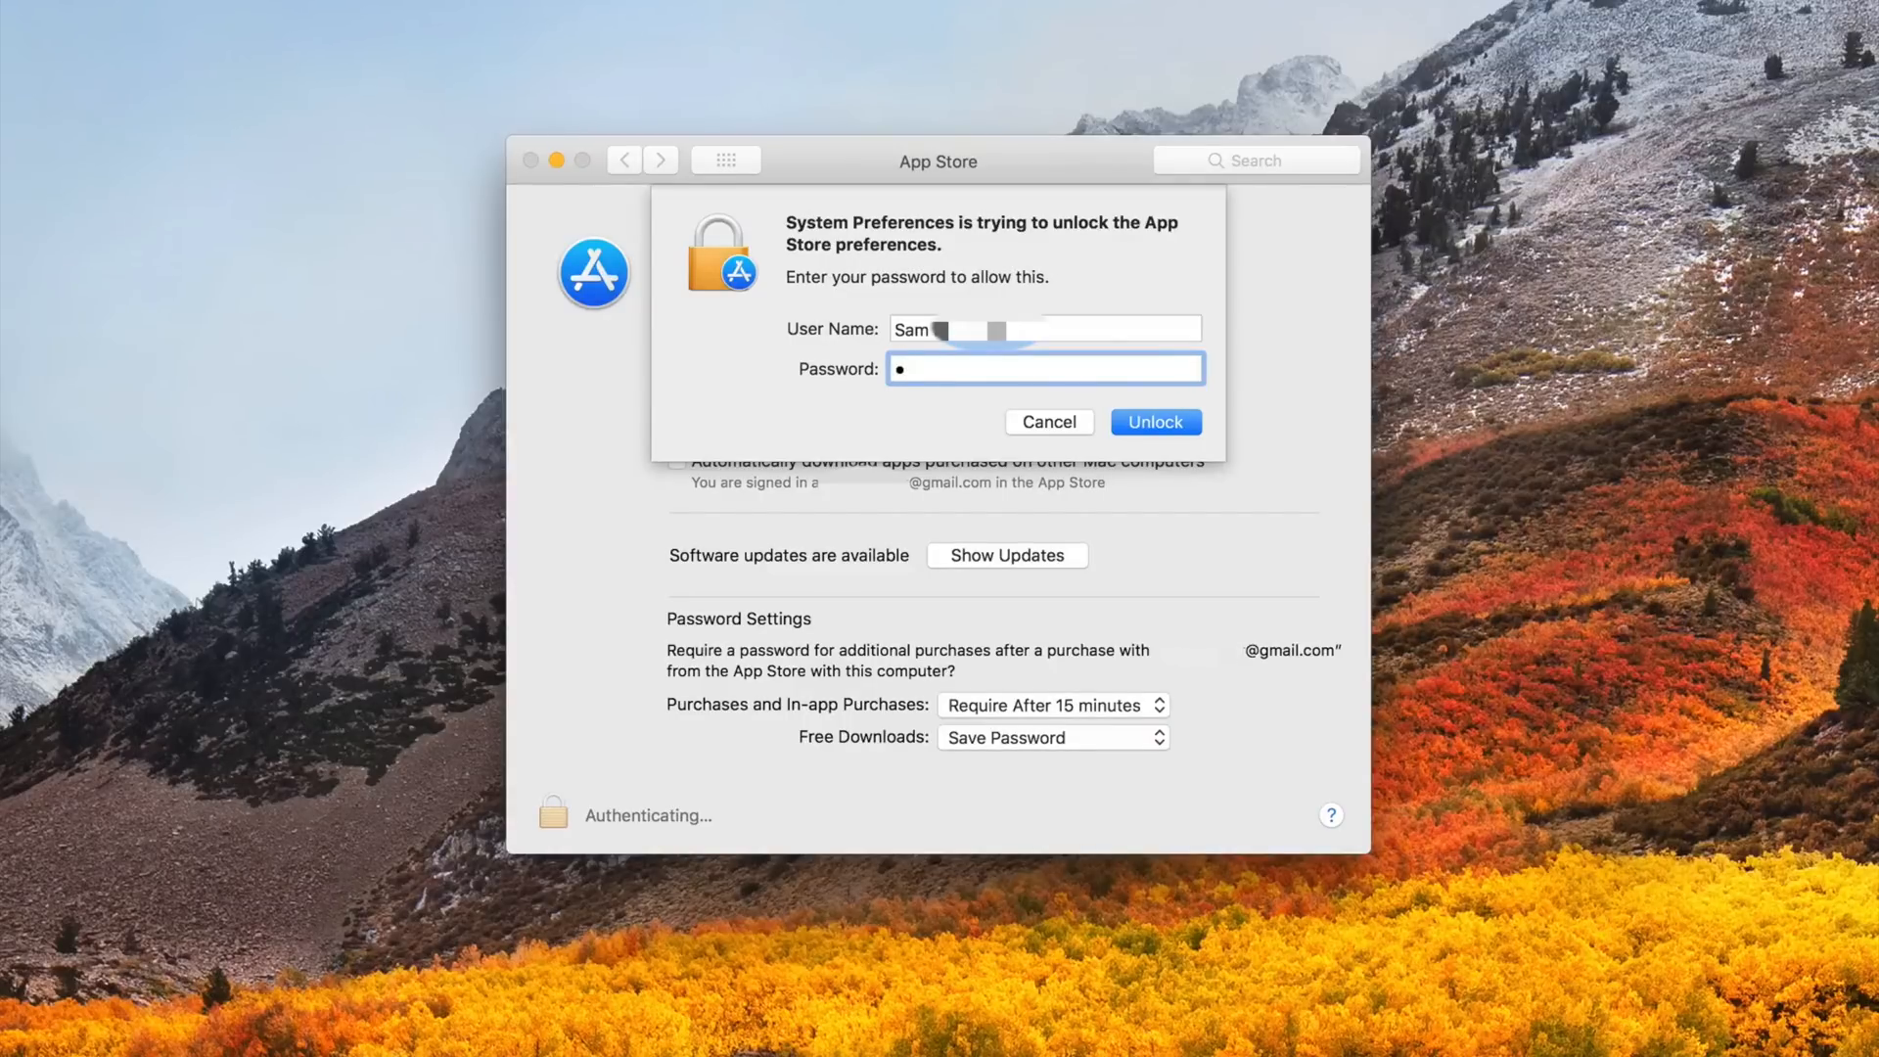
pyautogui.click(1153, 421)
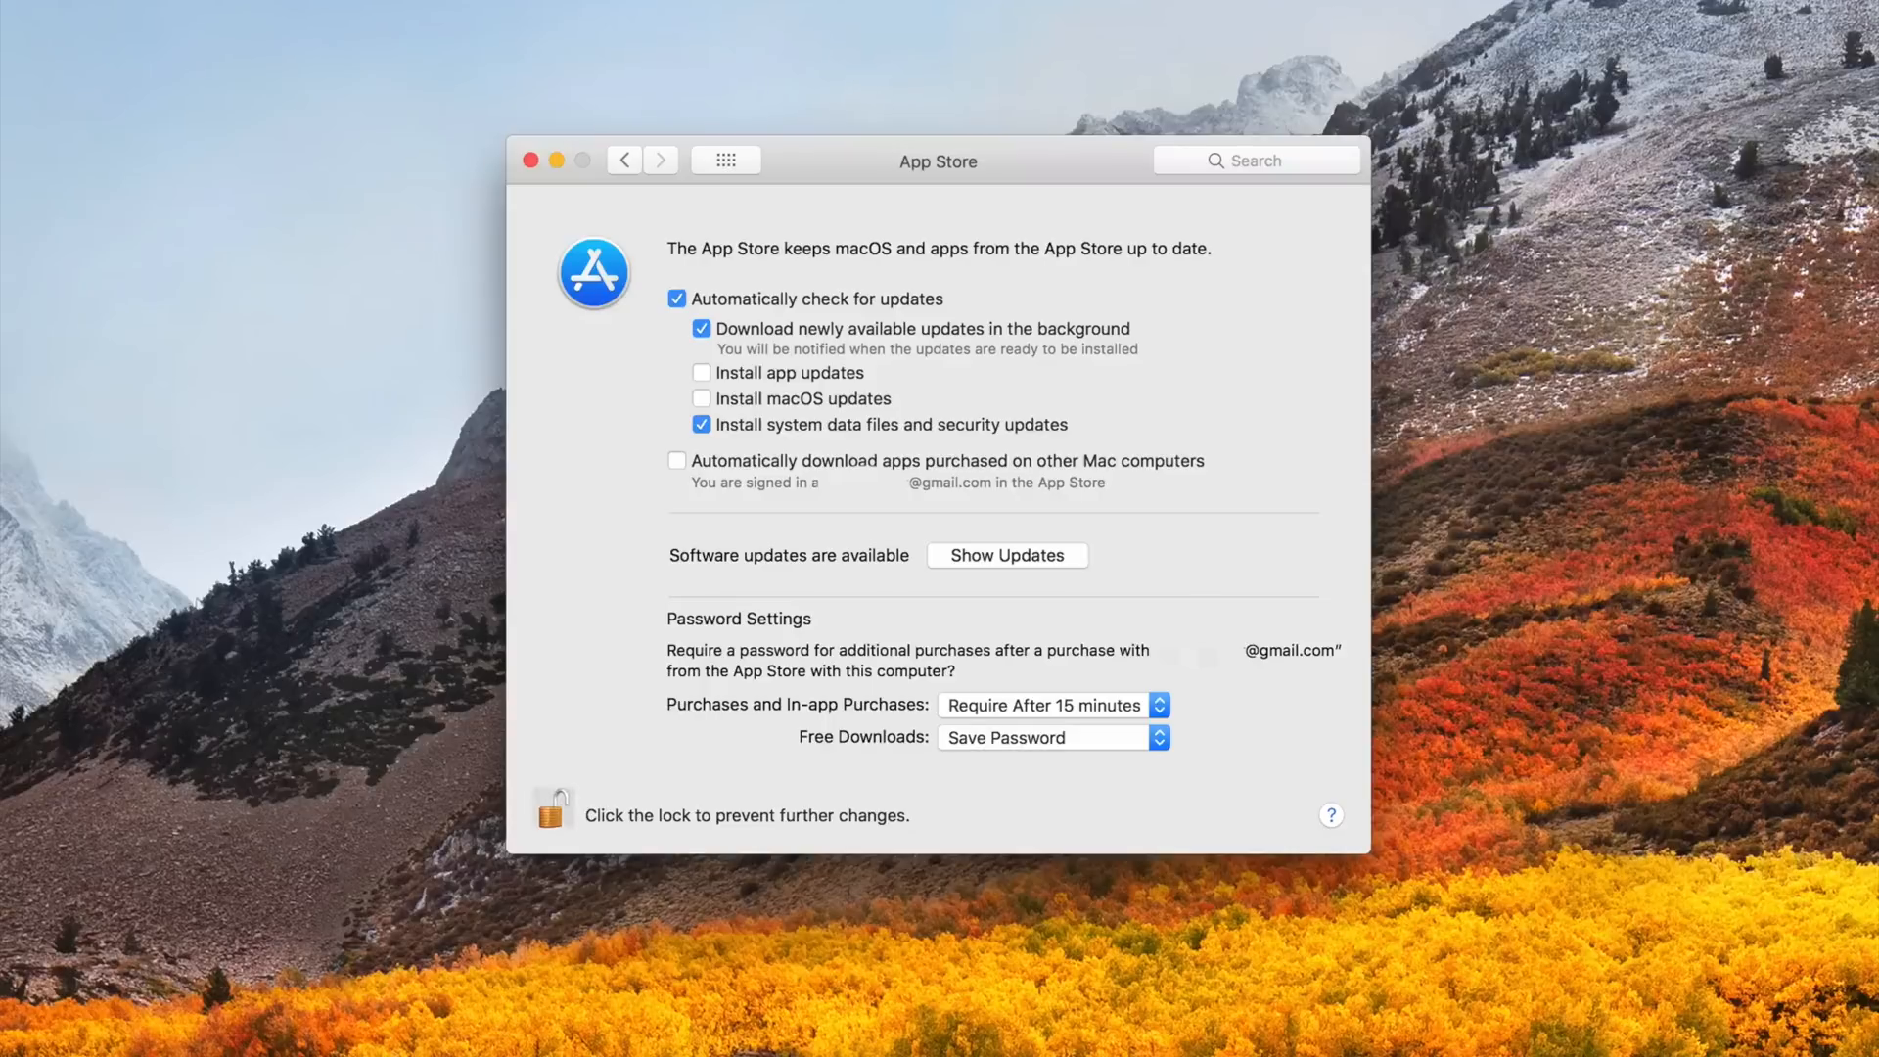
pyautogui.click(552, 814)
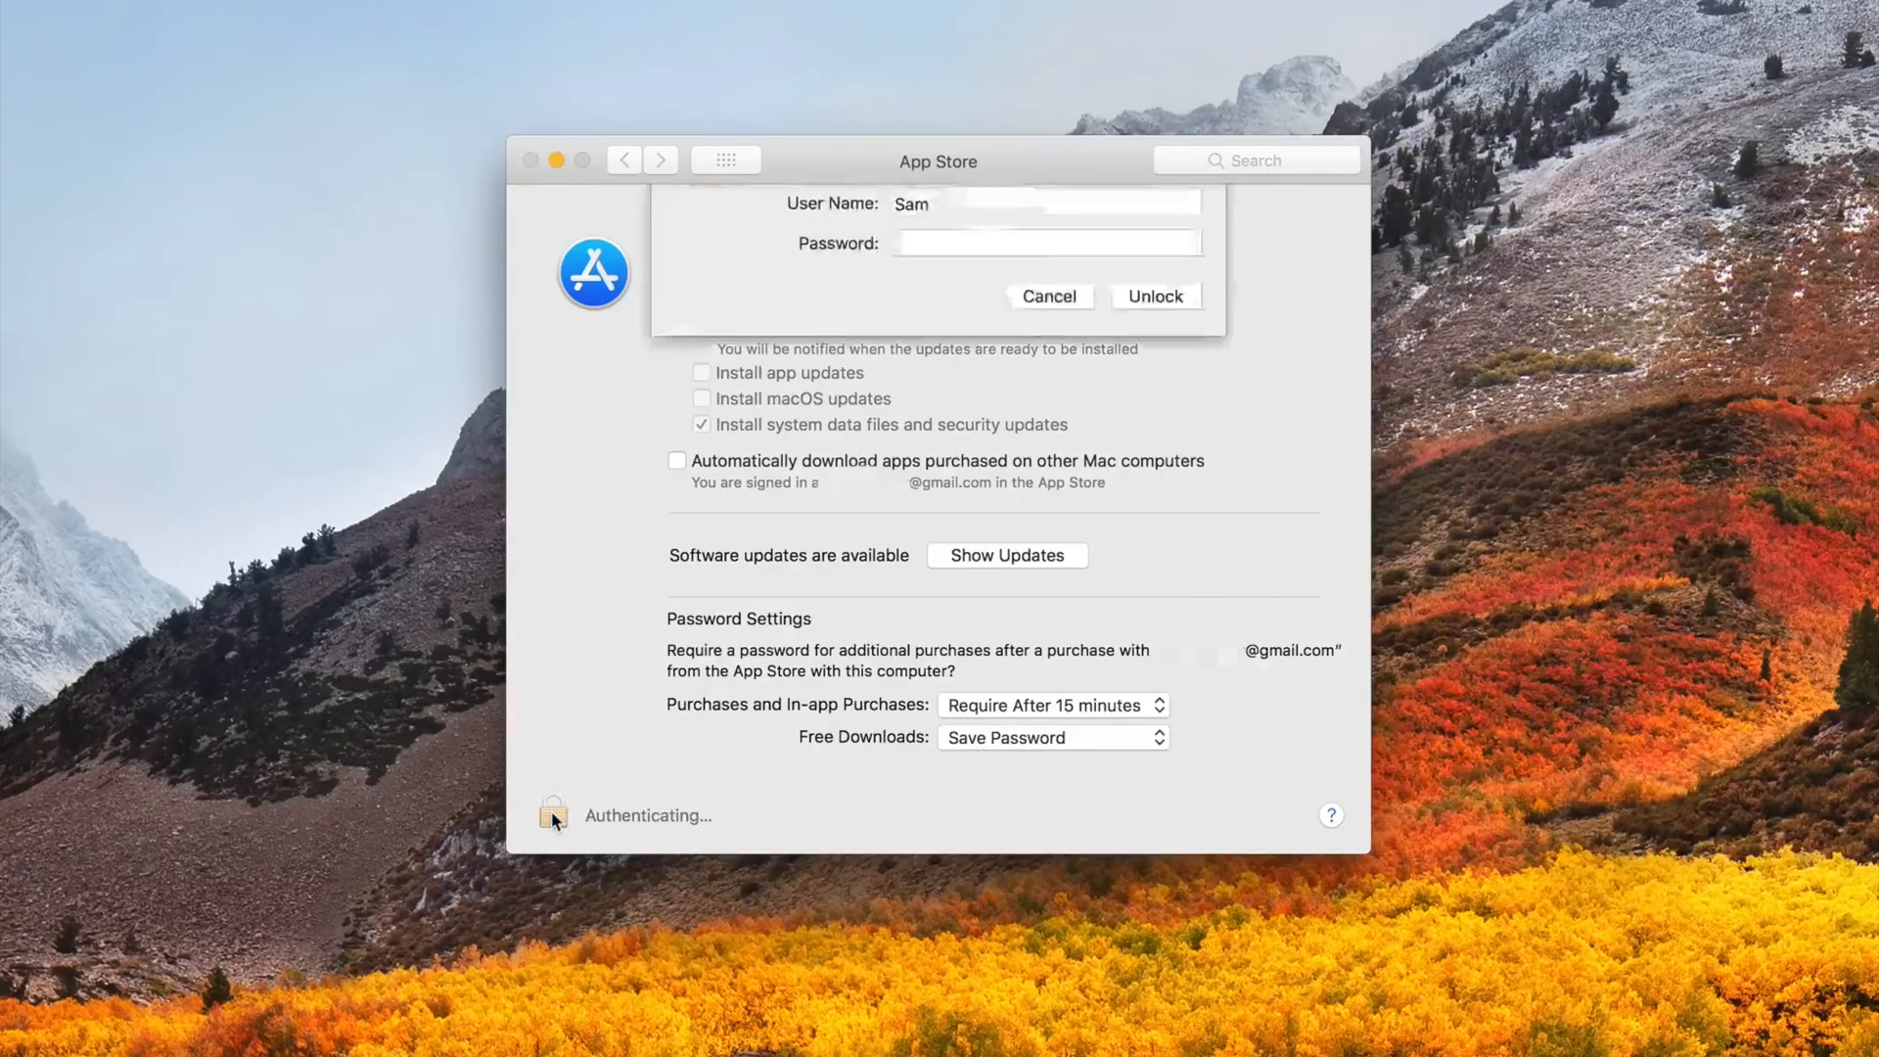
pyautogui.write('password')
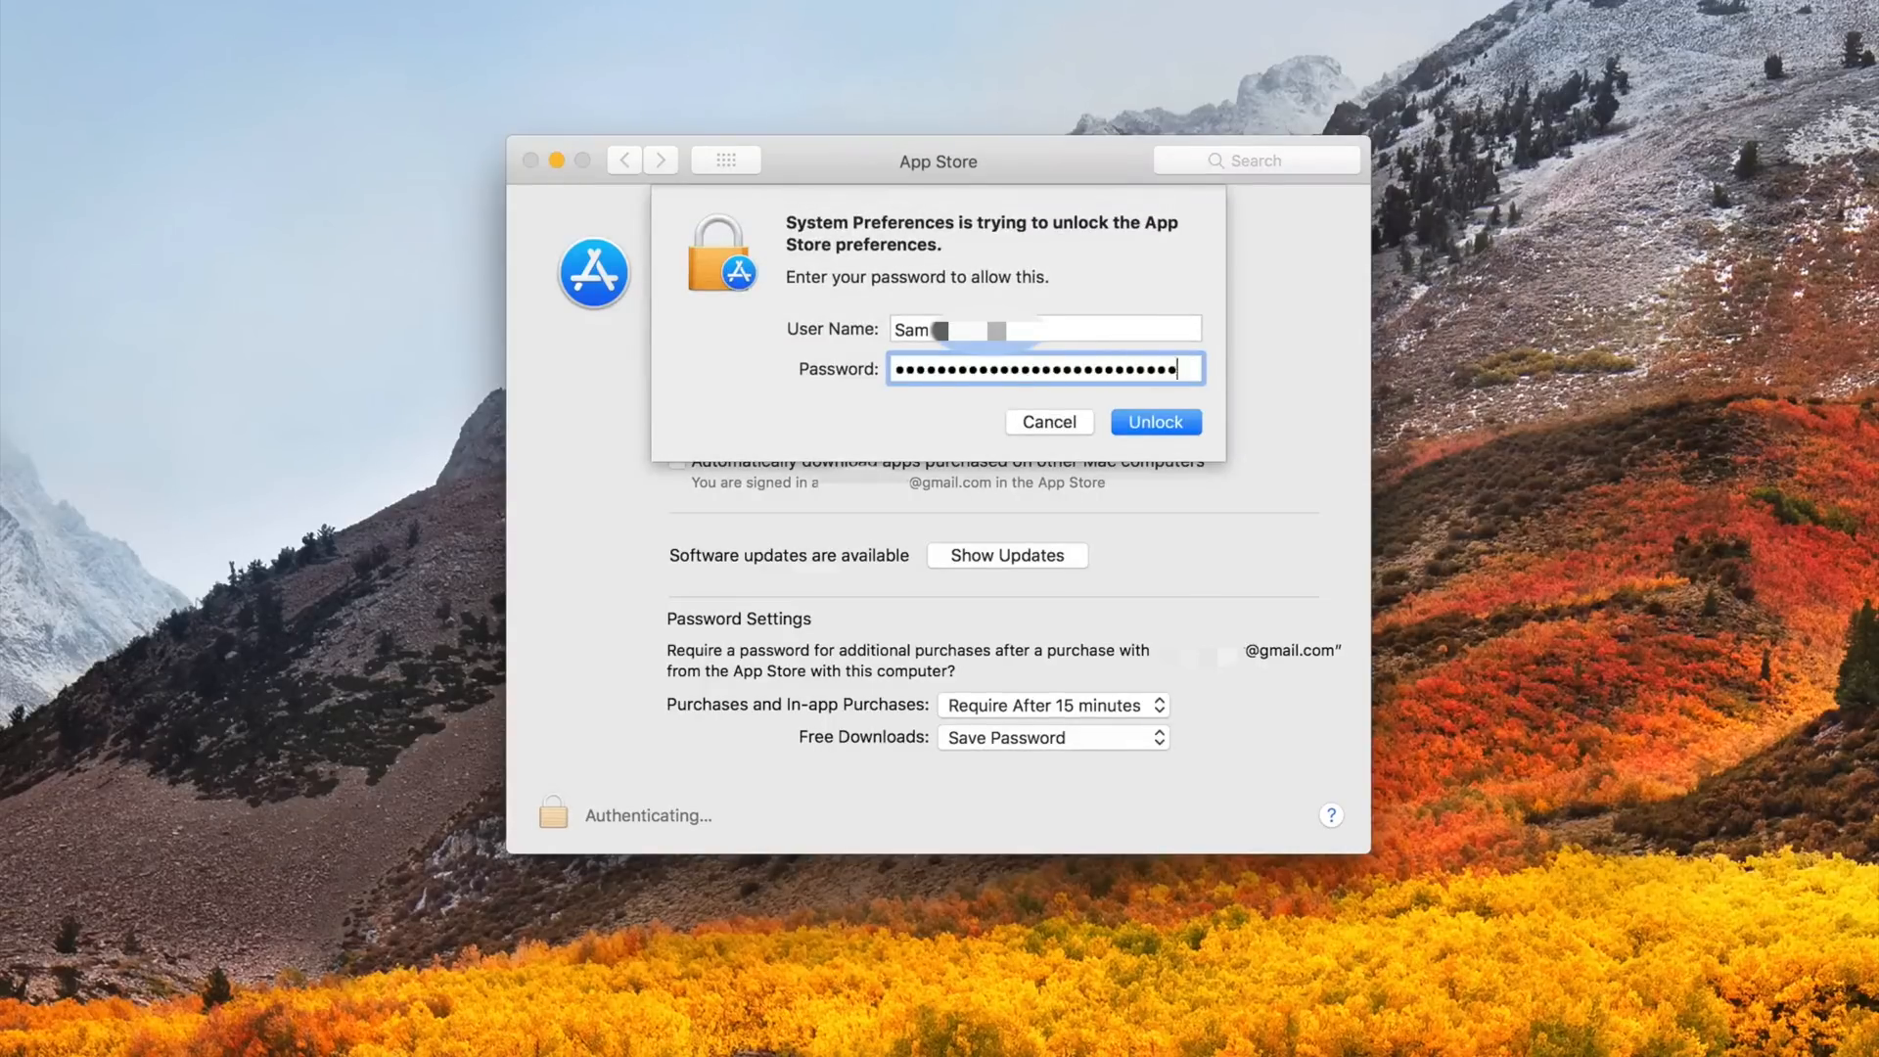
pyautogui.click(1153, 423)
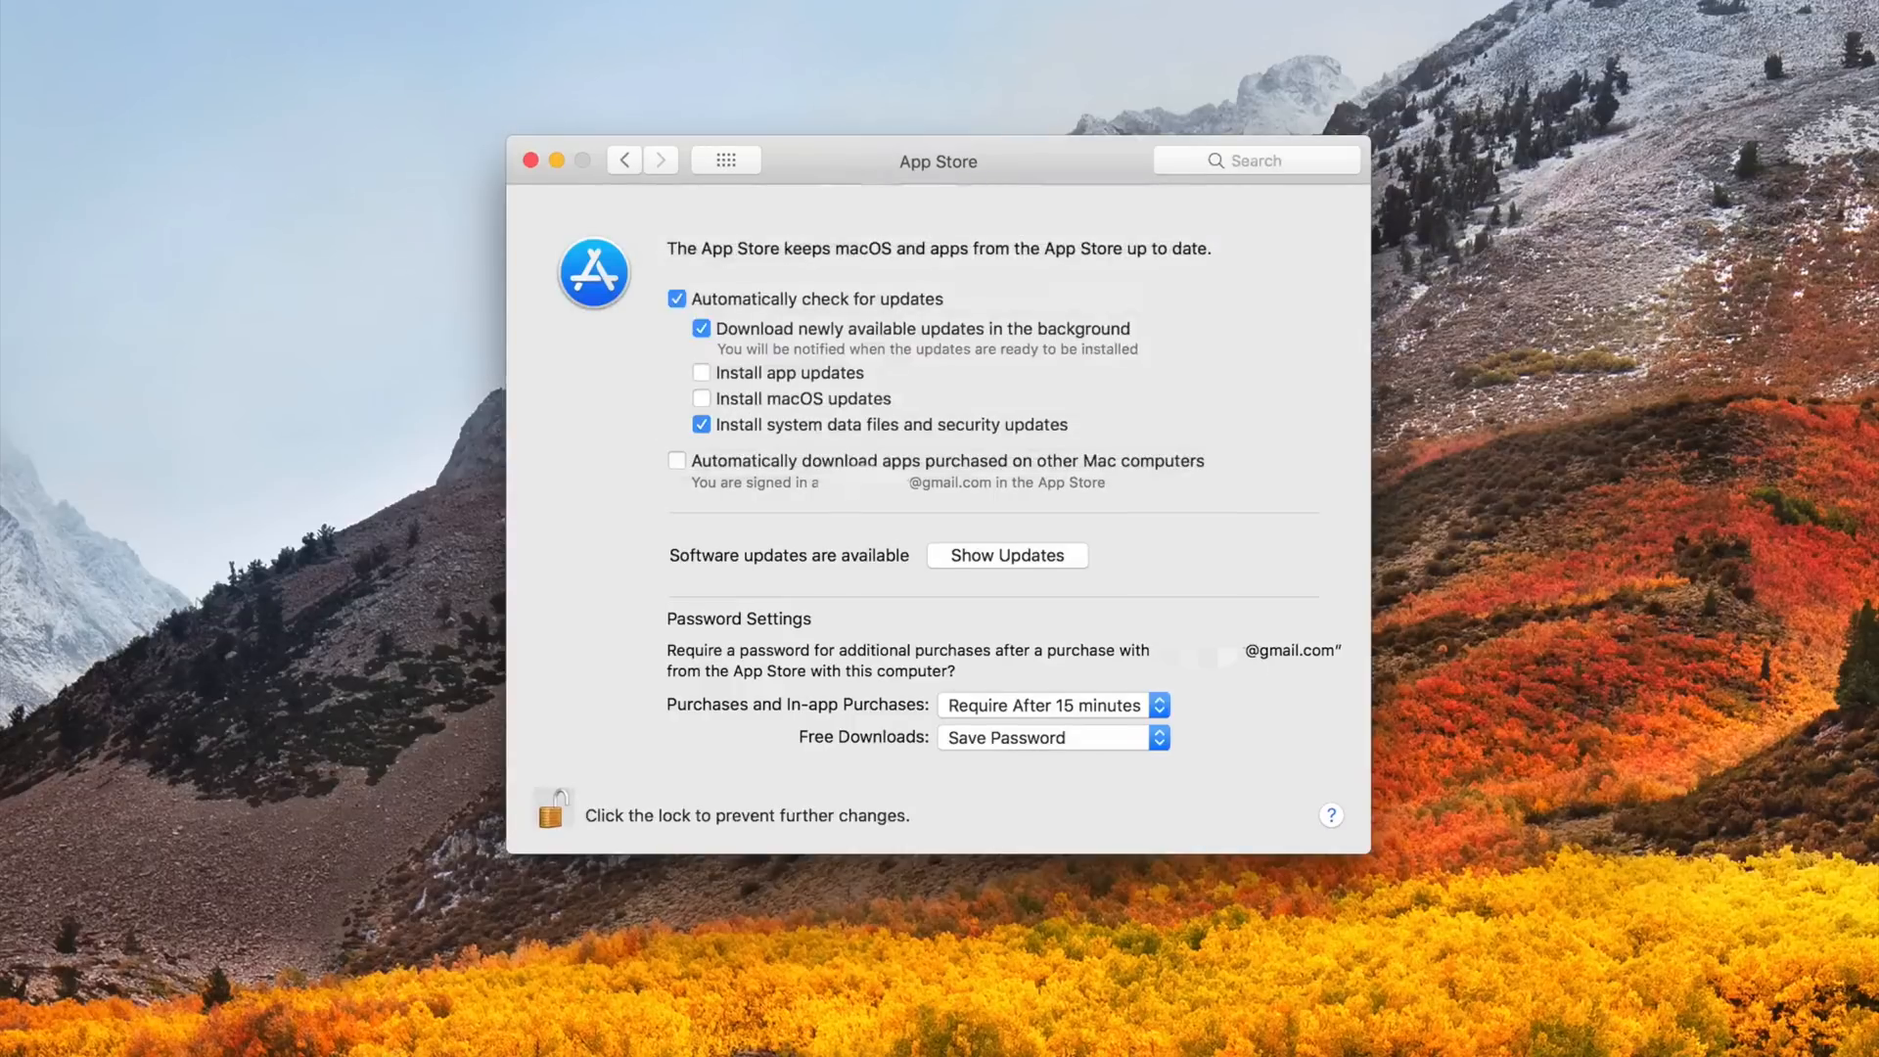
pyautogui.click(552, 815)
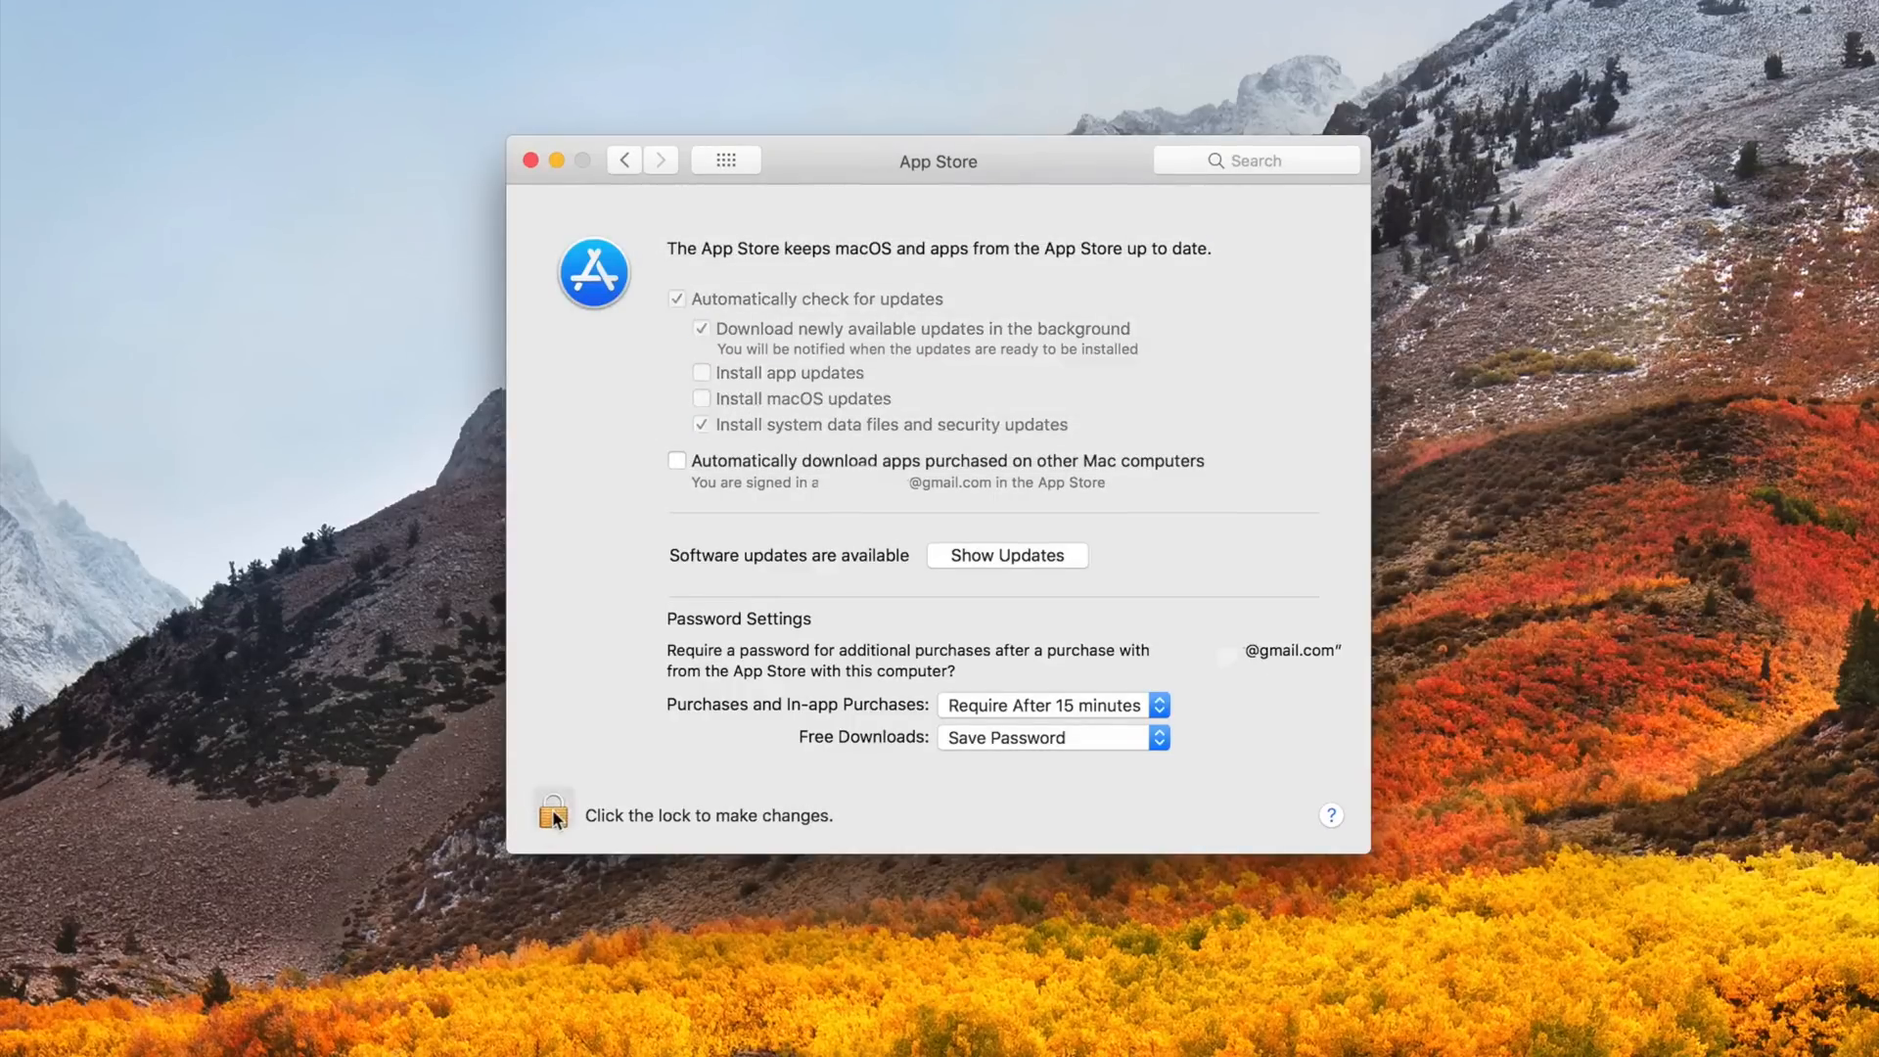
pyautogui.click(552, 814)
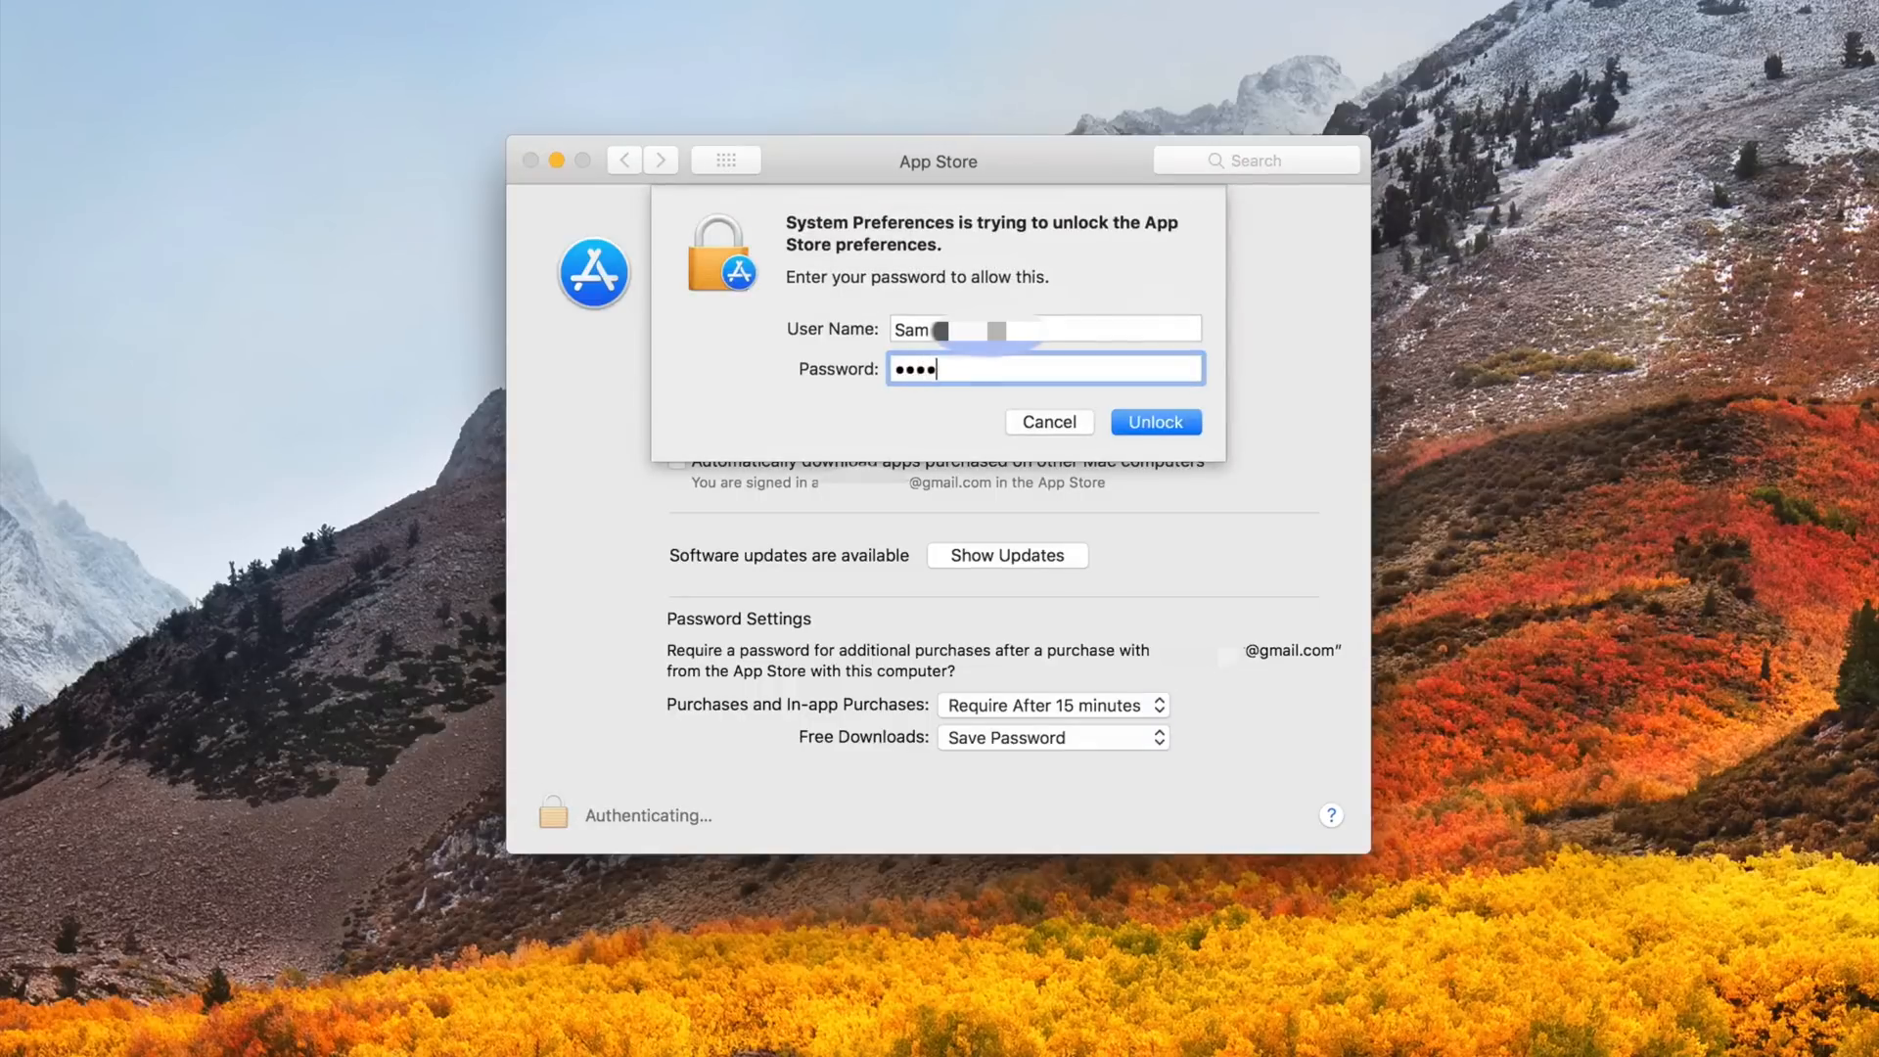
pyautogui.click(1153, 423)
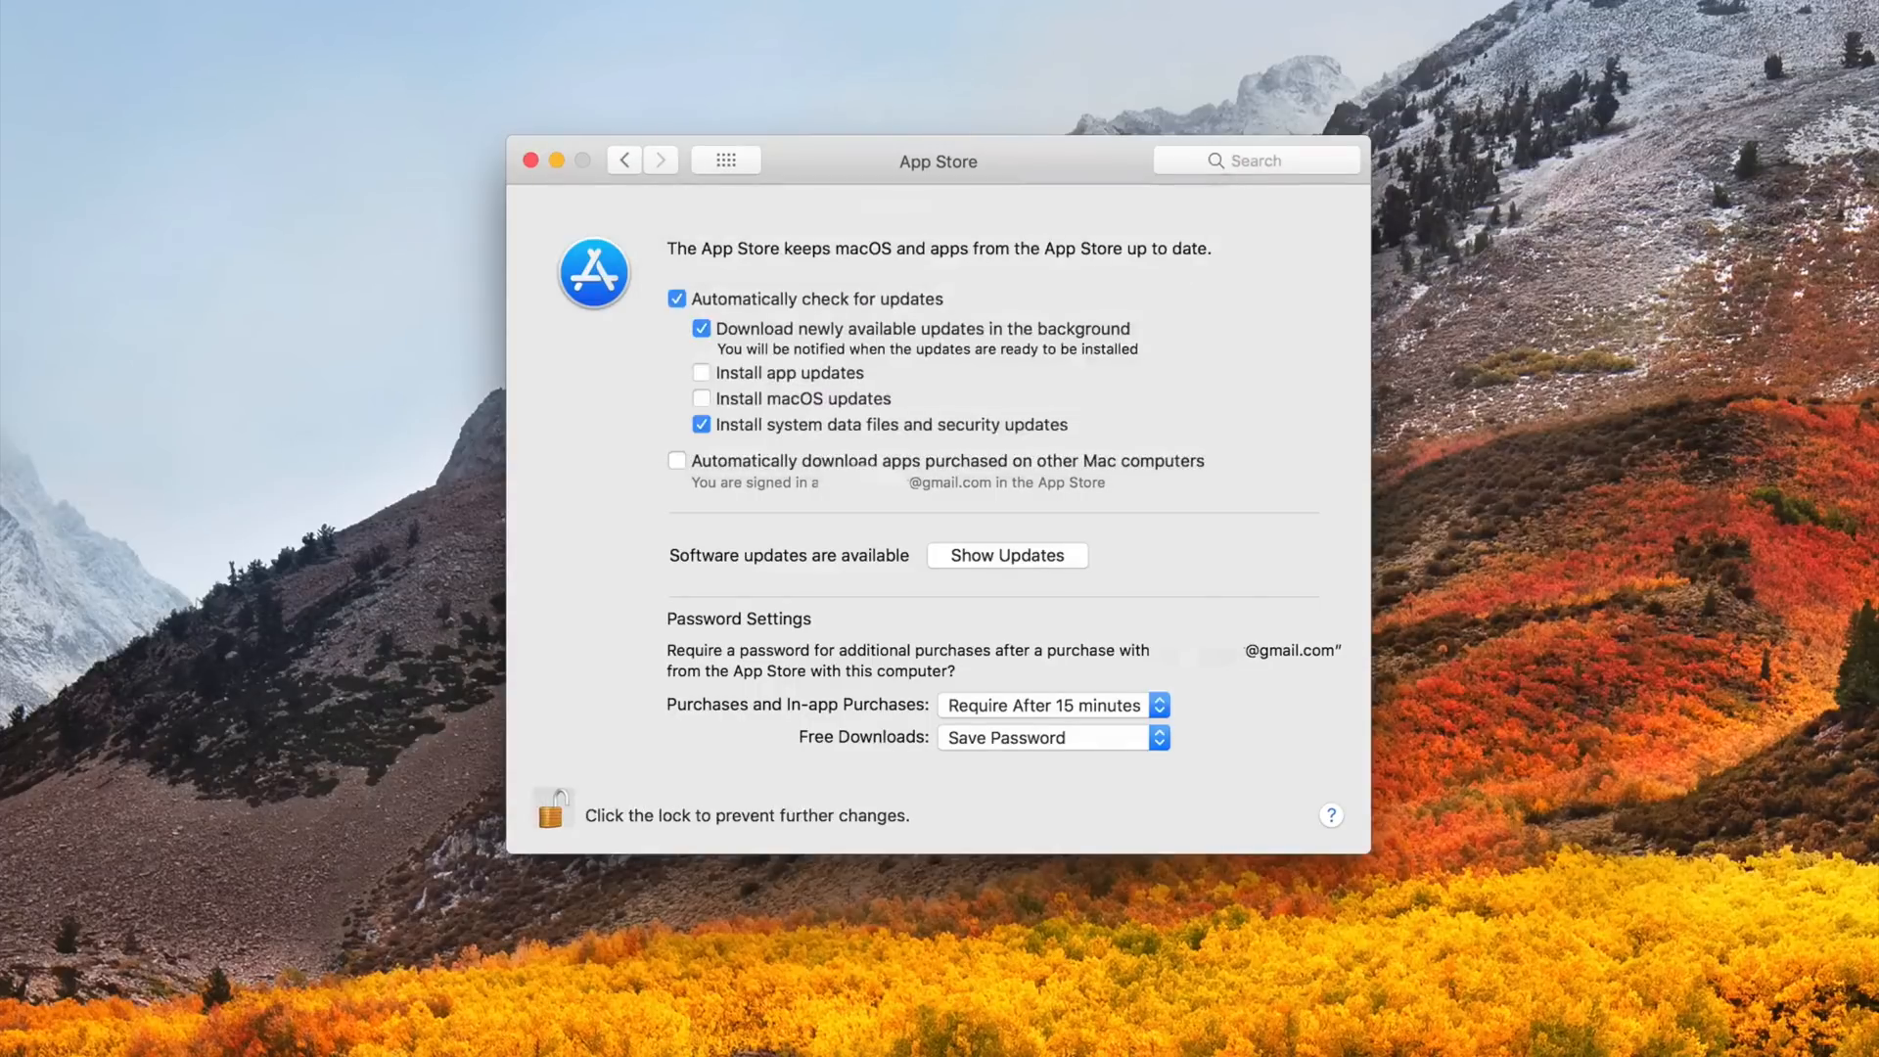
pyautogui.click(552, 814)
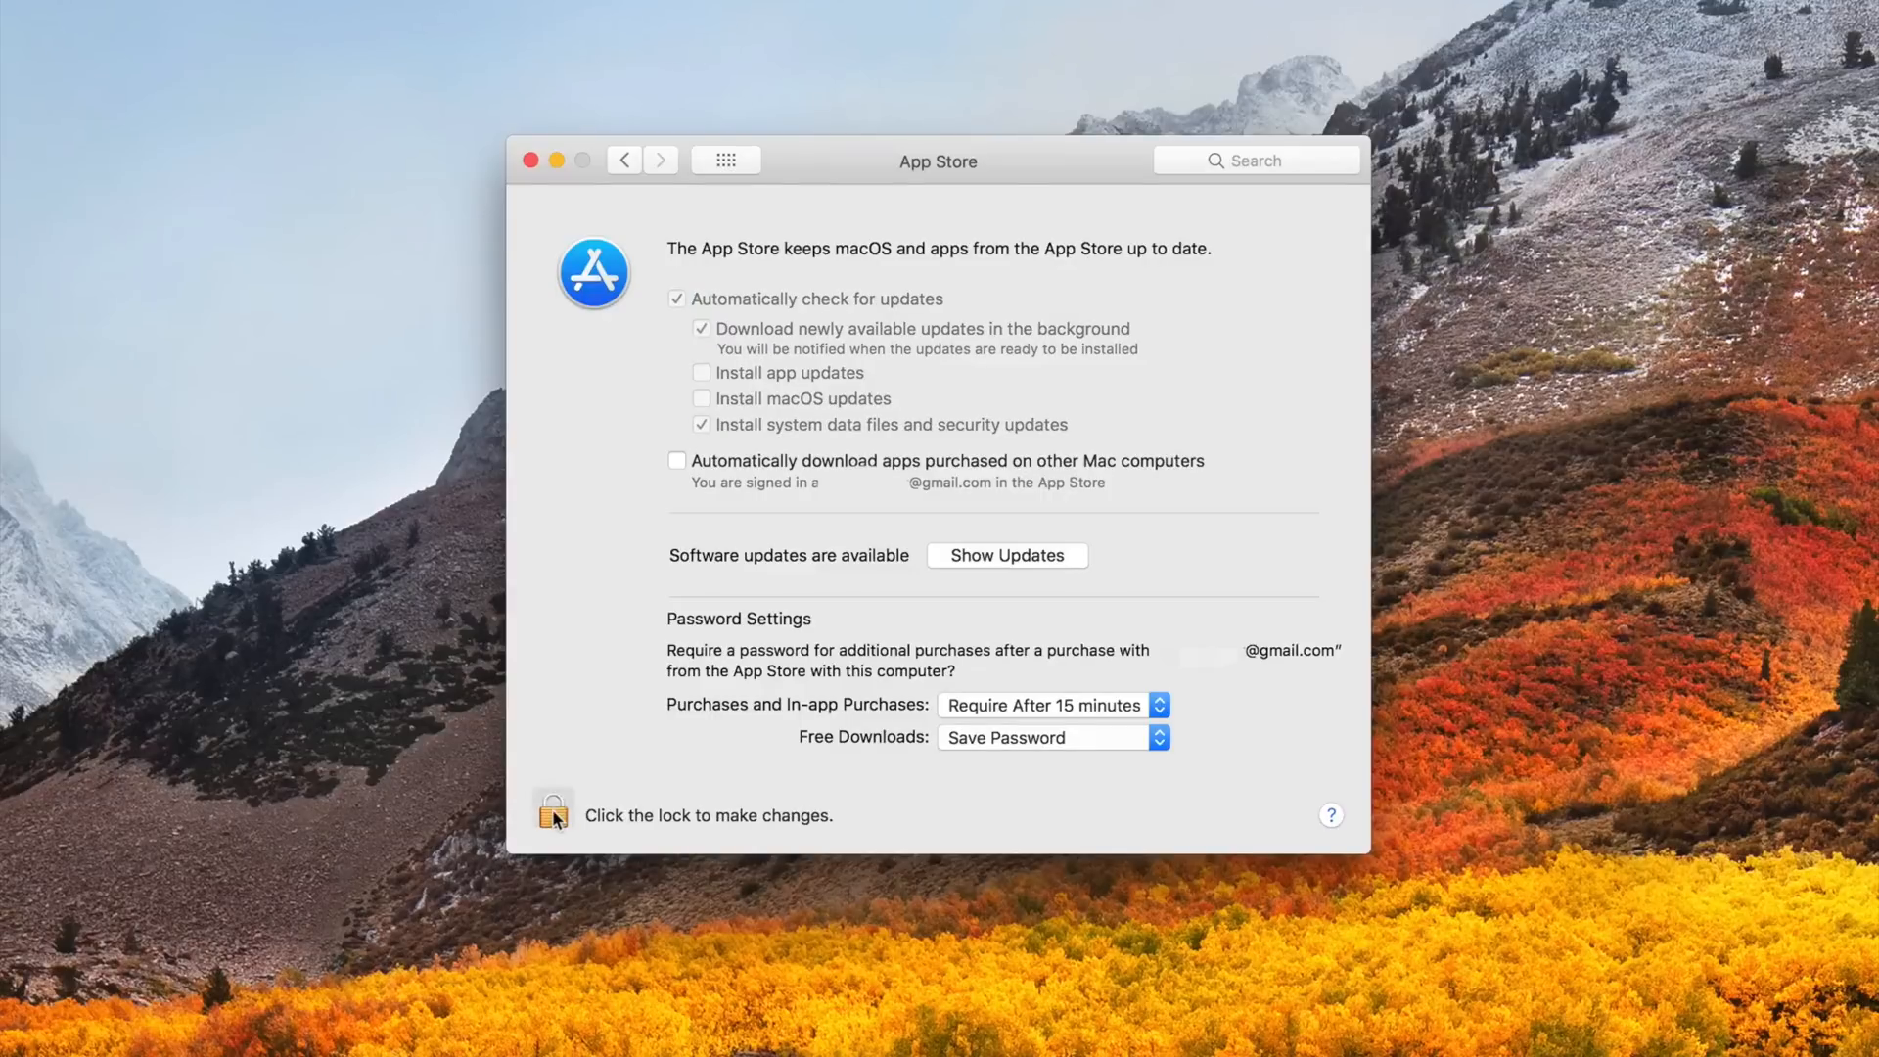
pyautogui.click(552, 814)
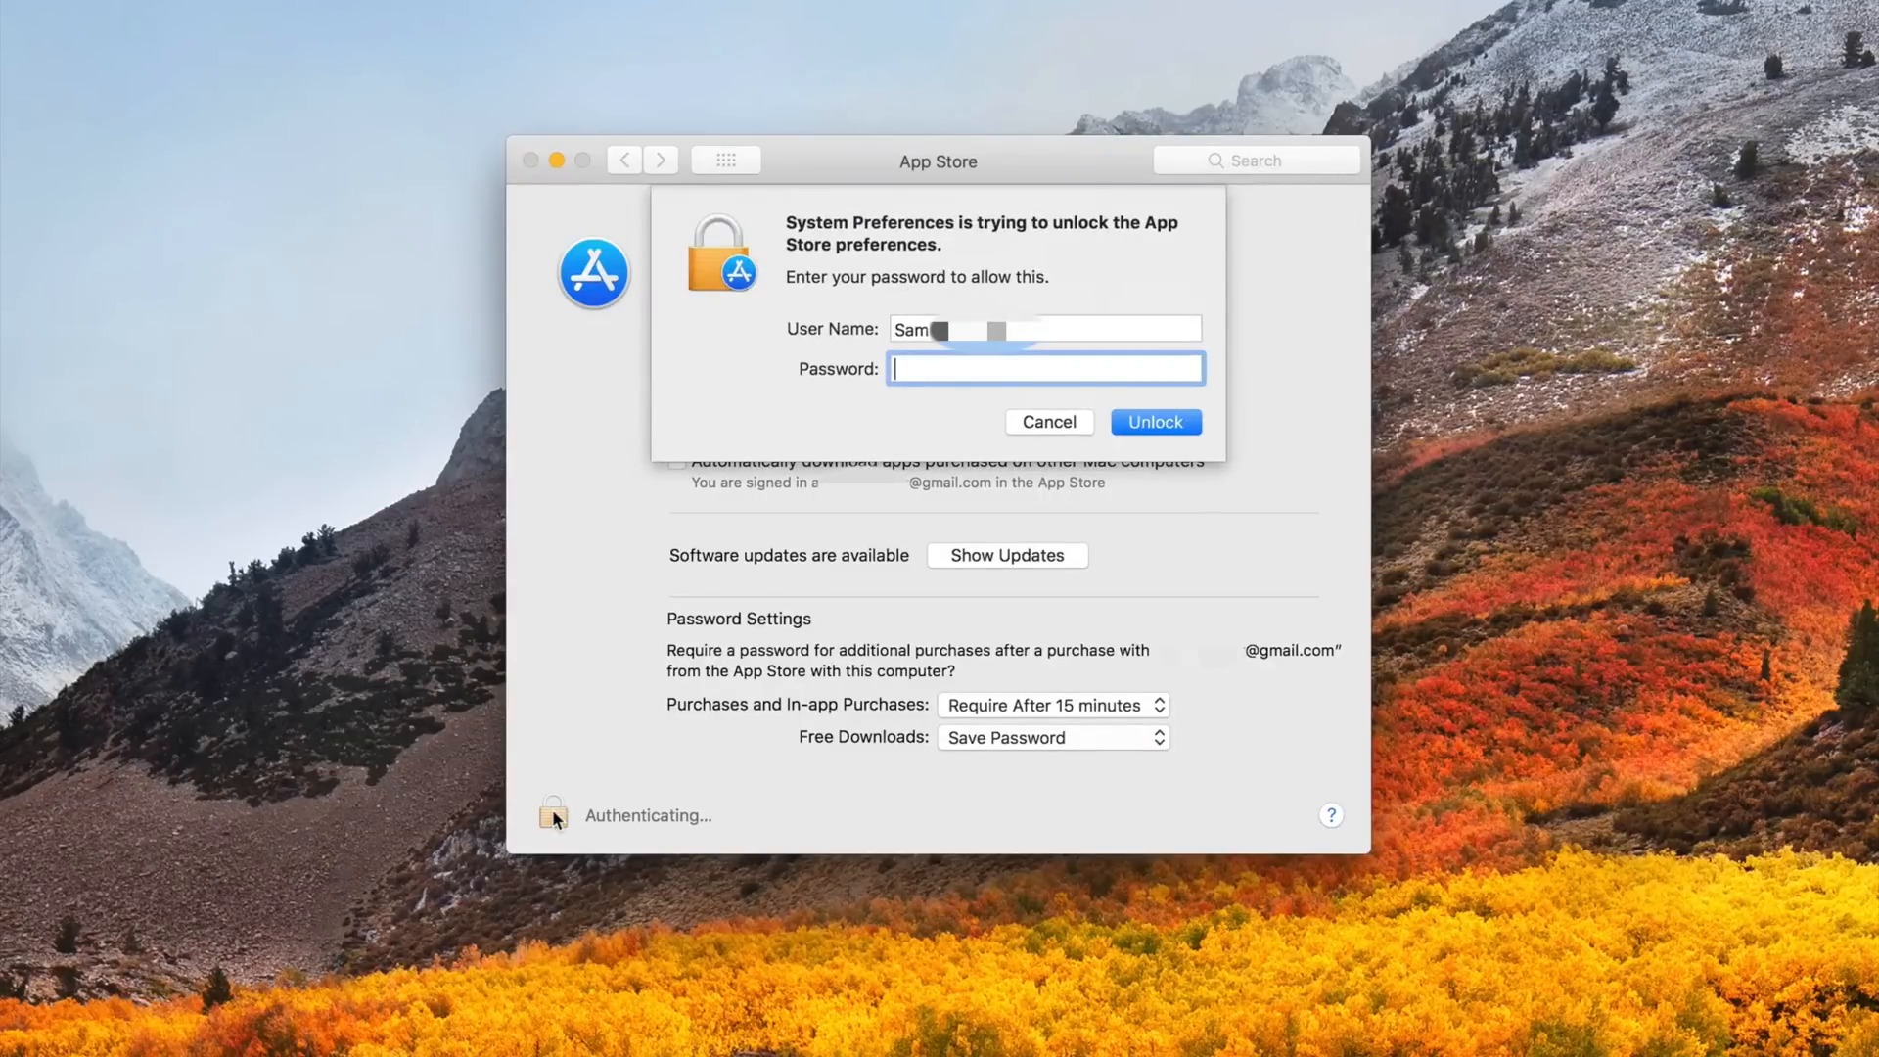
pyautogui.click(1155, 423)
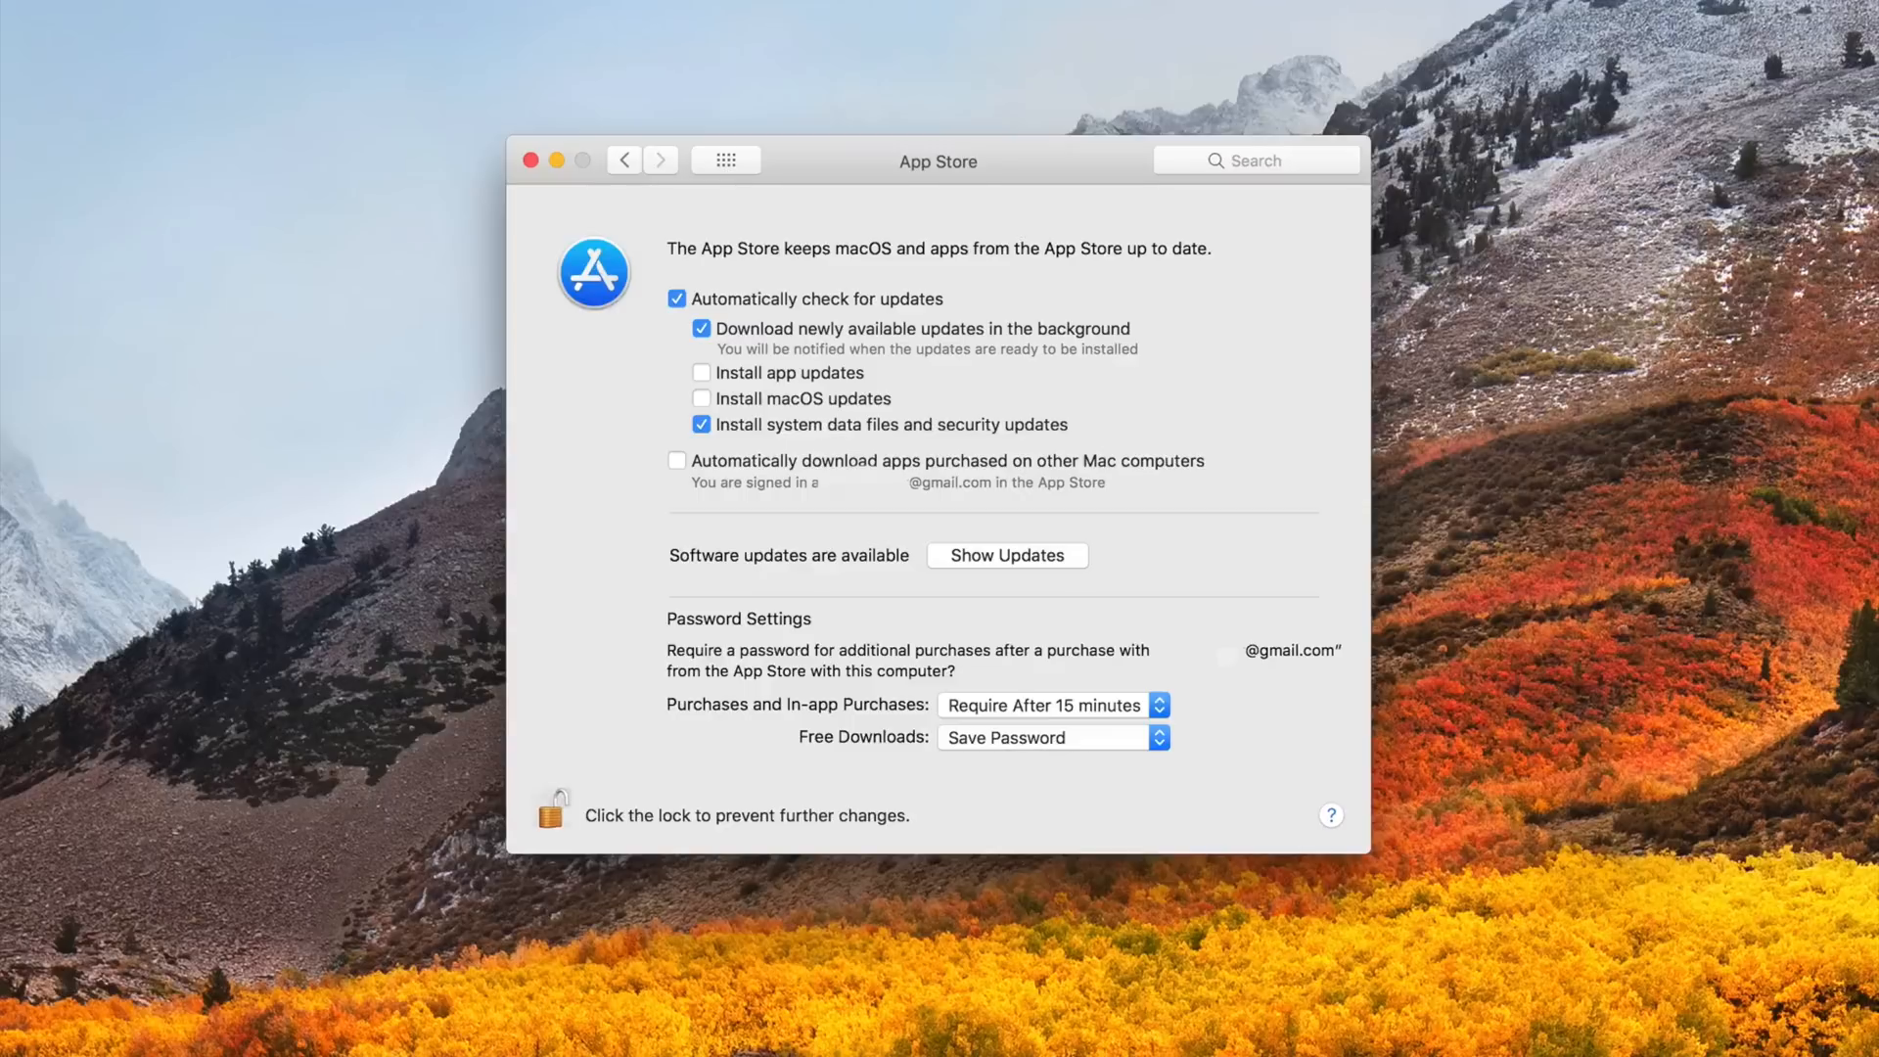
pyautogui.click(552, 810)
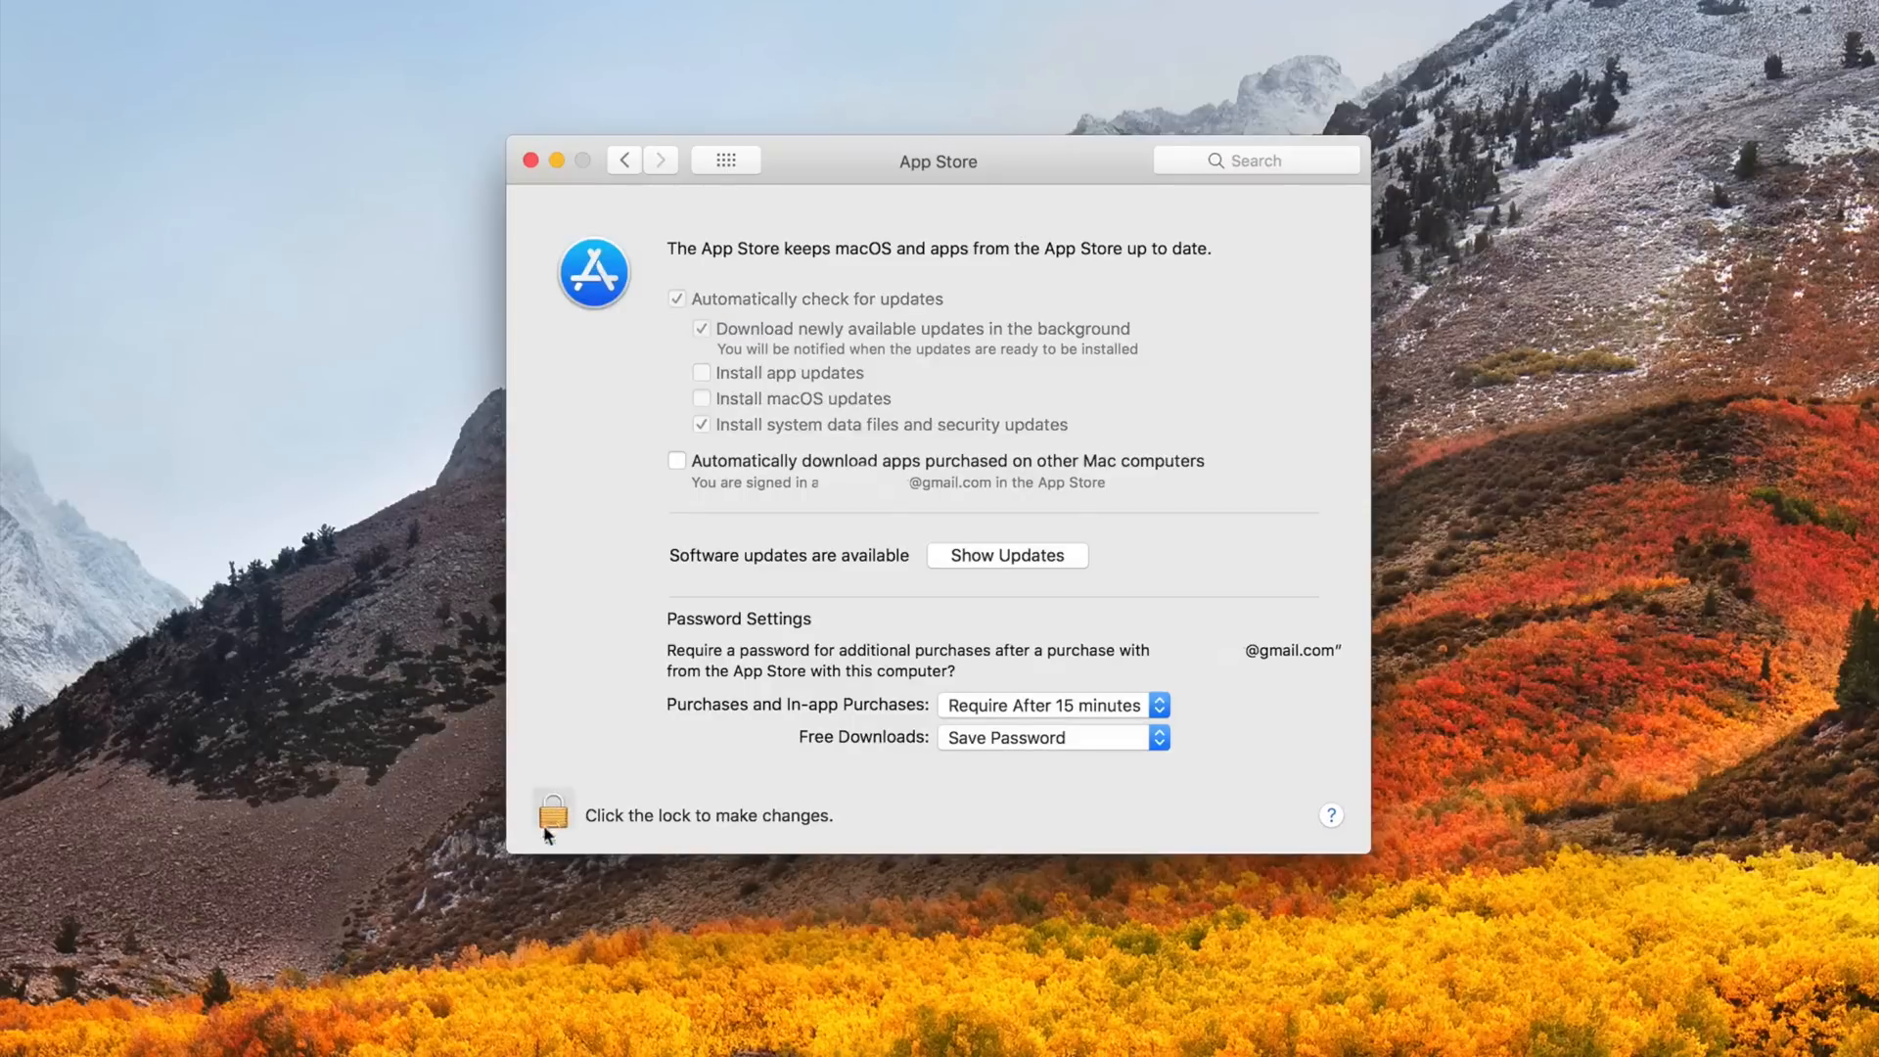
pyautogui.click(552, 814)
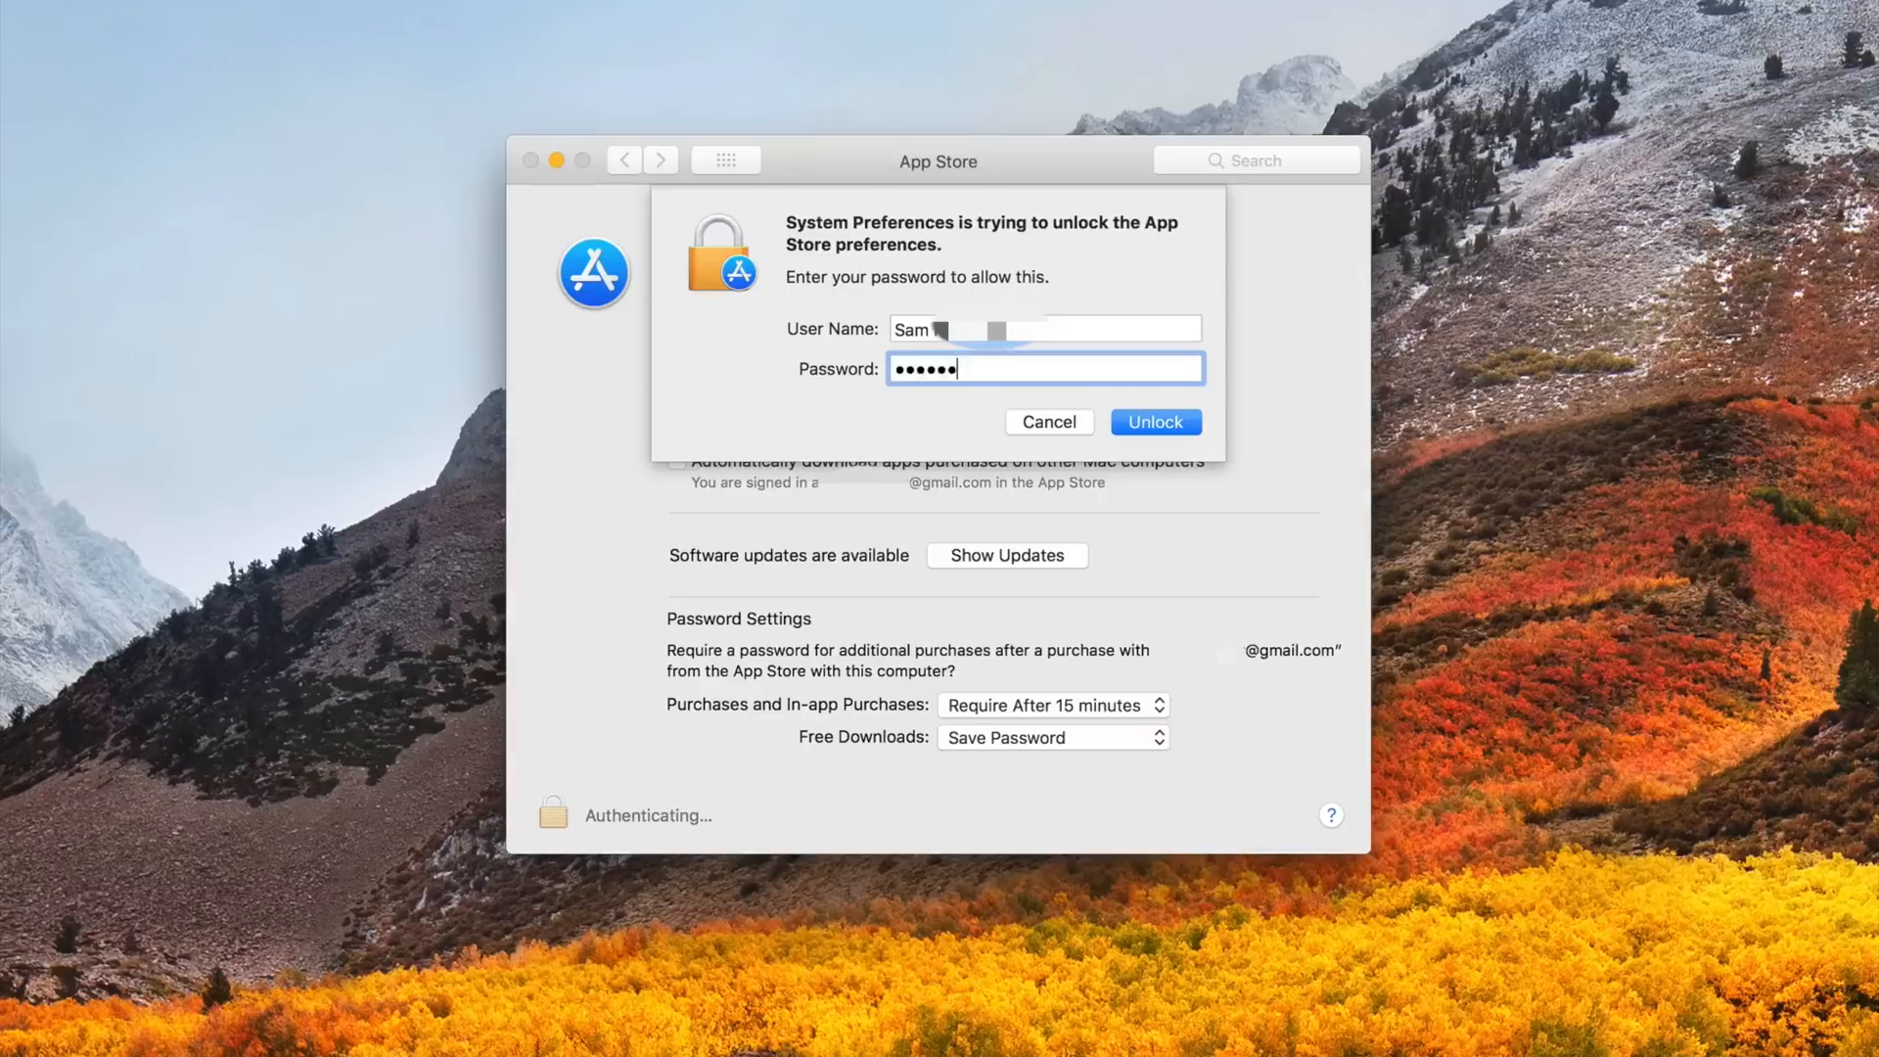
pyautogui.write('password')
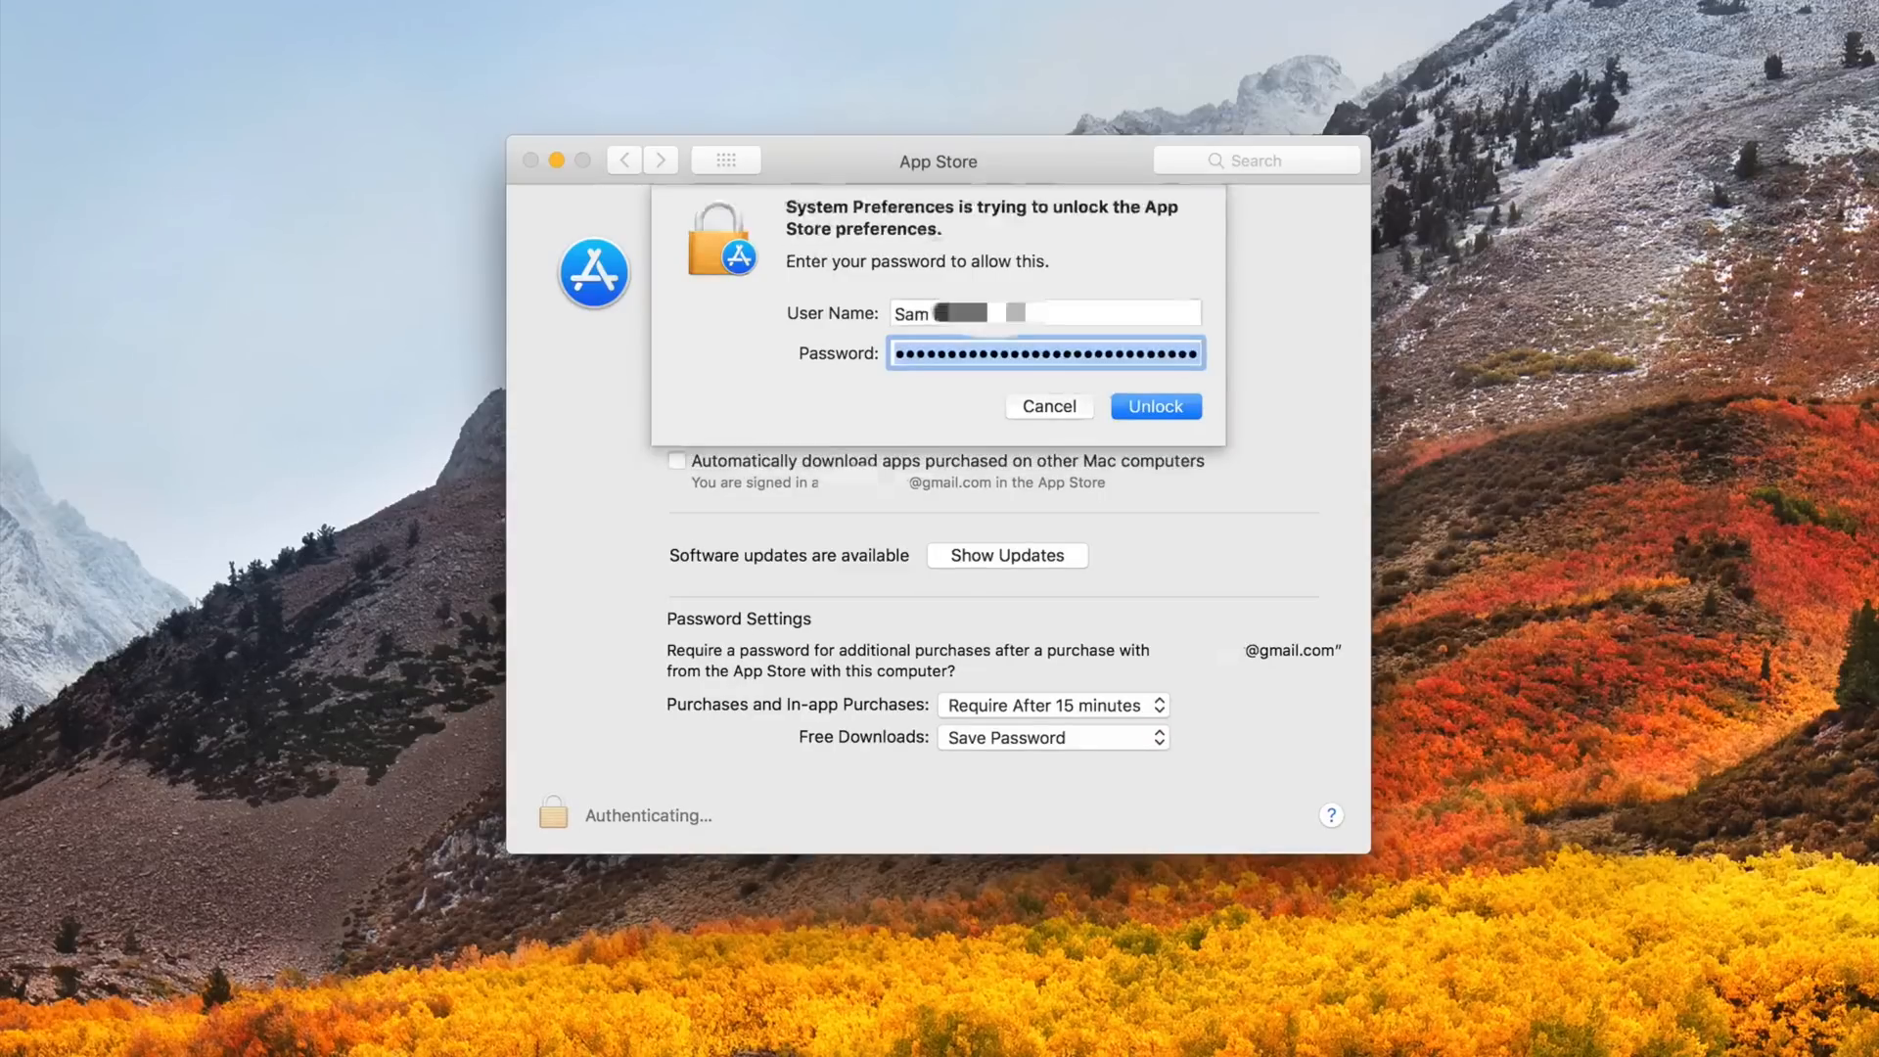
pyautogui.click(1155, 407)
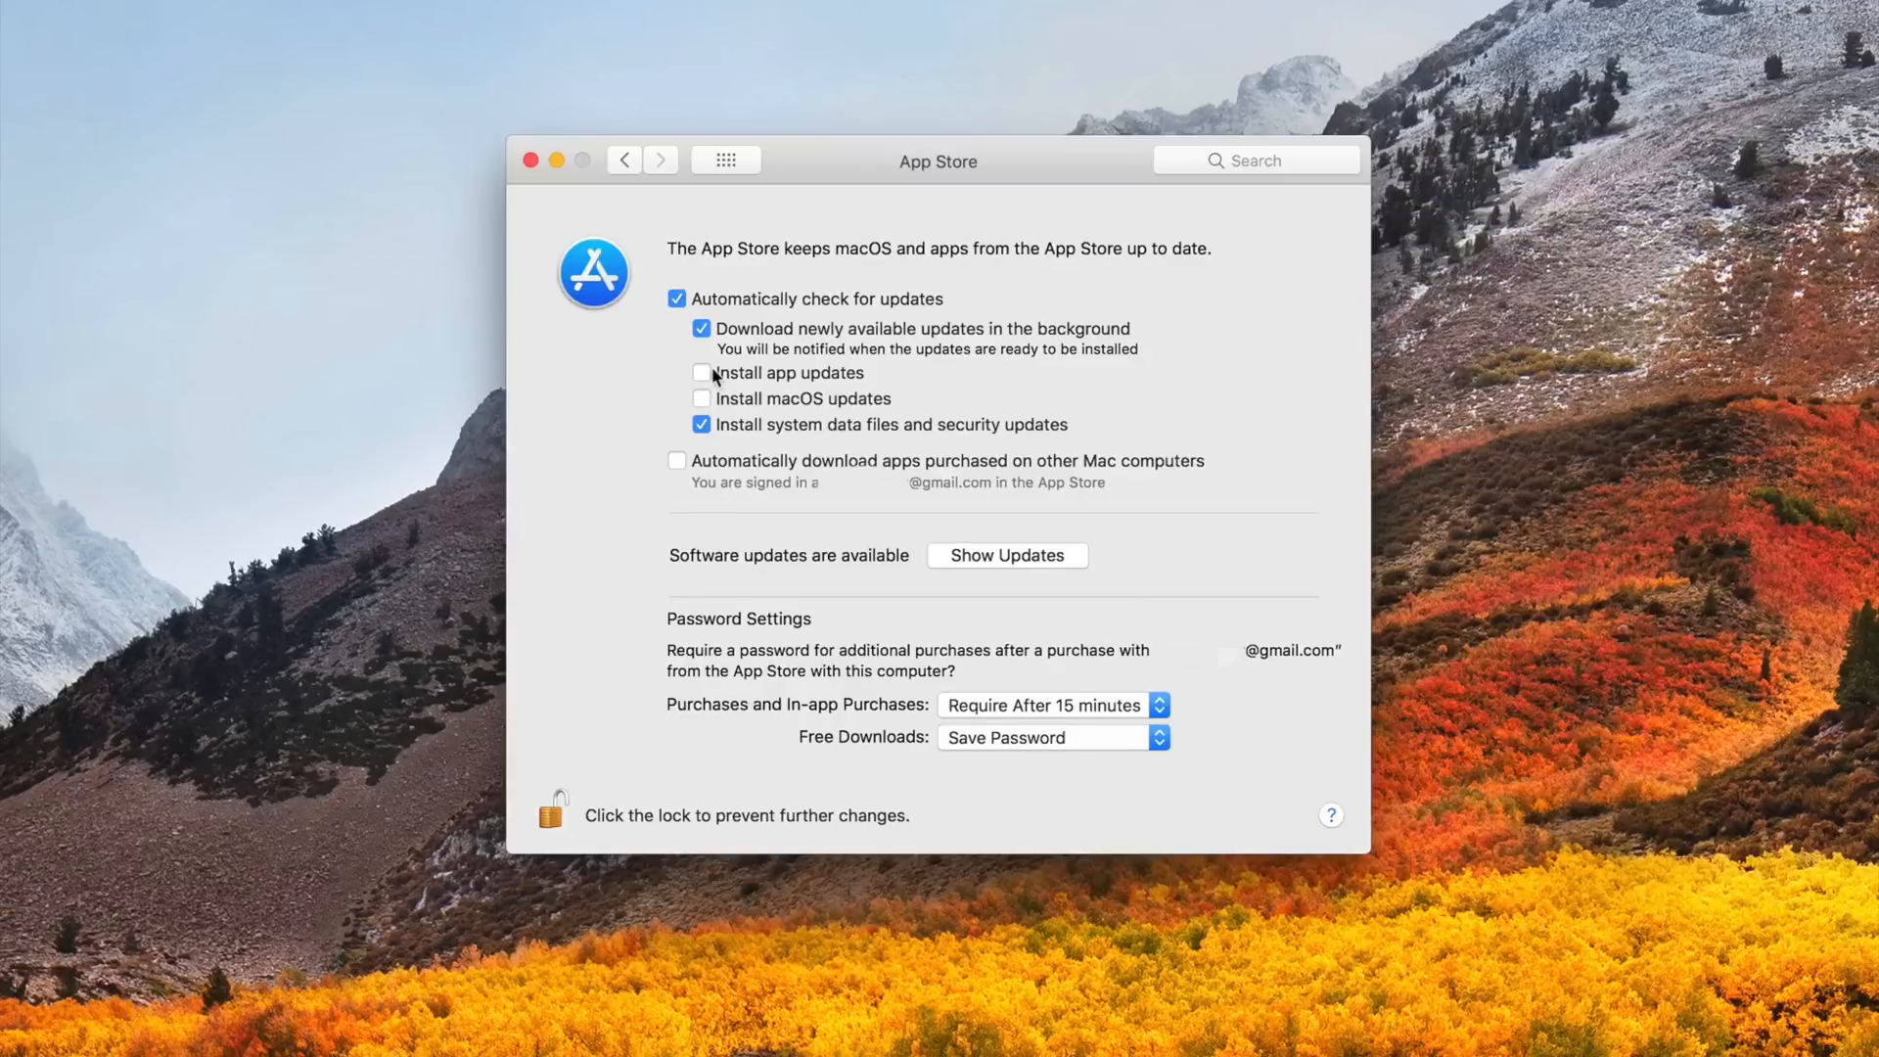
pyautogui.moveTo(763, 287)
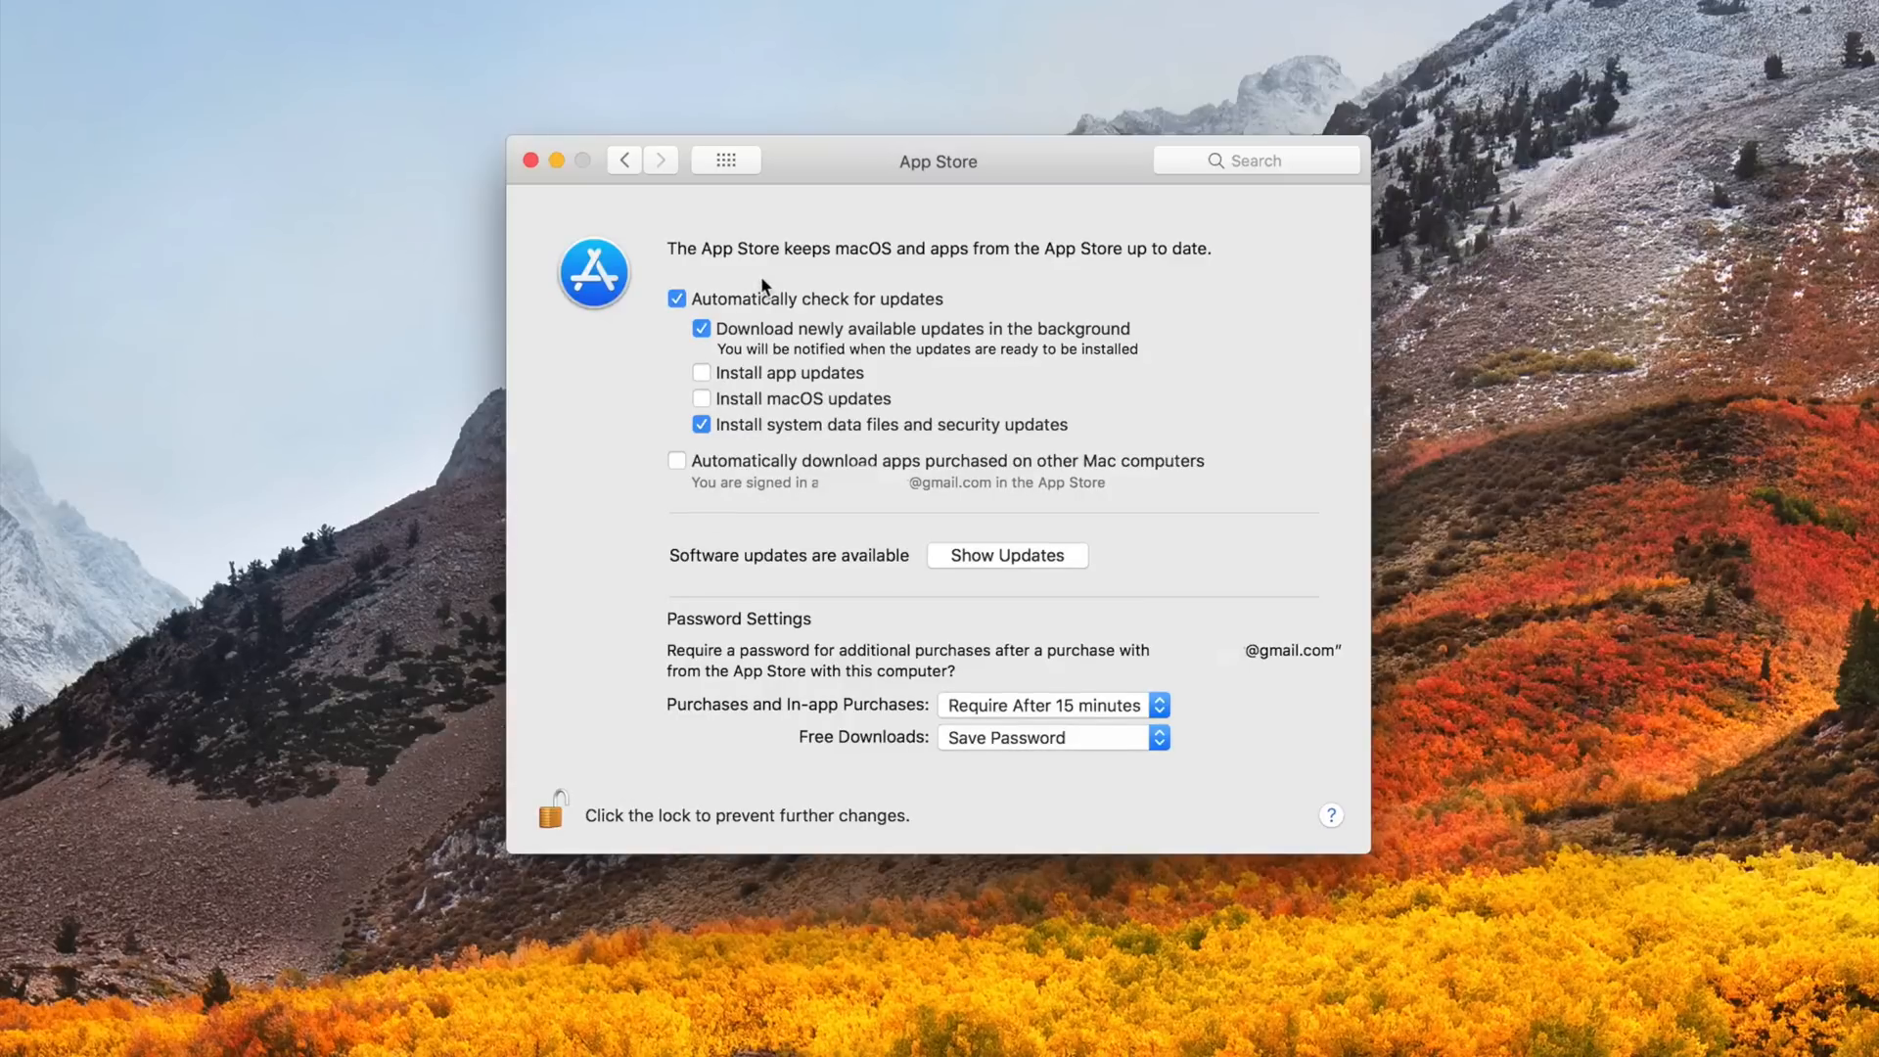
pyautogui.moveTo(818, 259)
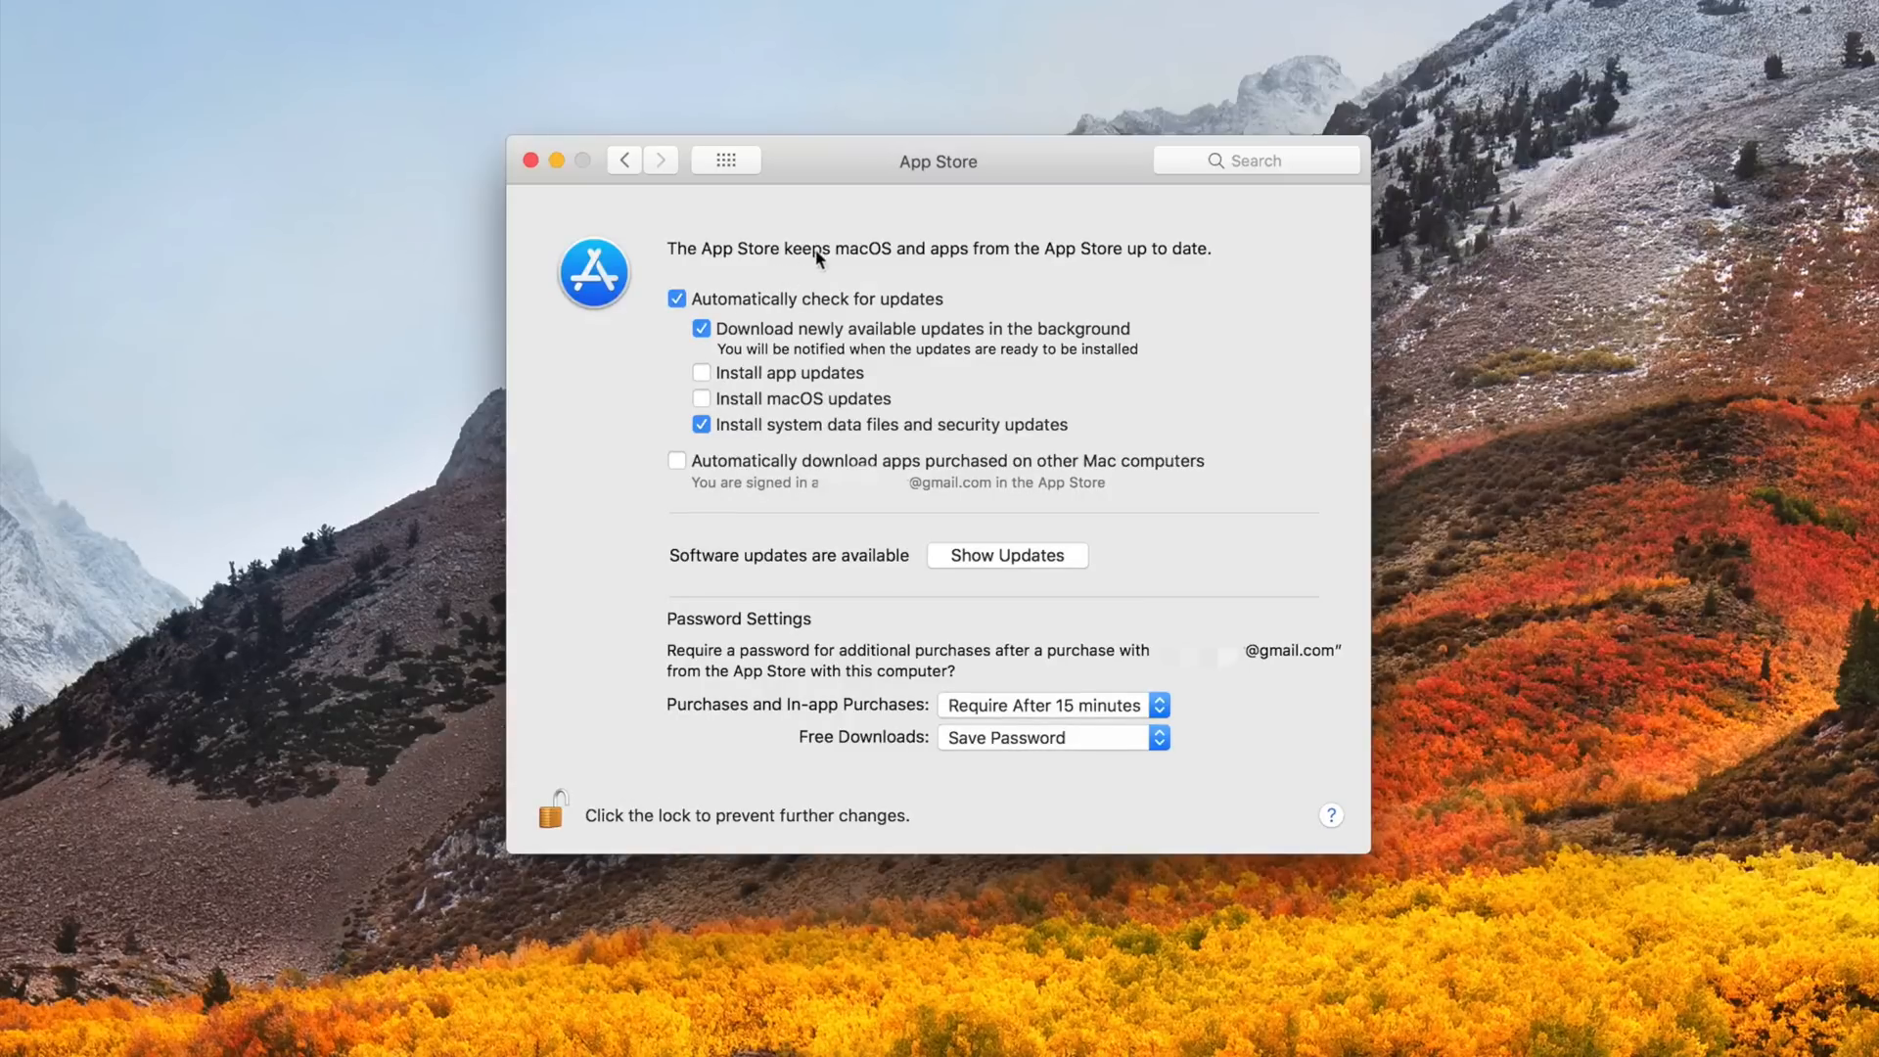
pyautogui.moveTo(773, 272)
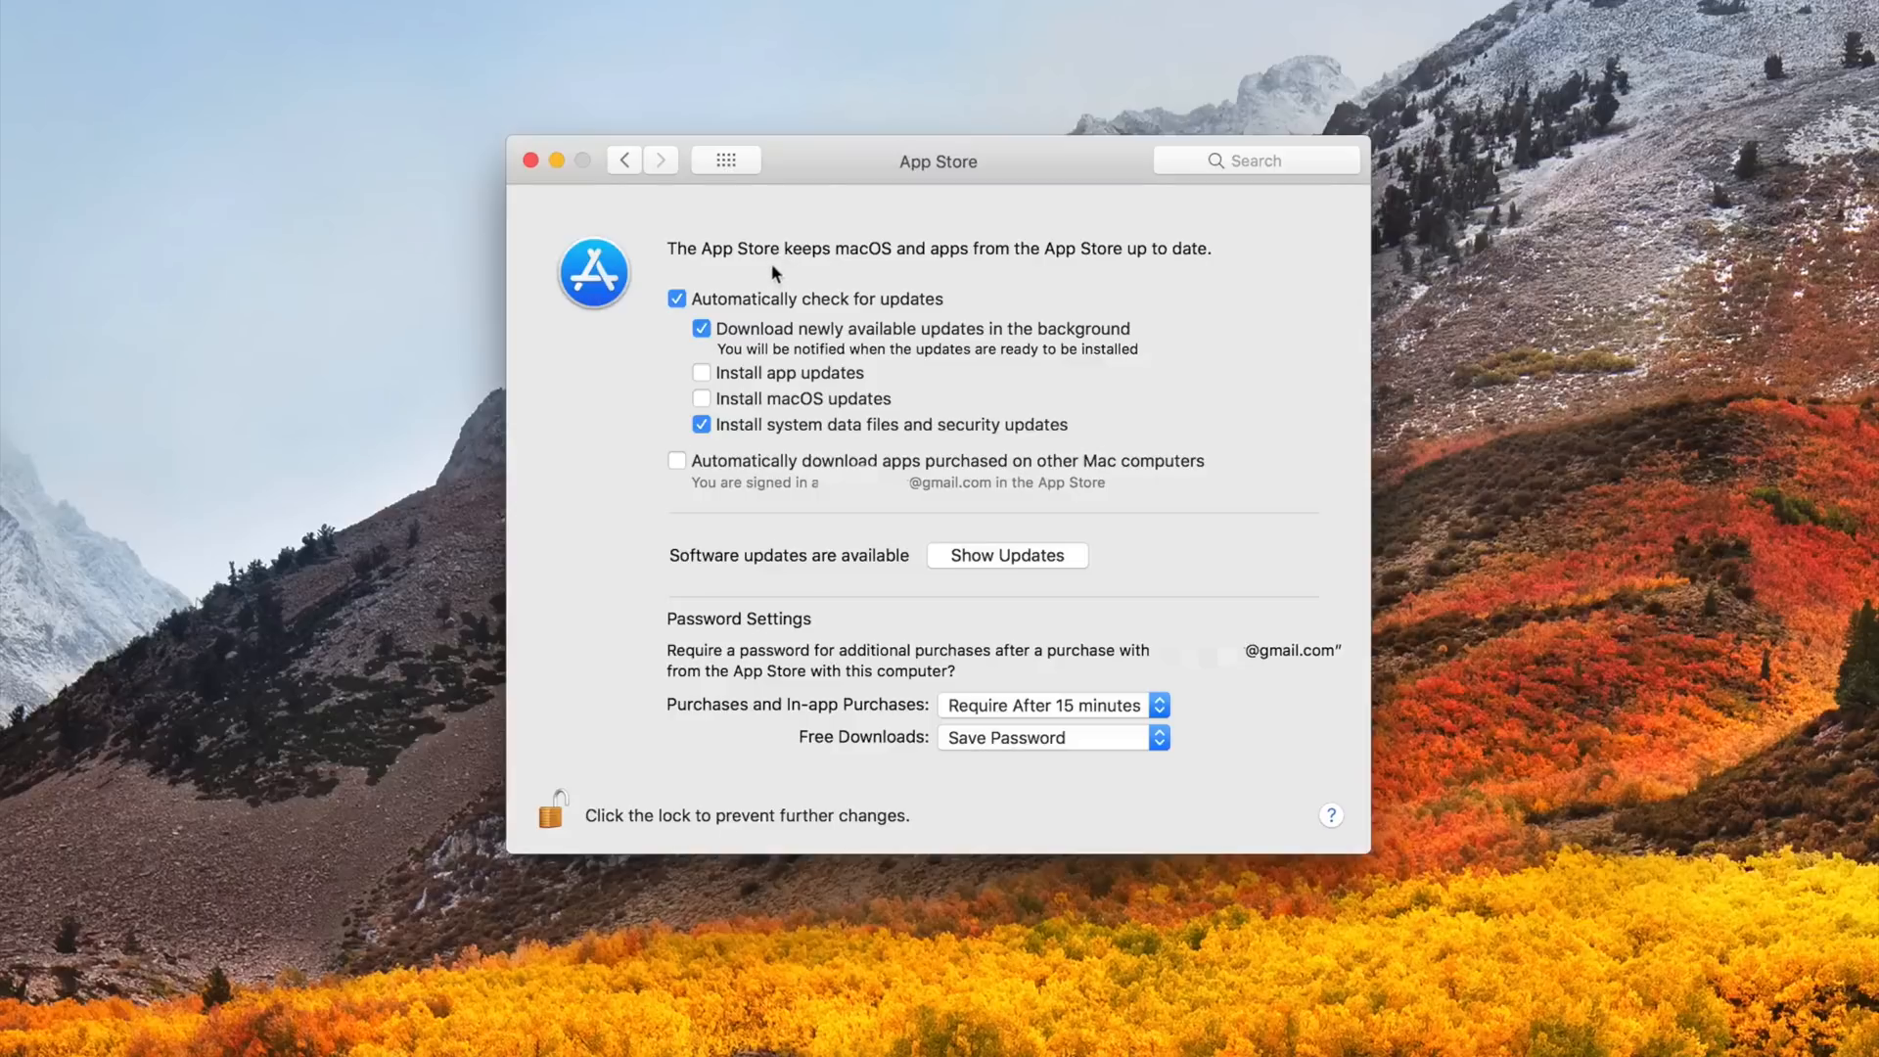
pyautogui.moveTo(724, 338)
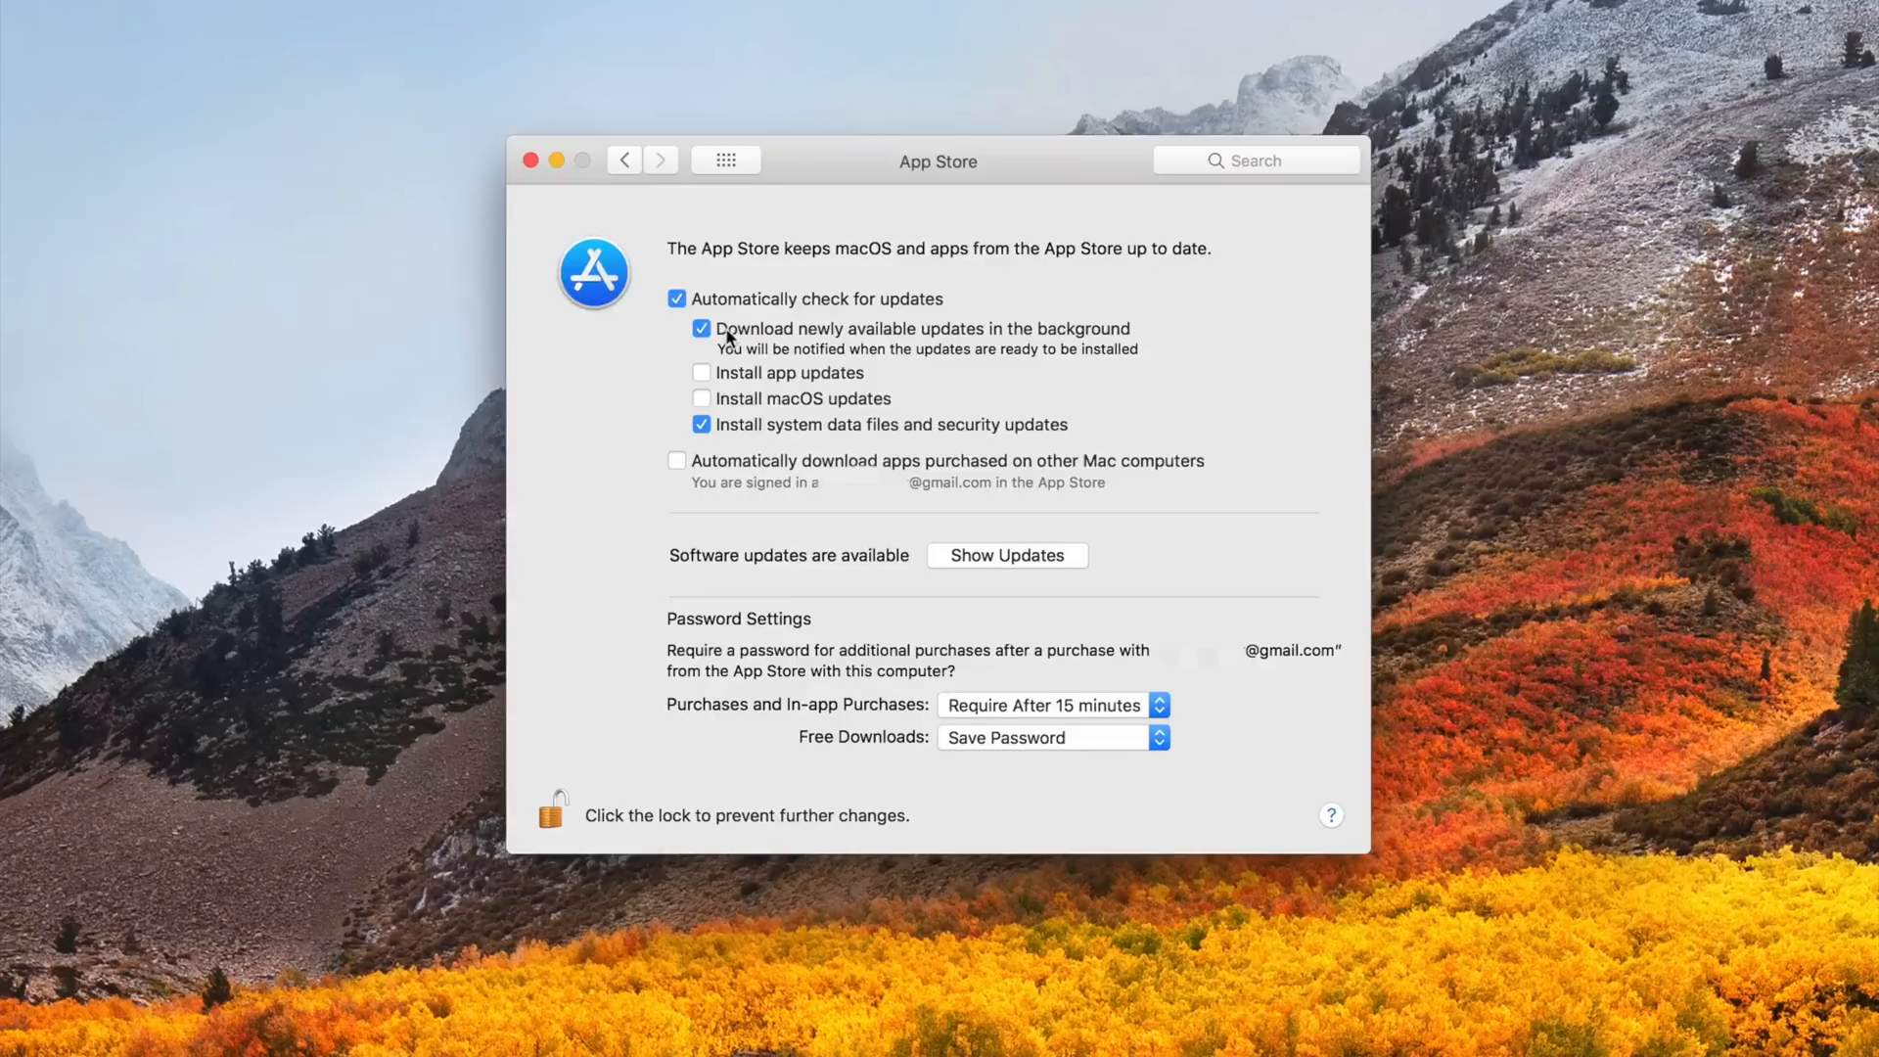
pyautogui.moveTo(791, 546)
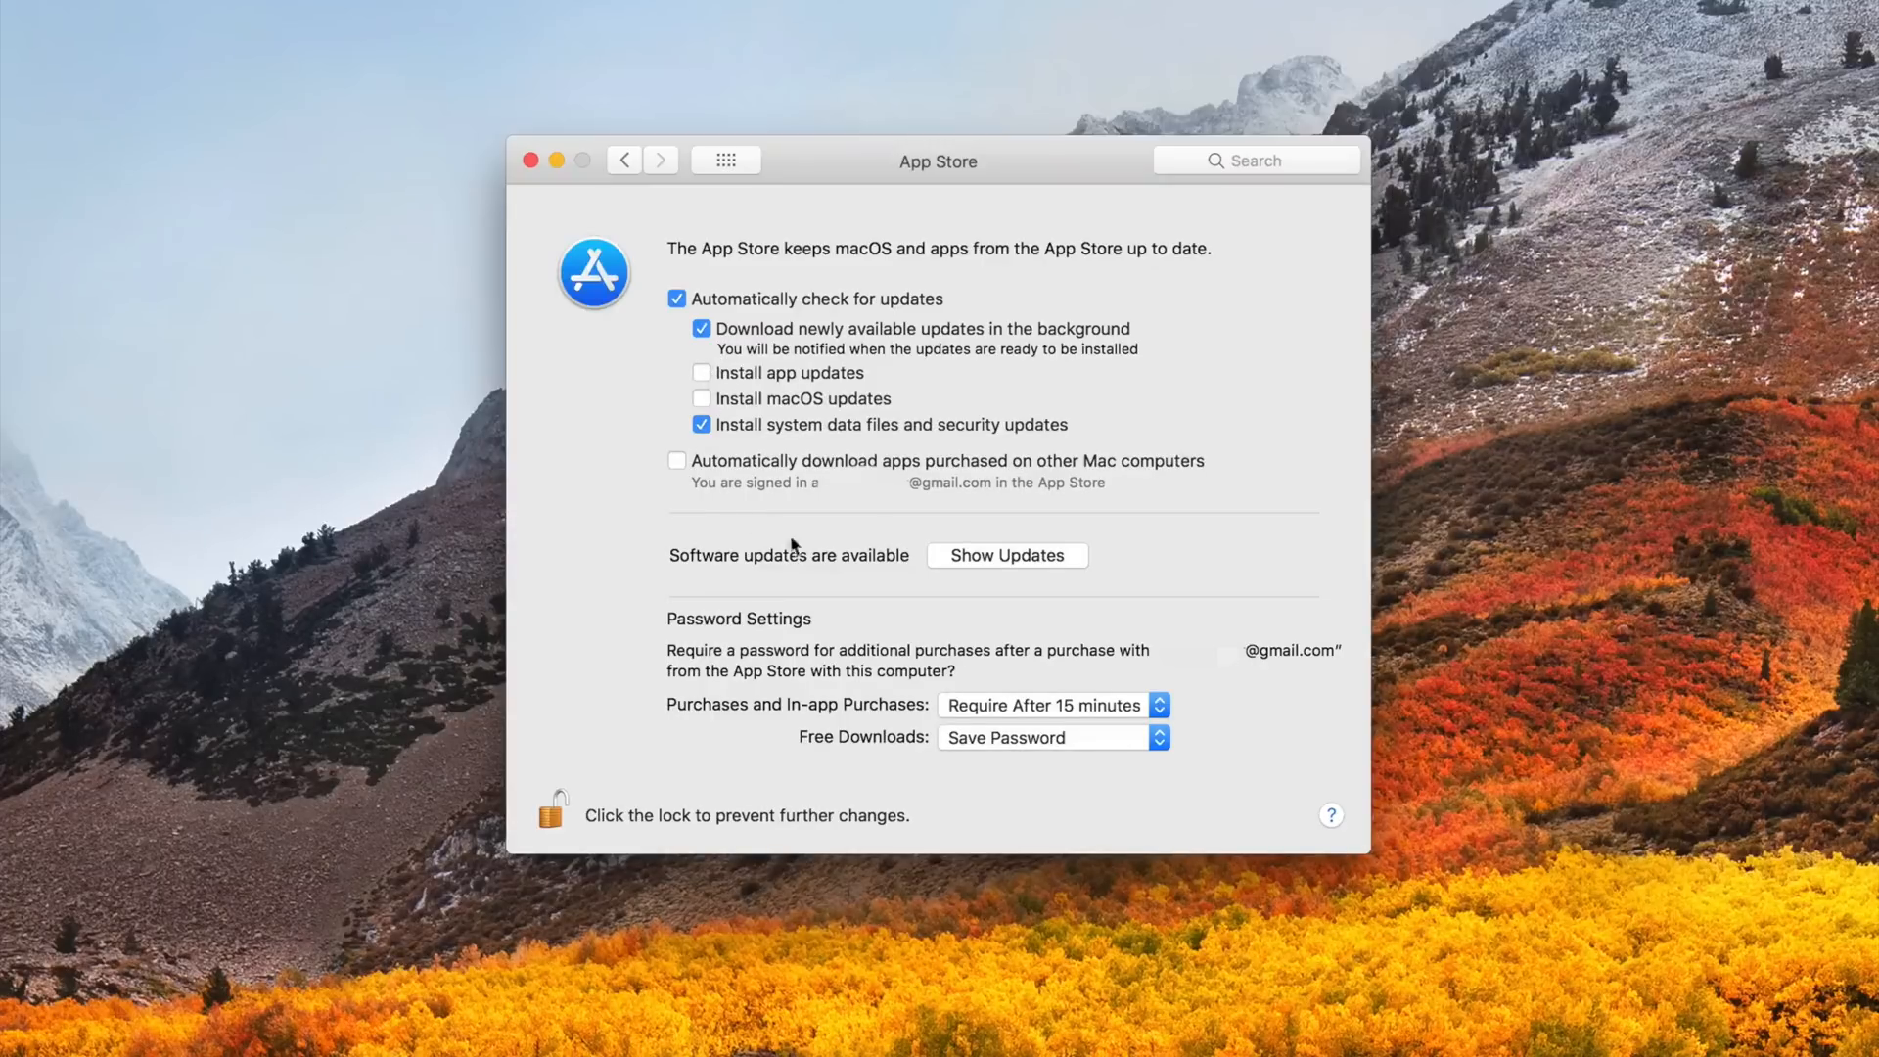
pyautogui.moveTo(971, 781)
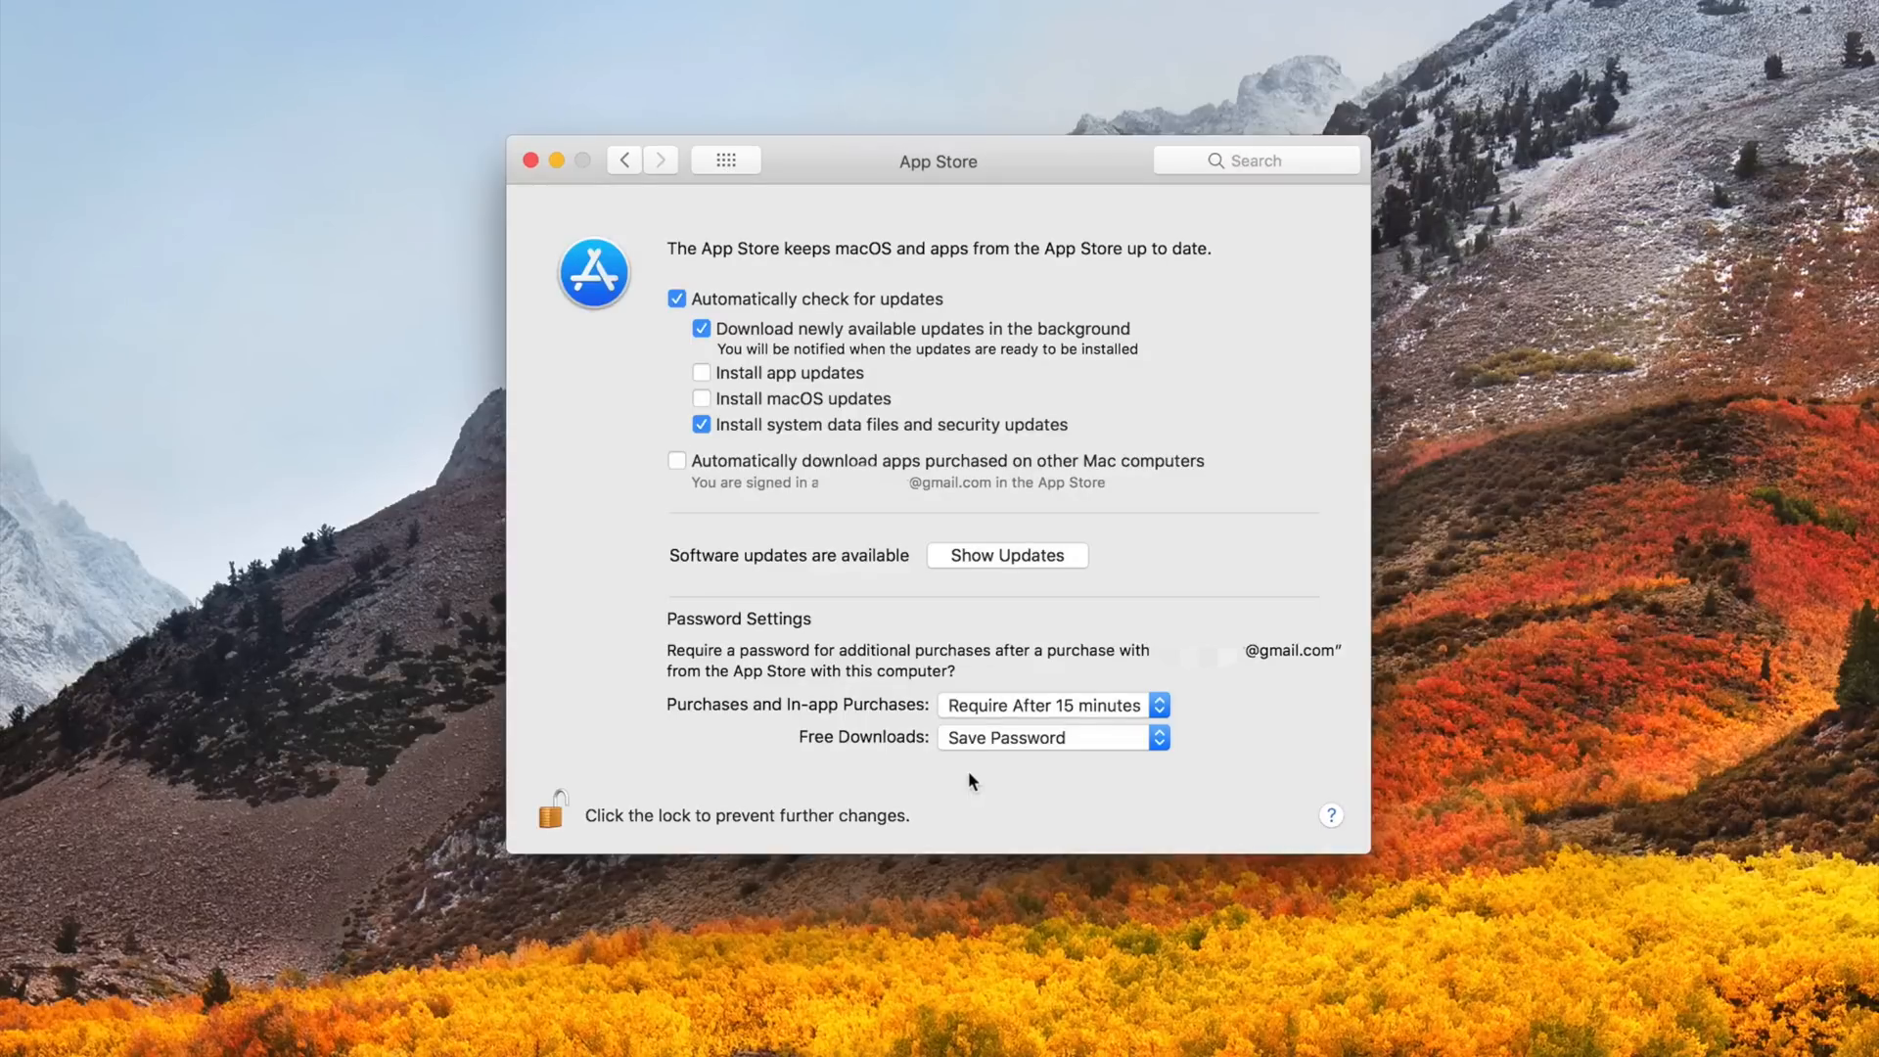
pyautogui.click(701, 327)
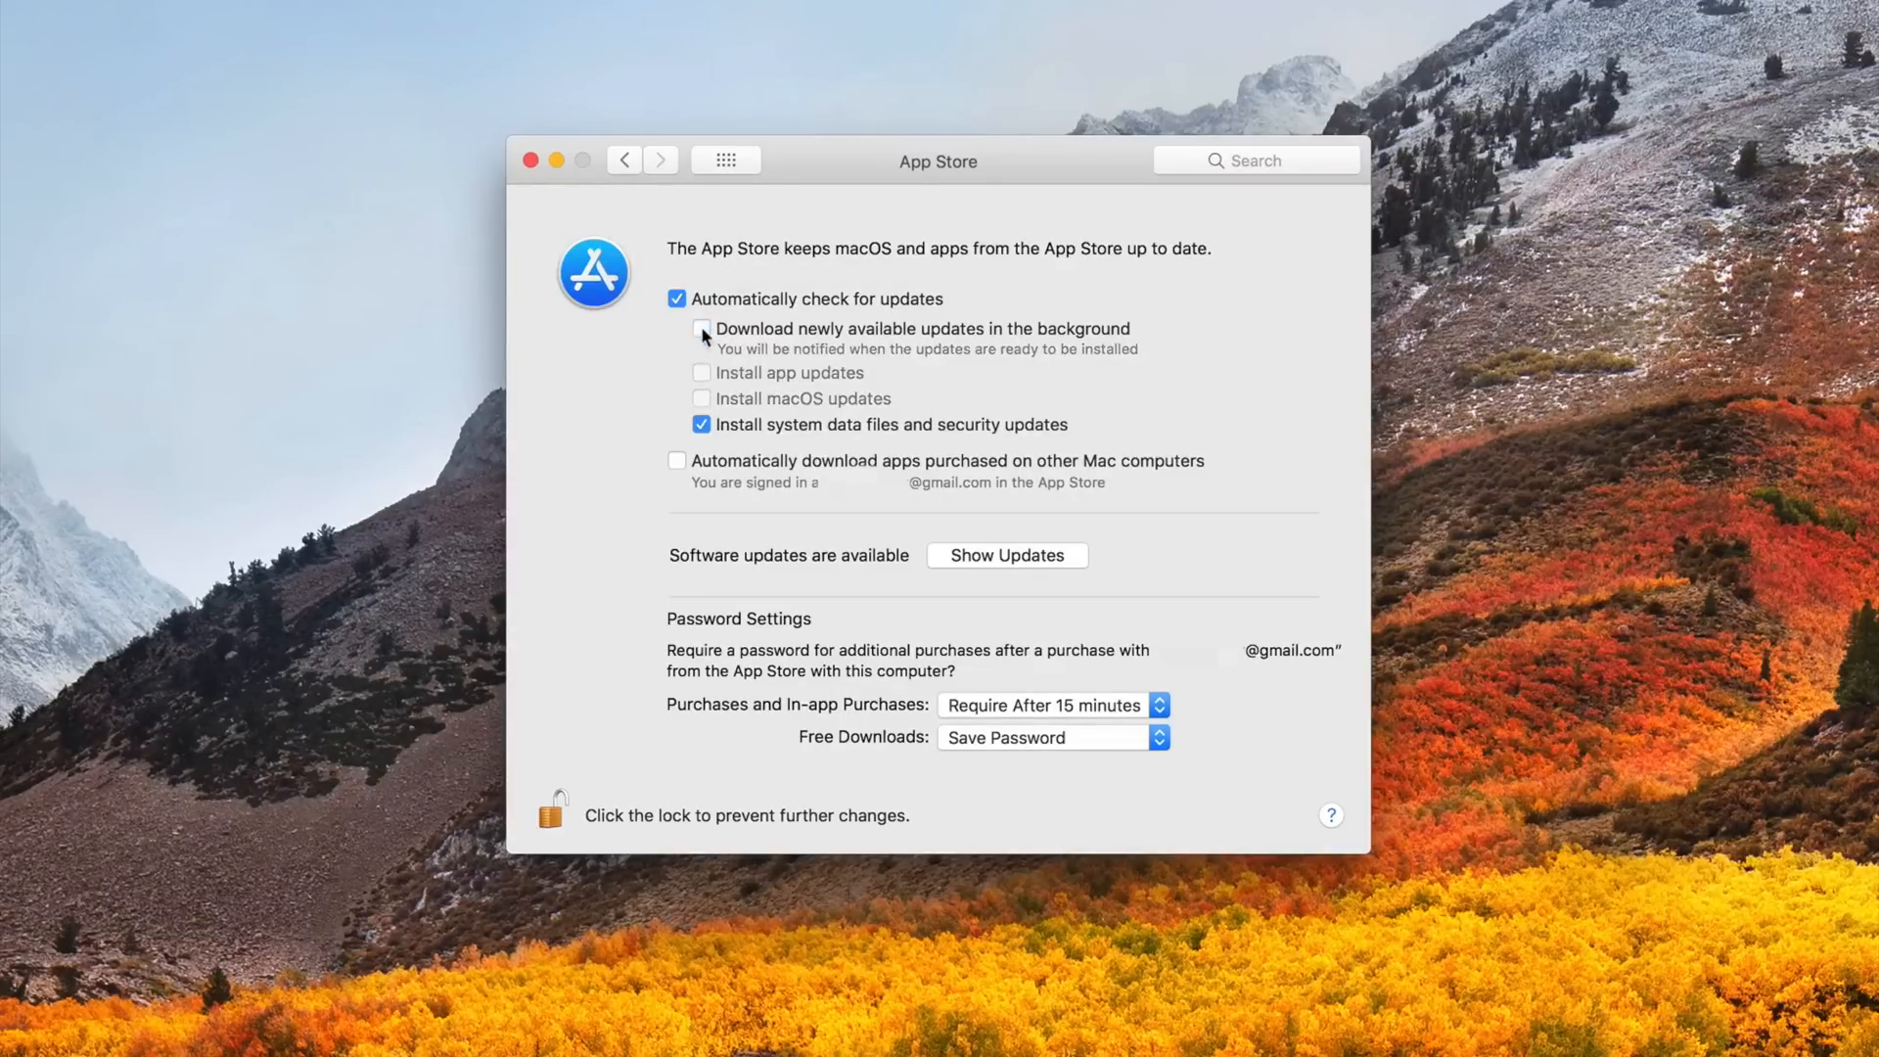
pyautogui.click(701, 328)
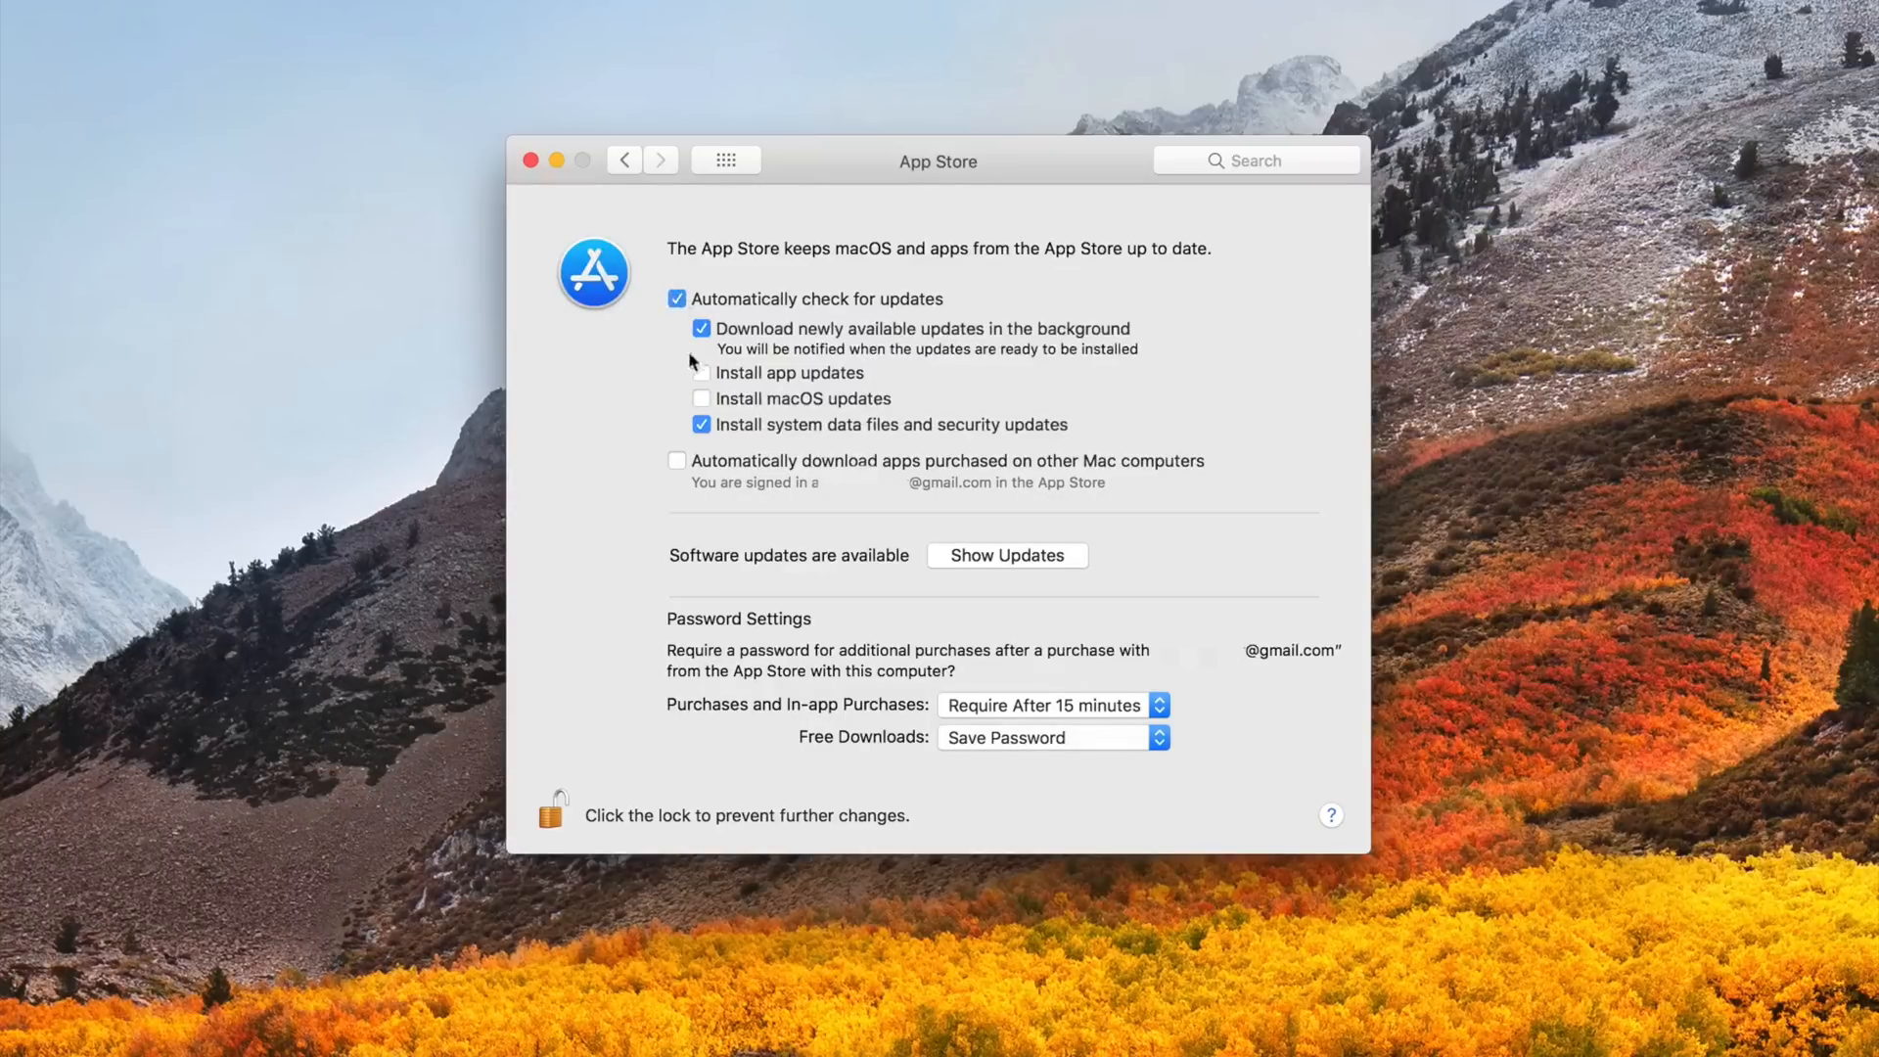
# Step: Try enabling automatic downloads of apps bought elsewhere, cancelling the sign-in prompt
pyautogui.click(678, 460)
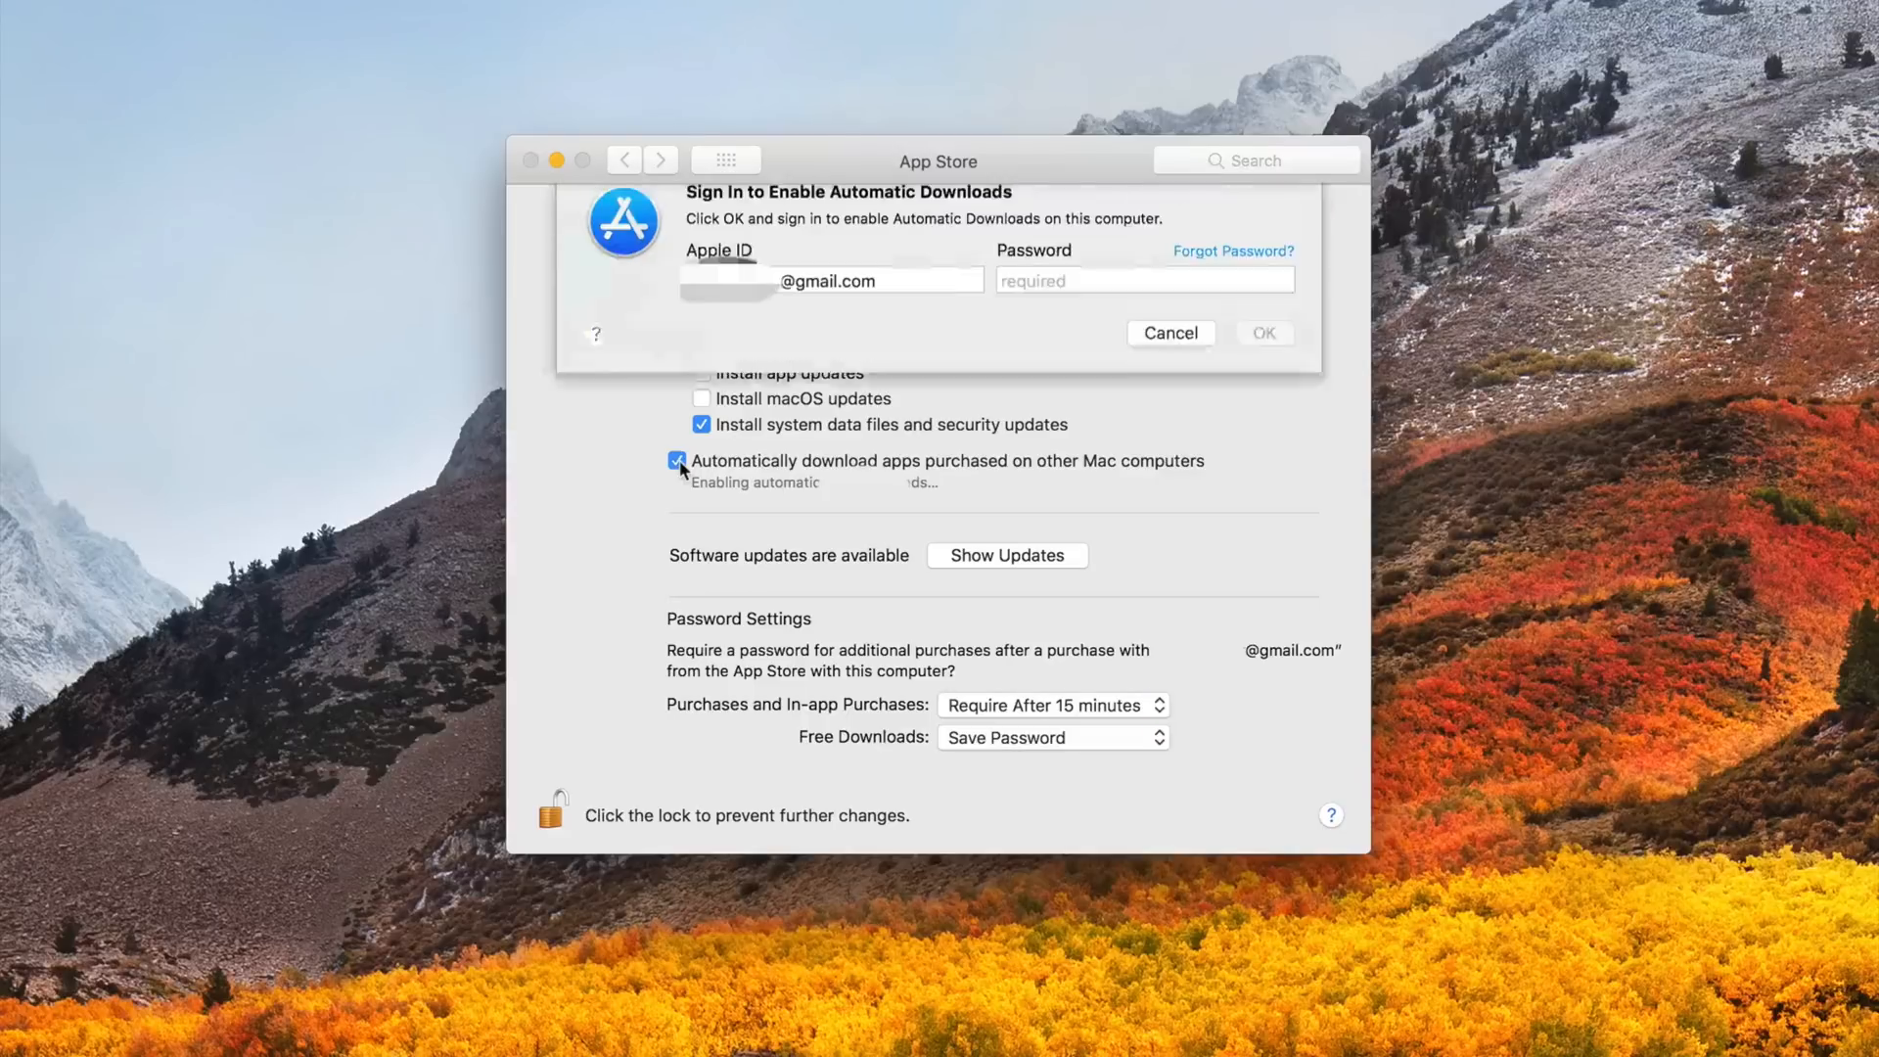
pyautogui.click(1169, 333)
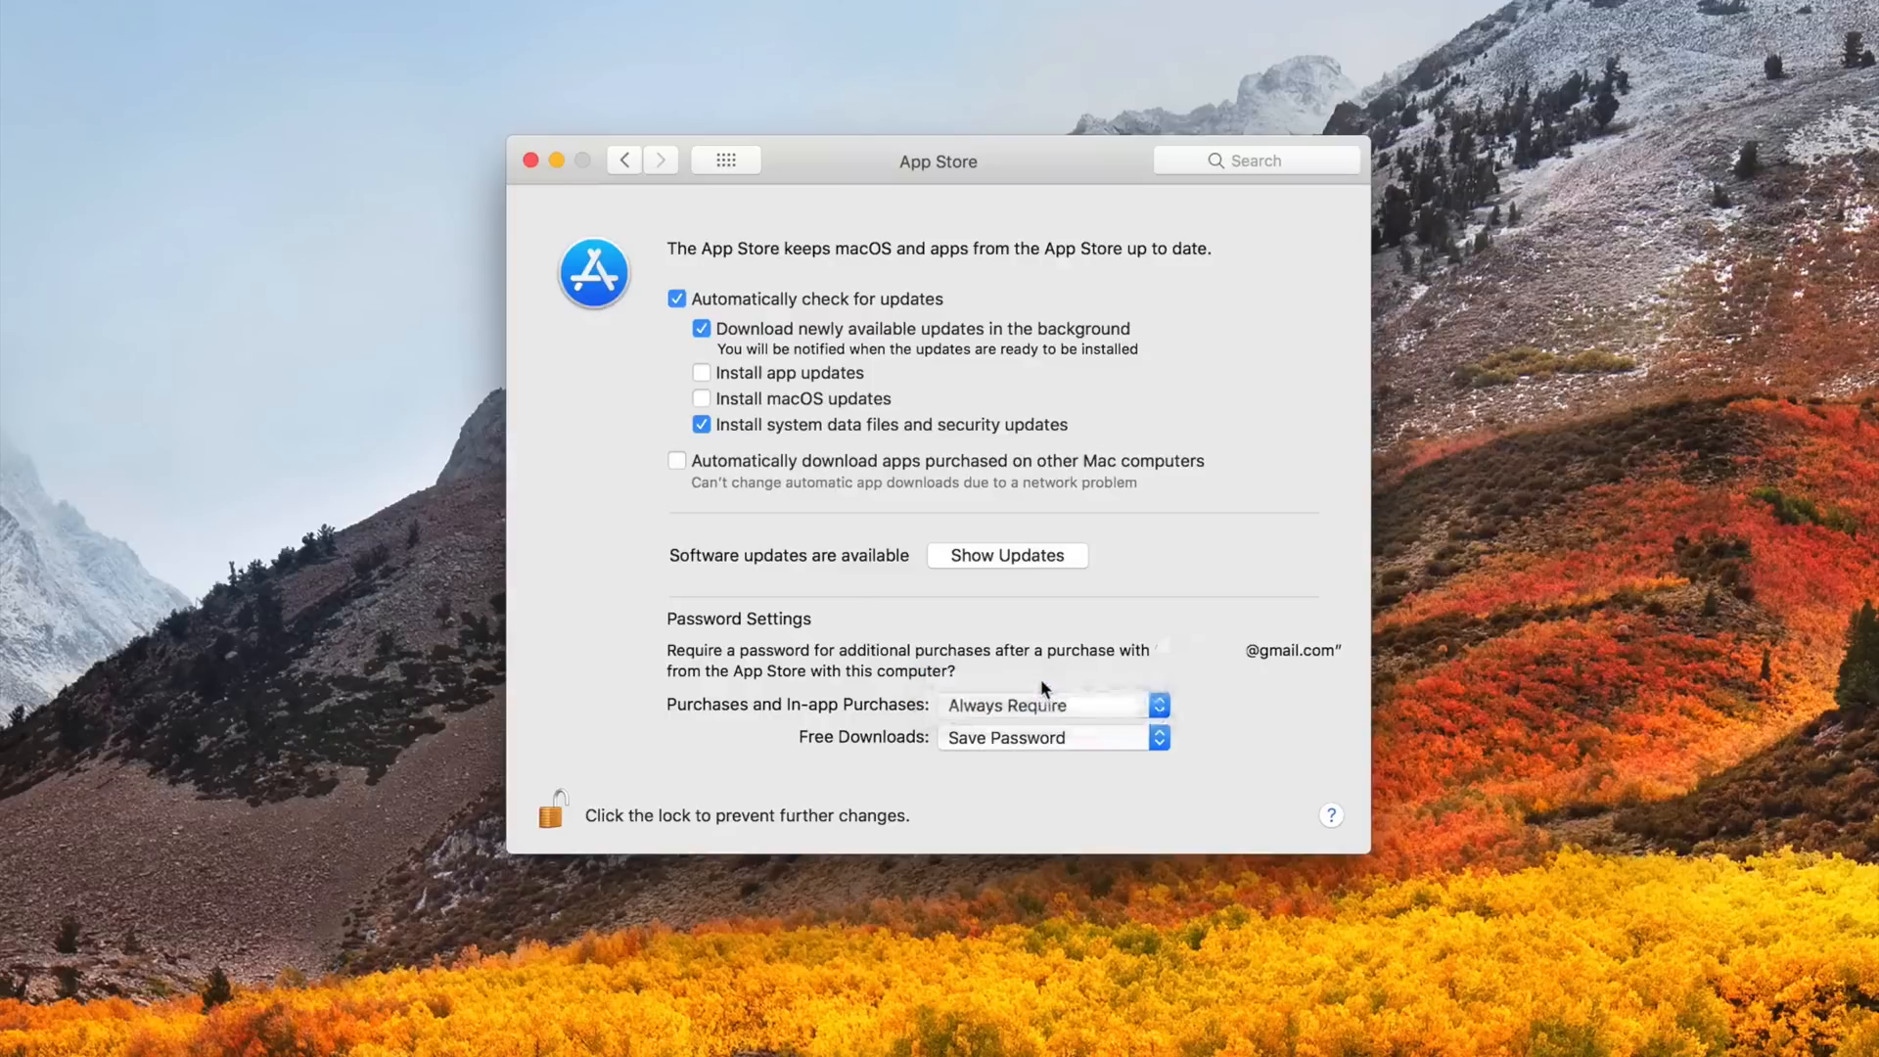
# Step: Try requiring a password for every purchase and for free downloads, cancelling each sign-in
pyautogui.click(1052, 705)
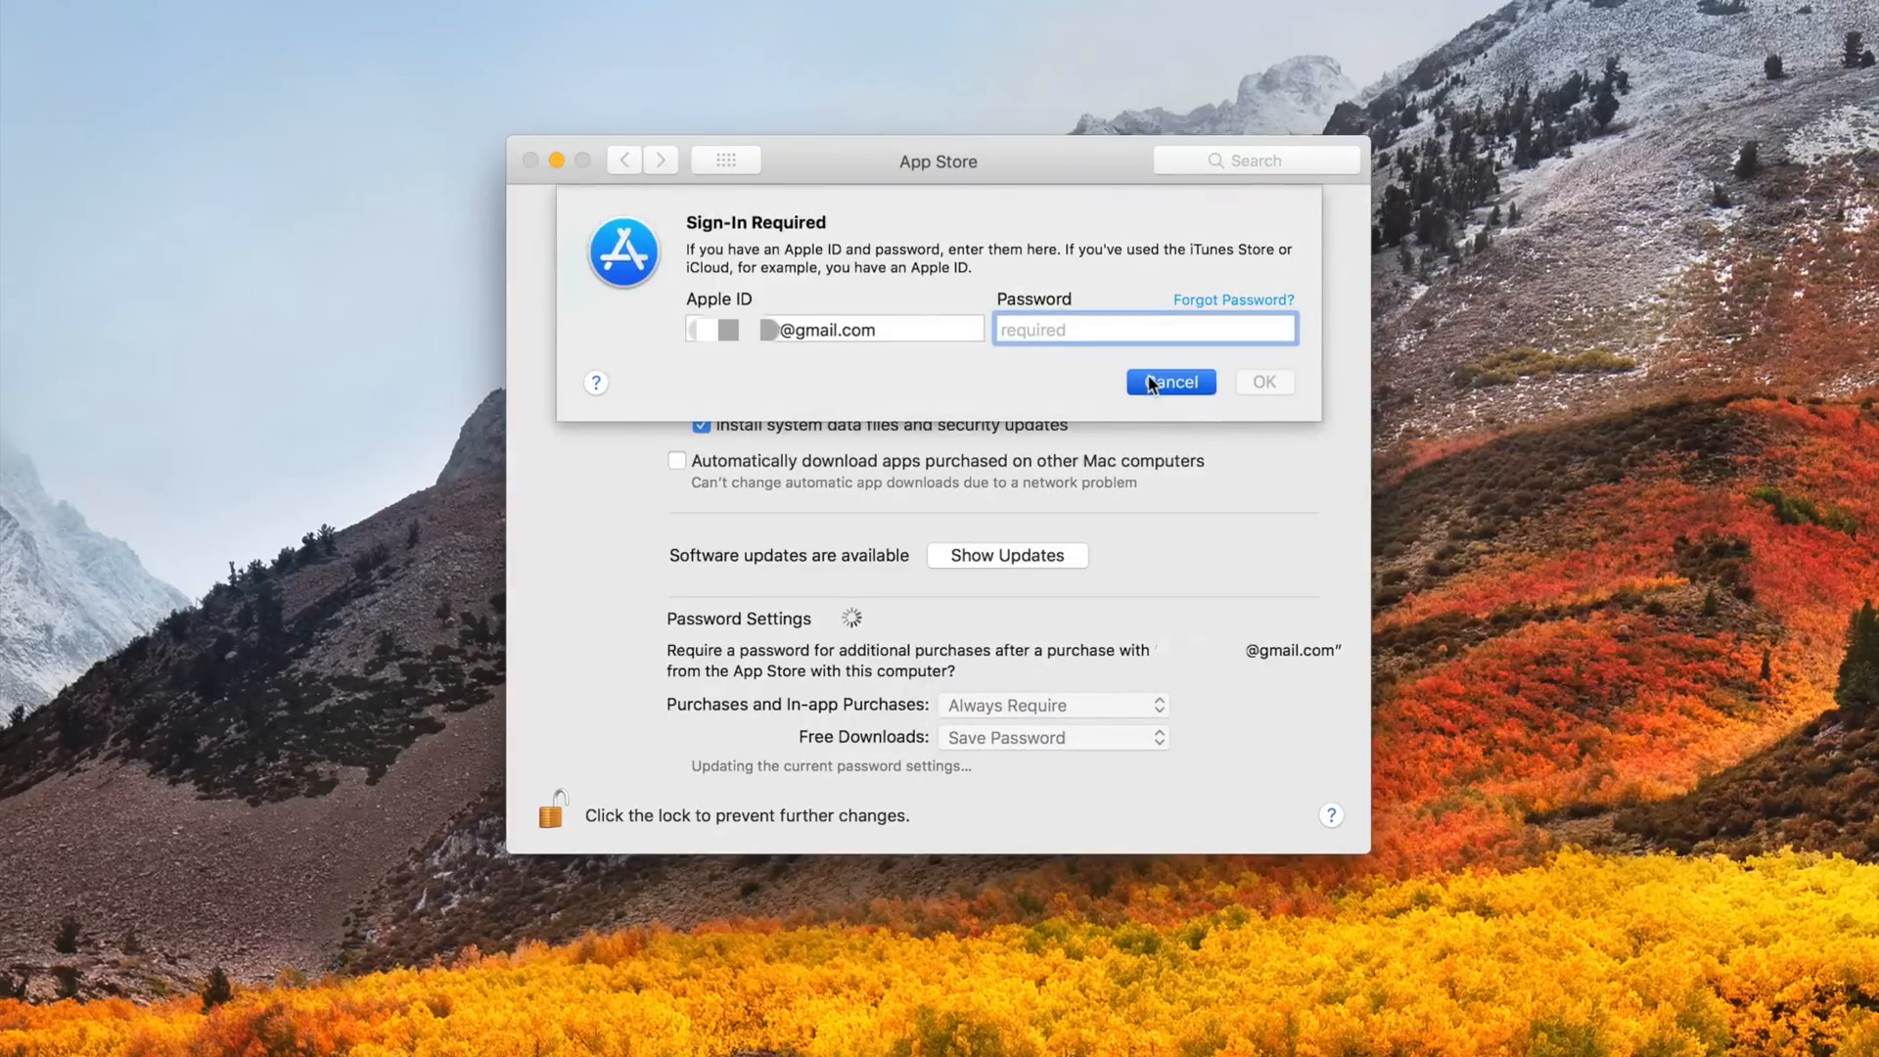
pyautogui.click(1169, 382)
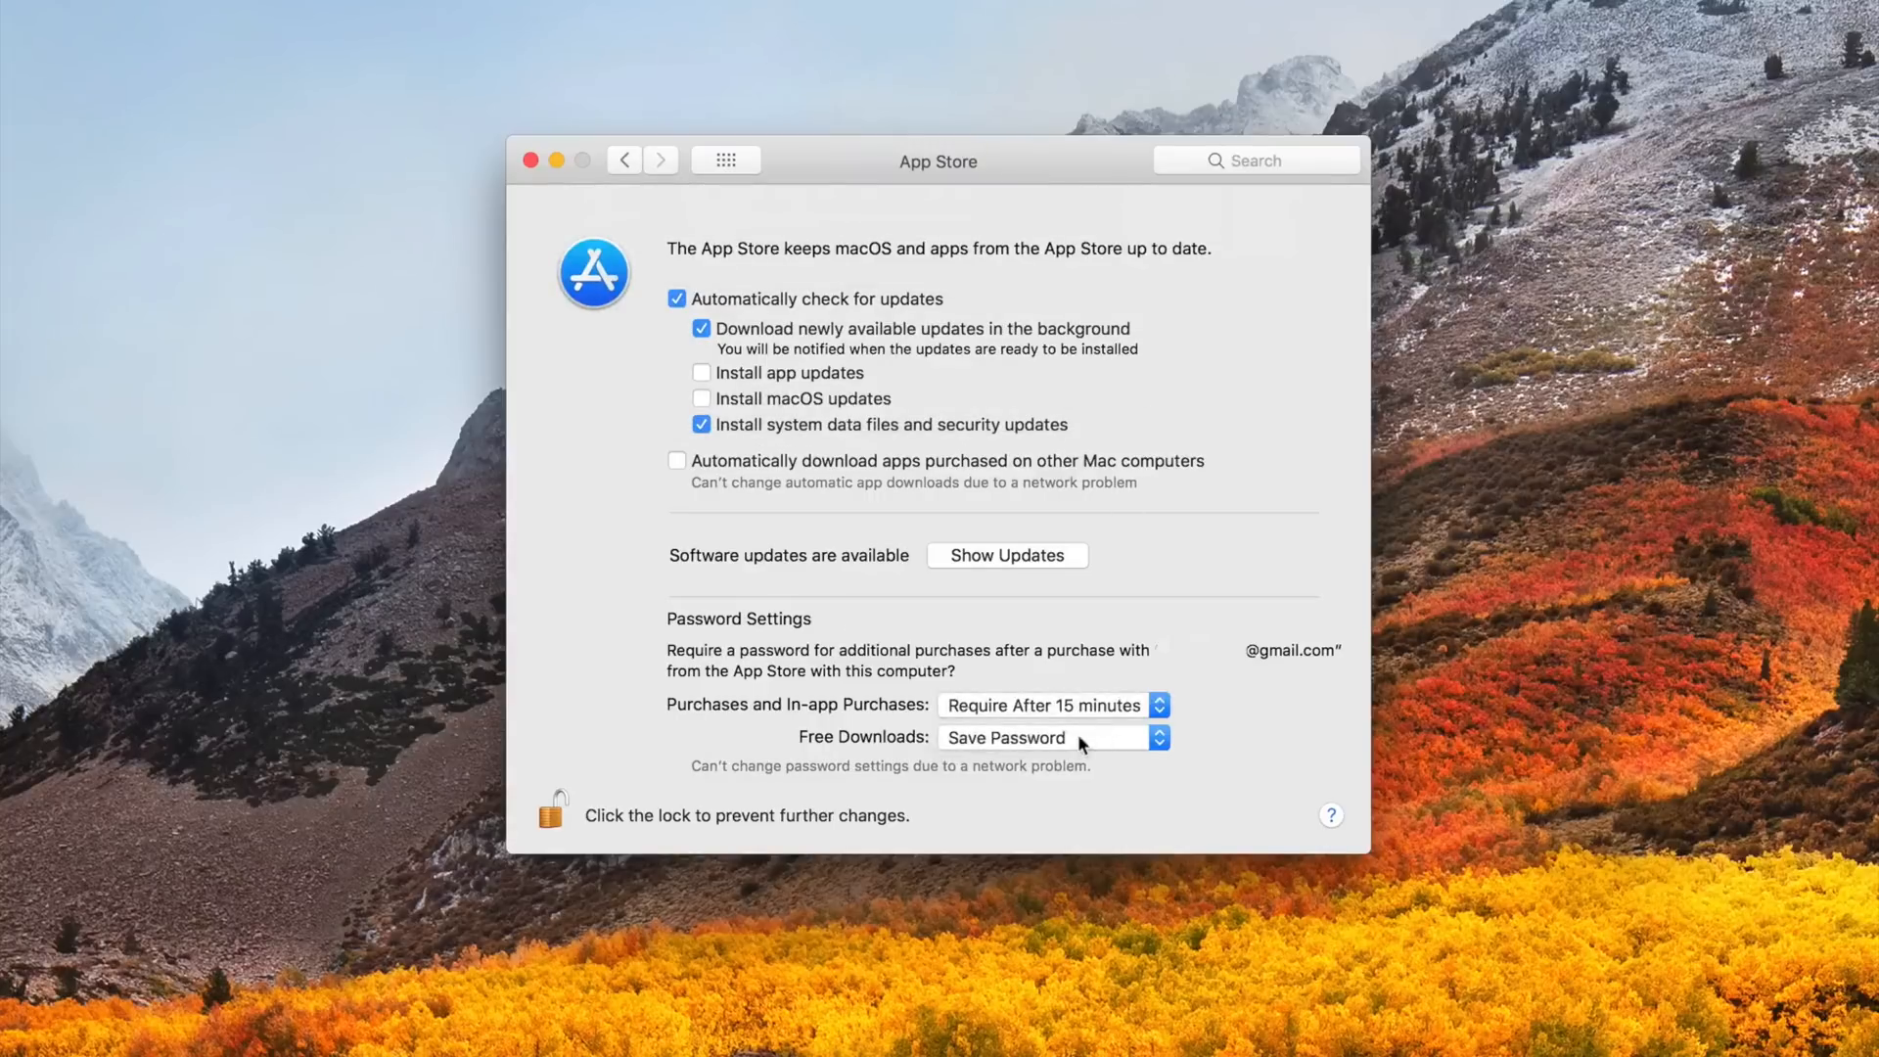
pyautogui.click(1049, 738)
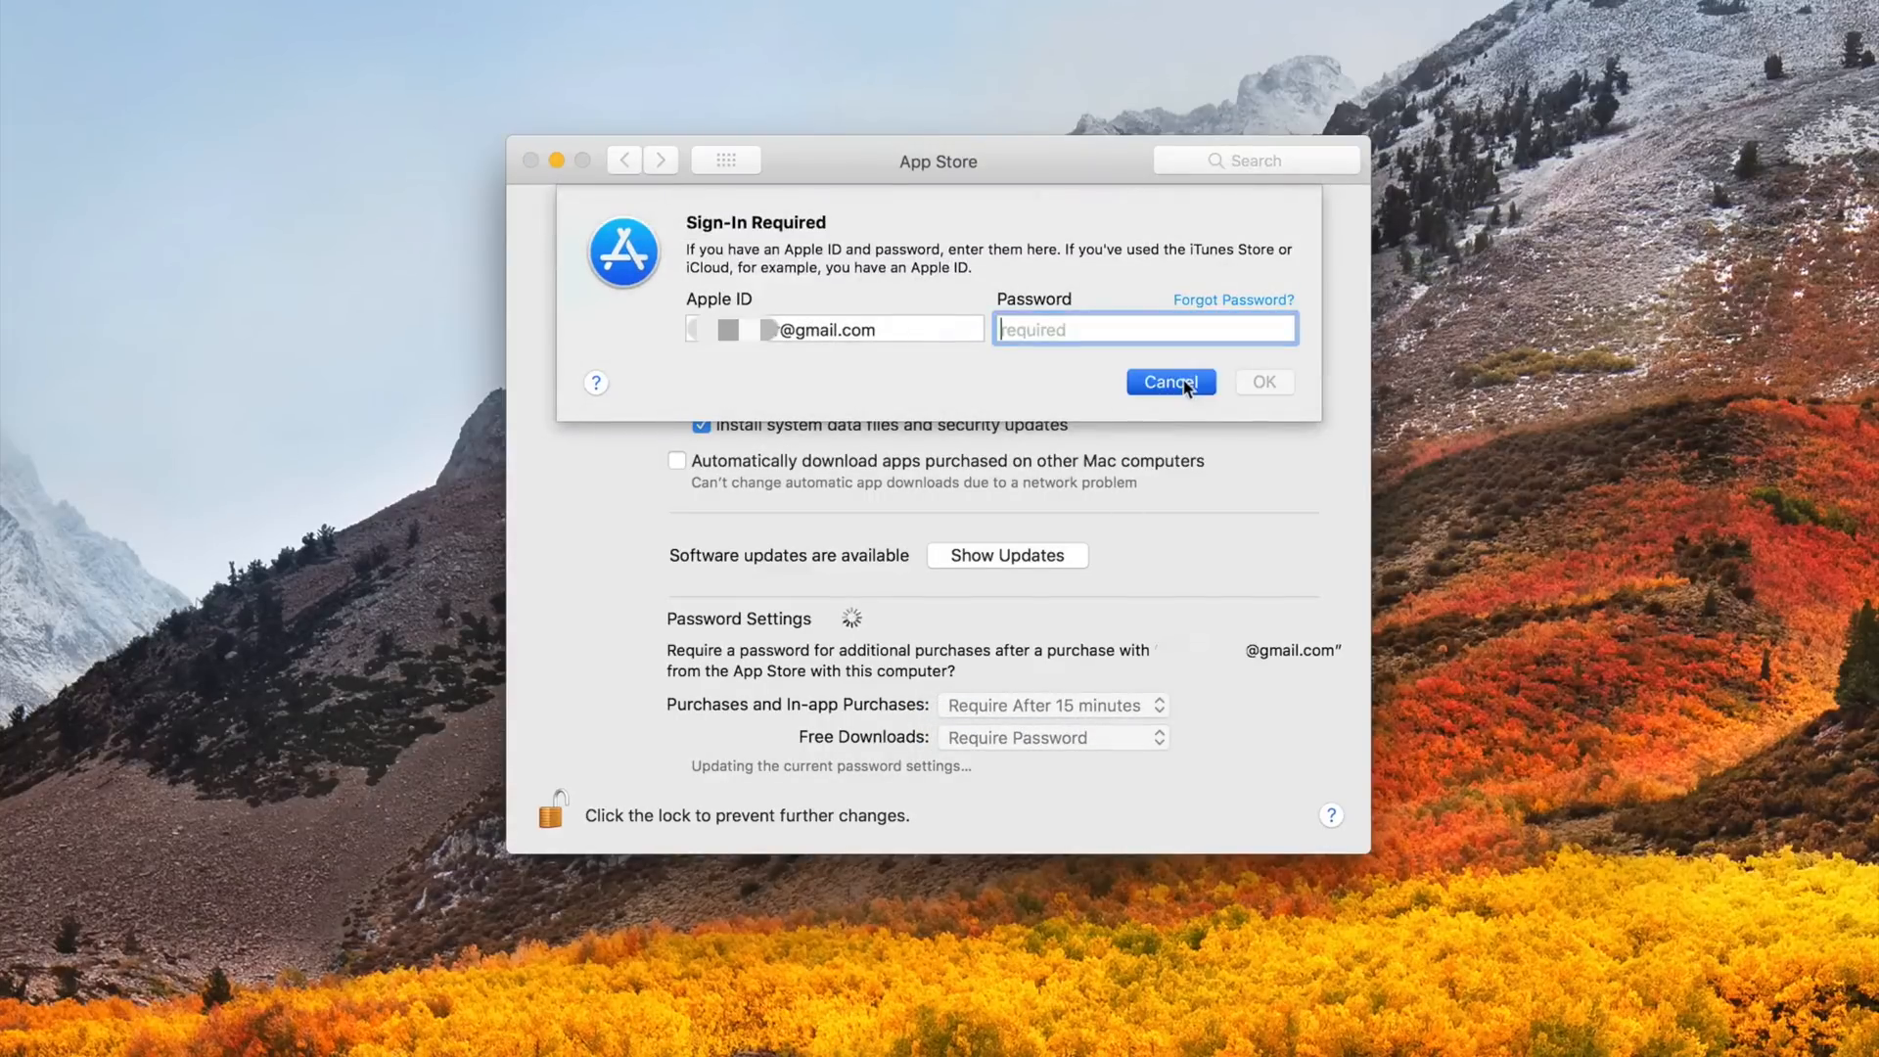
pyautogui.click(1170, 382)
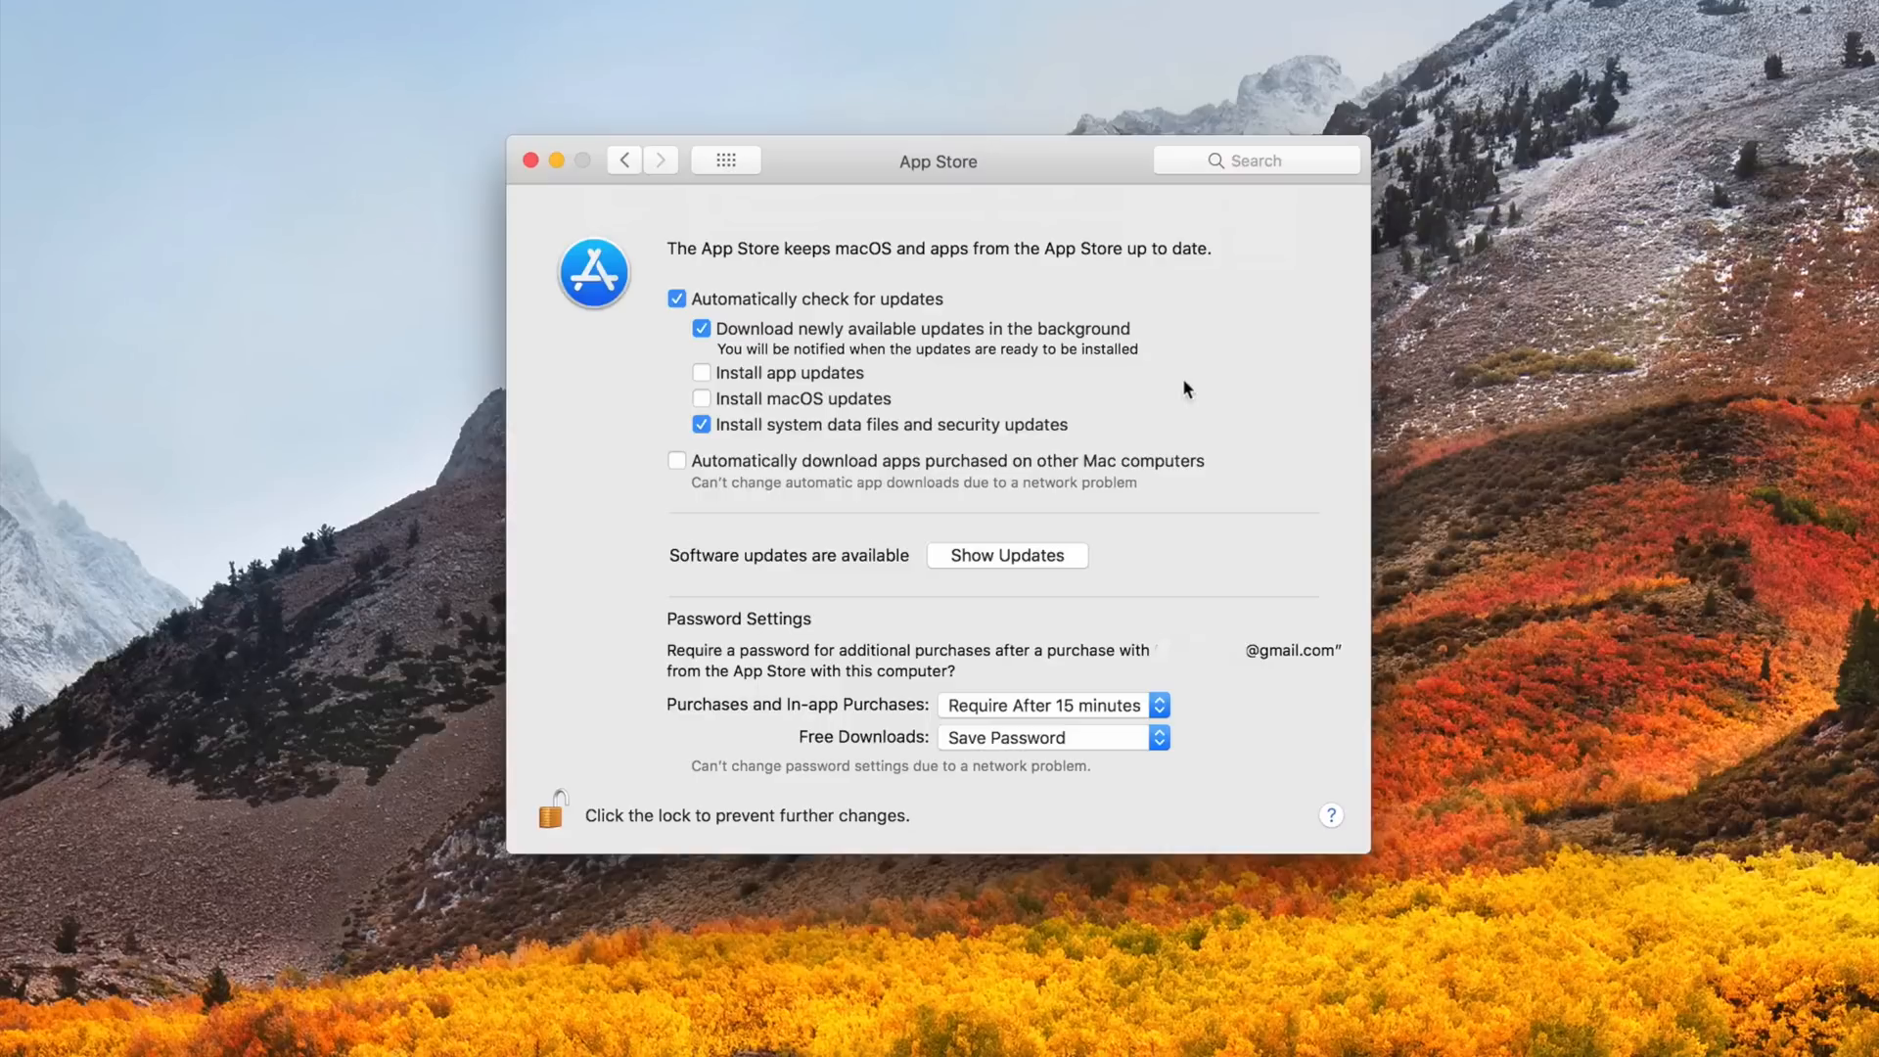
pyautogui.moveTo(1093, 427)
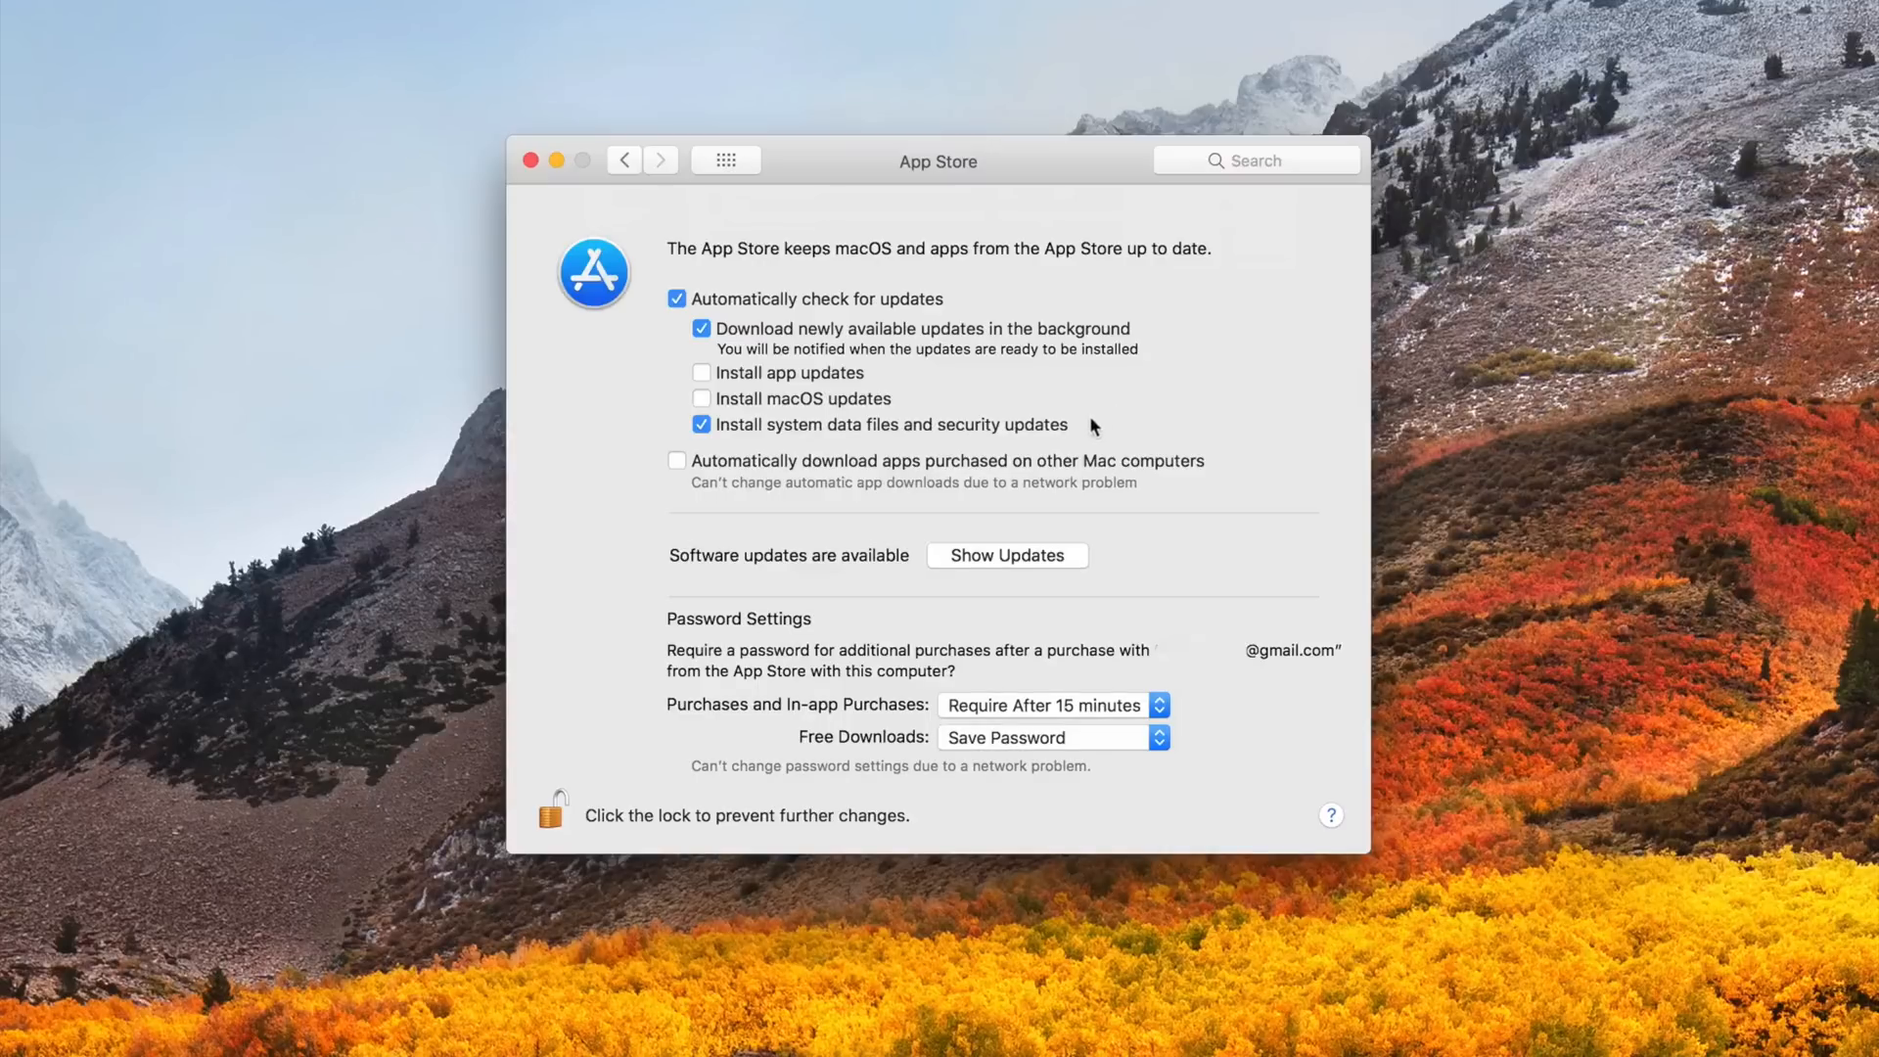
pyautogui.moveTo(941, 675)
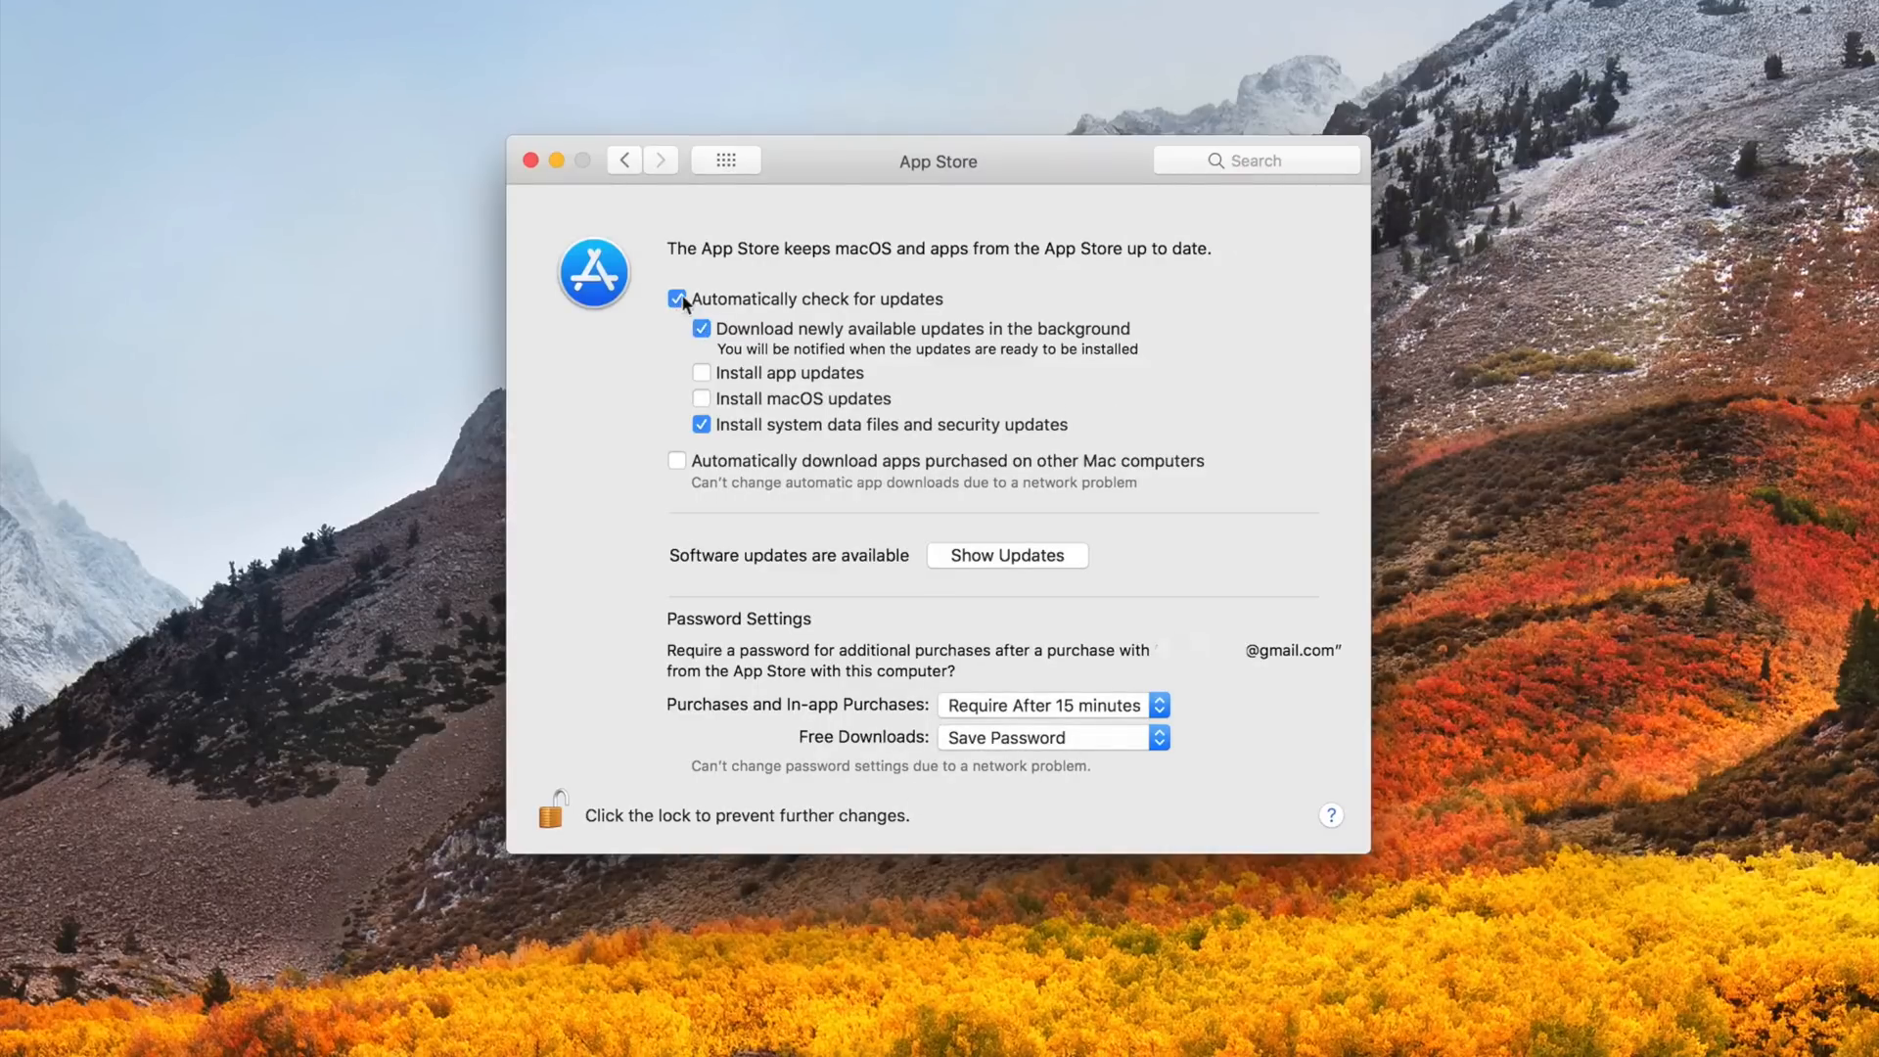
pyautogui.moveTo(693, 403)
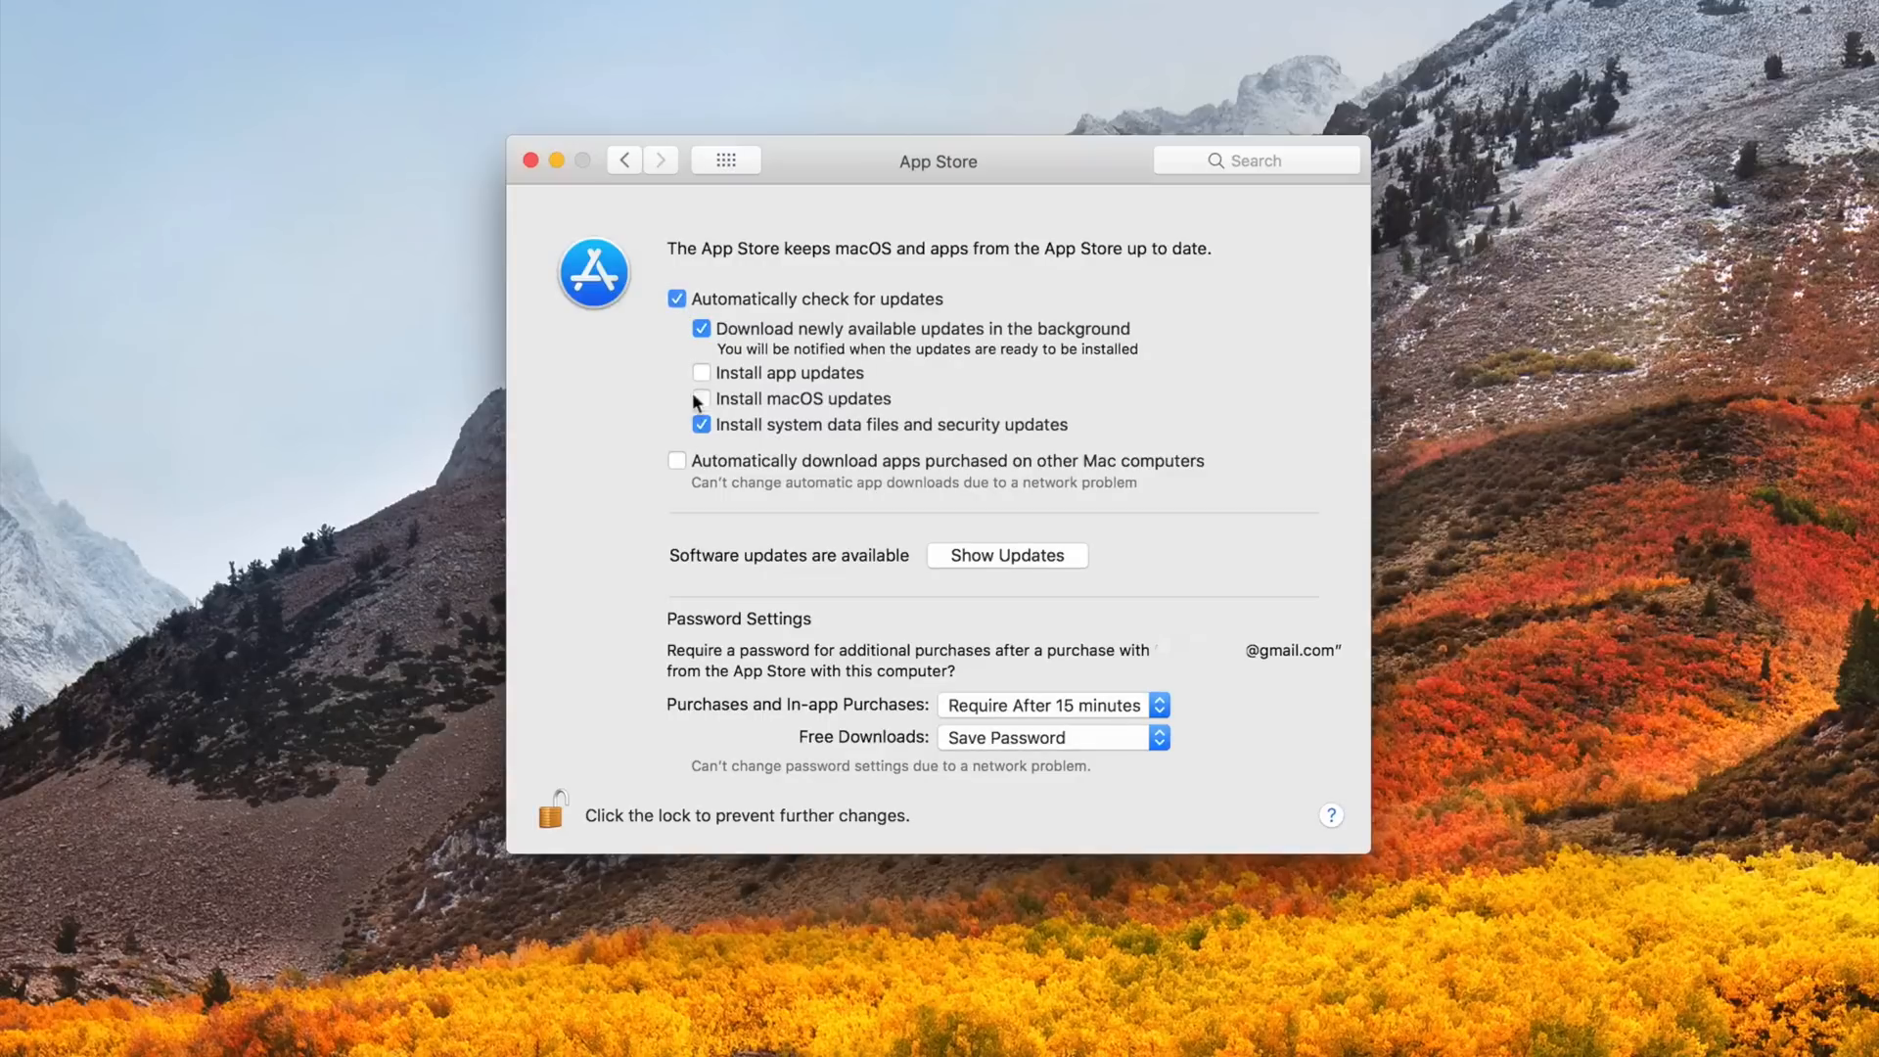
pyautogui.click(554, 814)
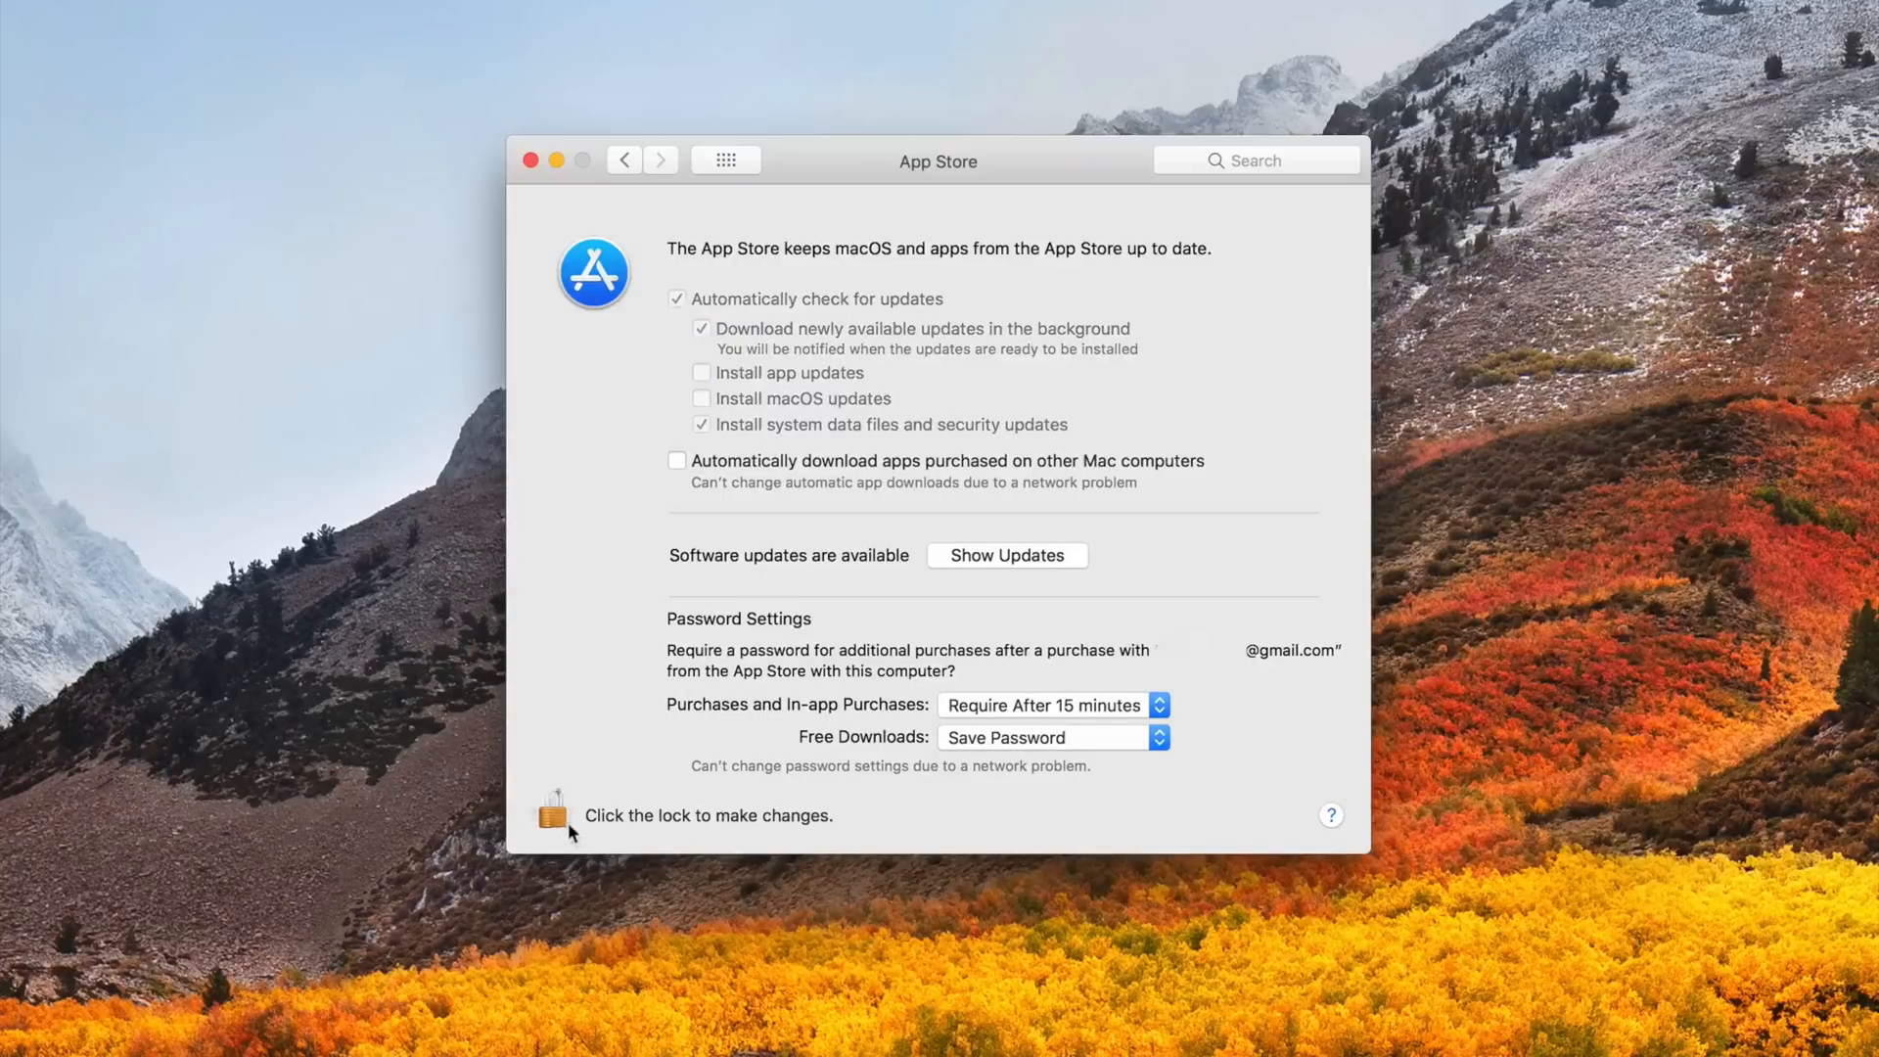
pyautogui.click(552, 814)
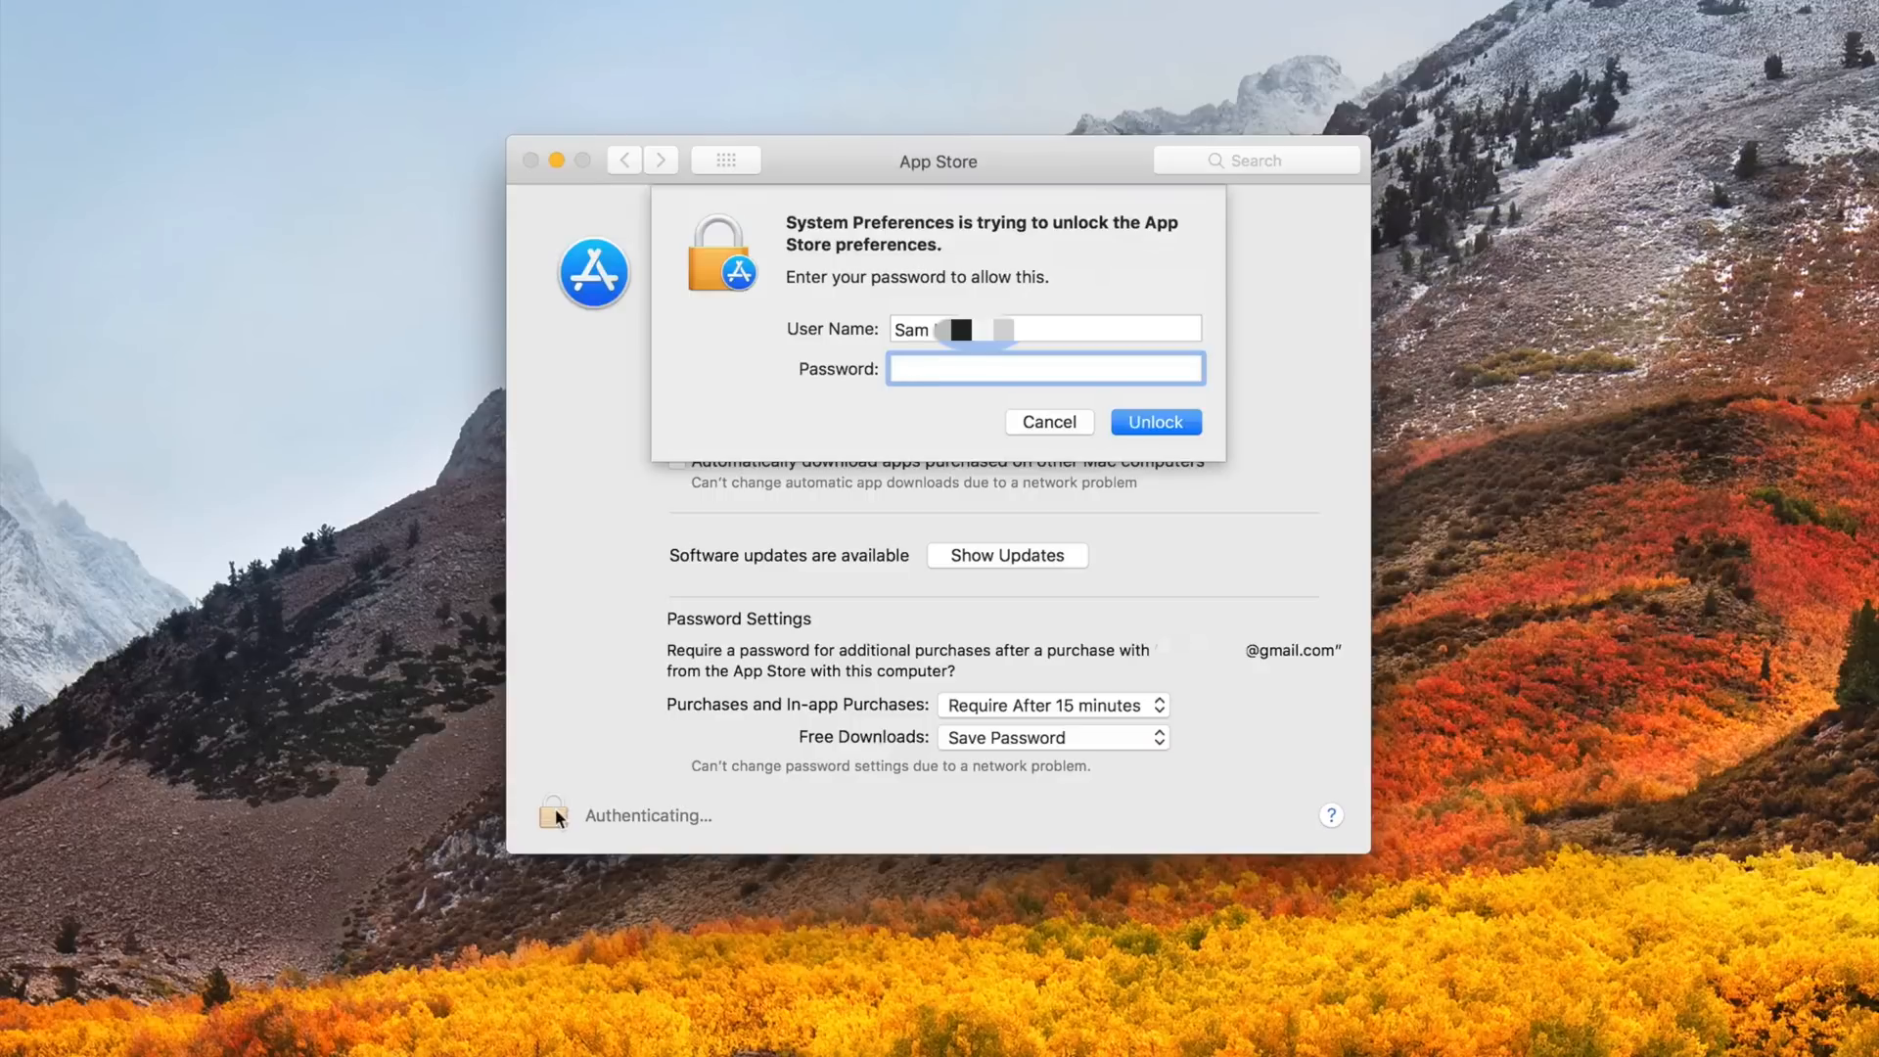
pyautogui.click(1153, 422)
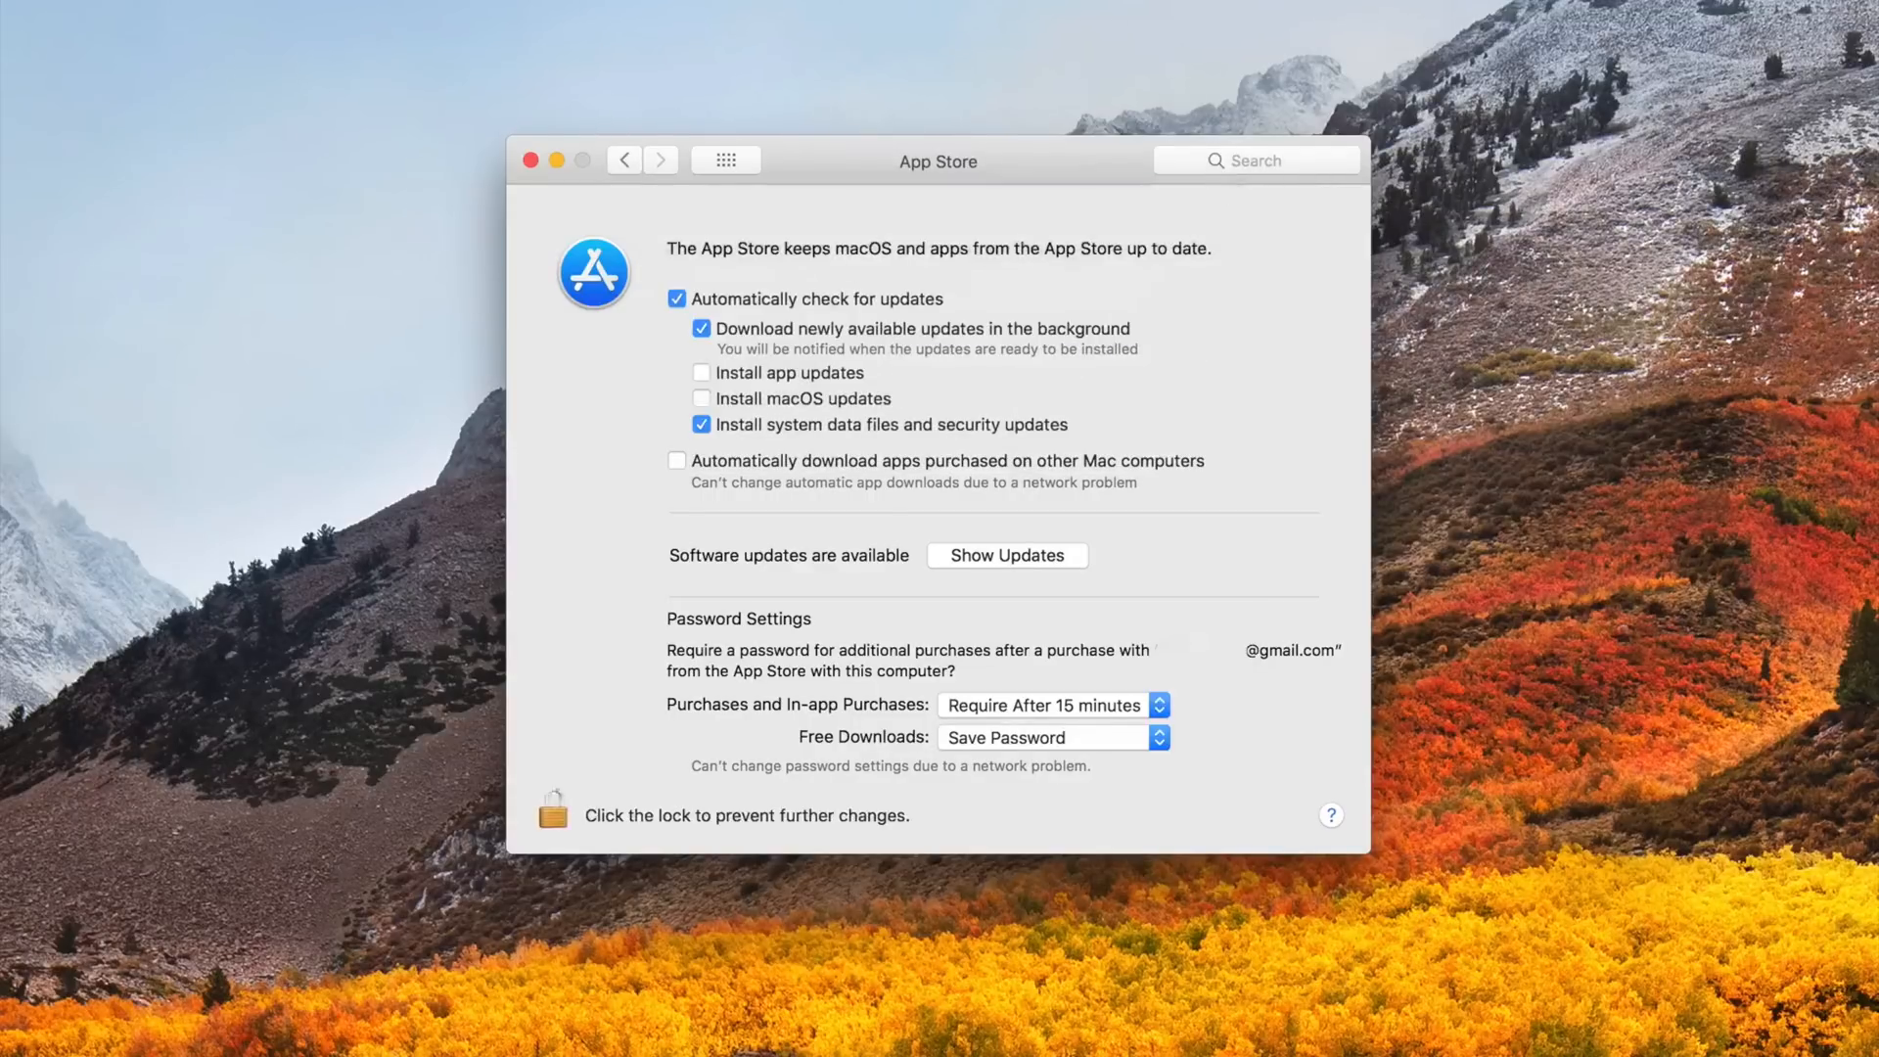
pyautogui.click(551, 814)
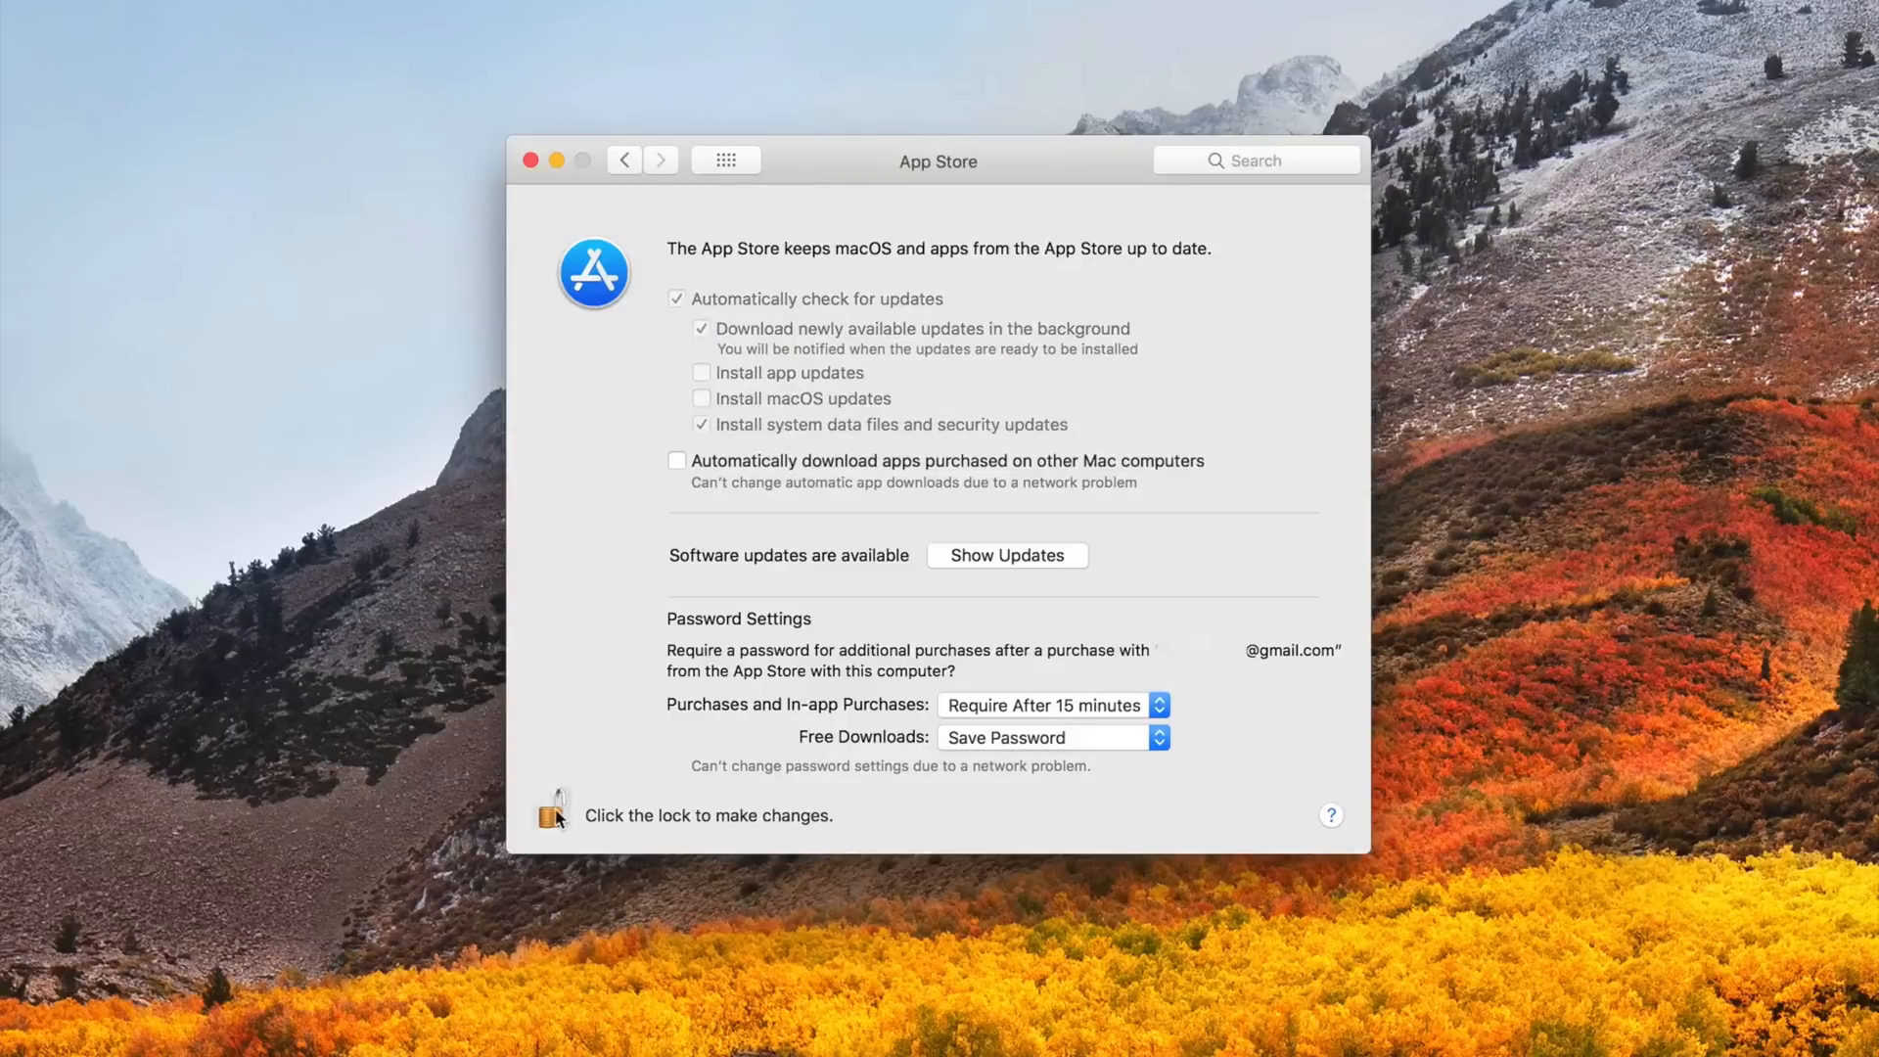
pyautogui.click(552, 814)
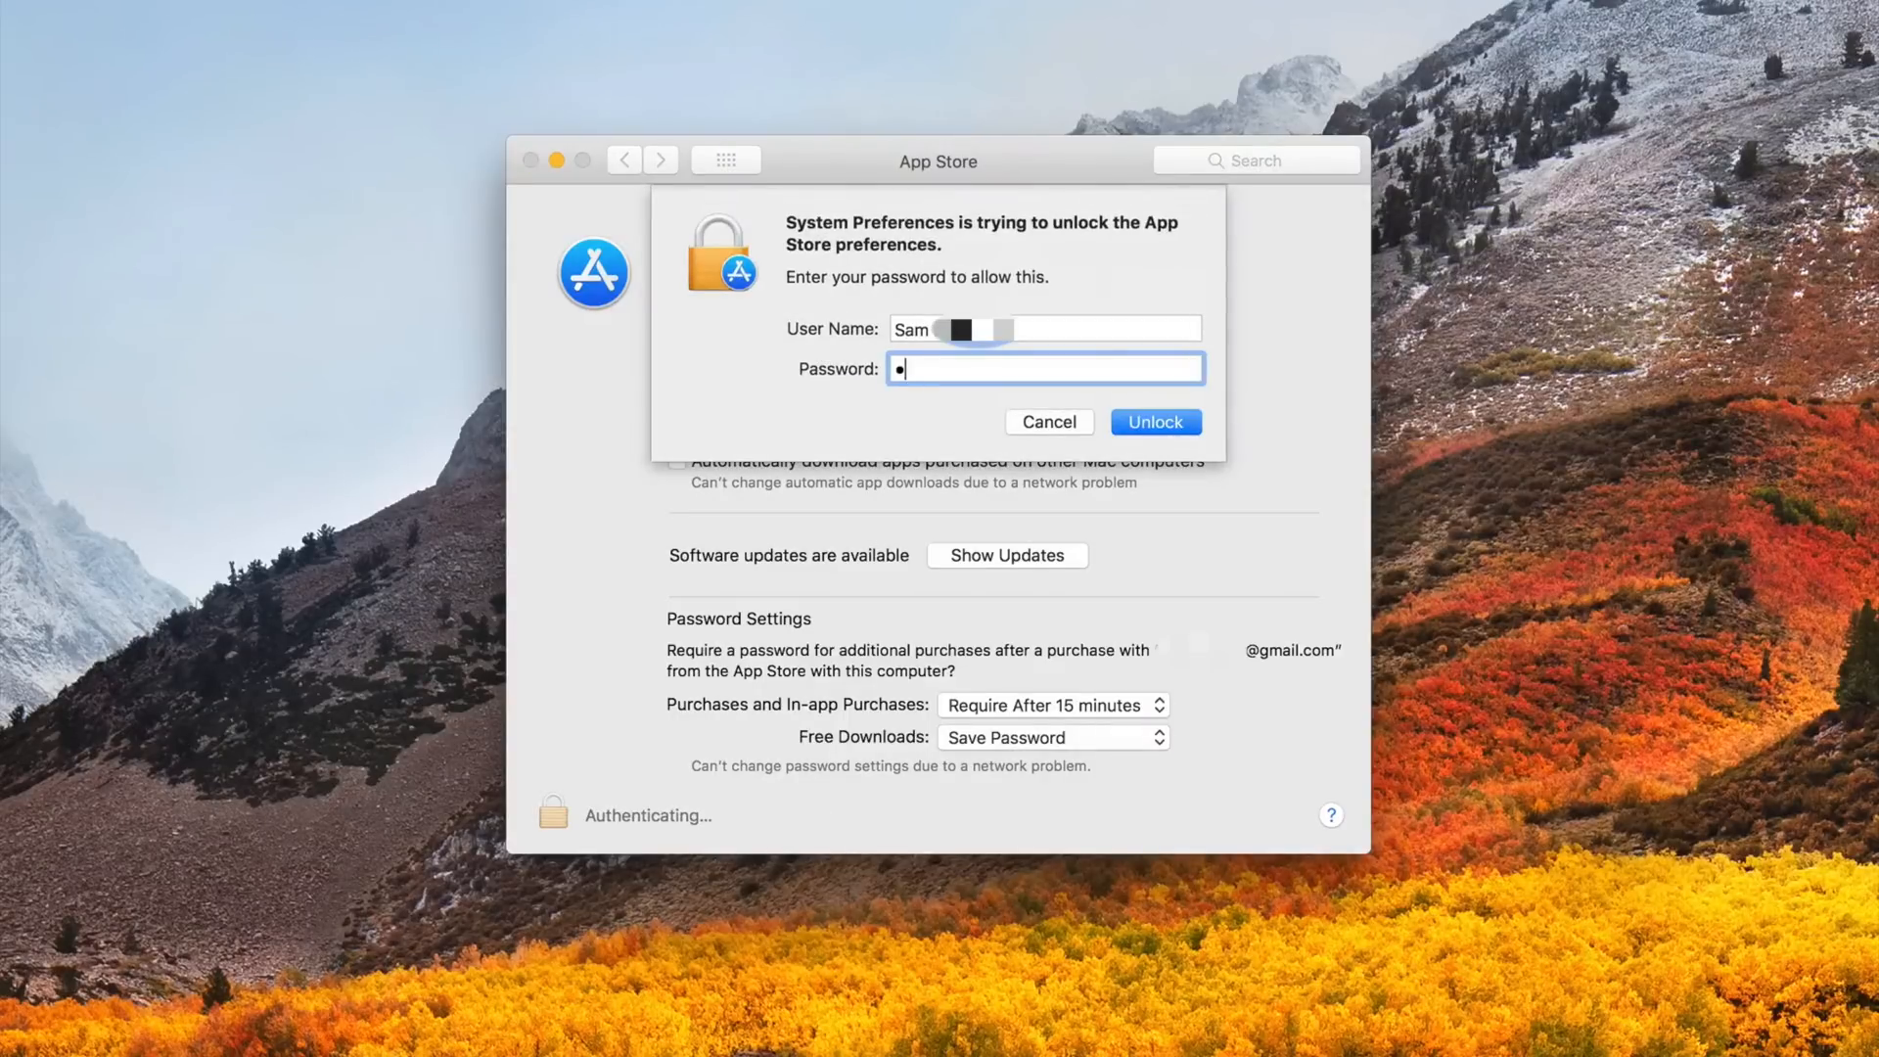
pyautogui.click(1153, 422)
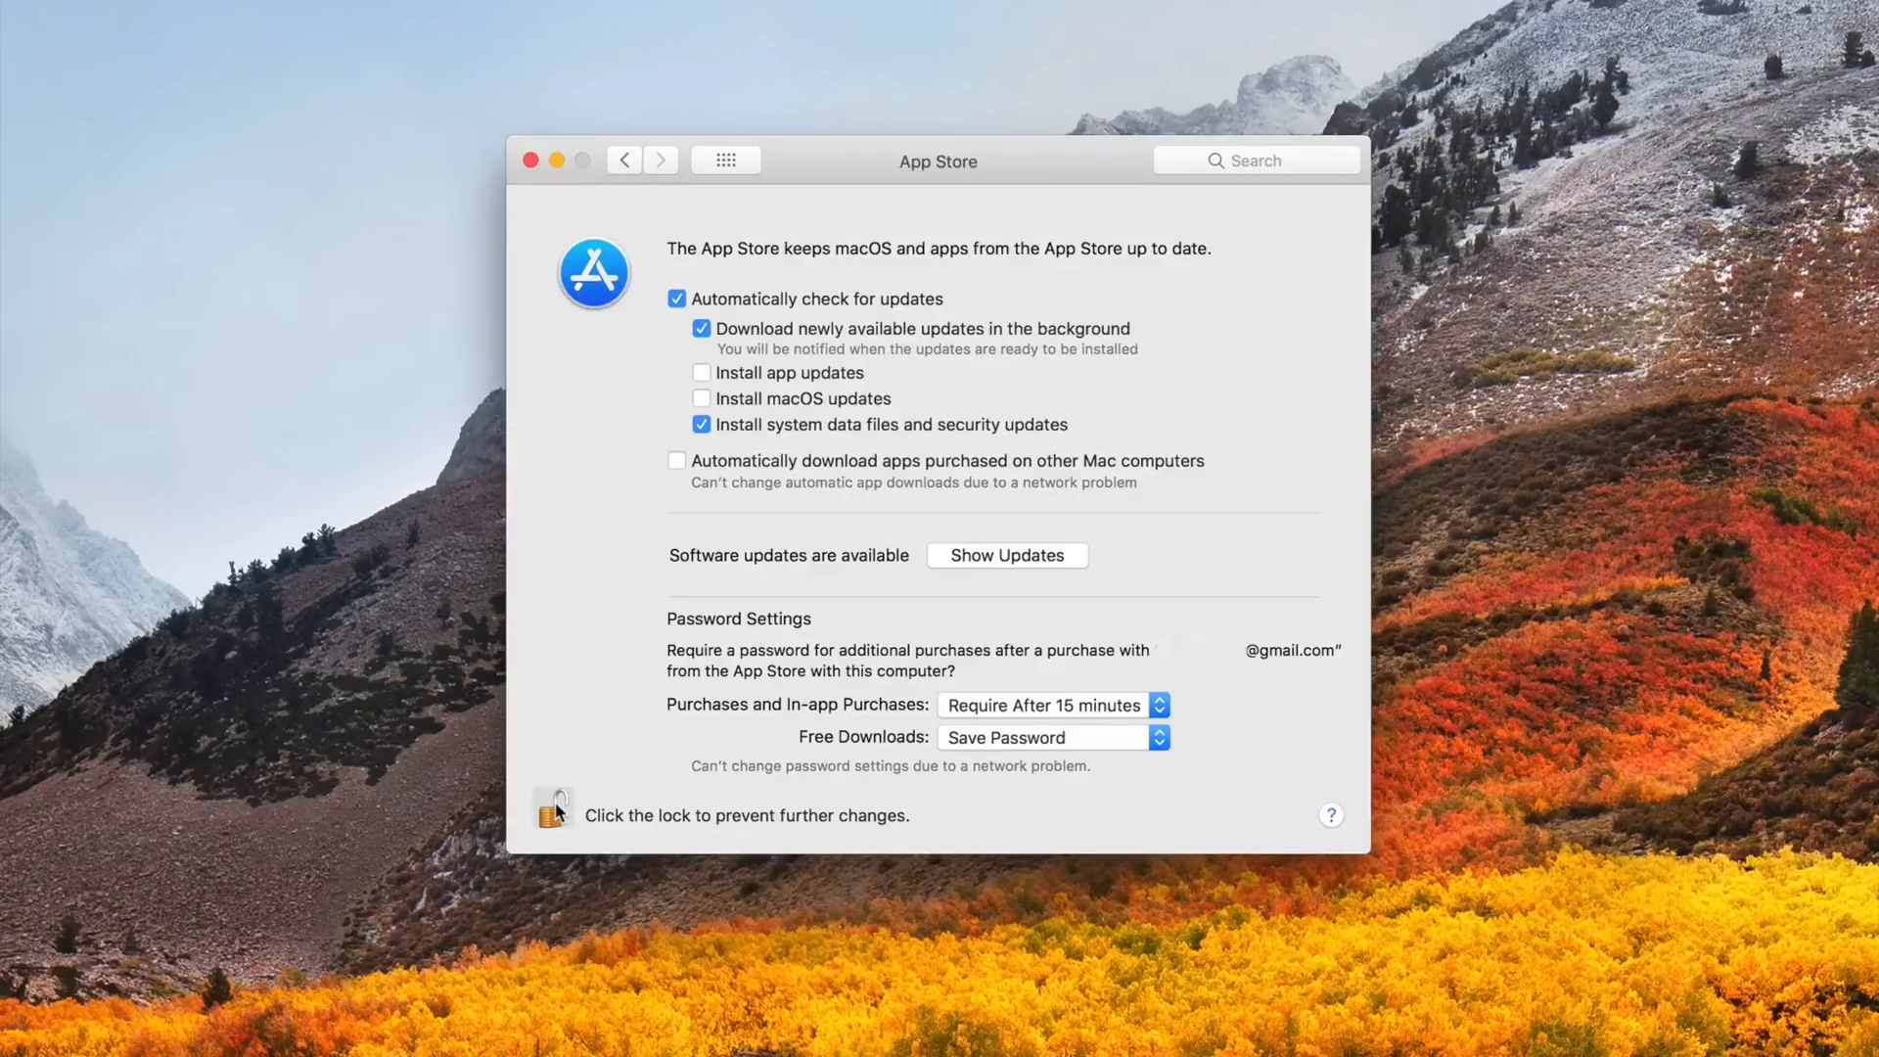
# Step: Lock the App Store pane and re-unlock it with a four-character fake password
pyautogui.click(552, 814)
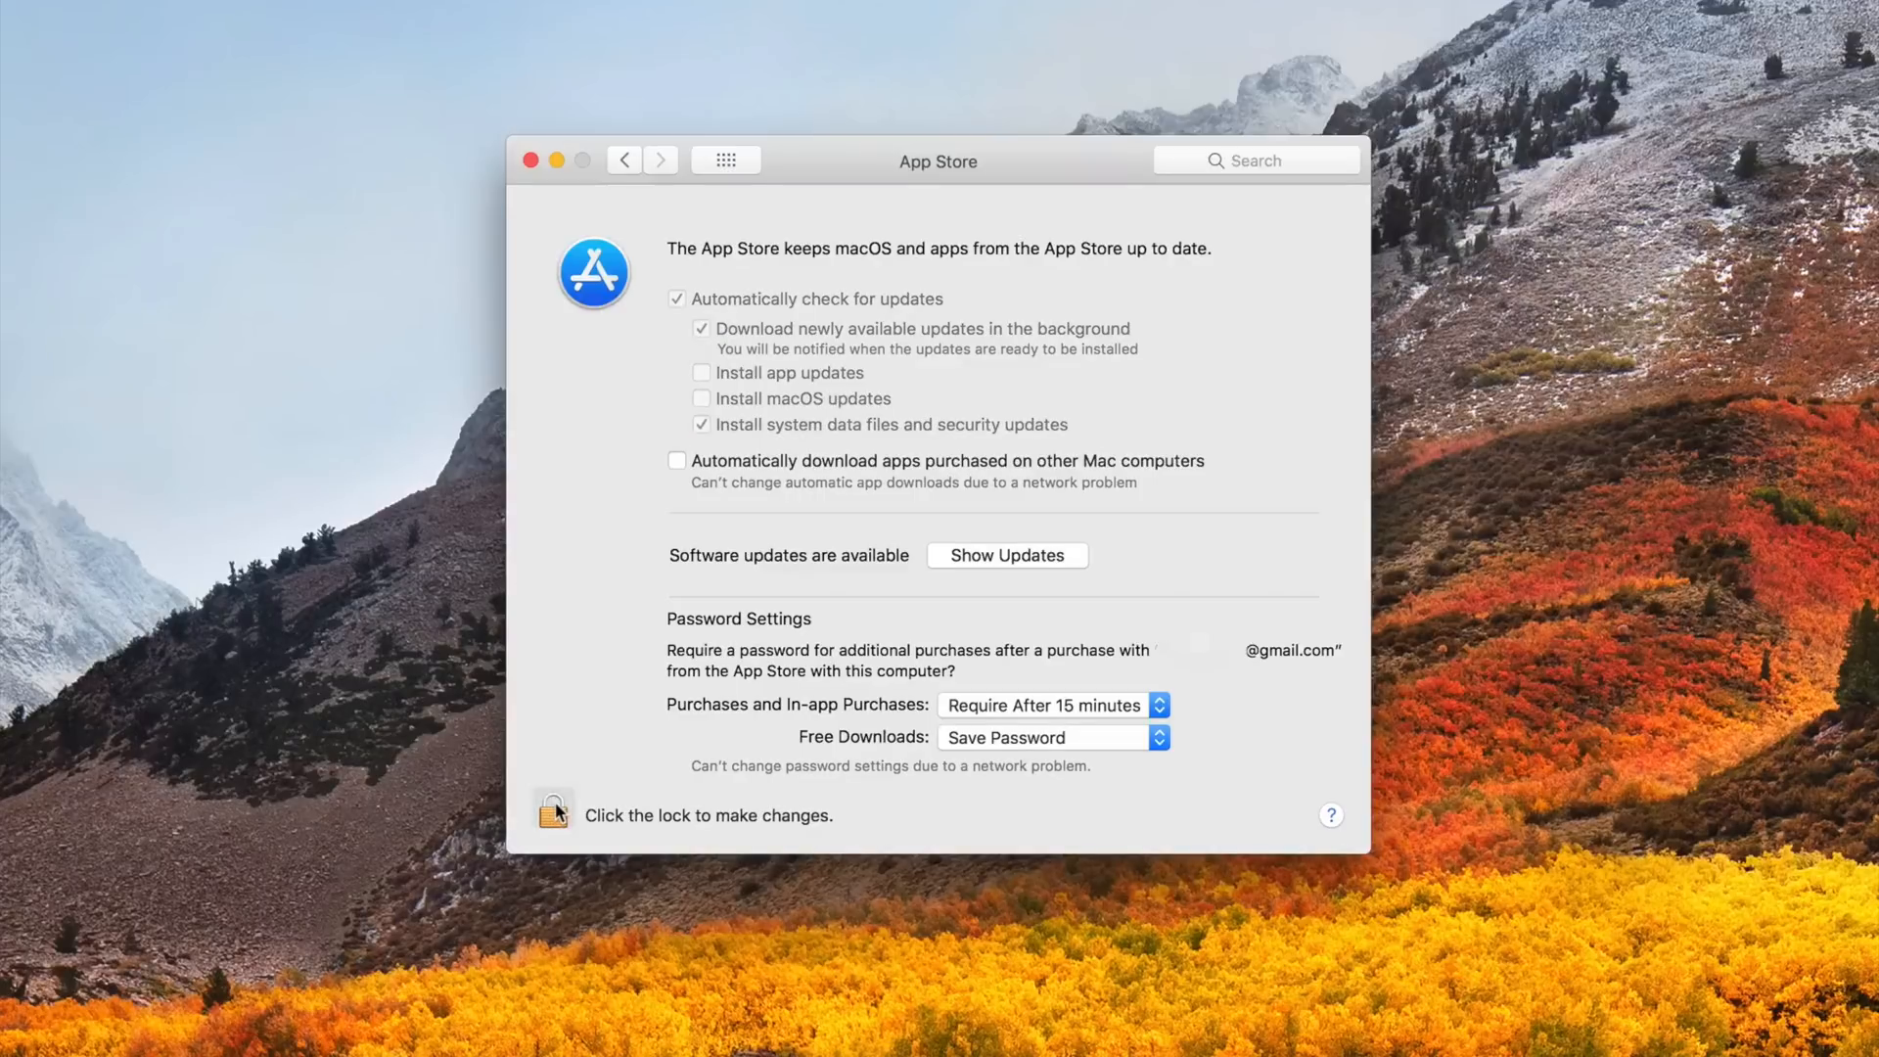
pyautogui.moveTo(564, 818)
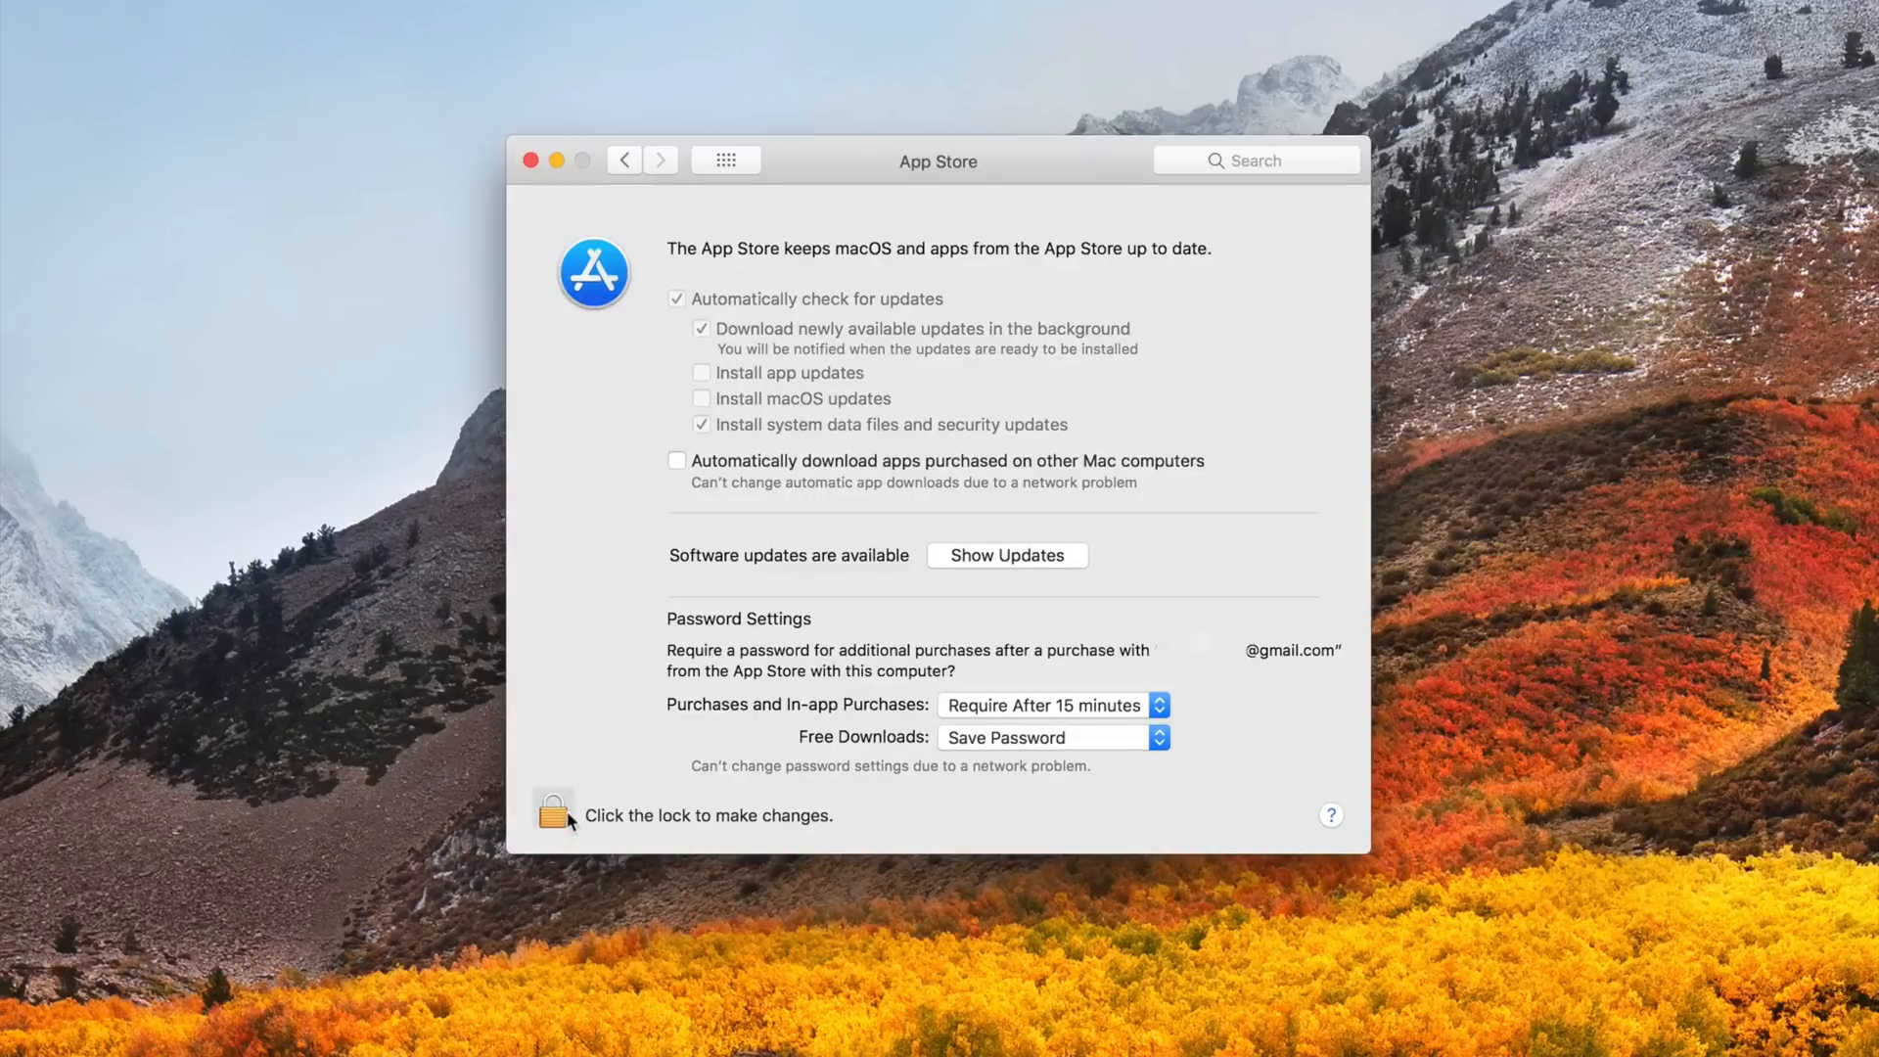
pyautogui.click(552, 814)
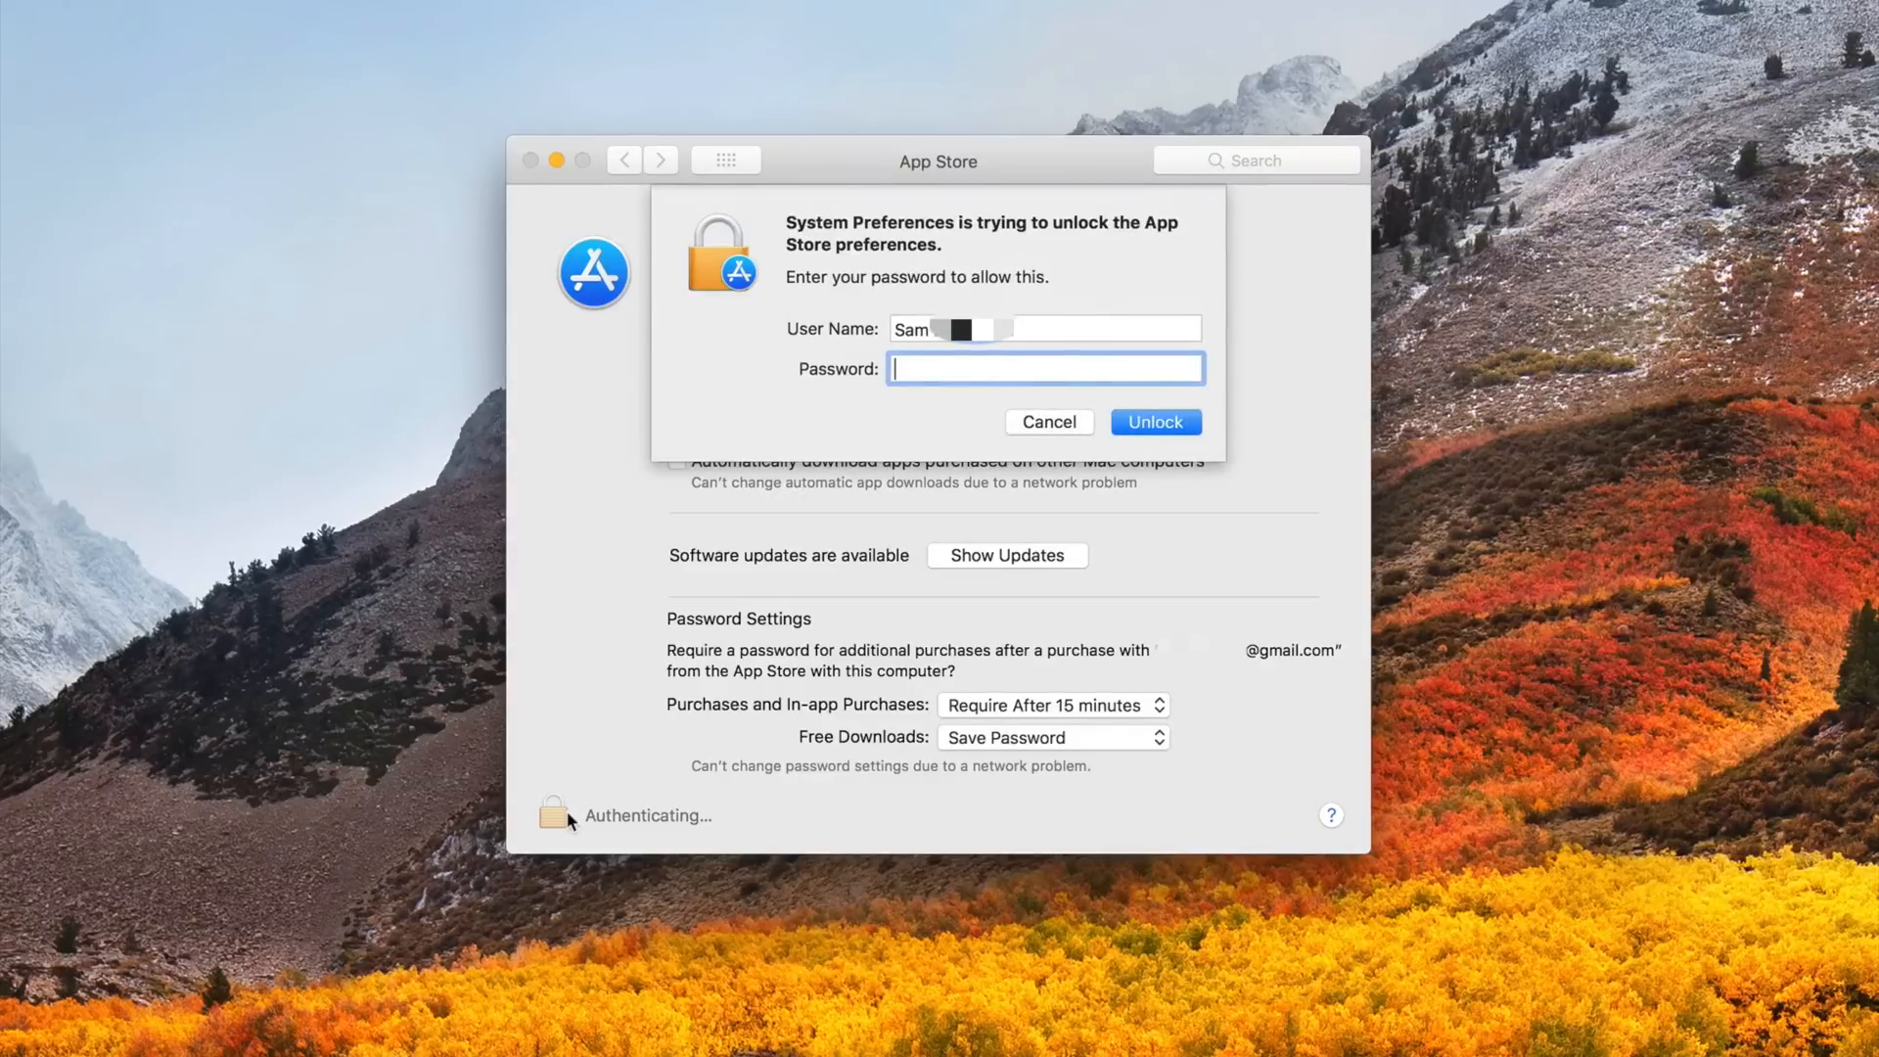
pyautogui.write('••••')
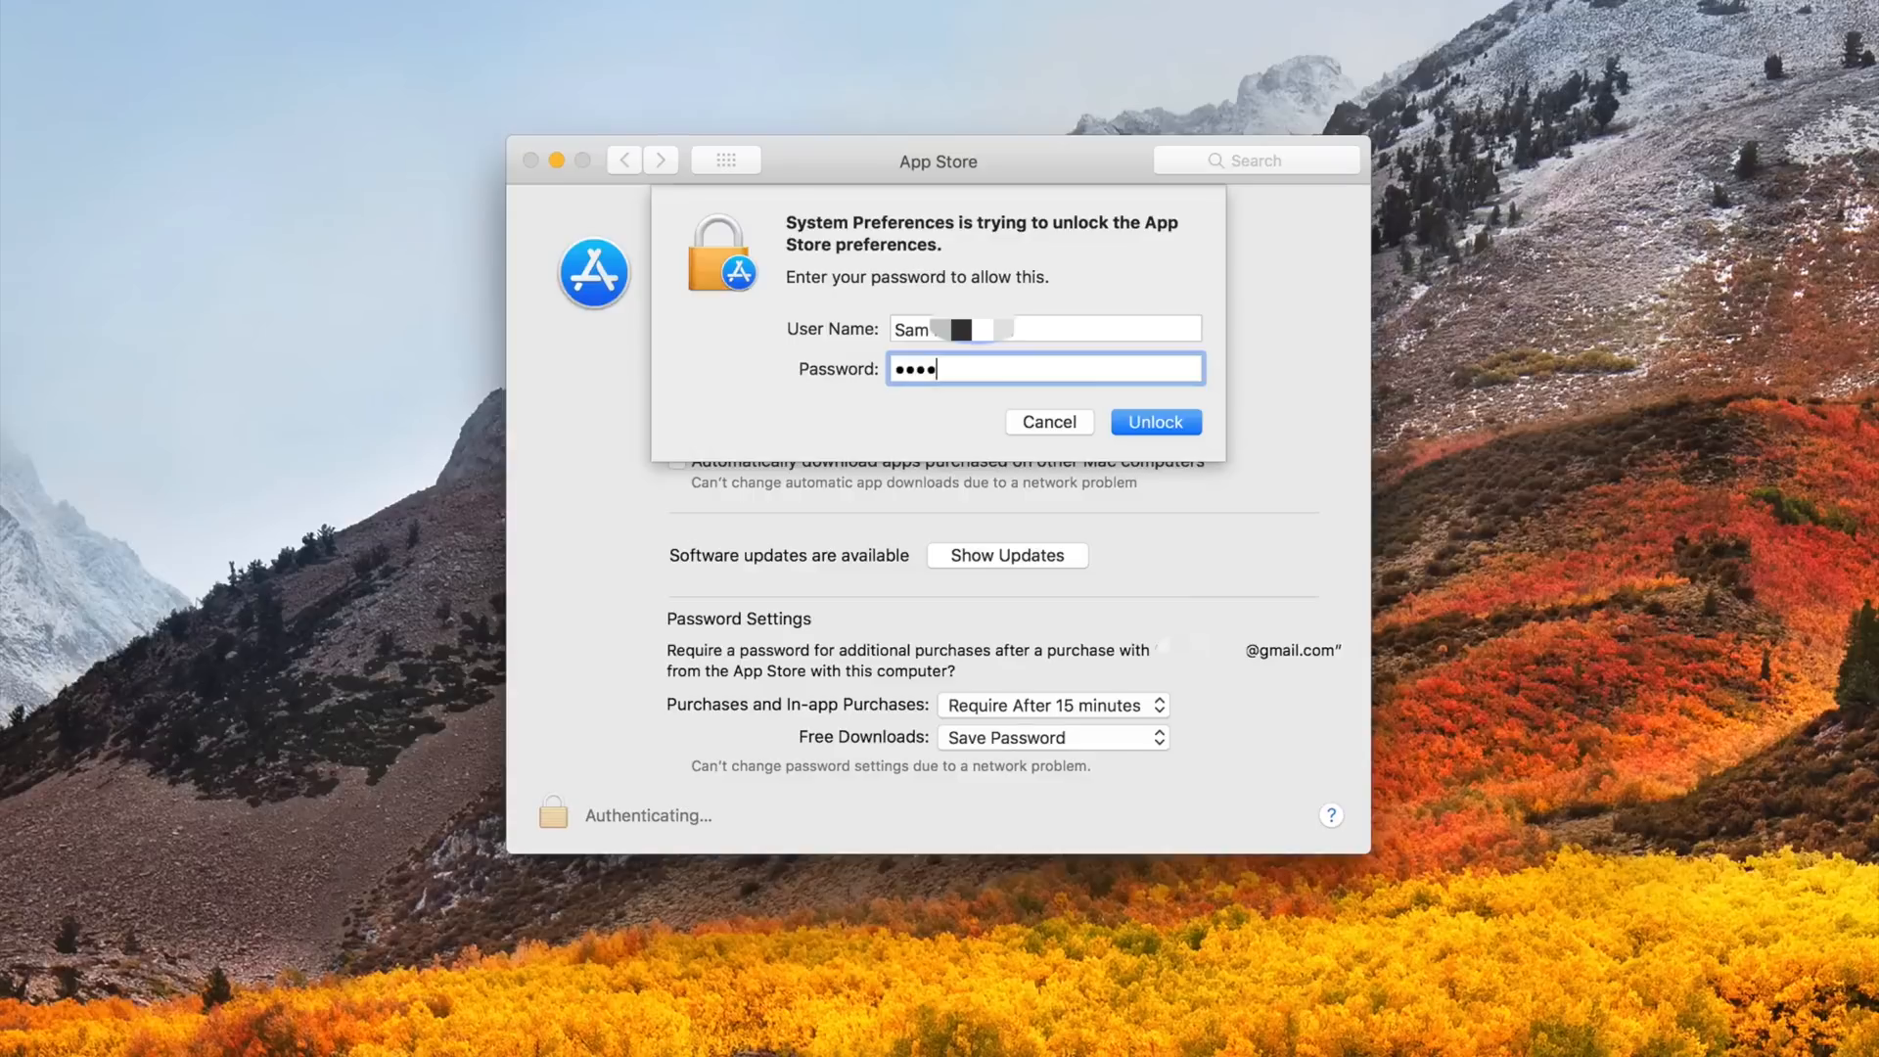
pyautogui.click(1153, 423)
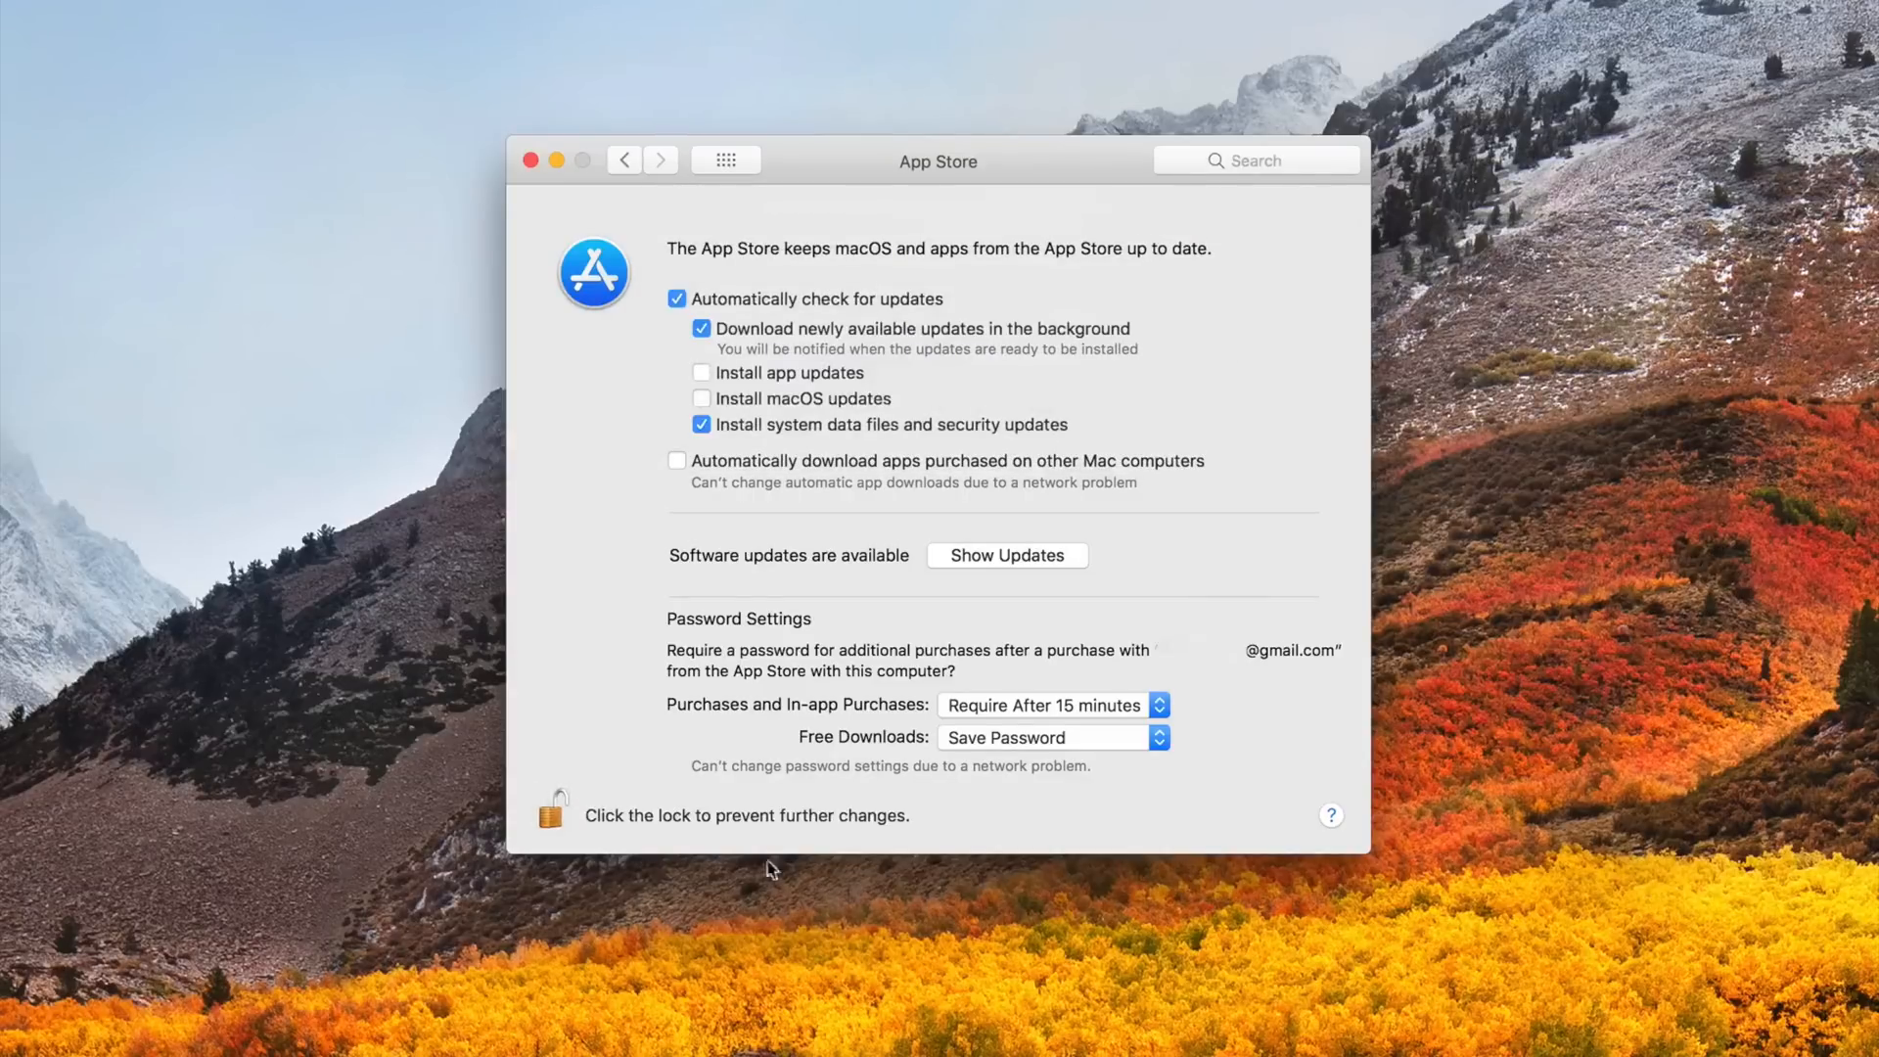
pyautogui.moveTo(1233, 542)
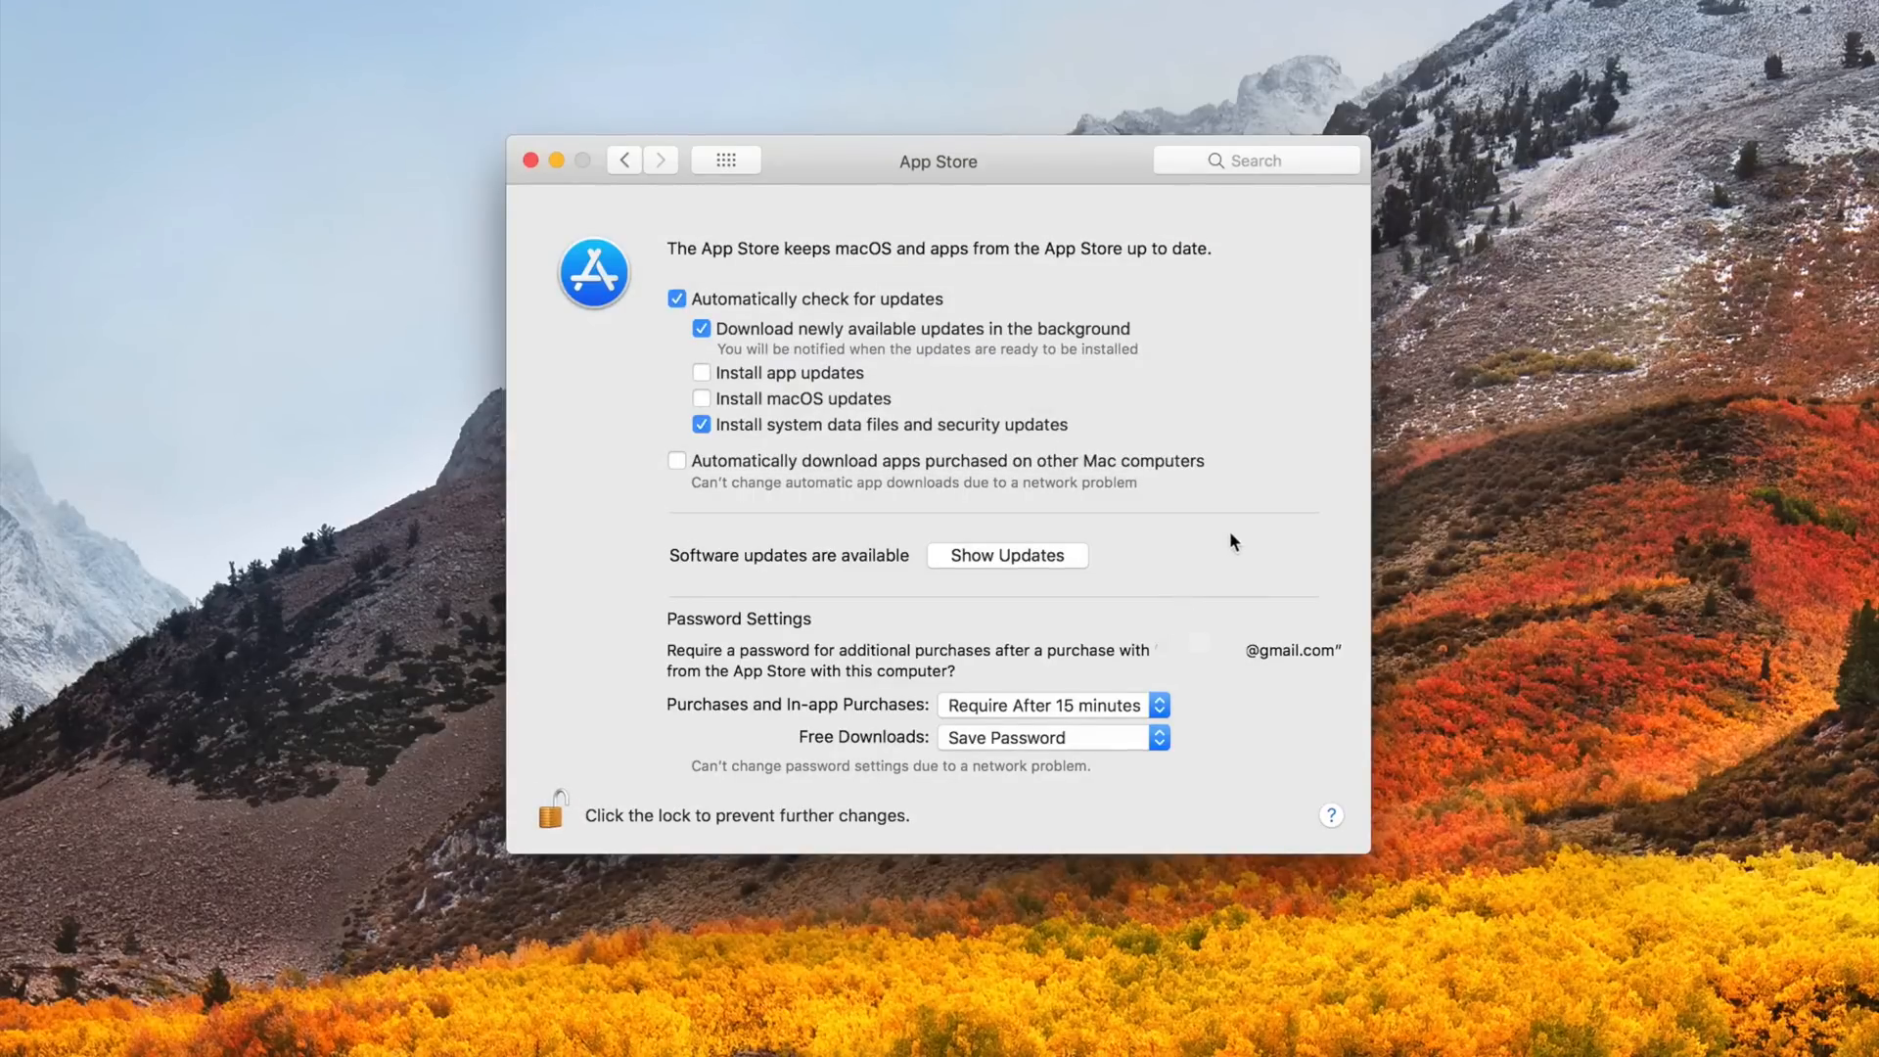
pyautogui.moveTo(1174, 487)
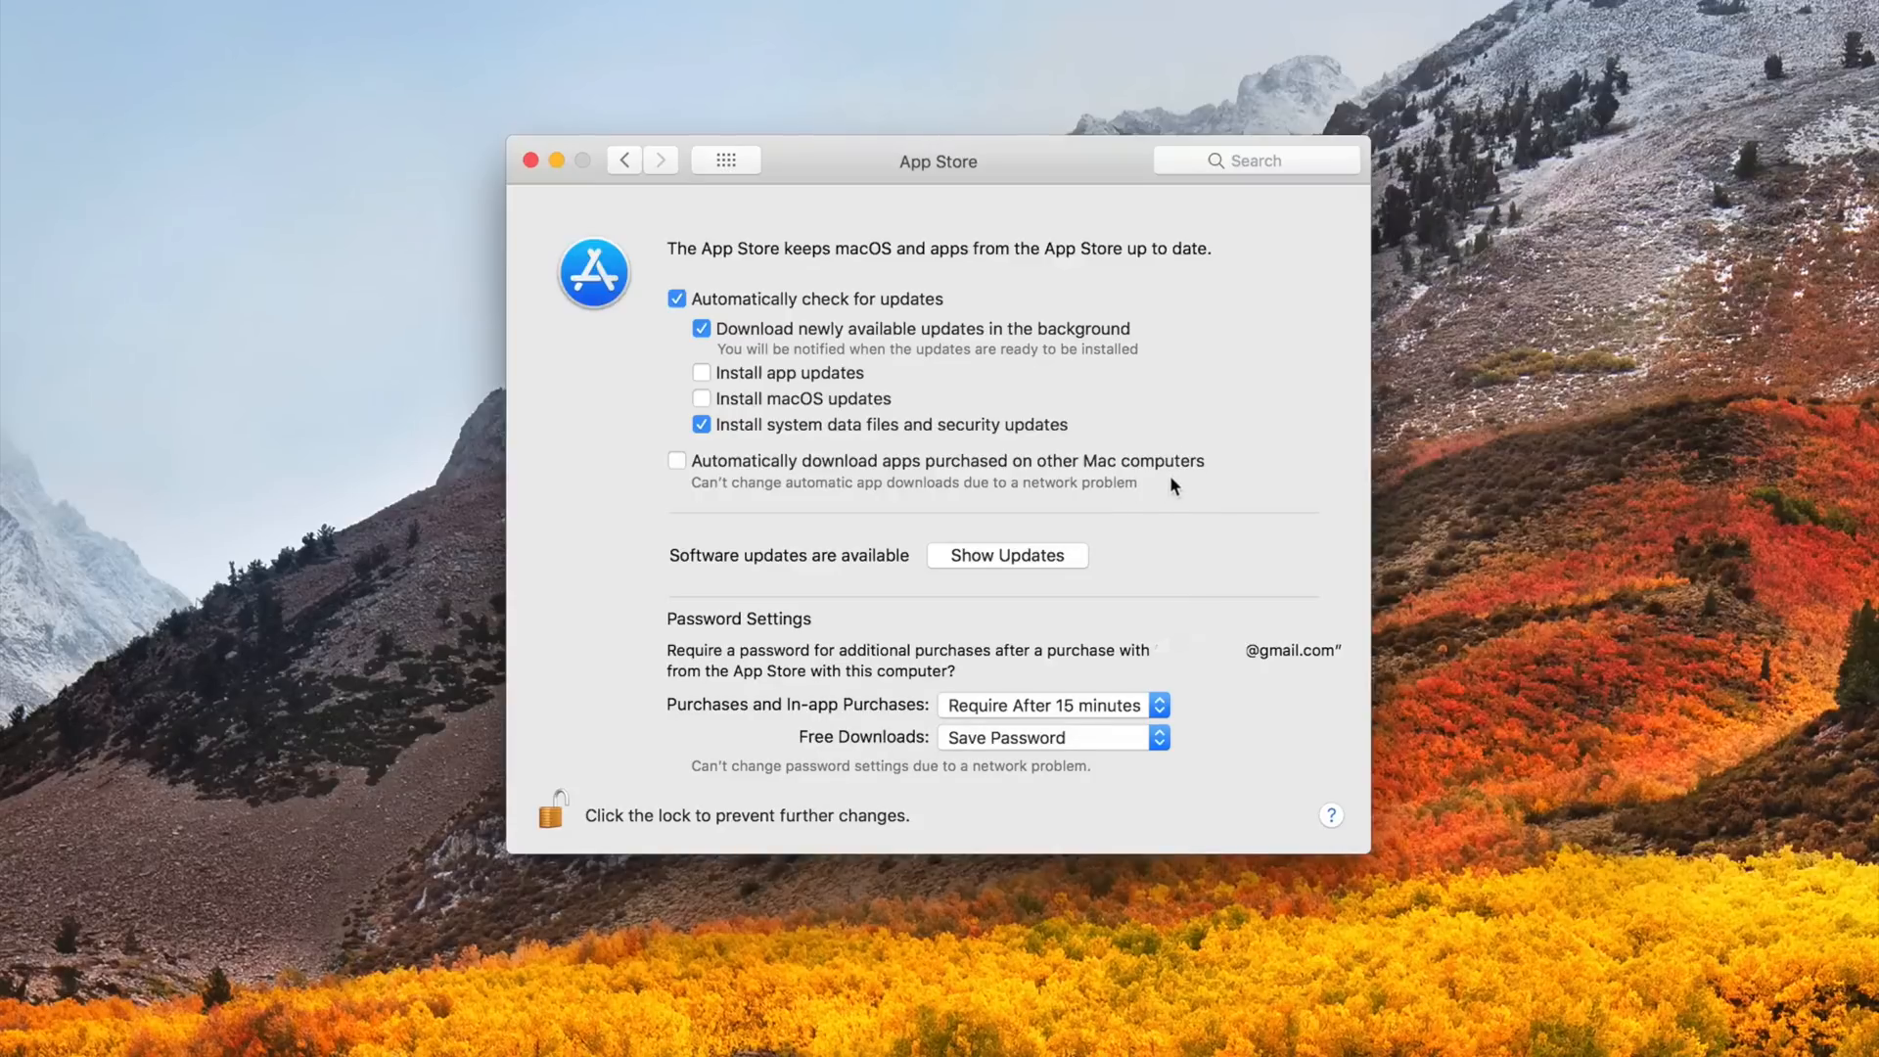
pyautogui.moveTo(1163, 383)
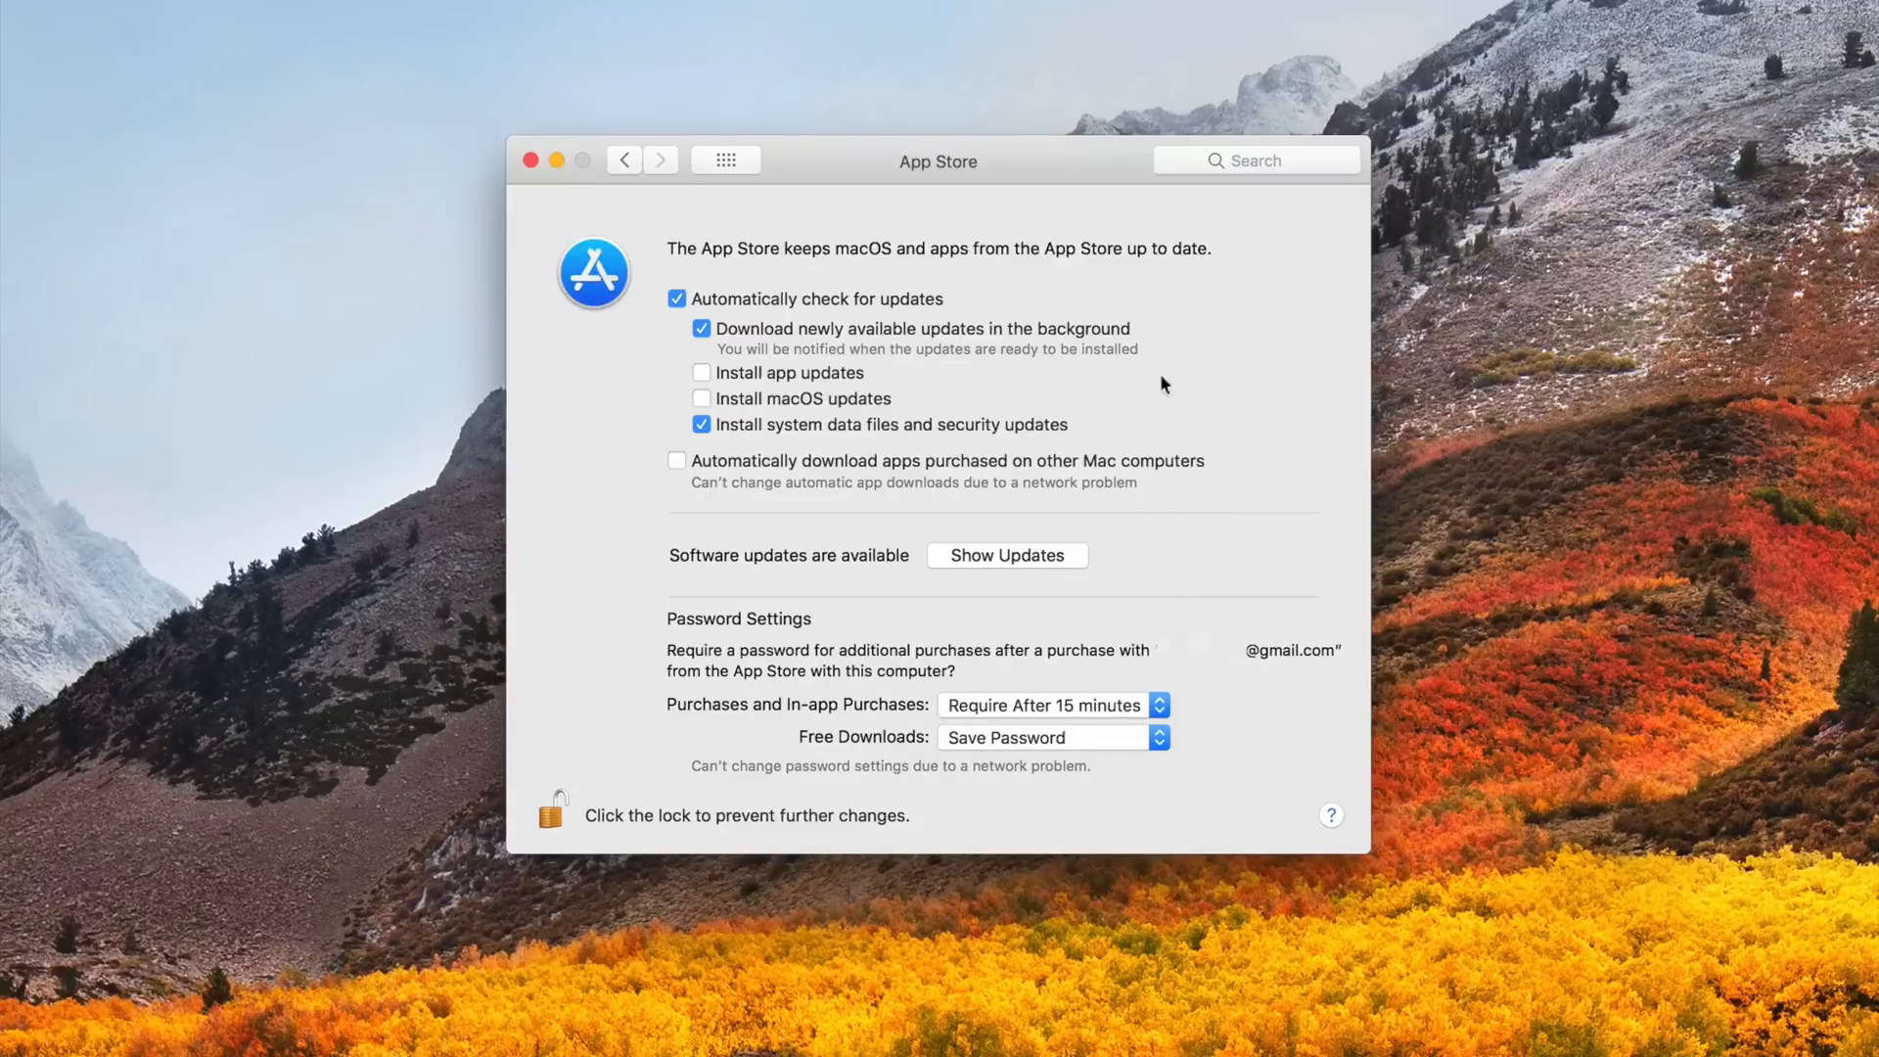
pyautogui.moveTo(663, 223)
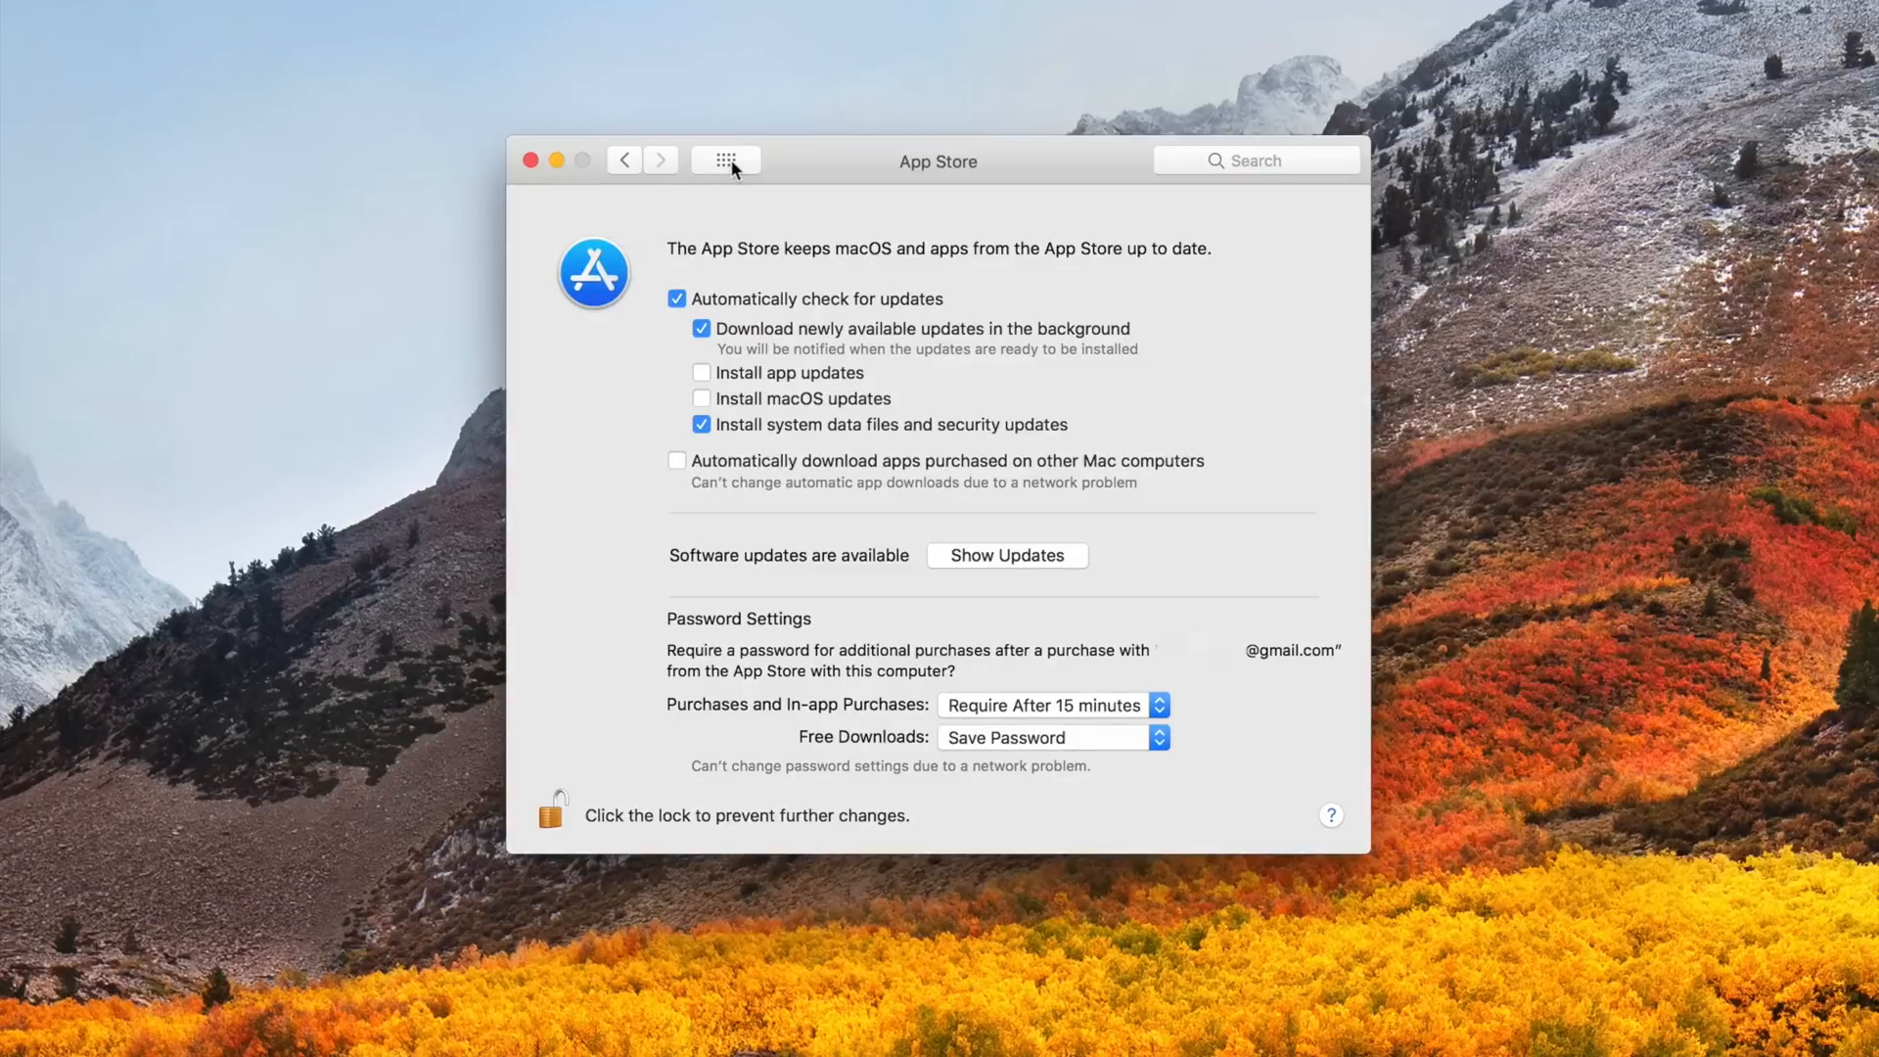
# Step: Return to the preferences overview and enter Security & Privacy
pyautogui.click(724, 159)
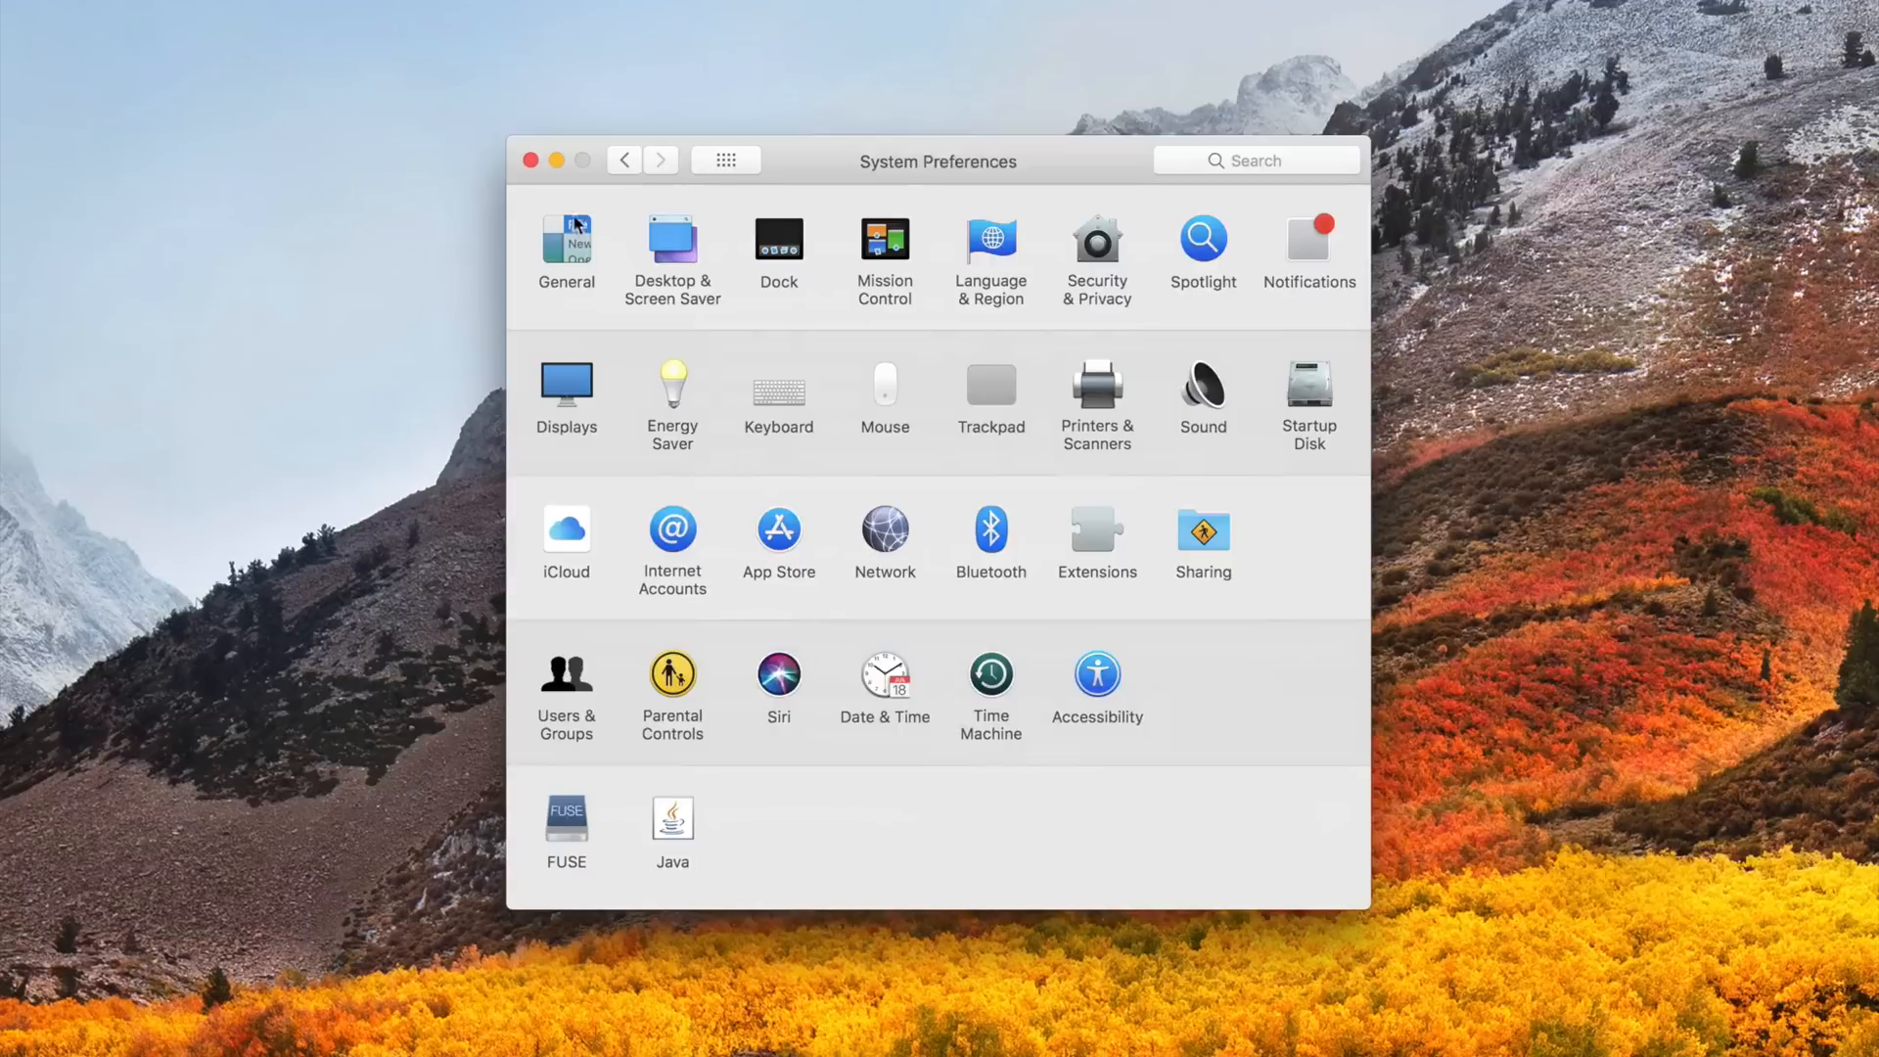
pyautogui.moveTo(1092, 258)
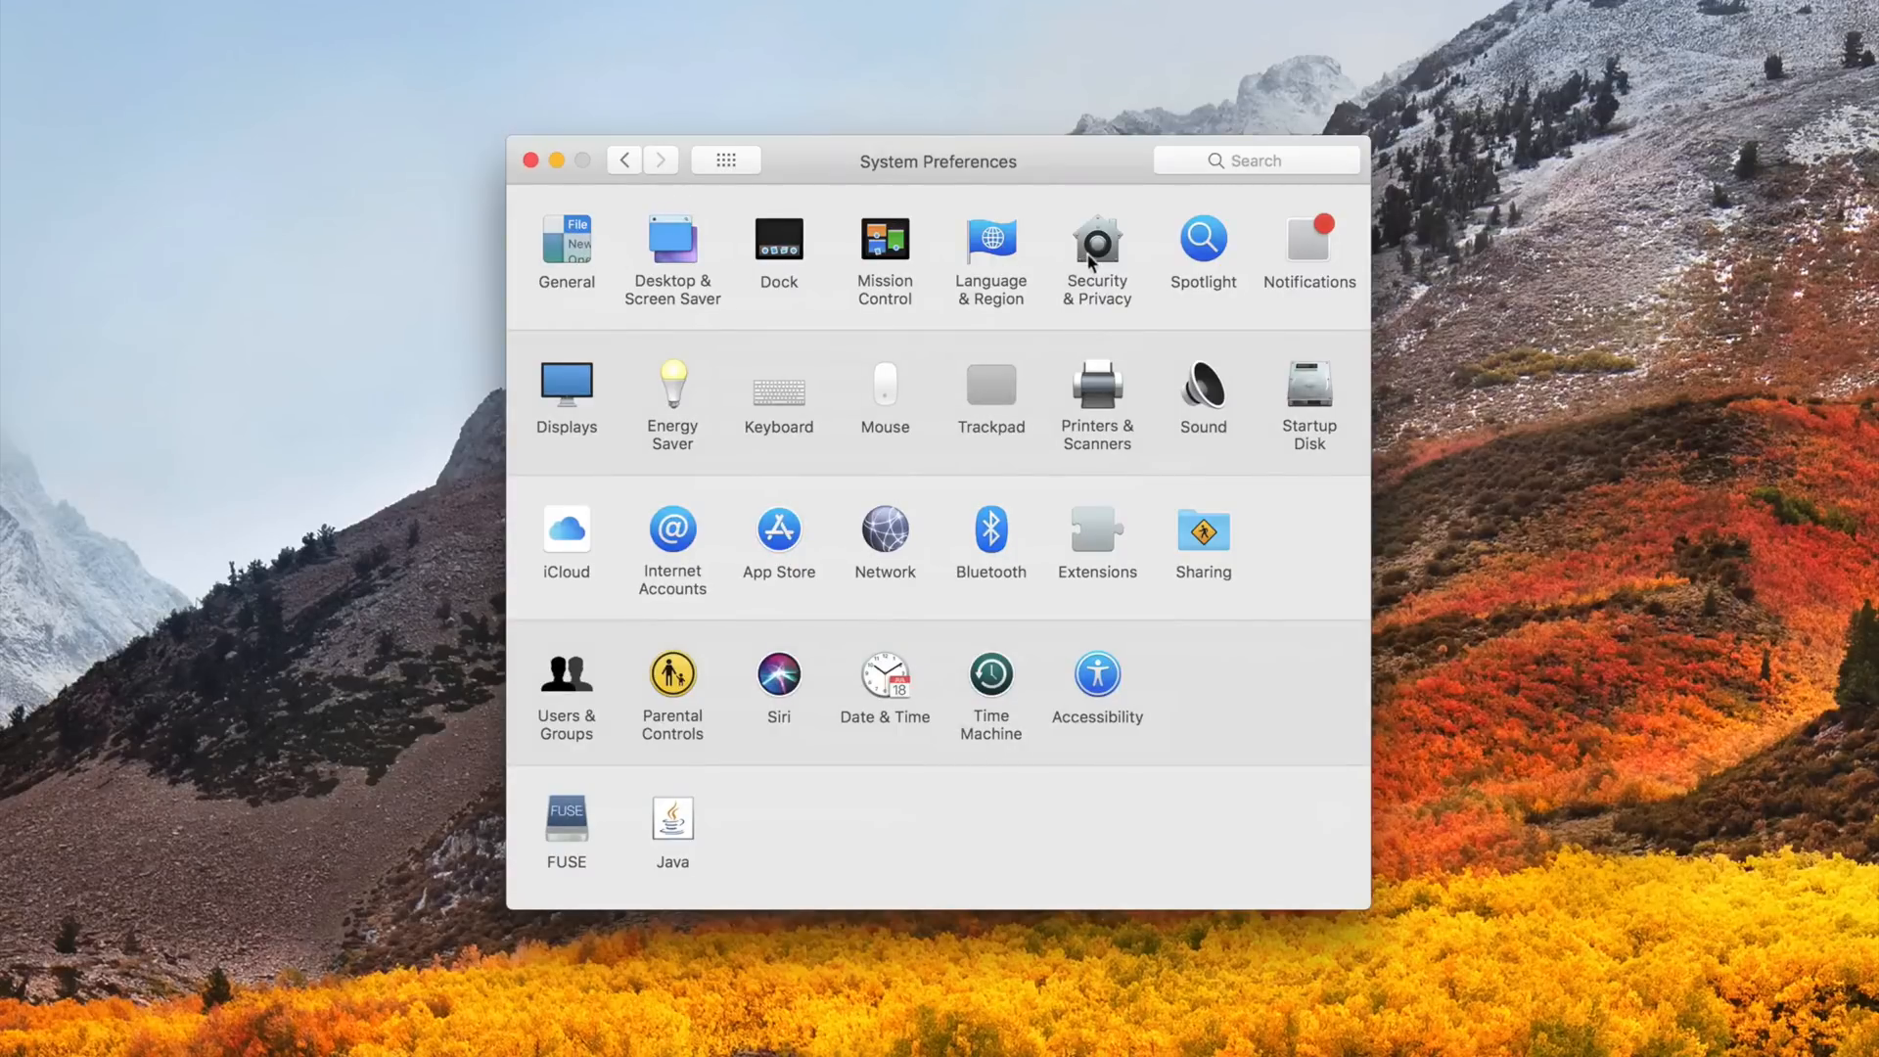
pyautogui.click(1094, 239)
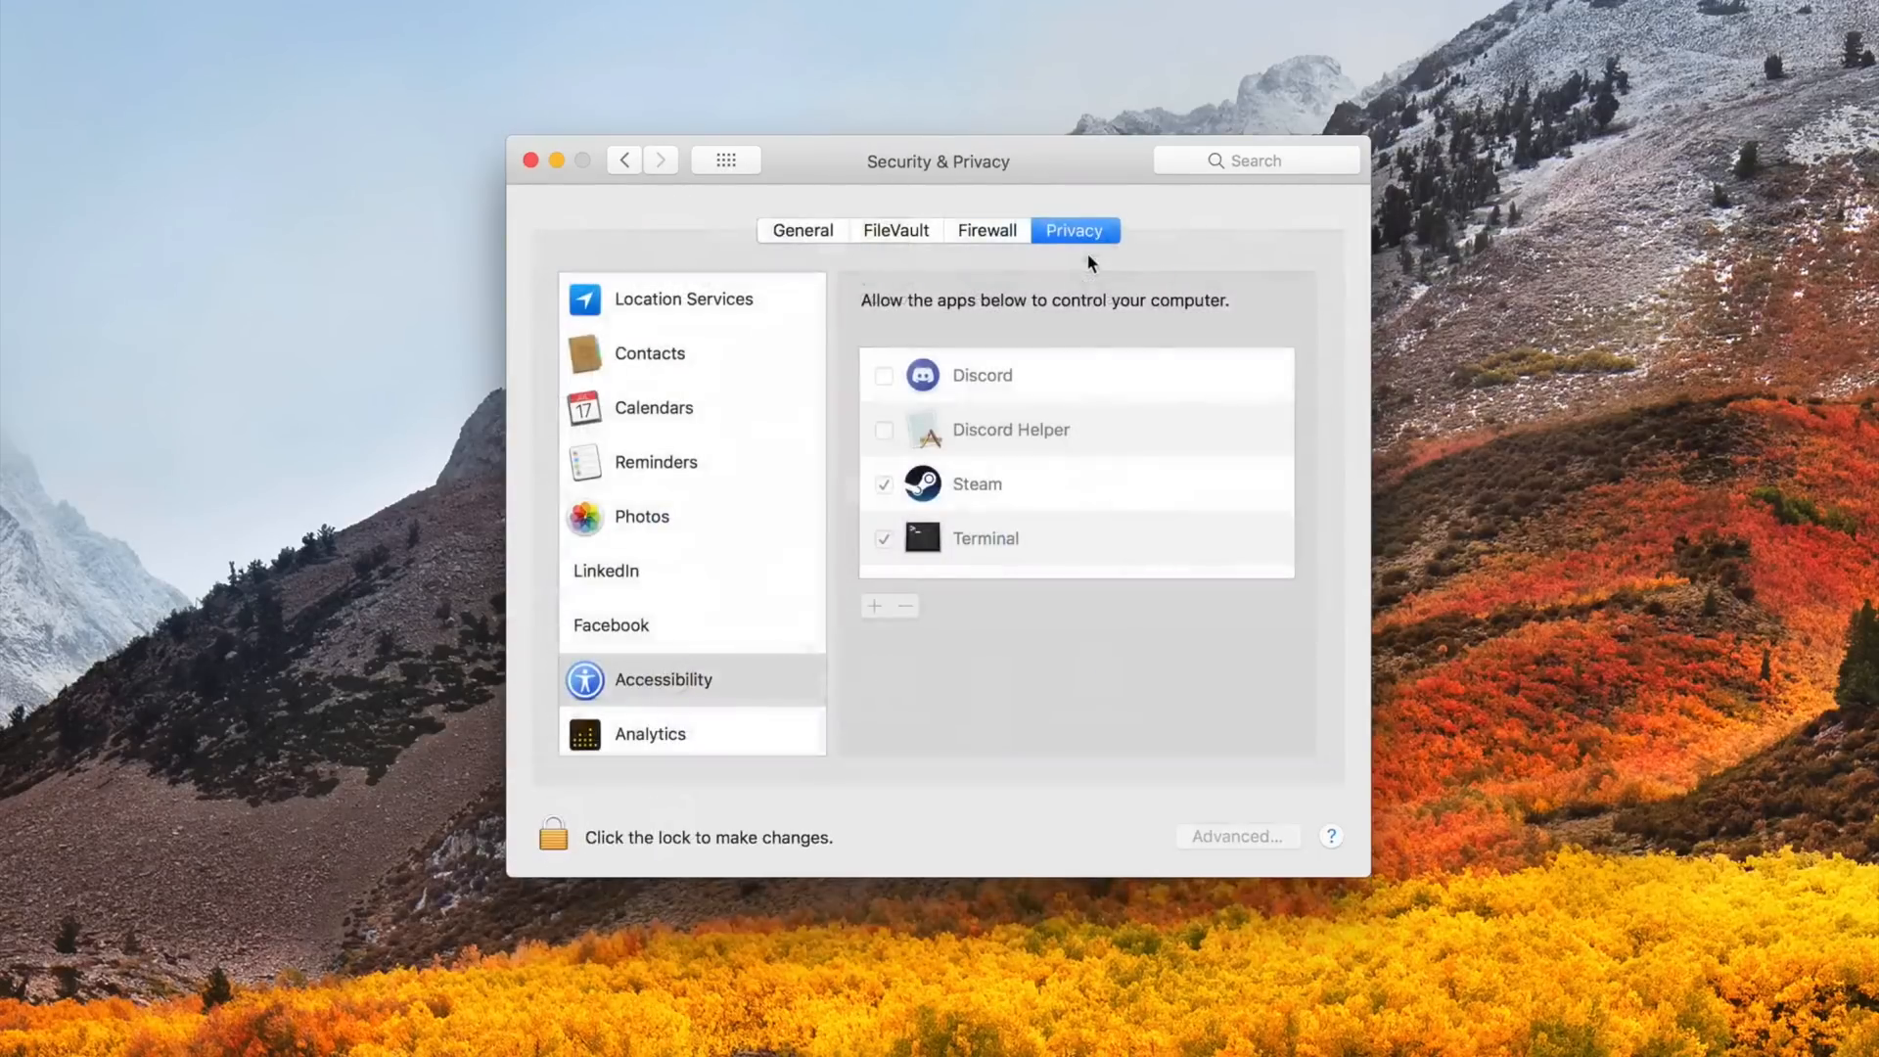
# Step: Try unlocking Security & Privacy with fake passwords including 'password'; it stays locked
pyautogui.click(551, 836)
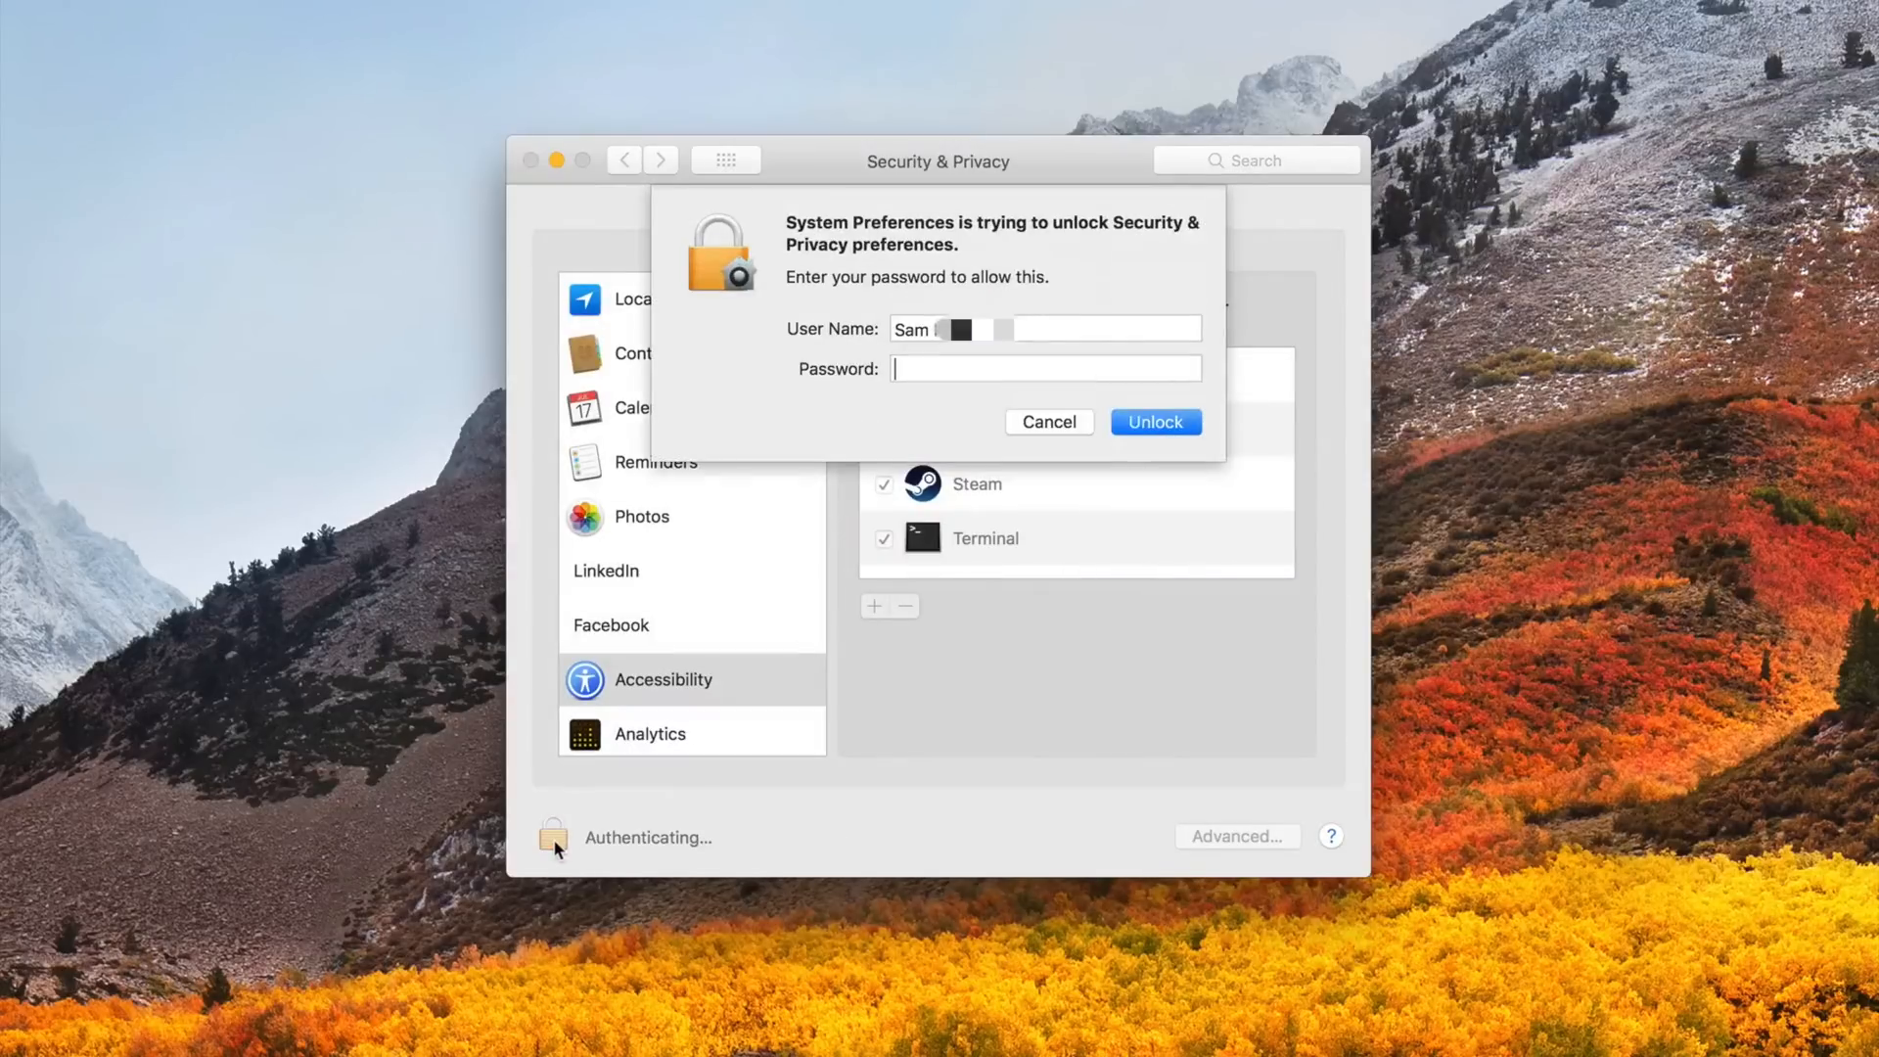
pyautogui.write('••••')
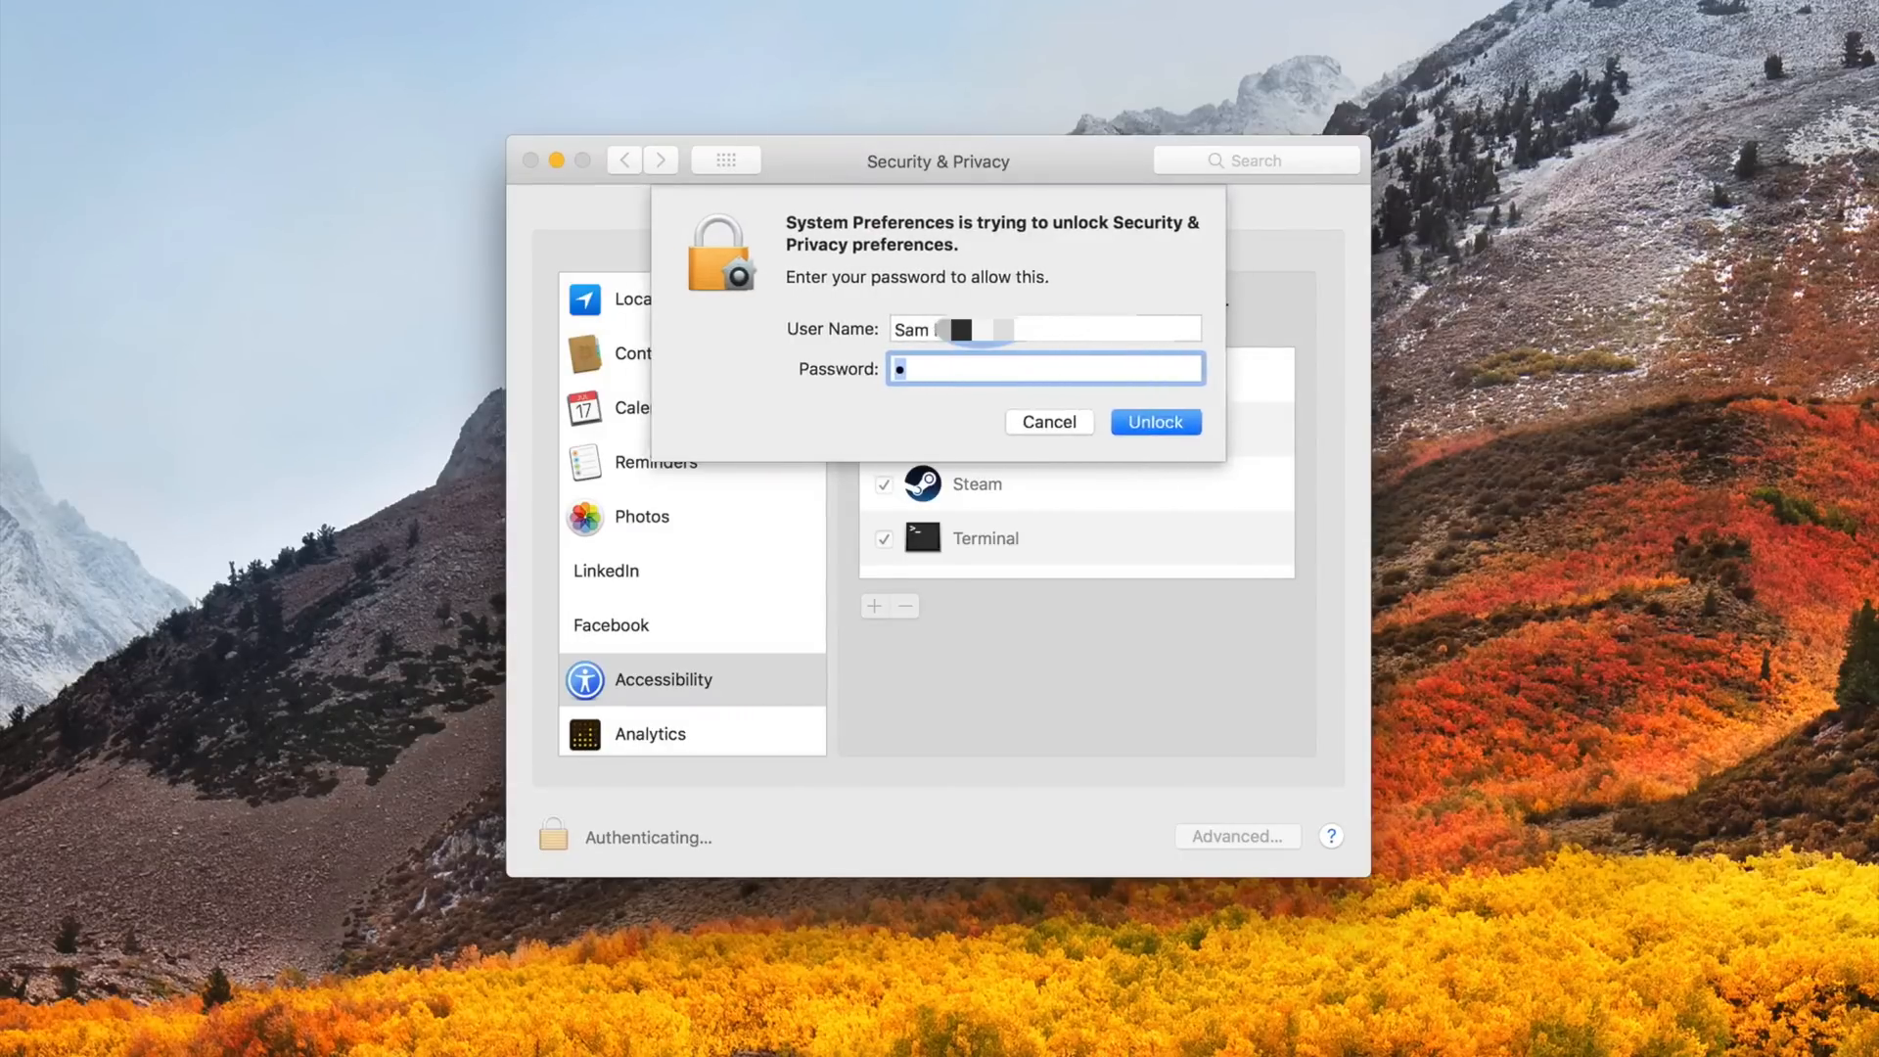
pyautogui.write('password')
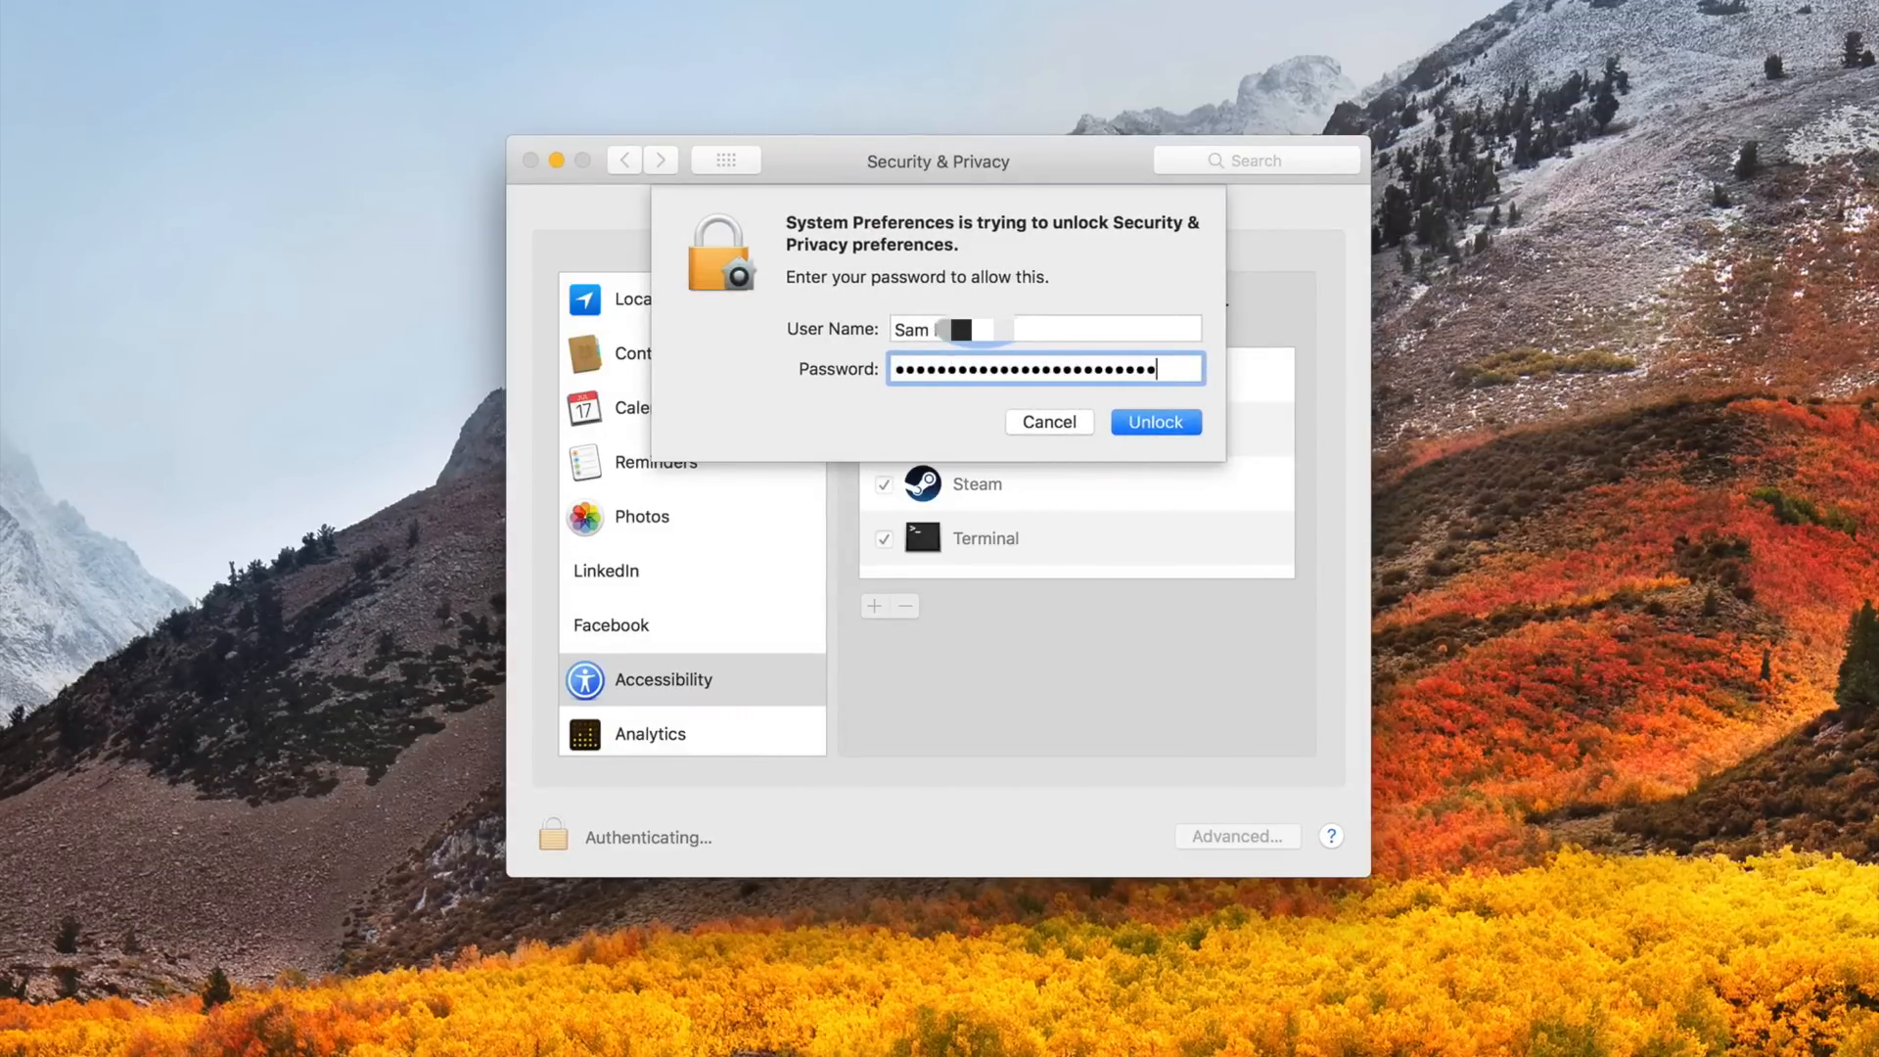
pyautogui.click(1155, 423)
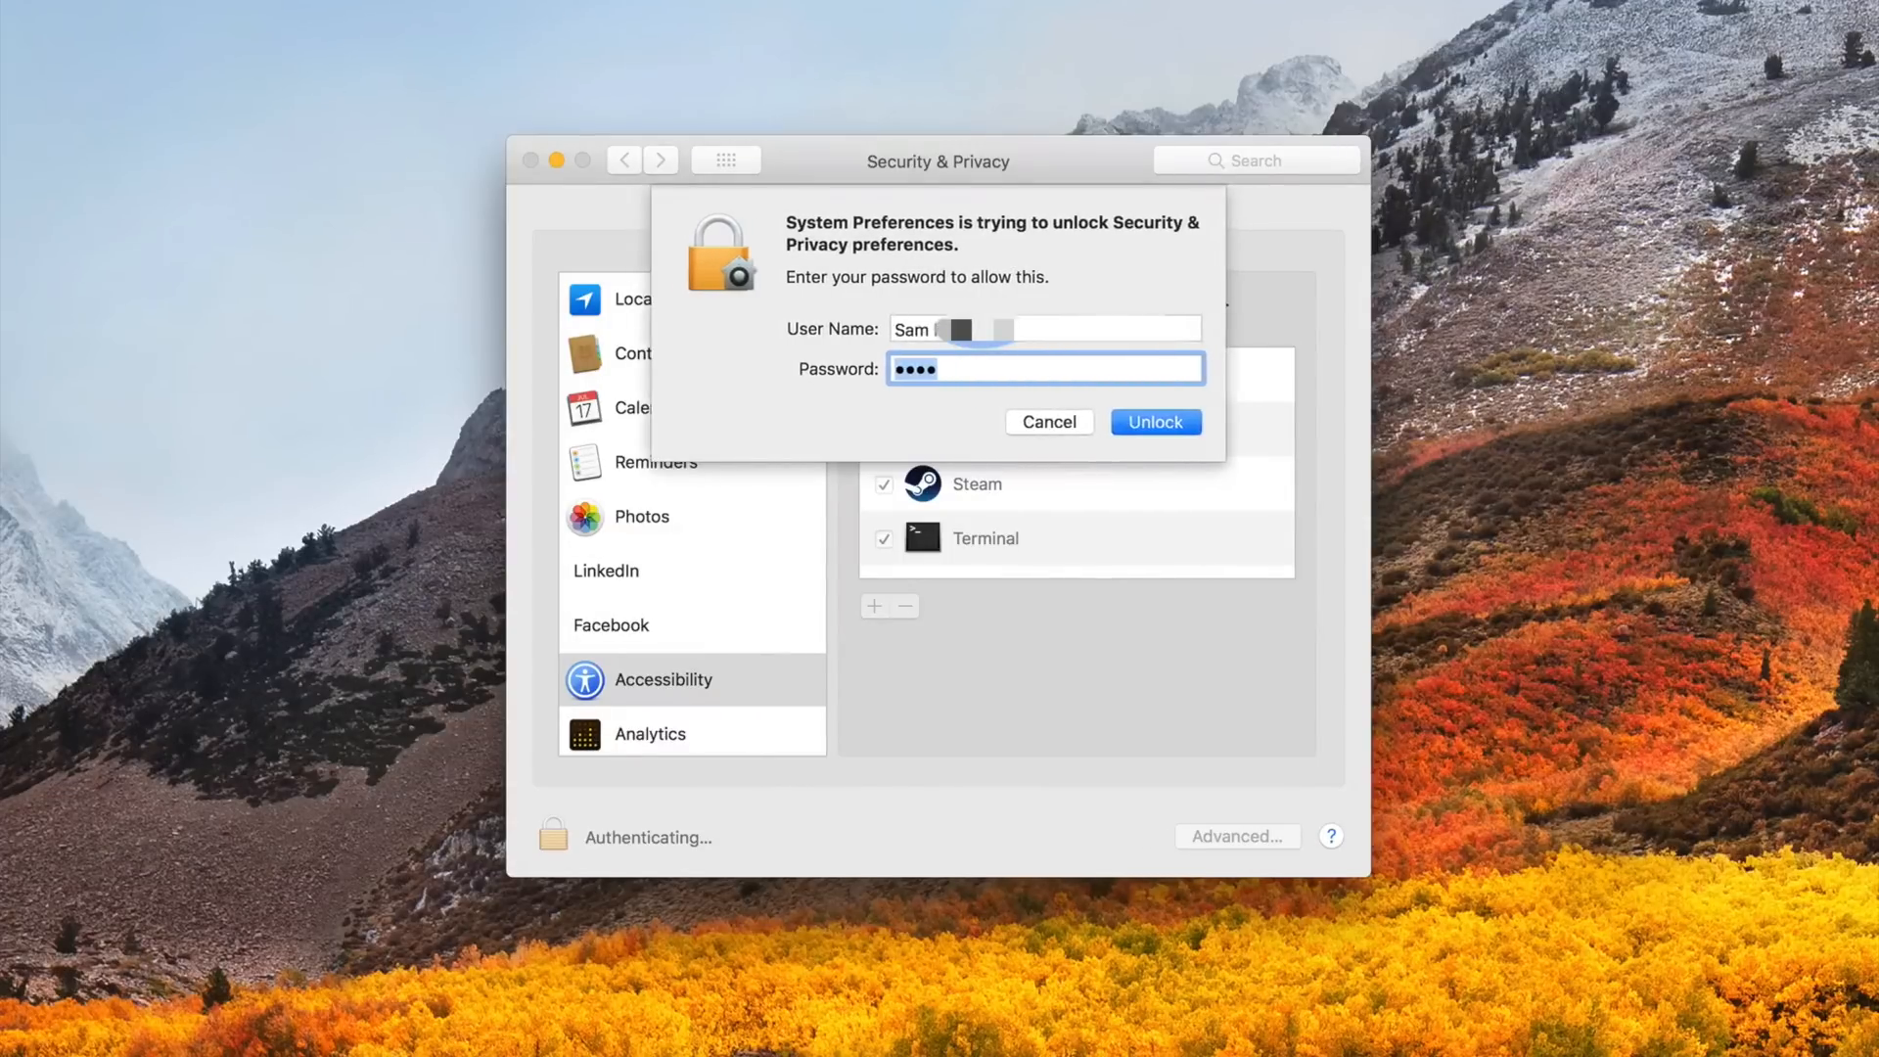
# Step: Begin entering 'roo' as the user name in the second authentication prompt
pyautogui.write('root')
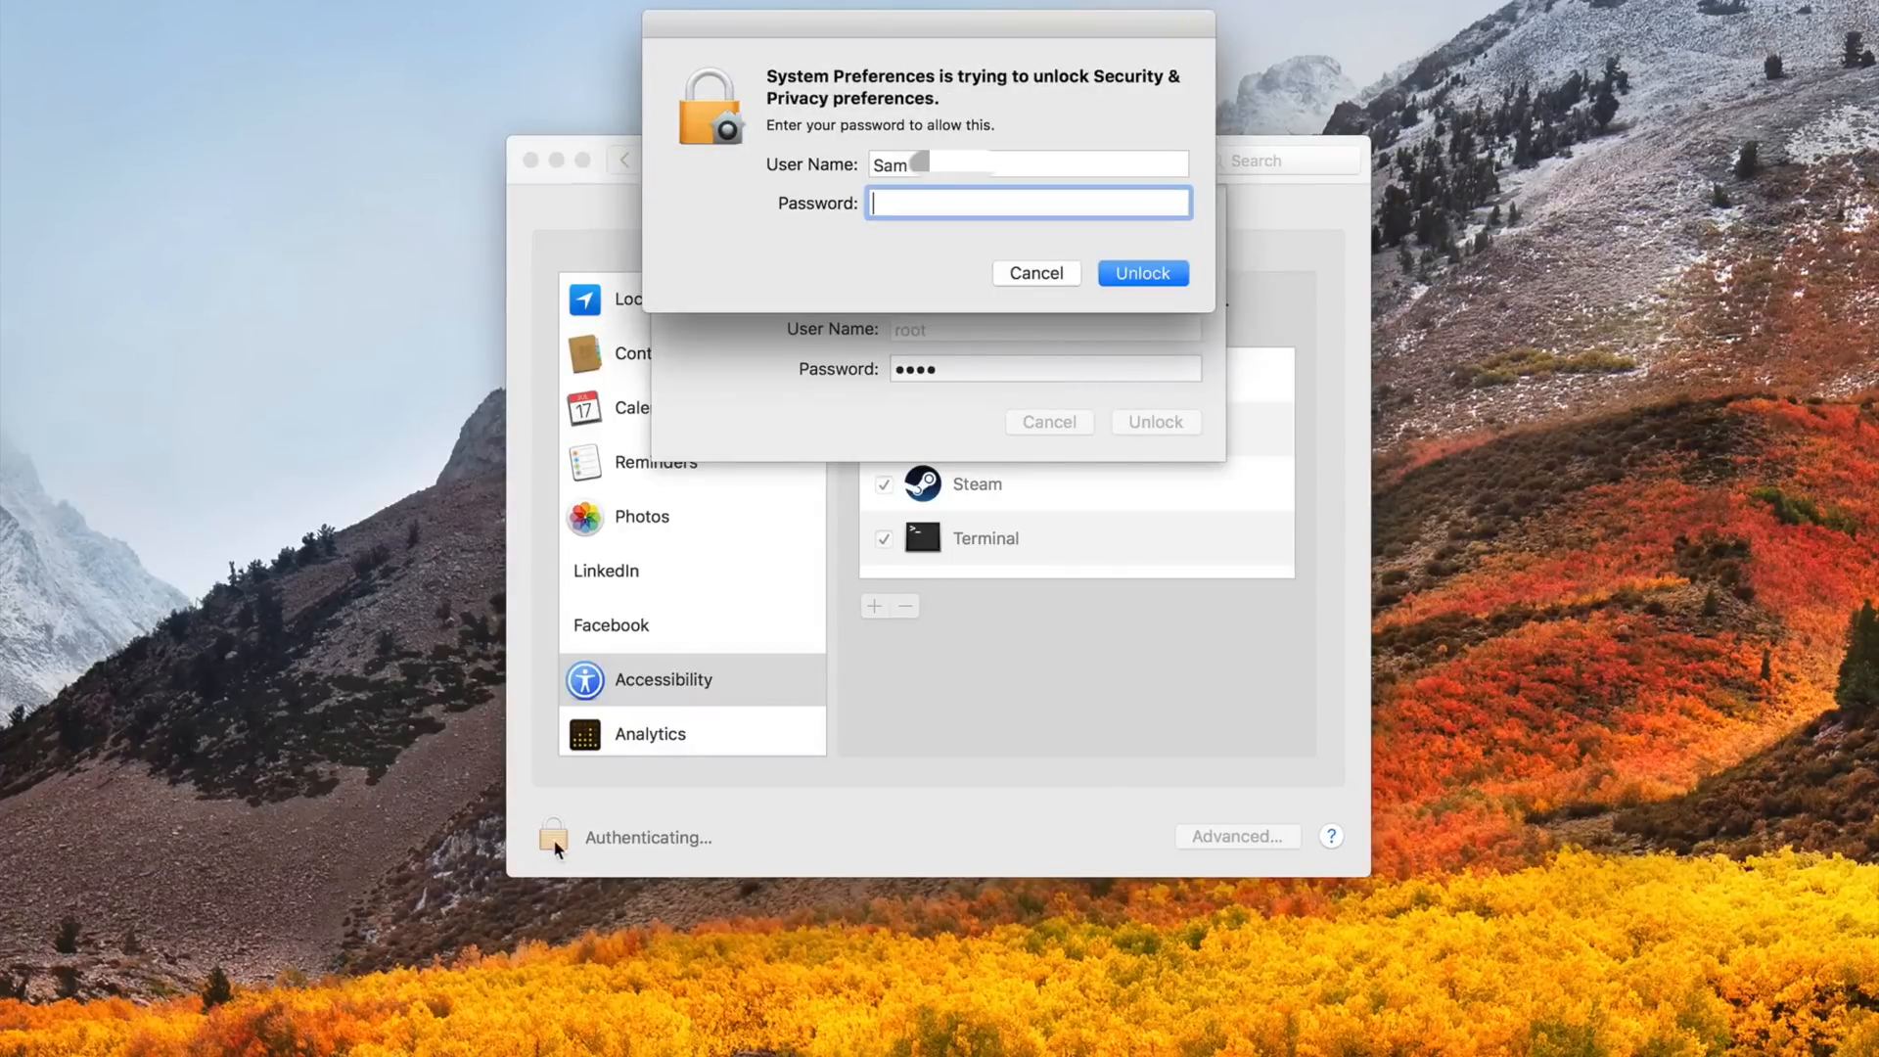
pyautogui.write('roo')
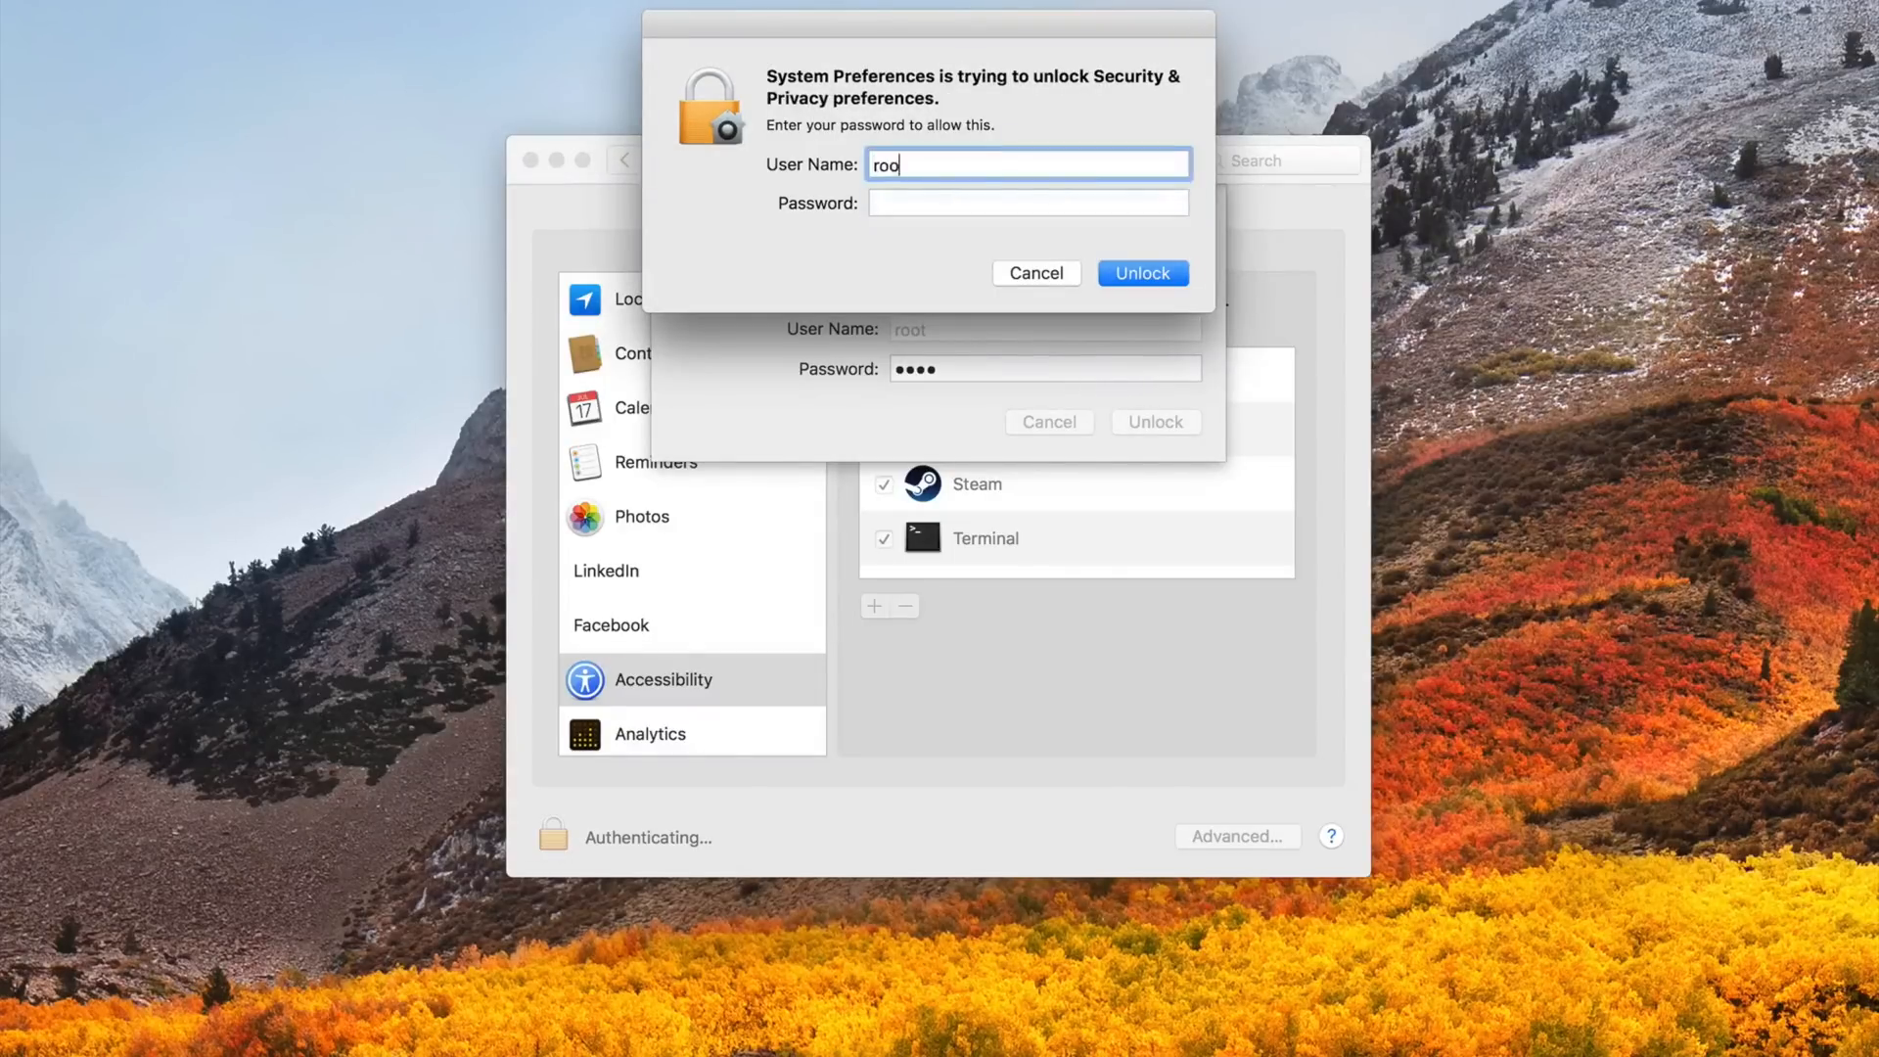